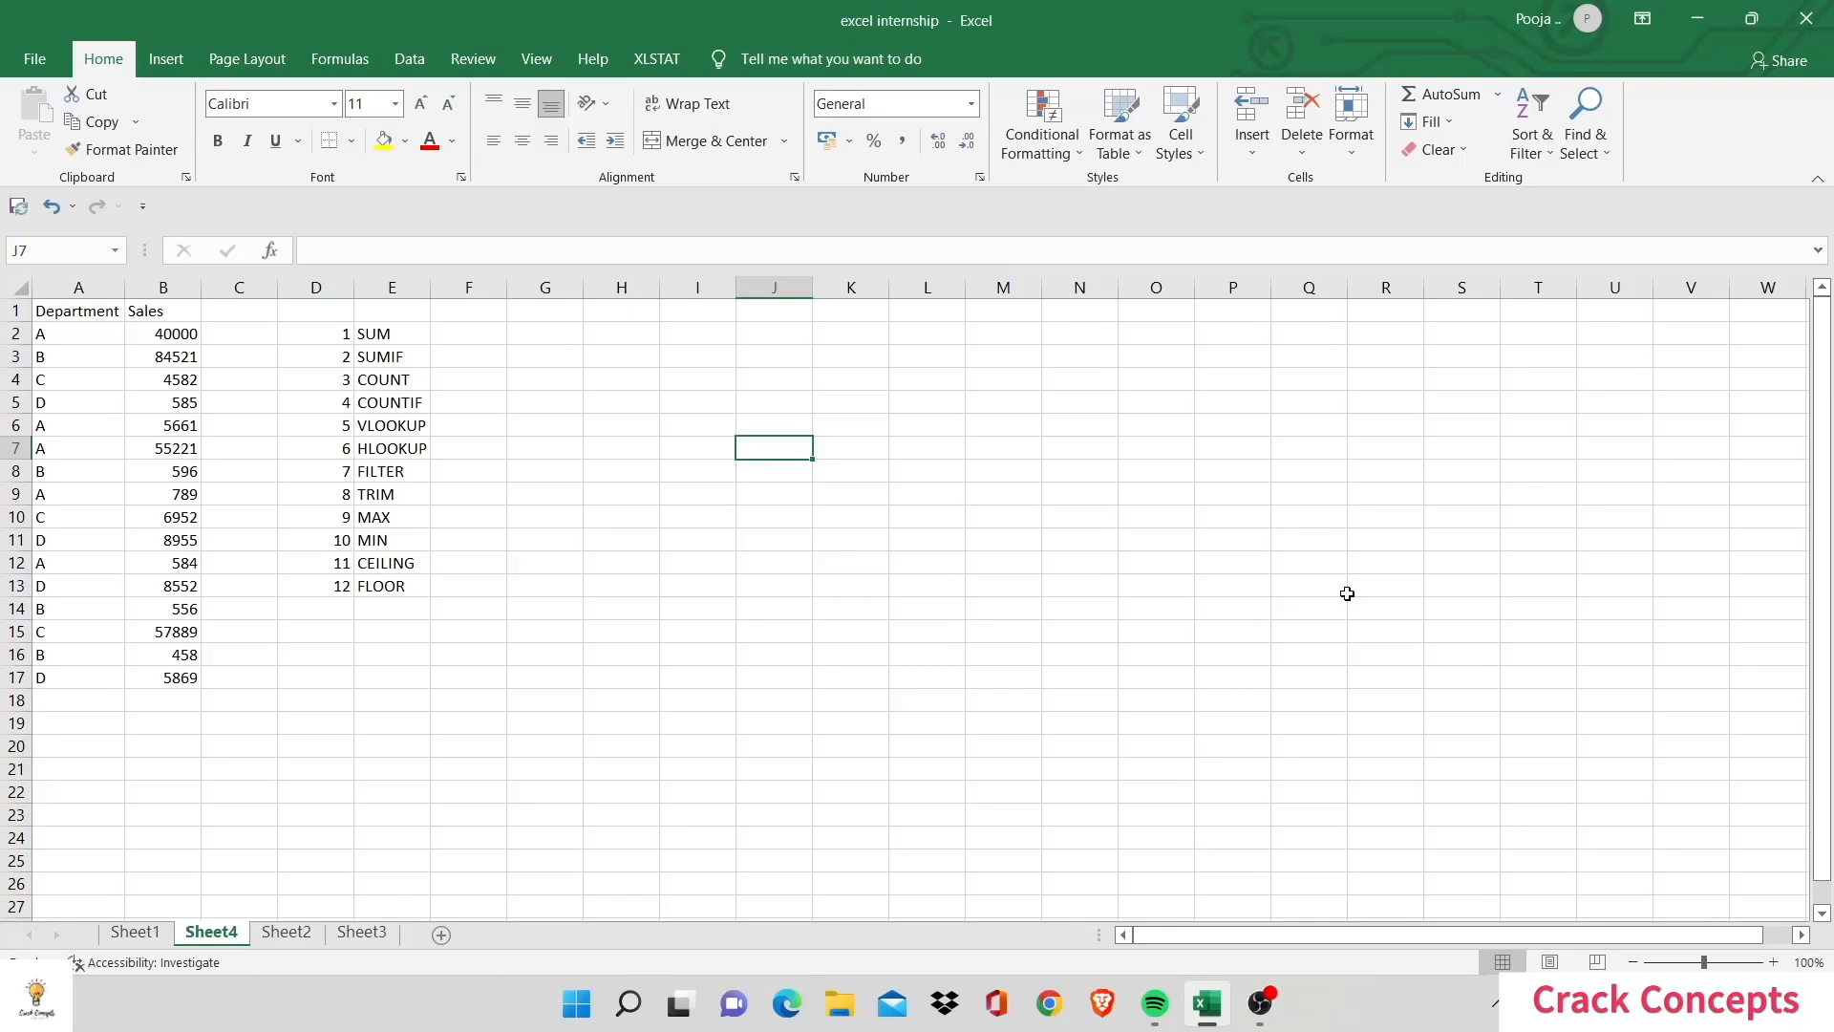
{"action": "mouse_move", "coordinate": [472, 447]}
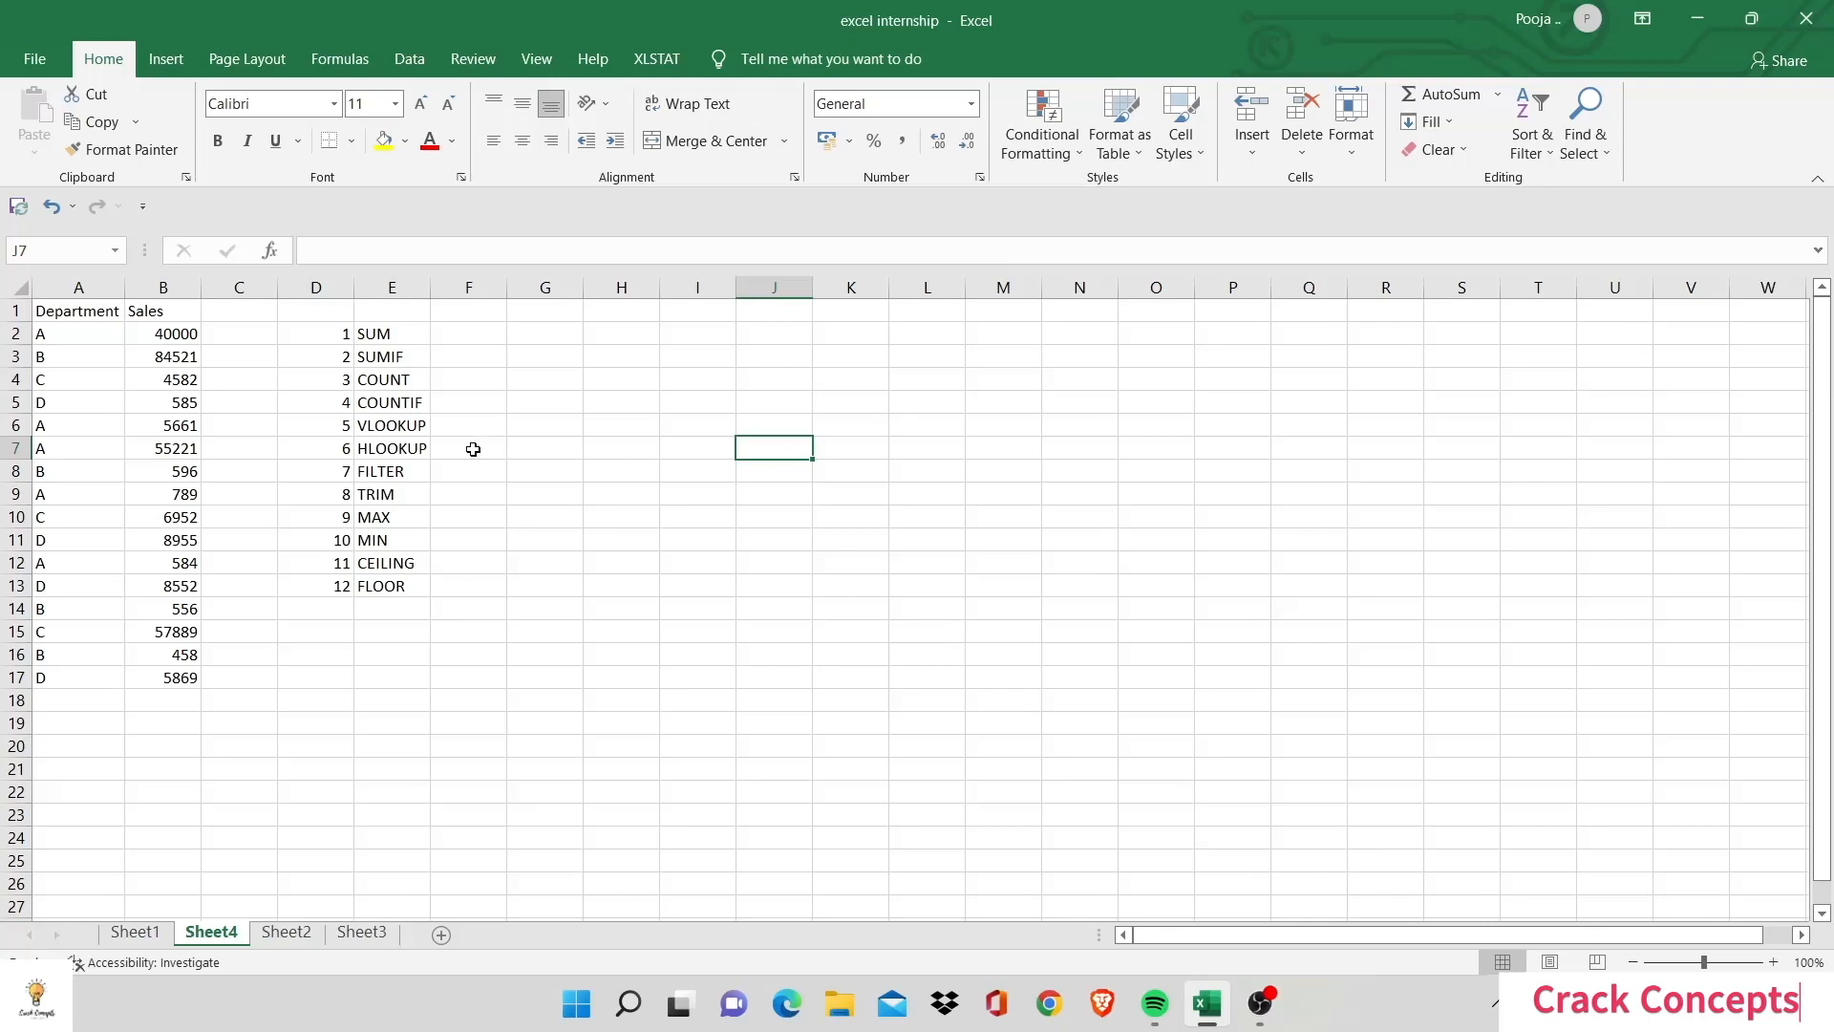
Step: Enter =SUM over the Sales values B2:B17 in F2, giving 281770
{"action": "left_click_drag", "start_coordinate": [77, 309], "coordinate": [77, 355]}
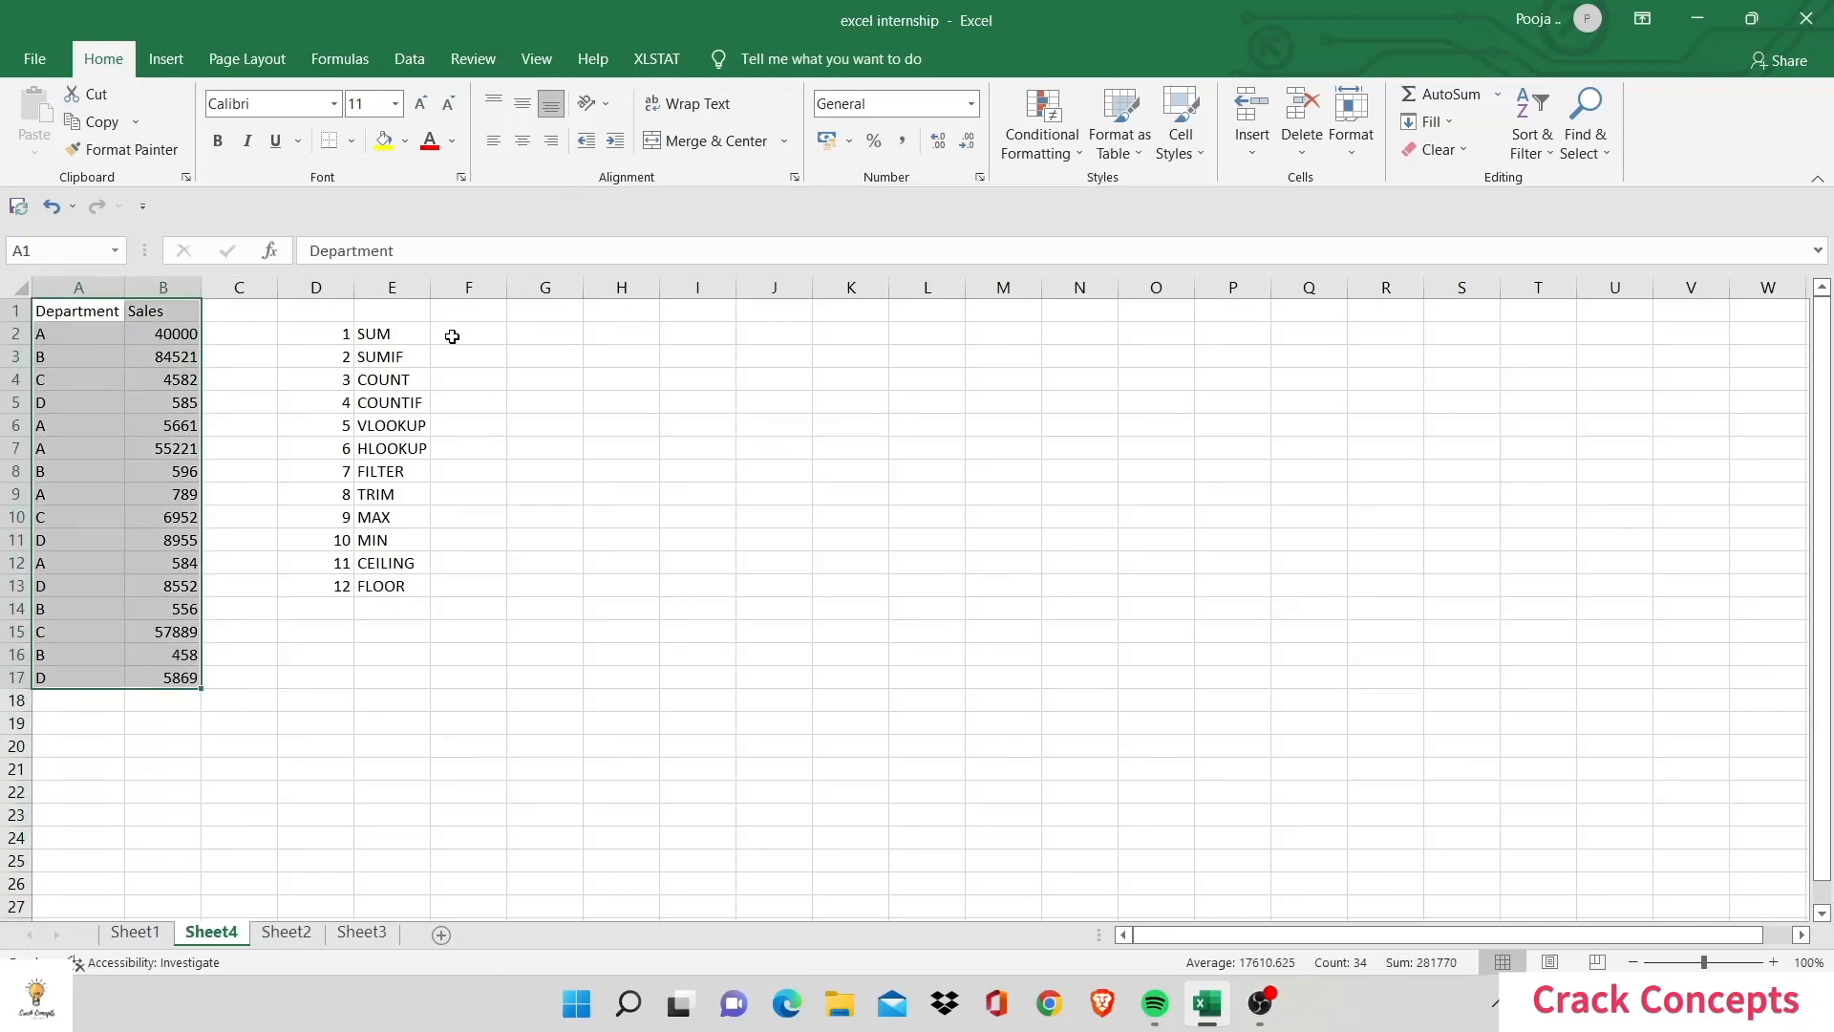
{"action": "left_click", "coordinate": [468, 332]}
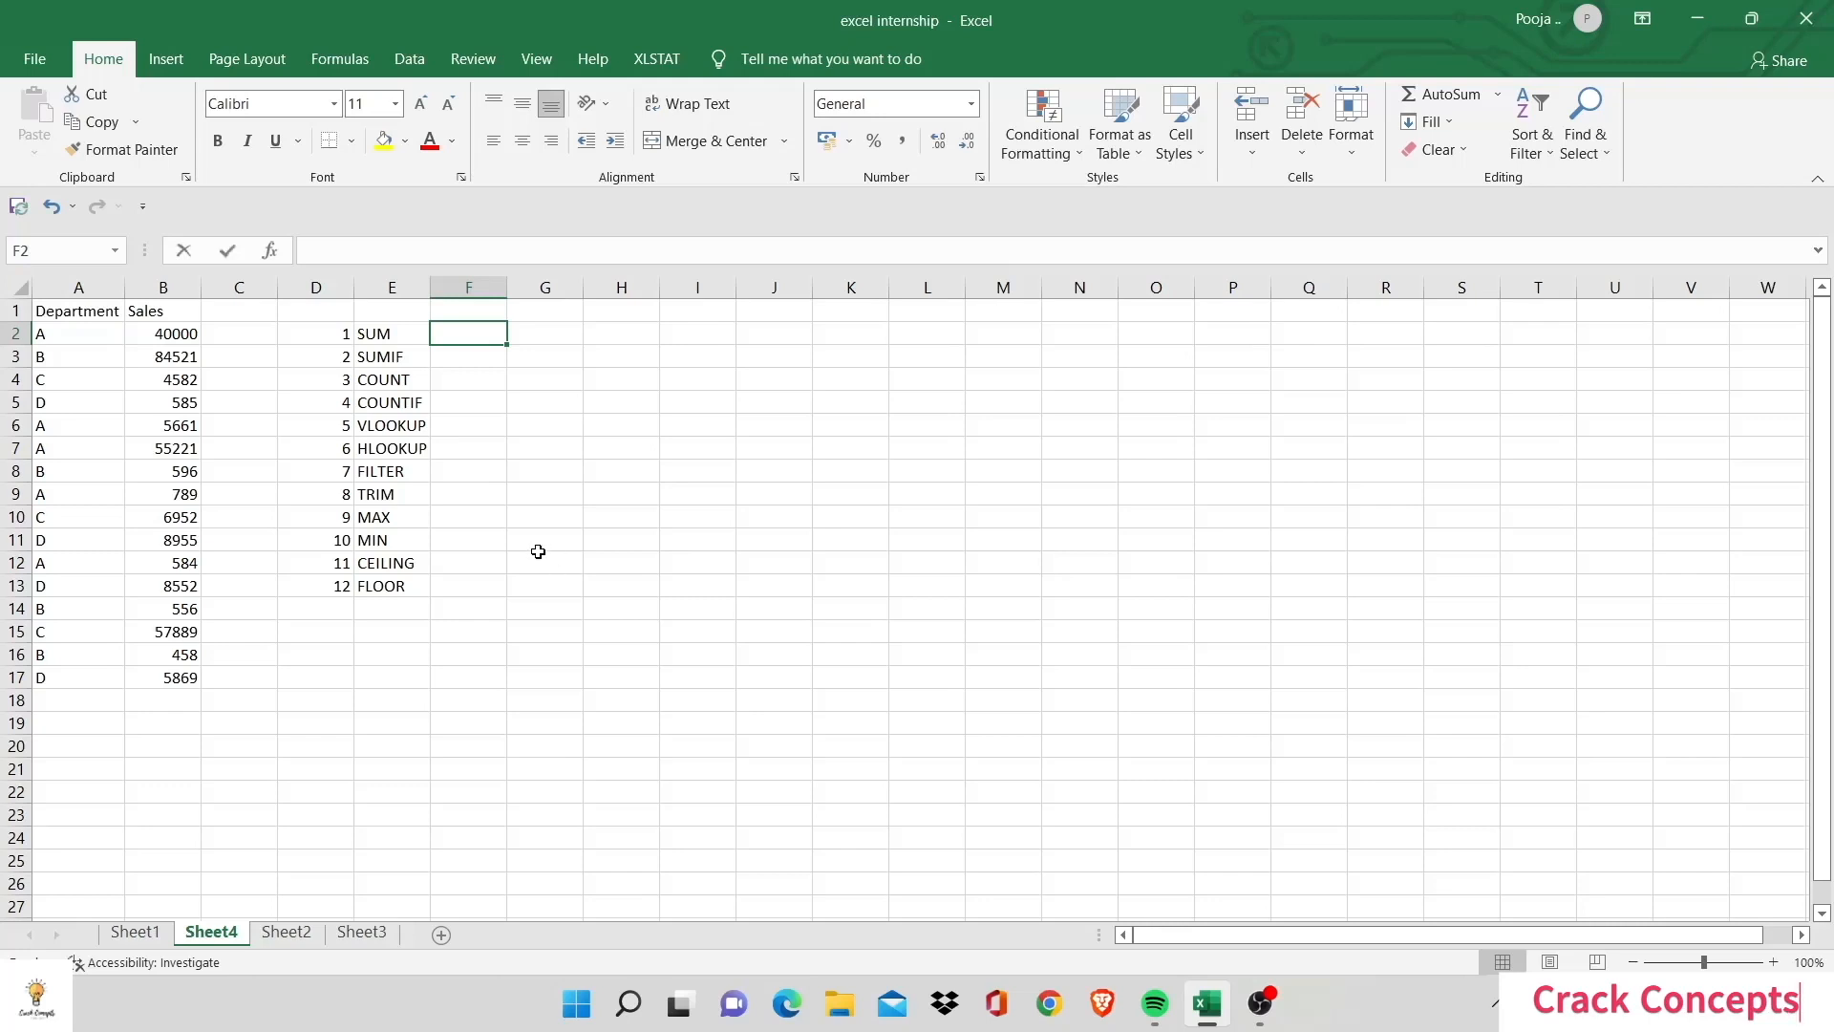
{"action": "type", "text": "=SUM("}
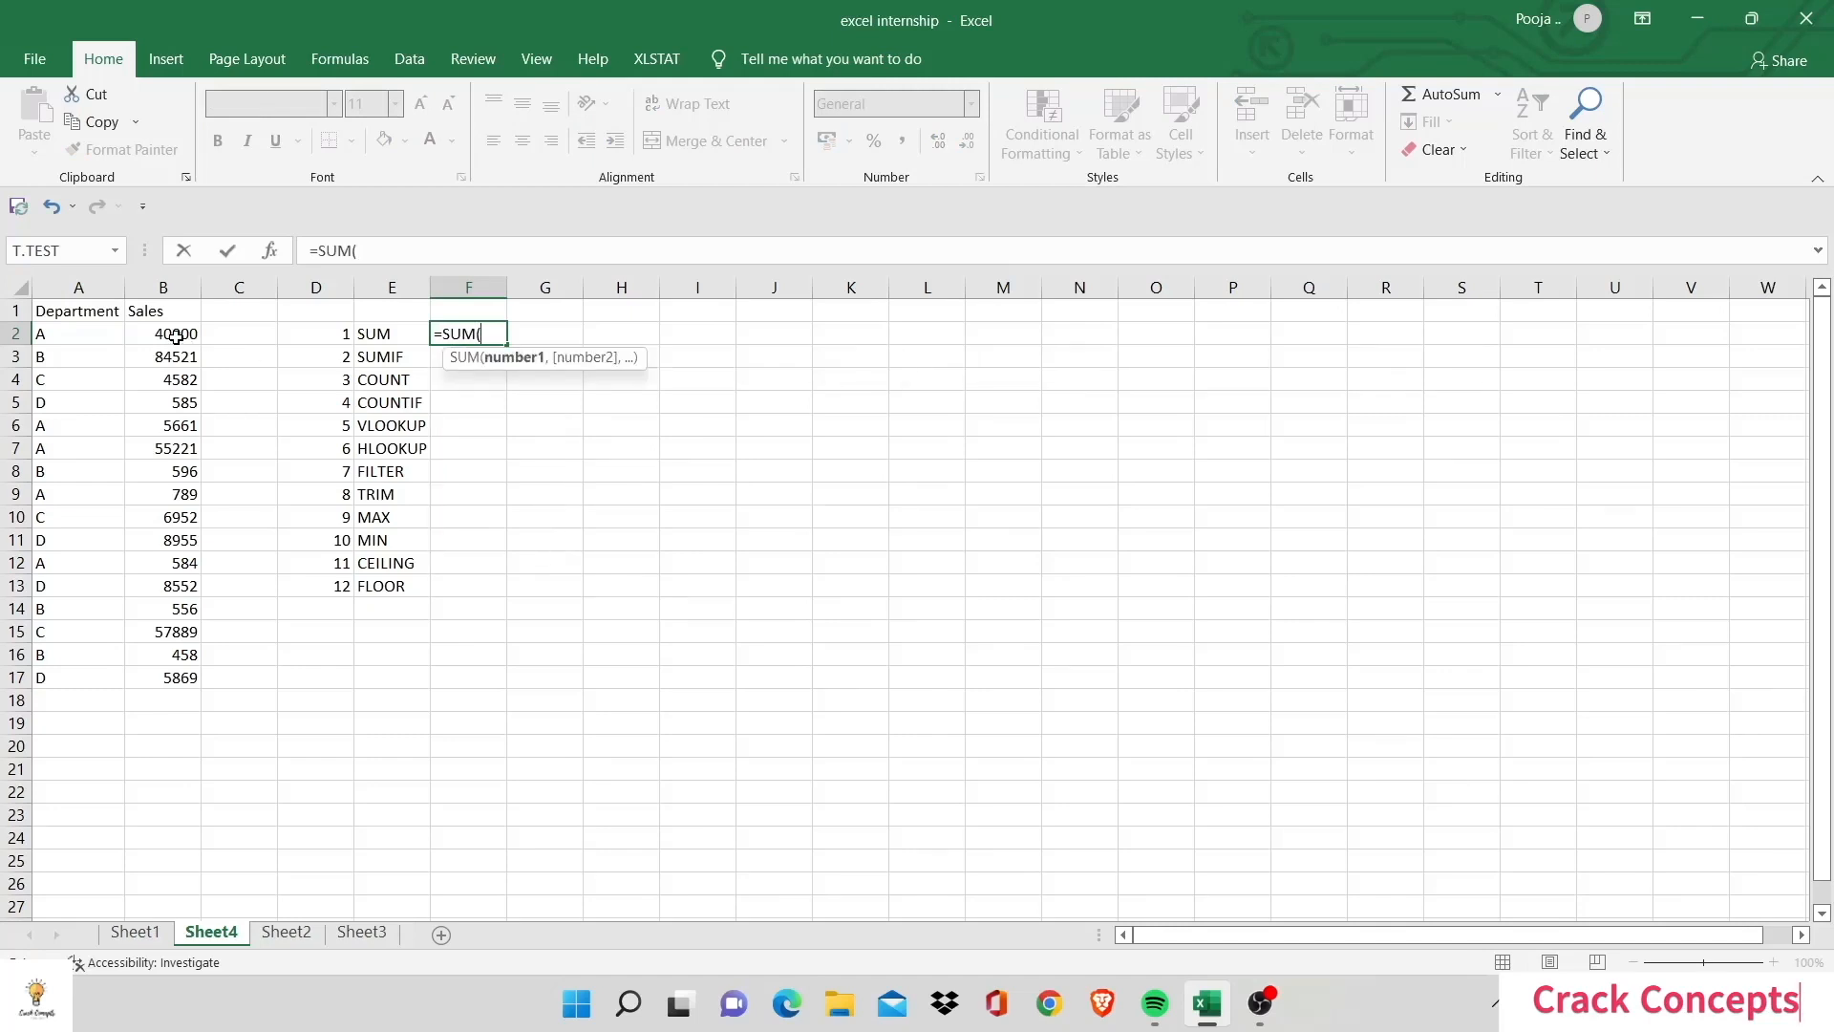
{"action": "left_click", "coordinate": [162, 333]}
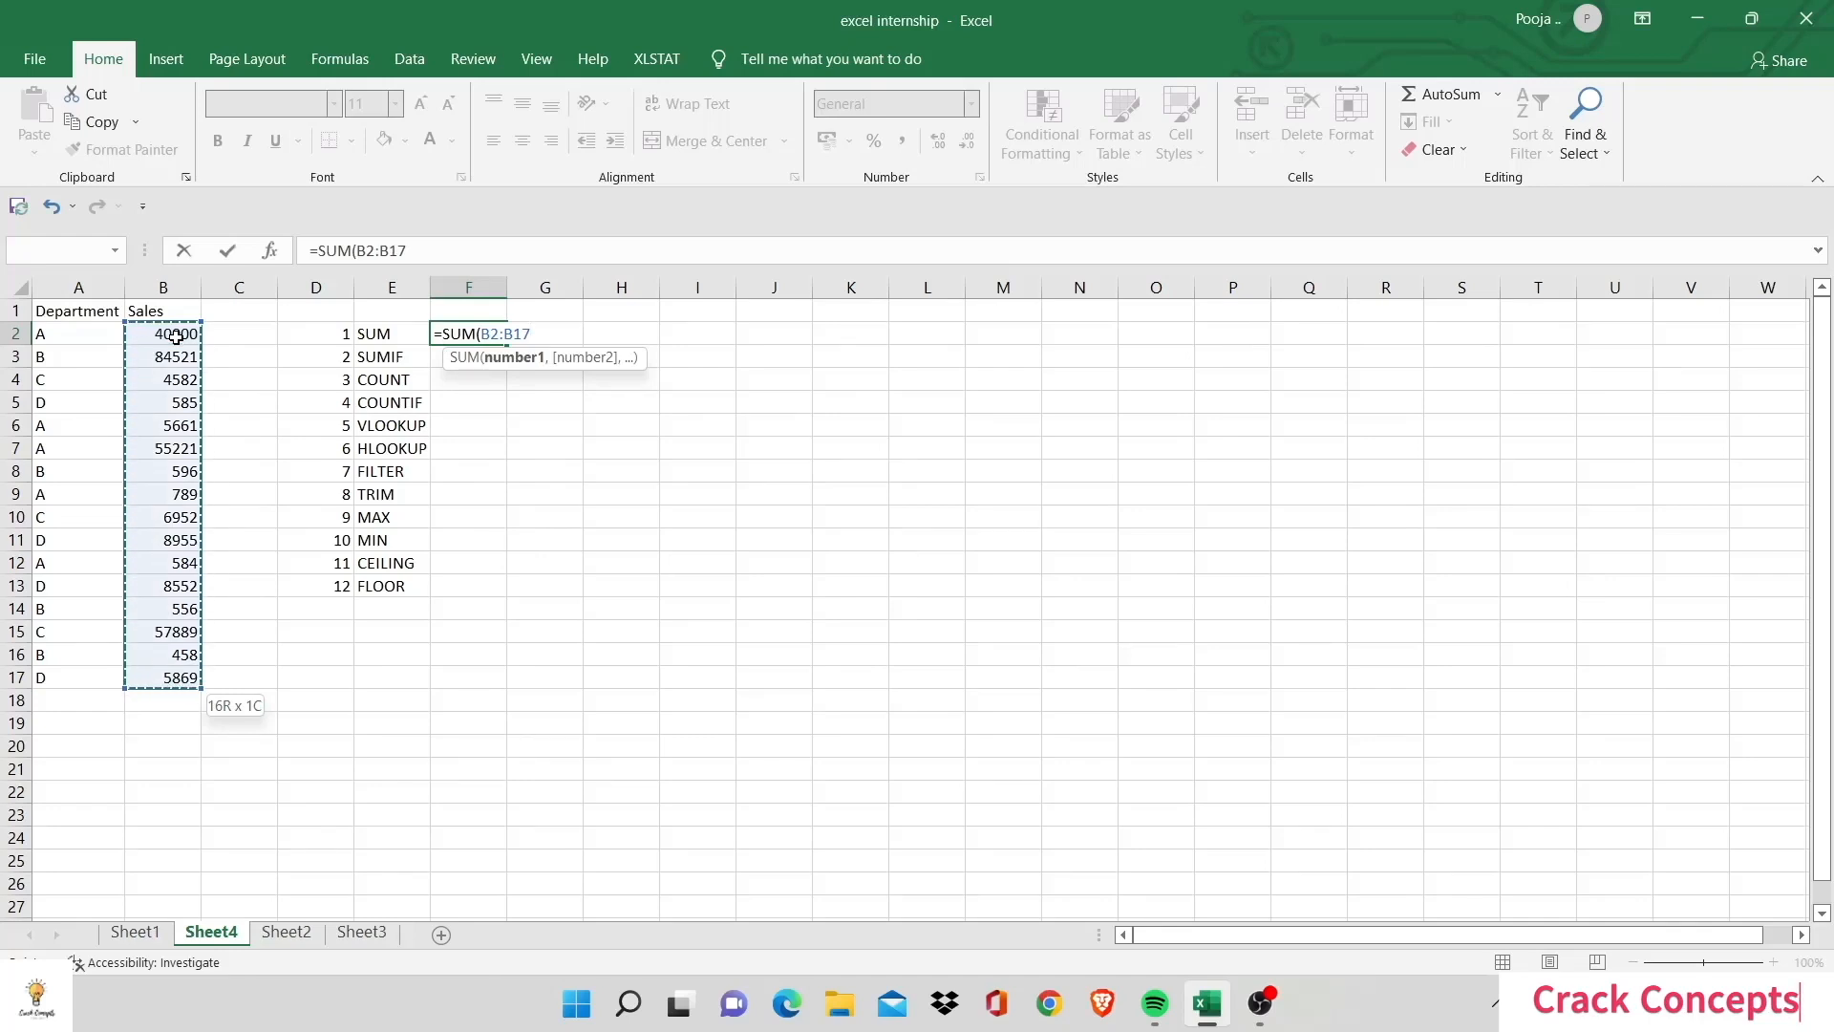
{"action": "key", "text": "Return"}
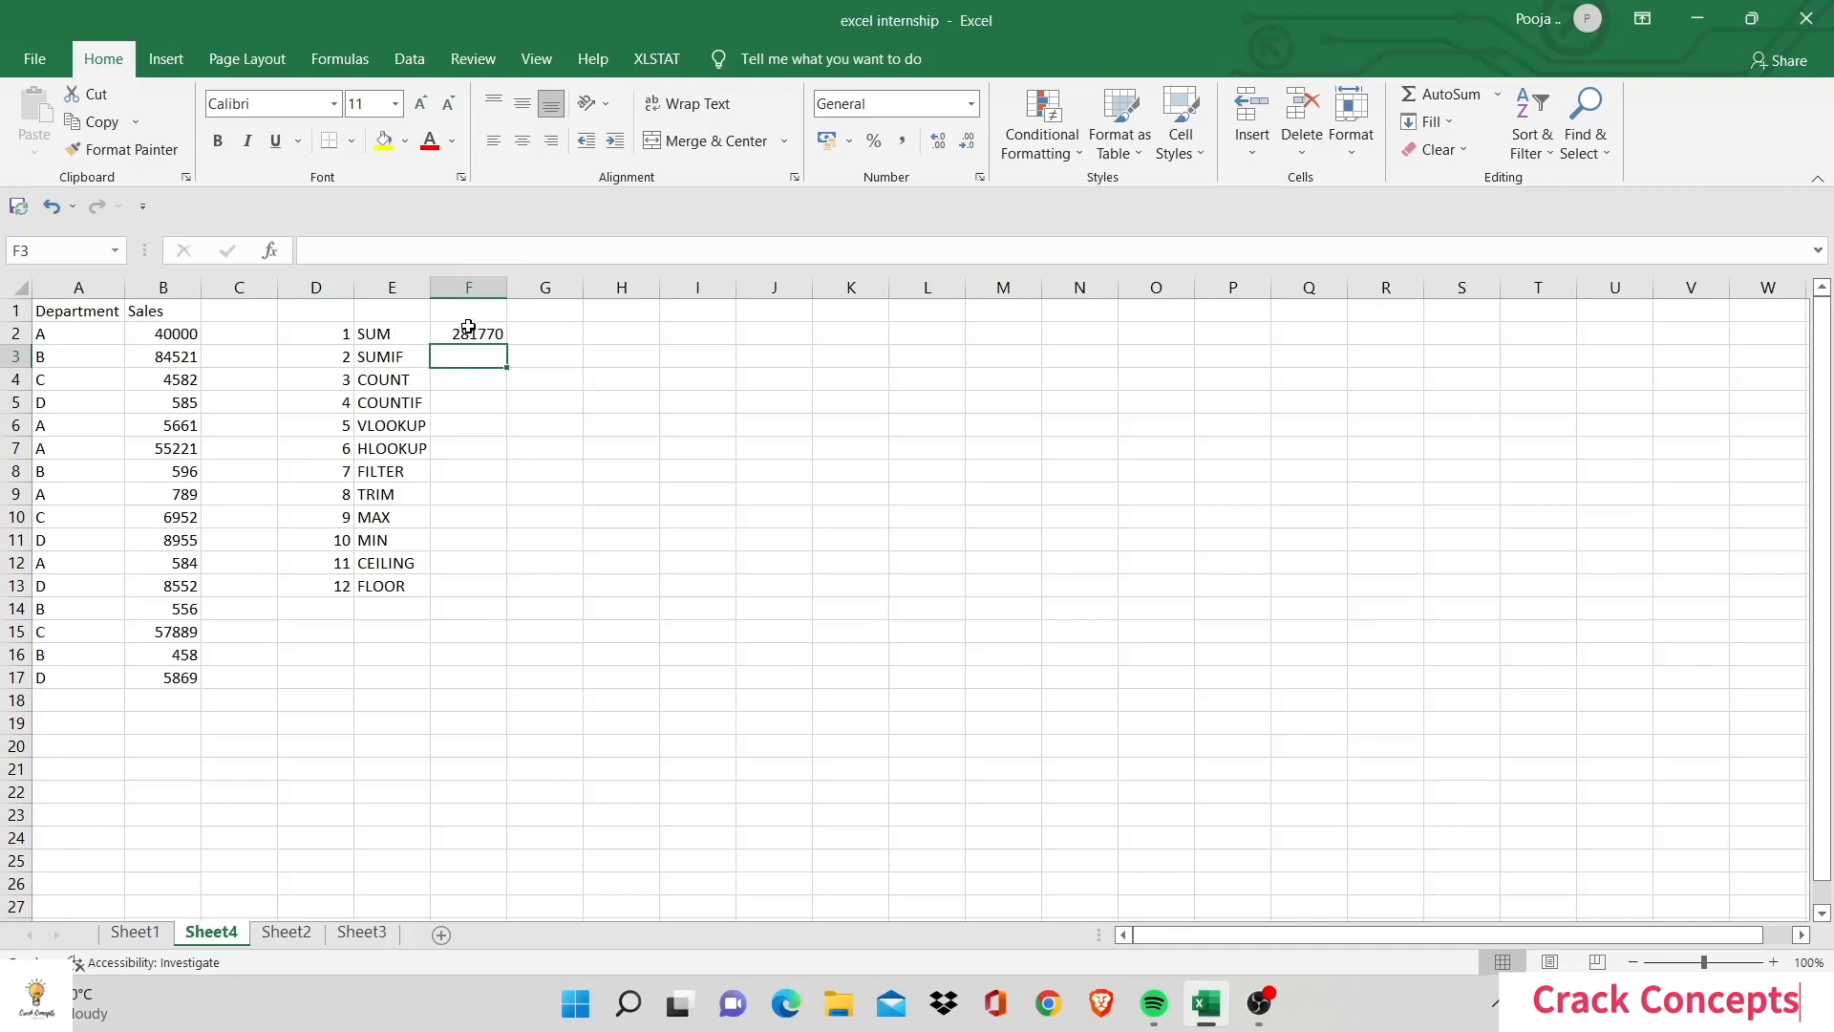
Step: Try an AutoSum total below the Sales column, then move back to F3
{"action": "left_click", "coordinate": [162, 699]}
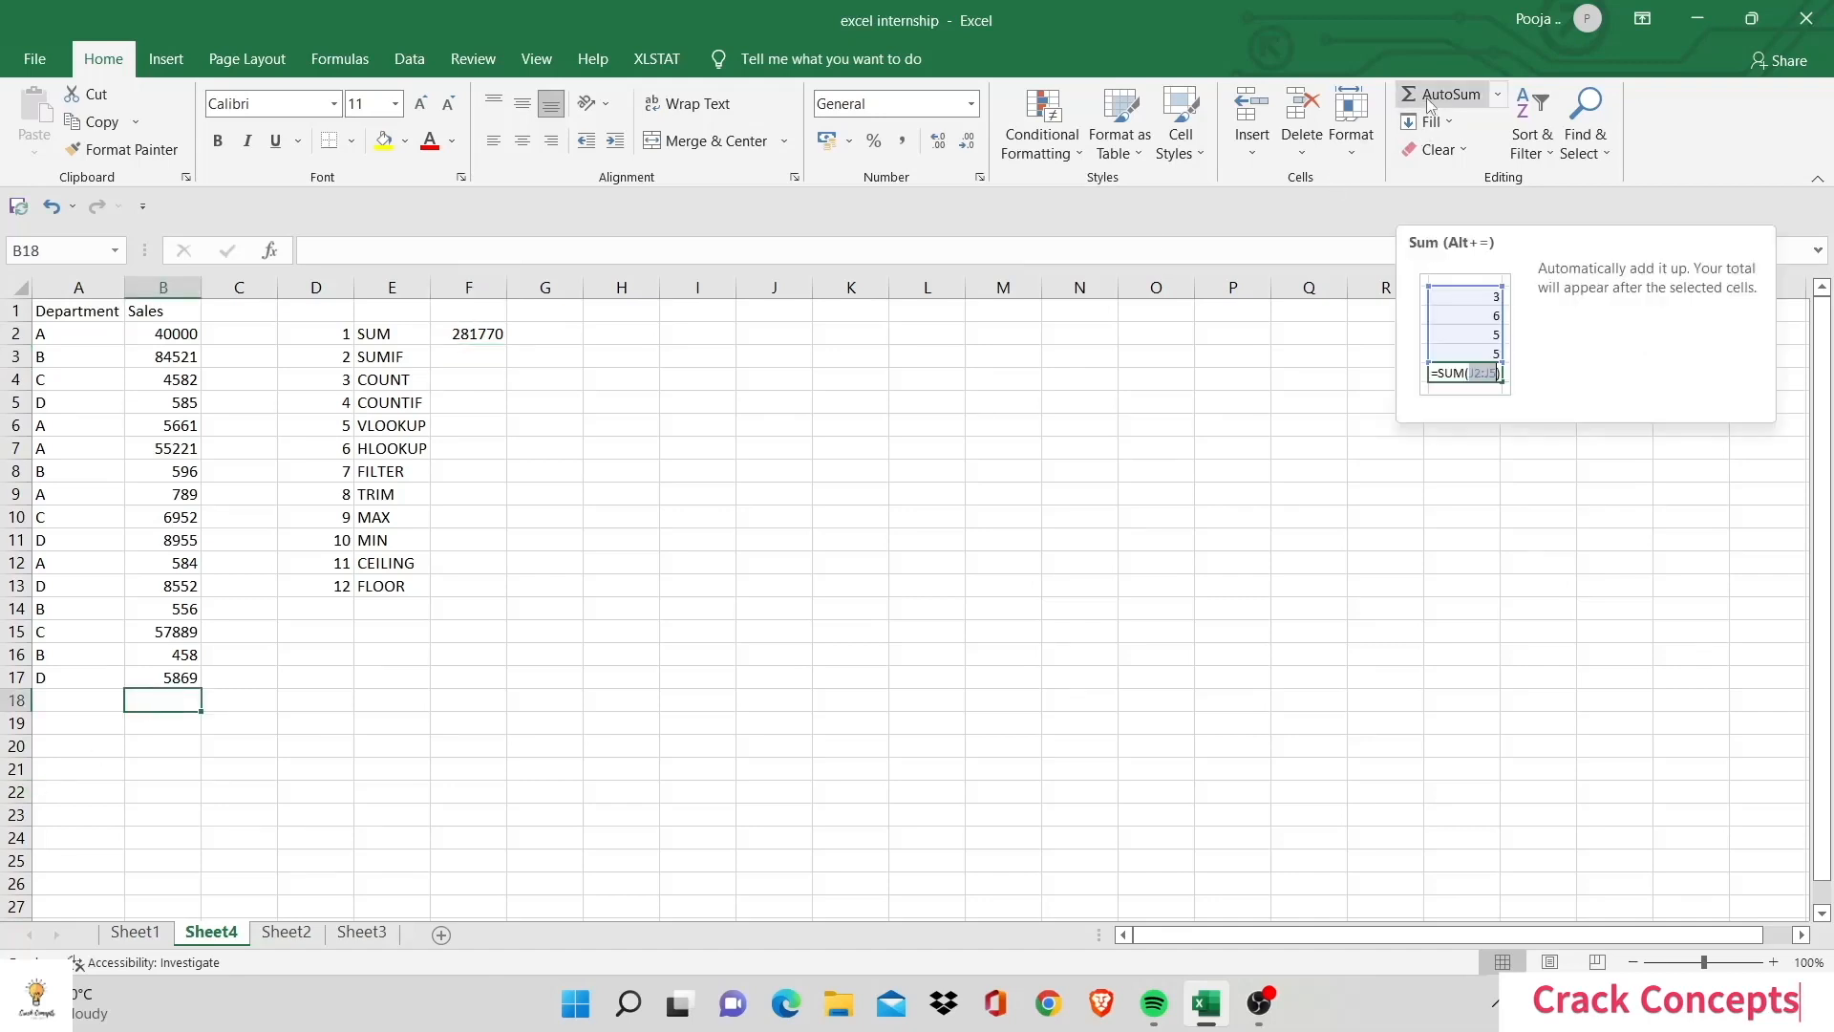
{"action": "key", "text": "Return"}
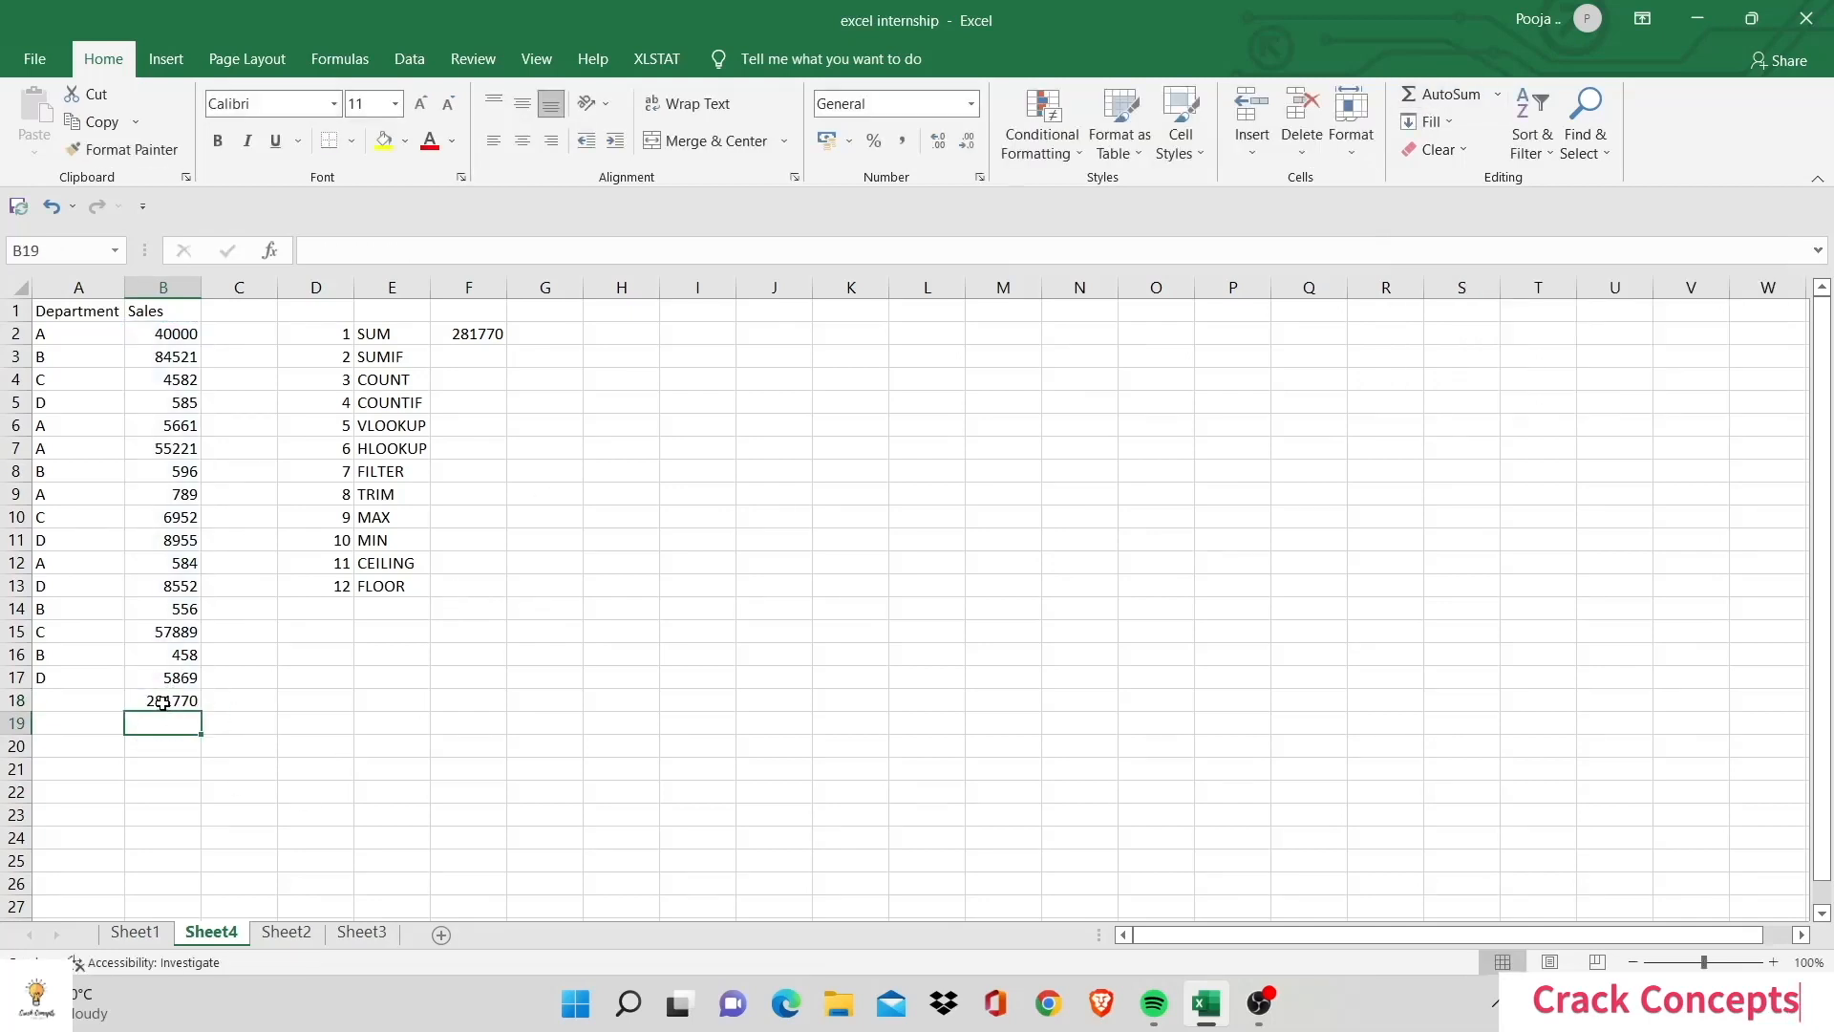
{"action": "left_click", "coordinate": [468, 357]}
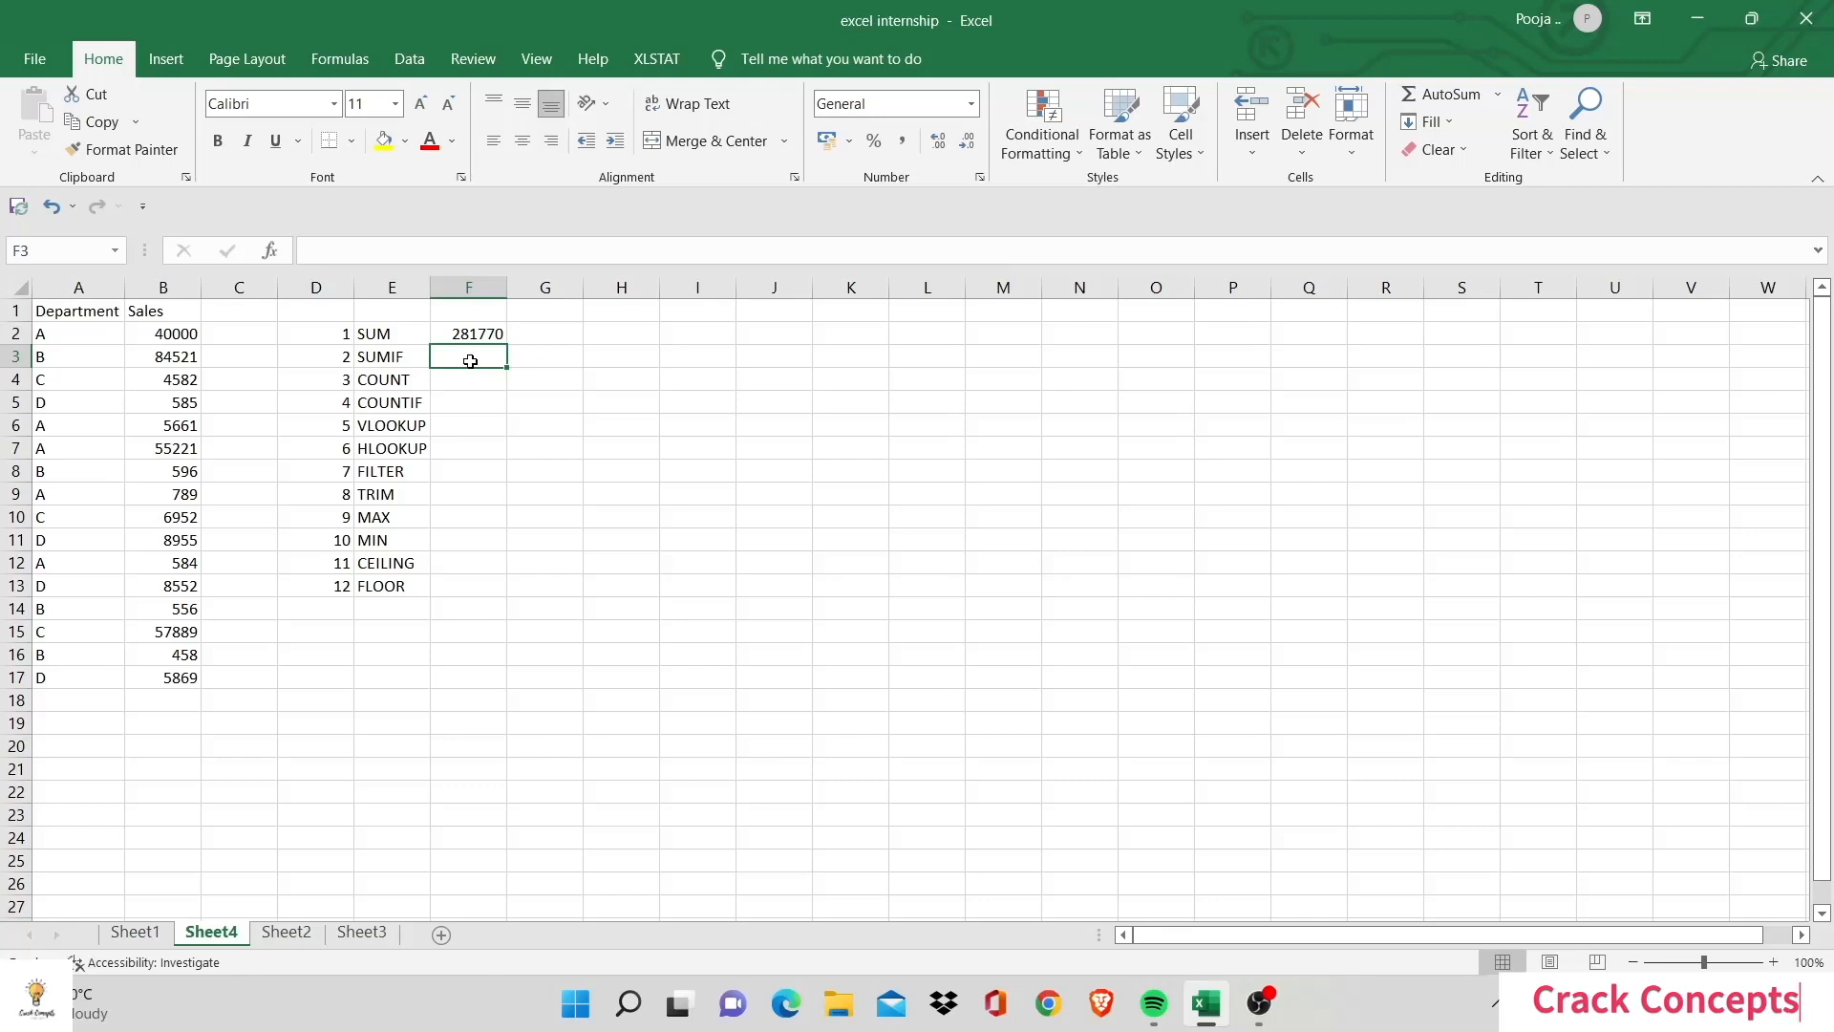
Step: Enter =SUMIF(A2:A17,"A",B2:B17) in F3, totaling department A sales as 102255
{"action": "type", "text": "="}
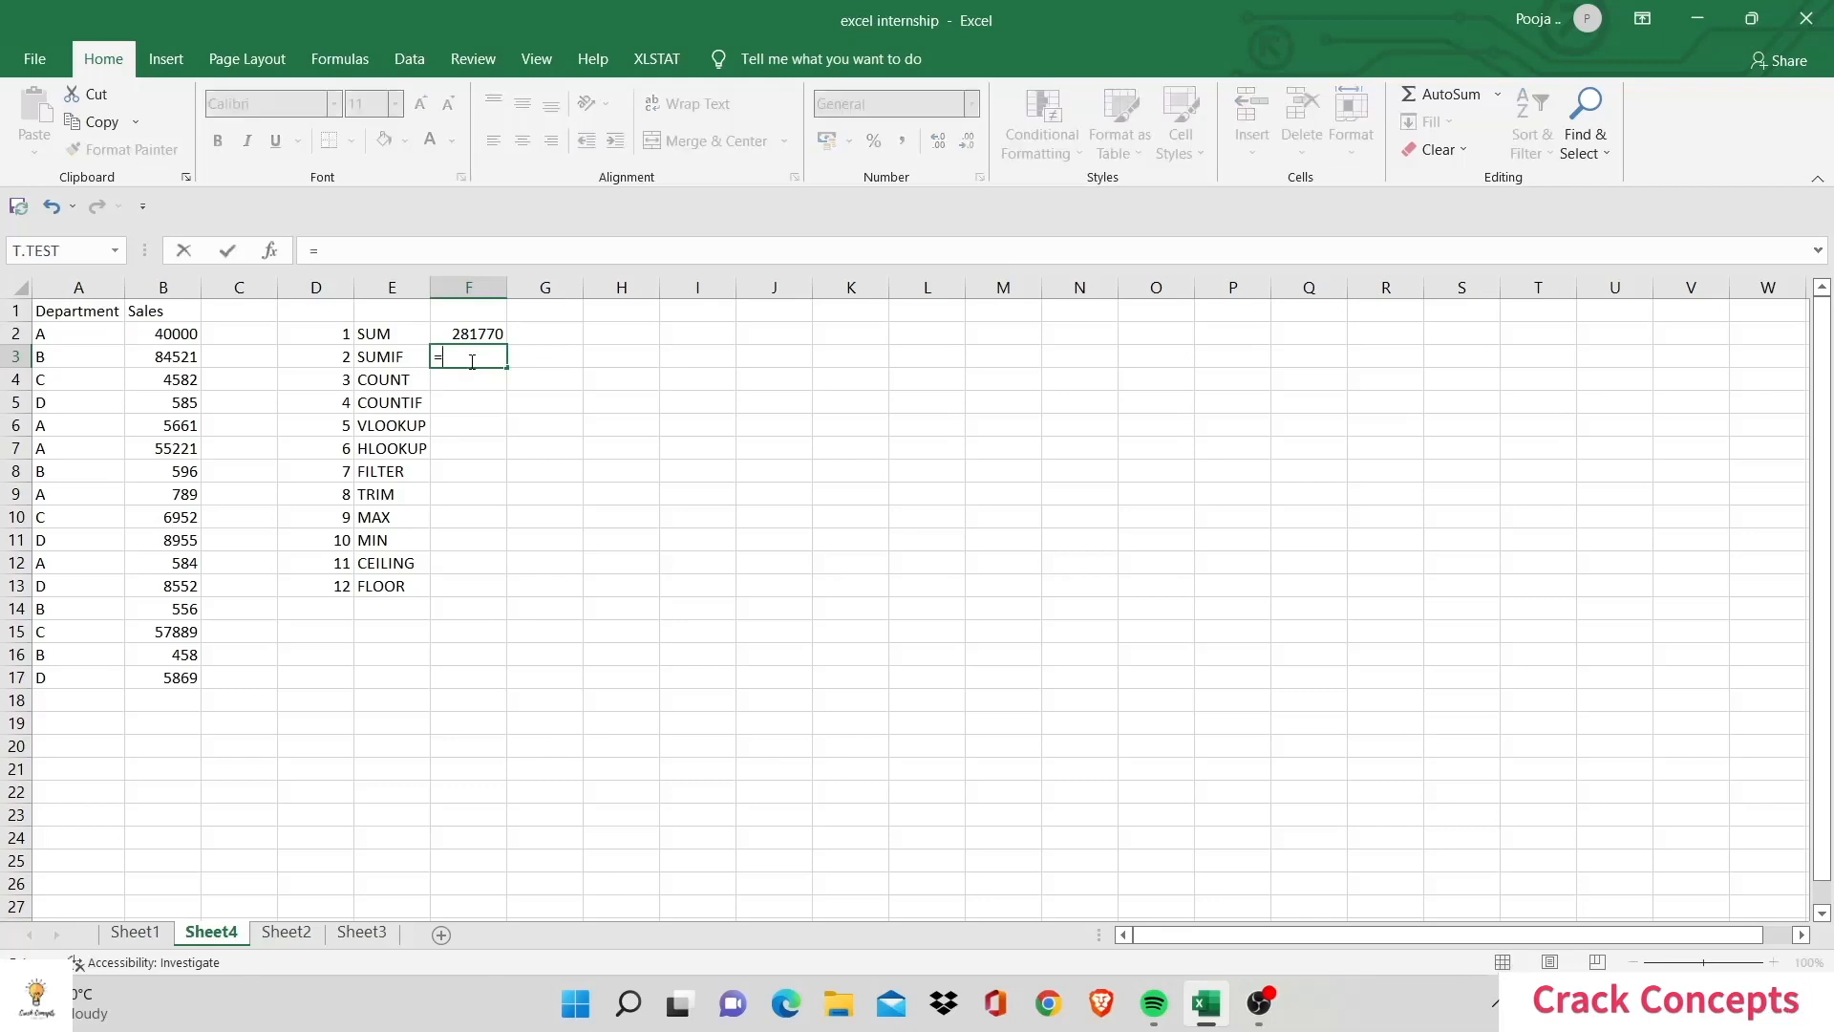
{"action": "type", "text": "SUMIF(A2:A17"}
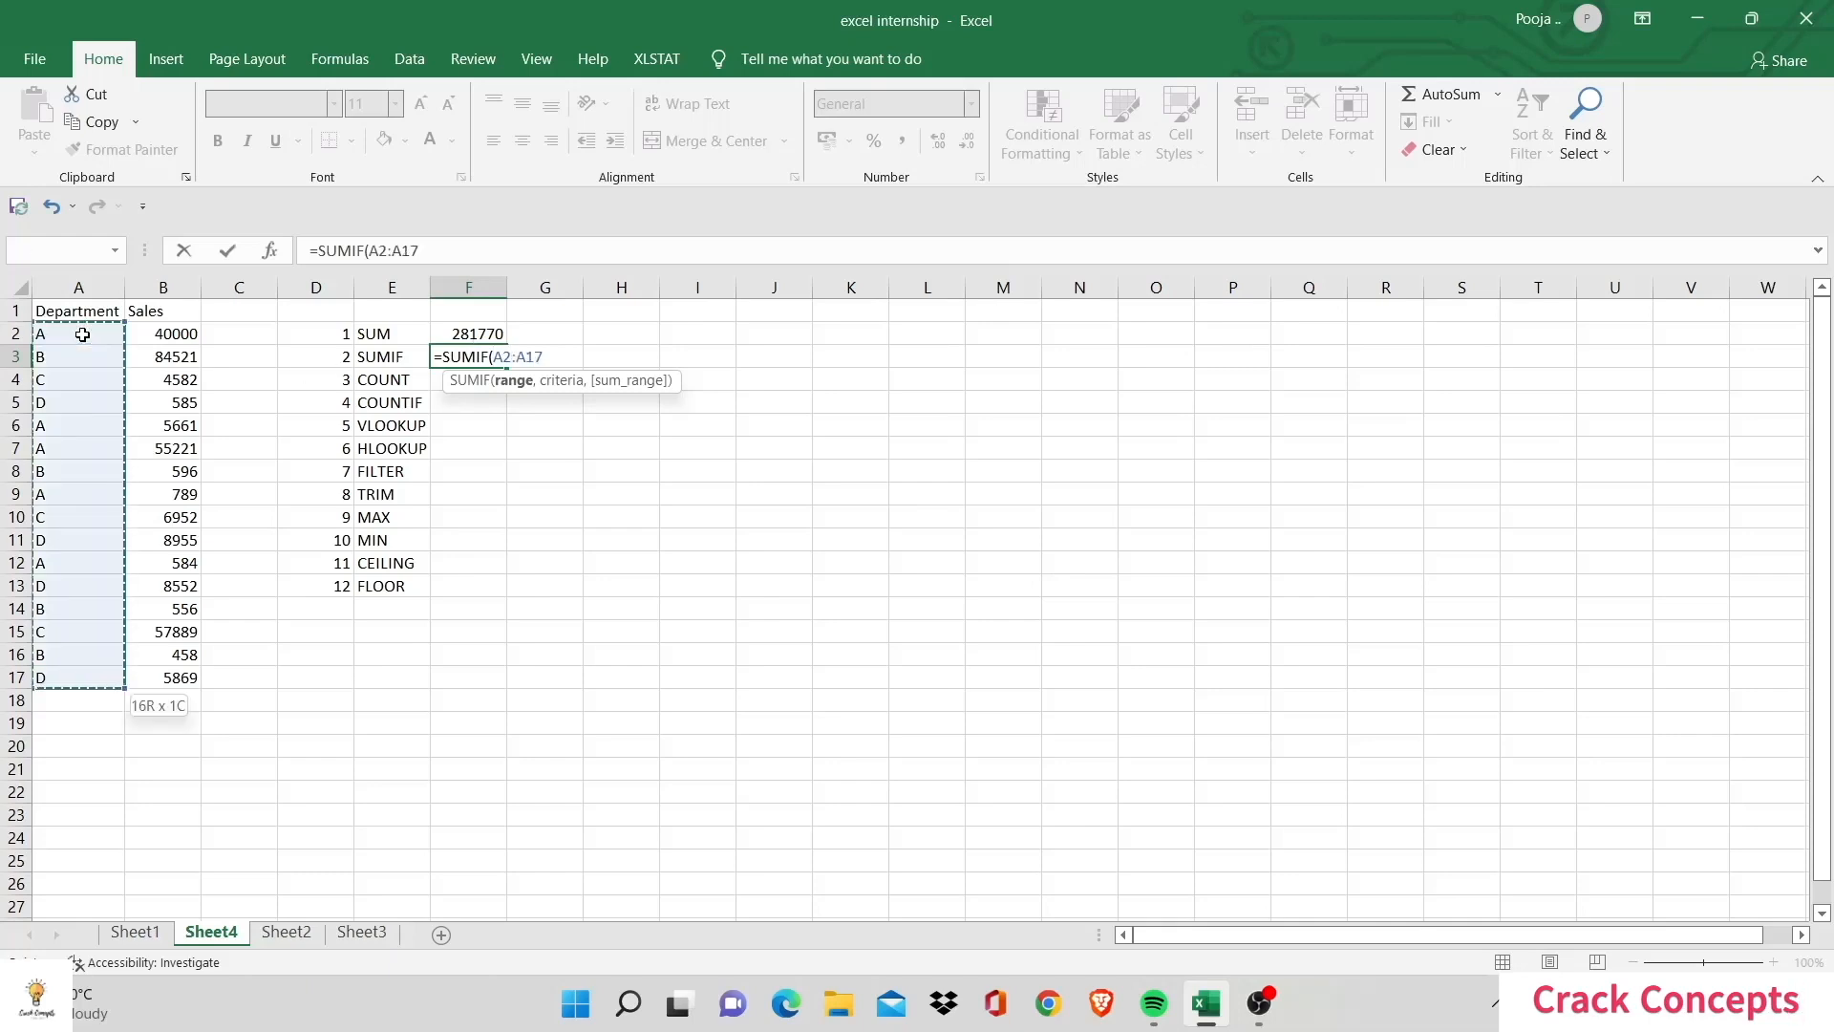
{"action": "type", "text": ","}
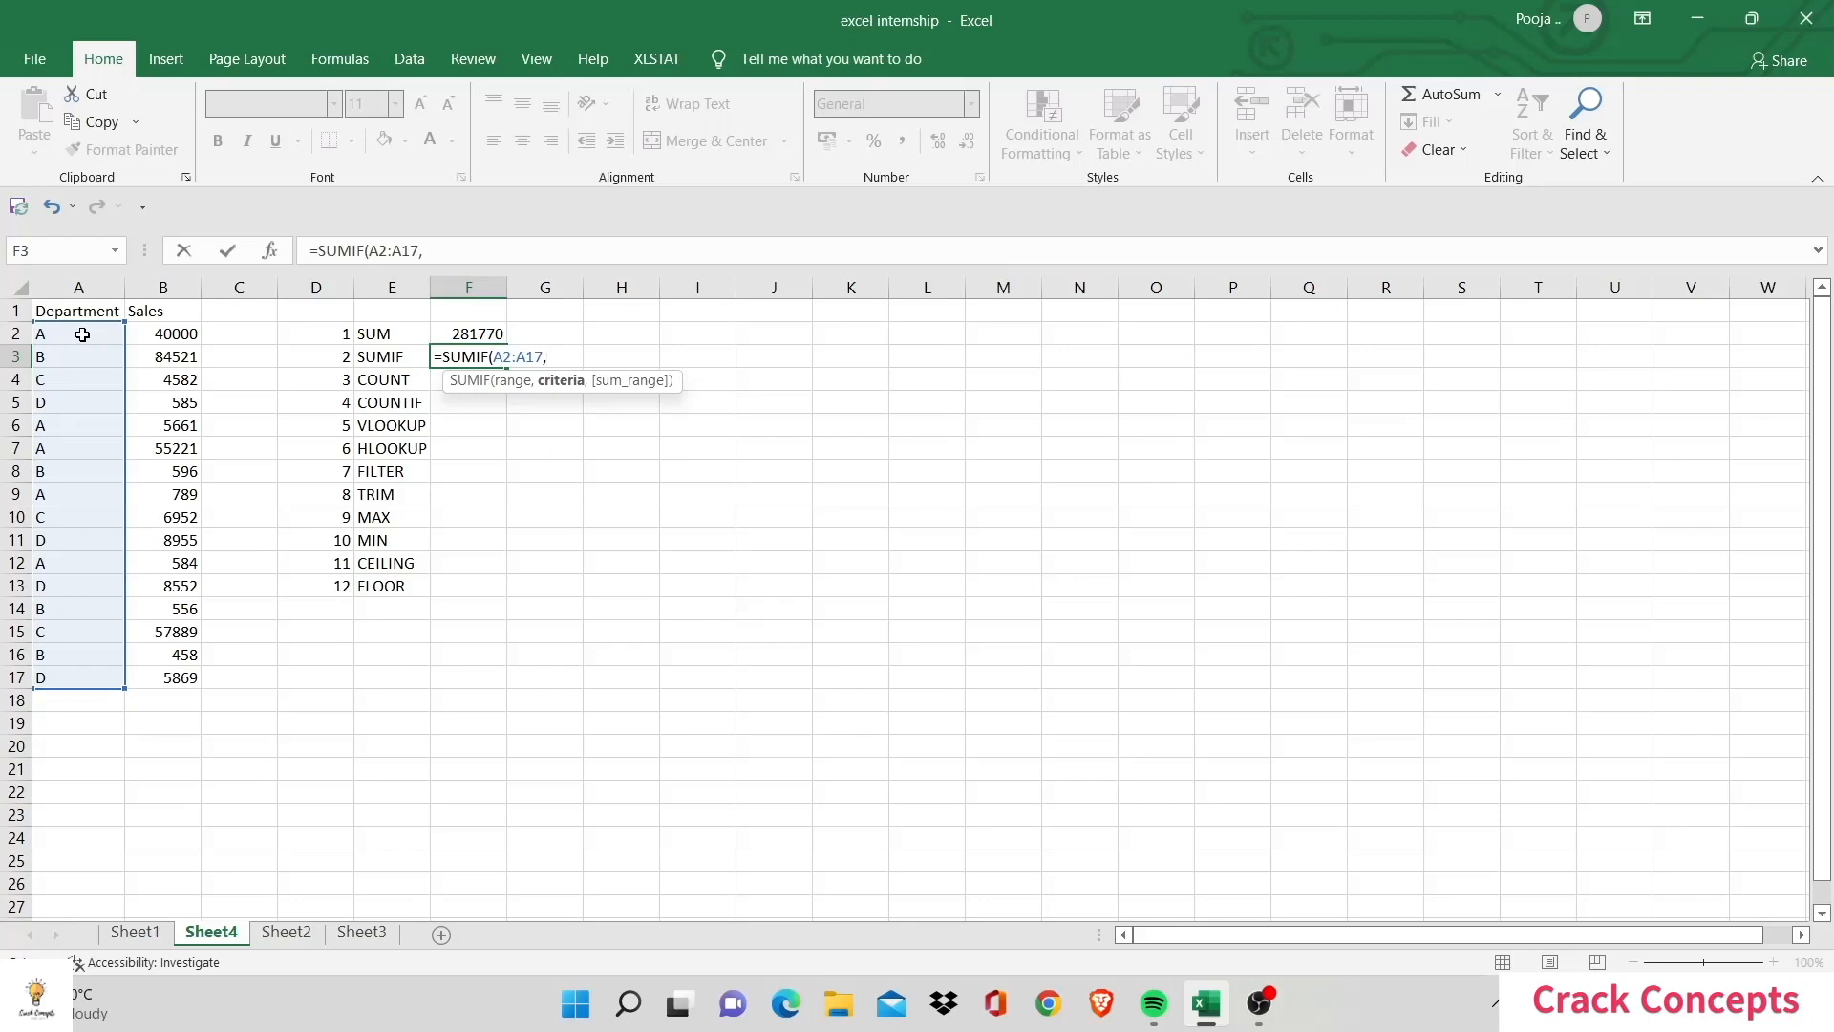
{"action": "type", "text": "\""}
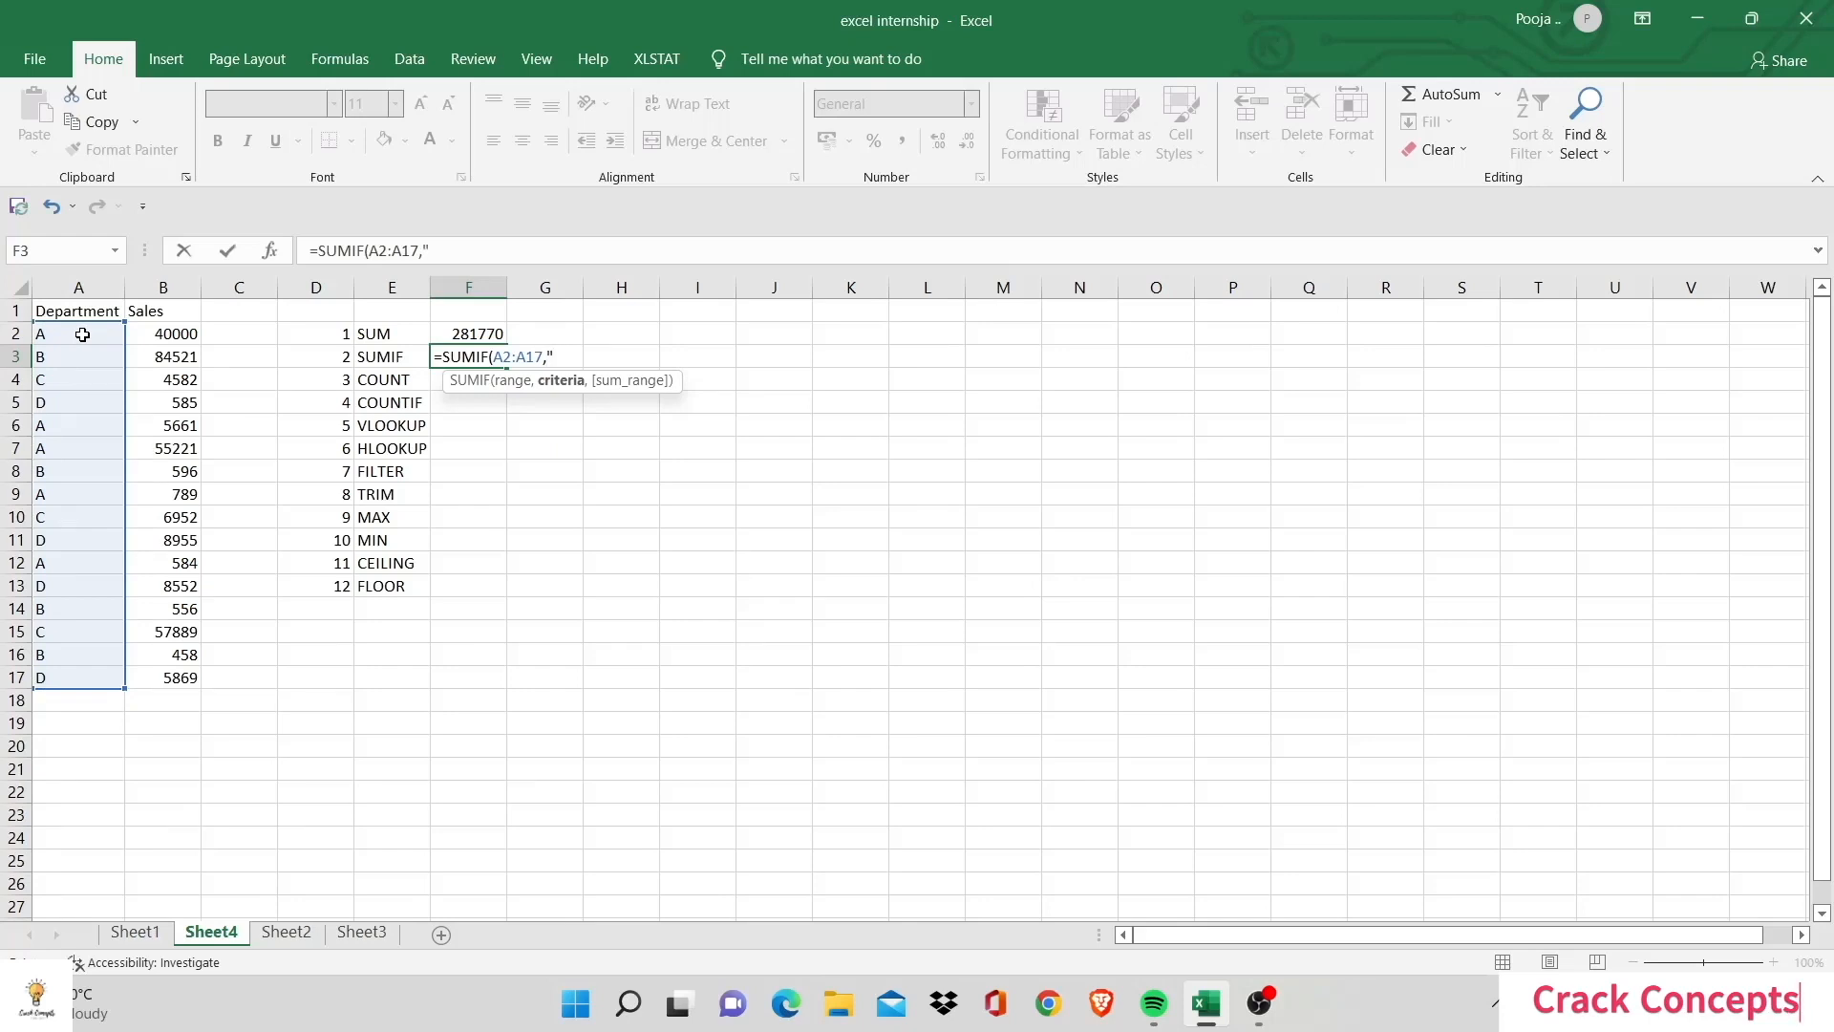
{"action": "type", "text": "A\","}
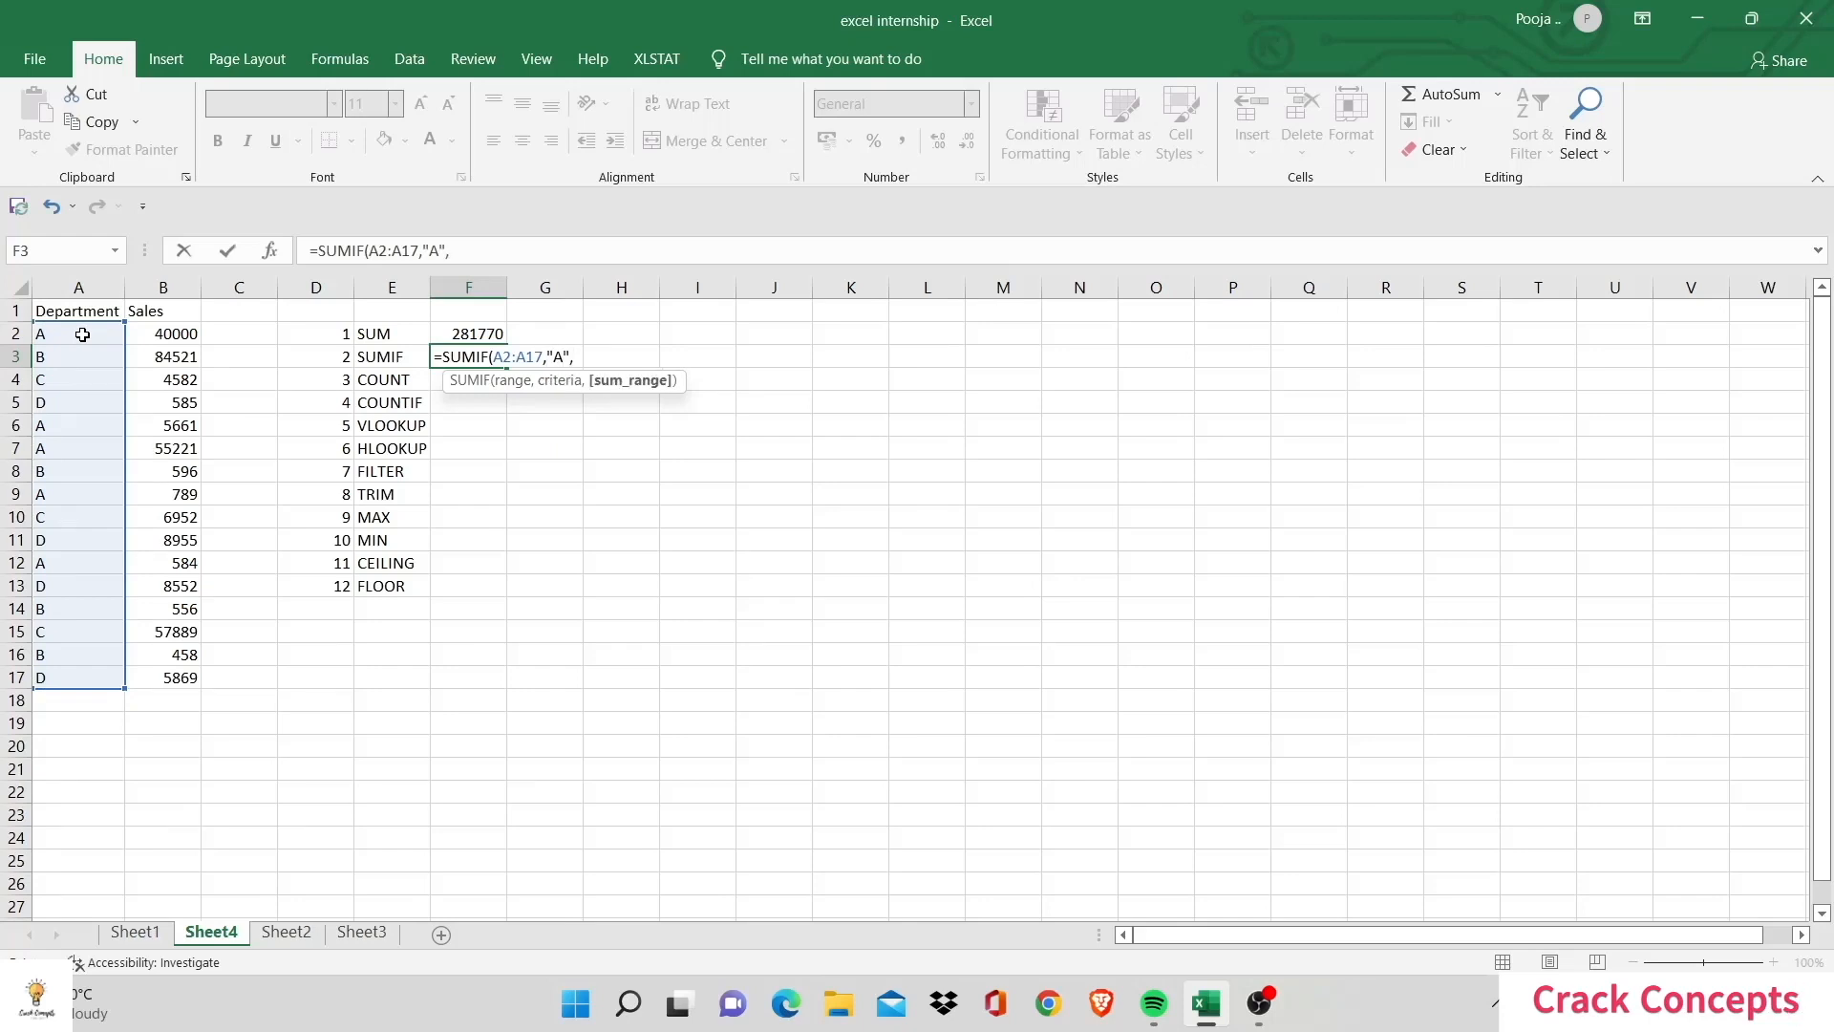
{"action": "left_click", "coordinate": [163, 333]}
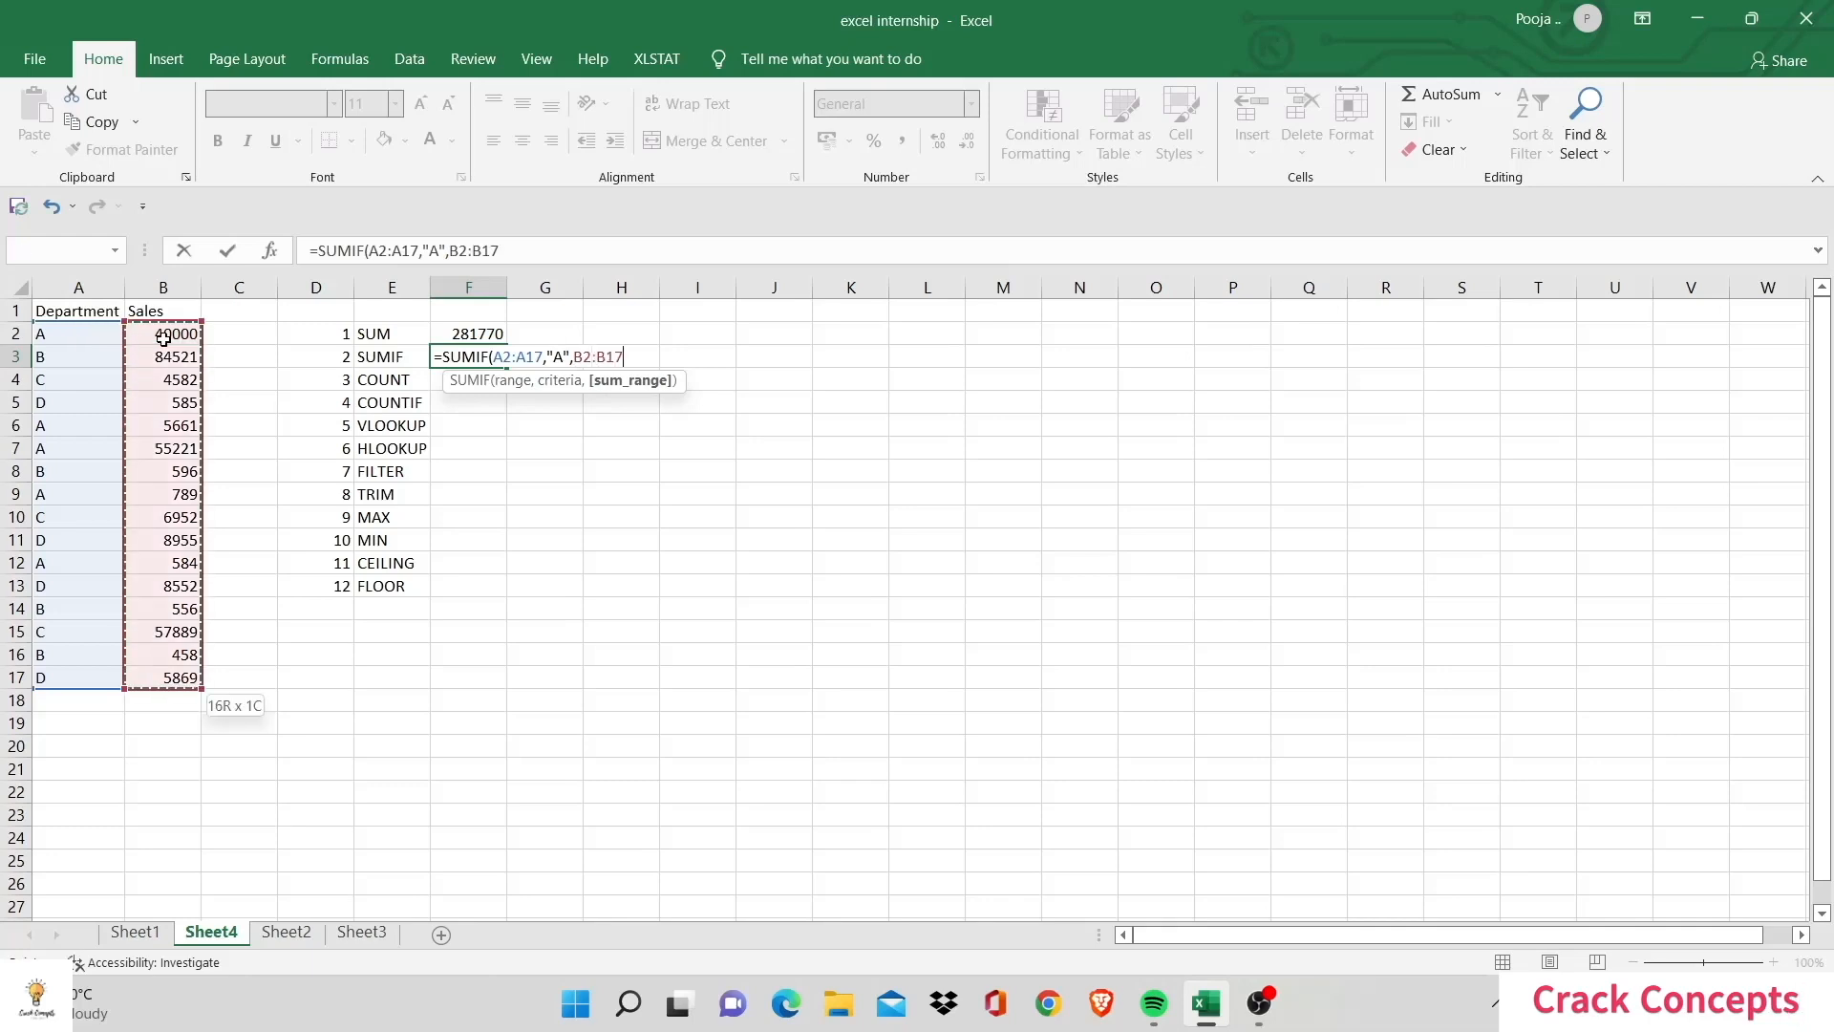
{"action": "type", "text": ")"}
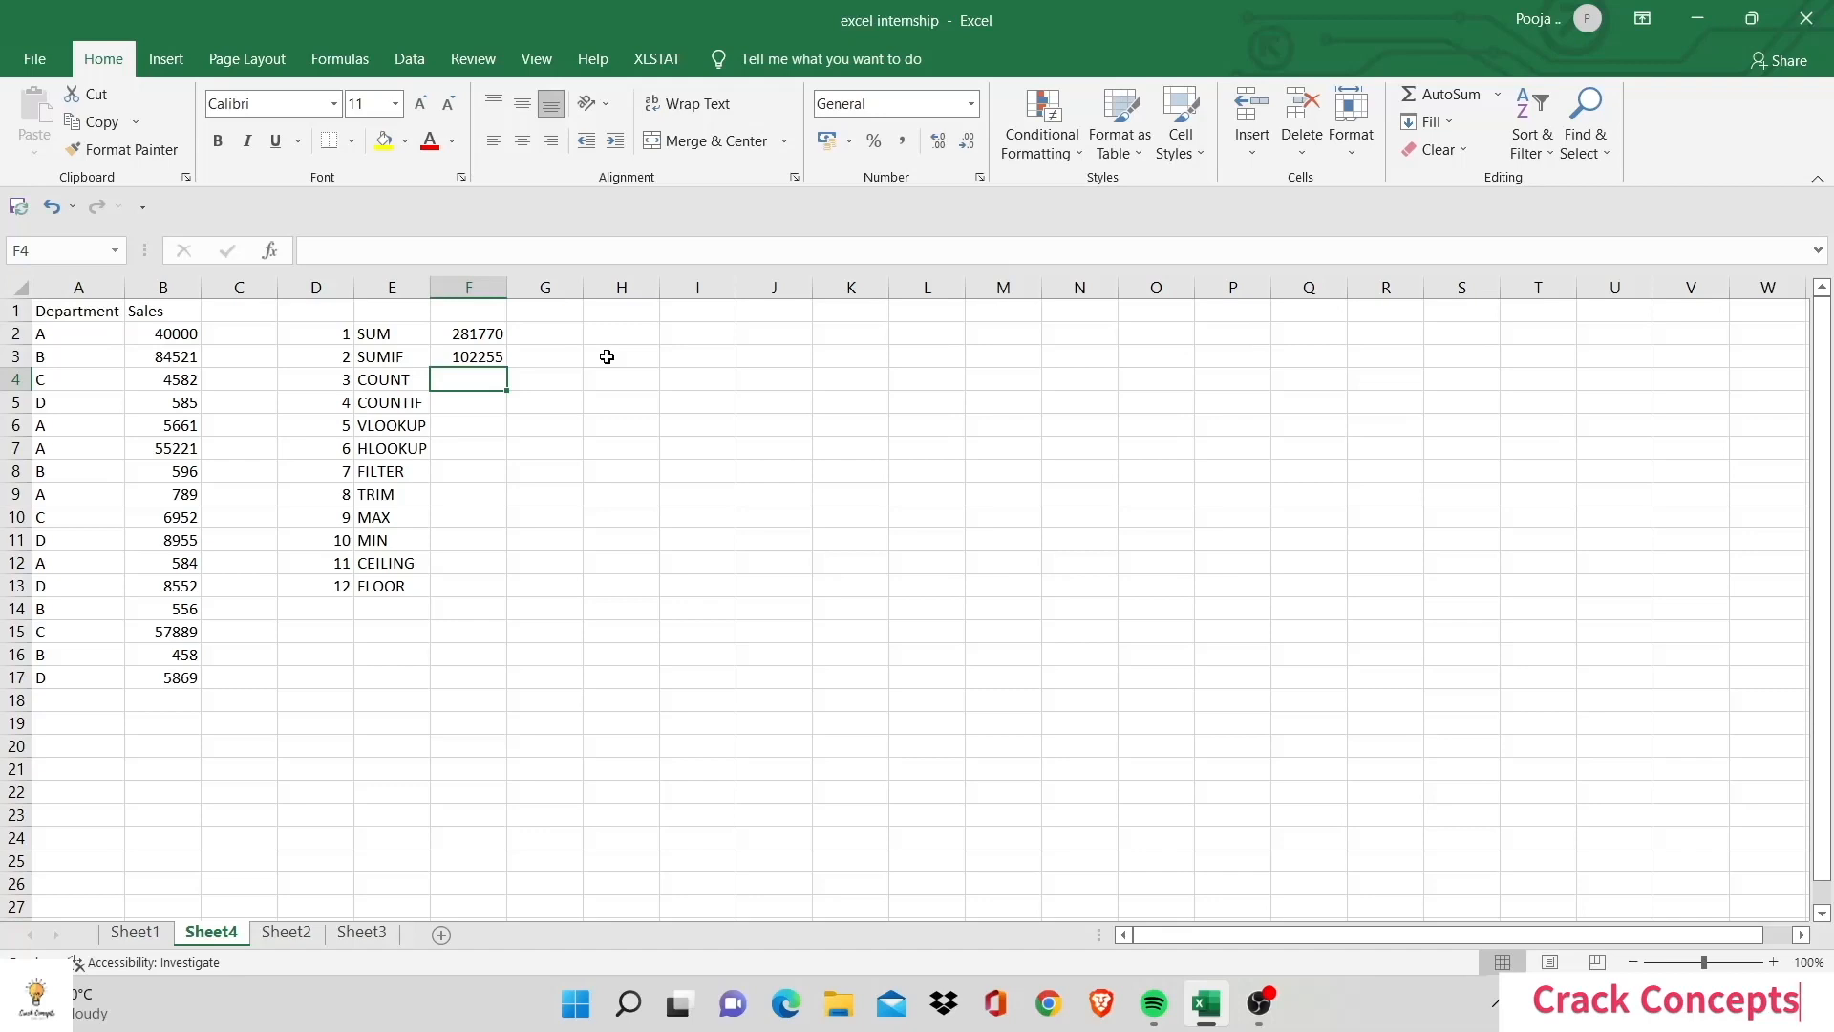
Step: Enter =COUNT over B2:B17 in F4 giving 16, check row 17, then select F5
{"action": "type", "text": "=COUNT("}
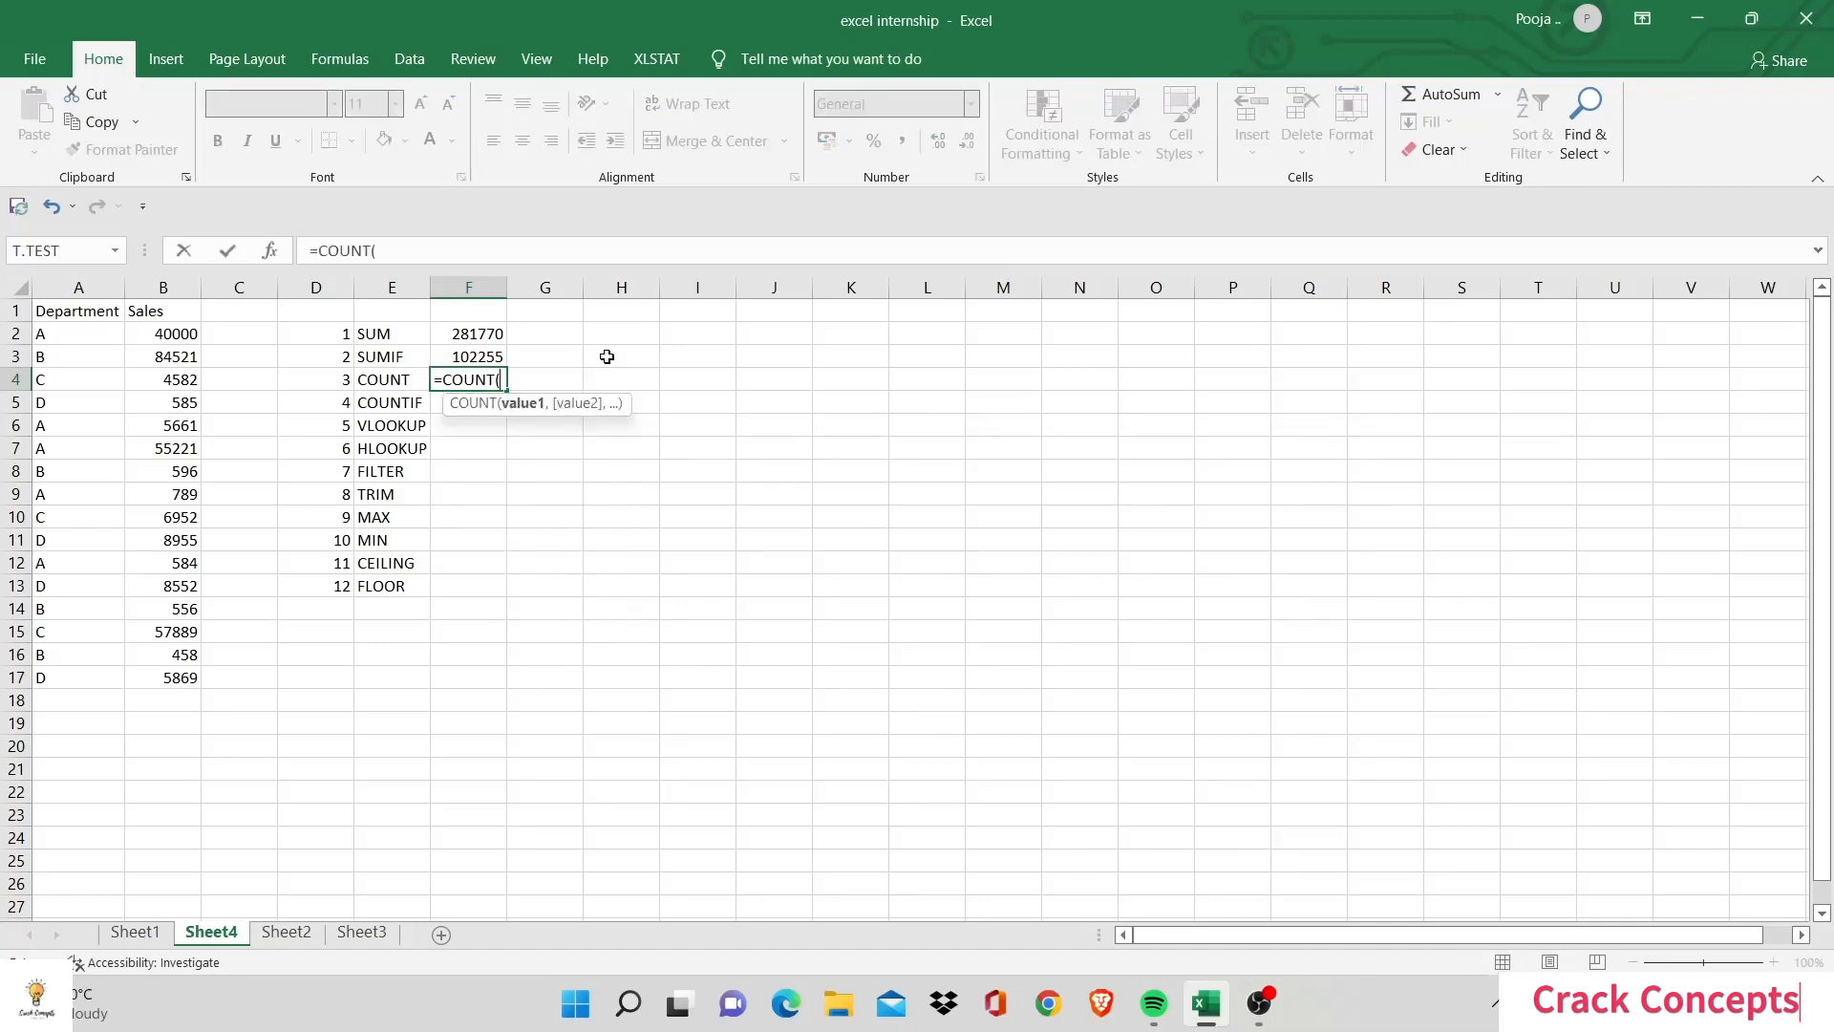
{"action": "mouse_move", "coordinate": [174, 336]}
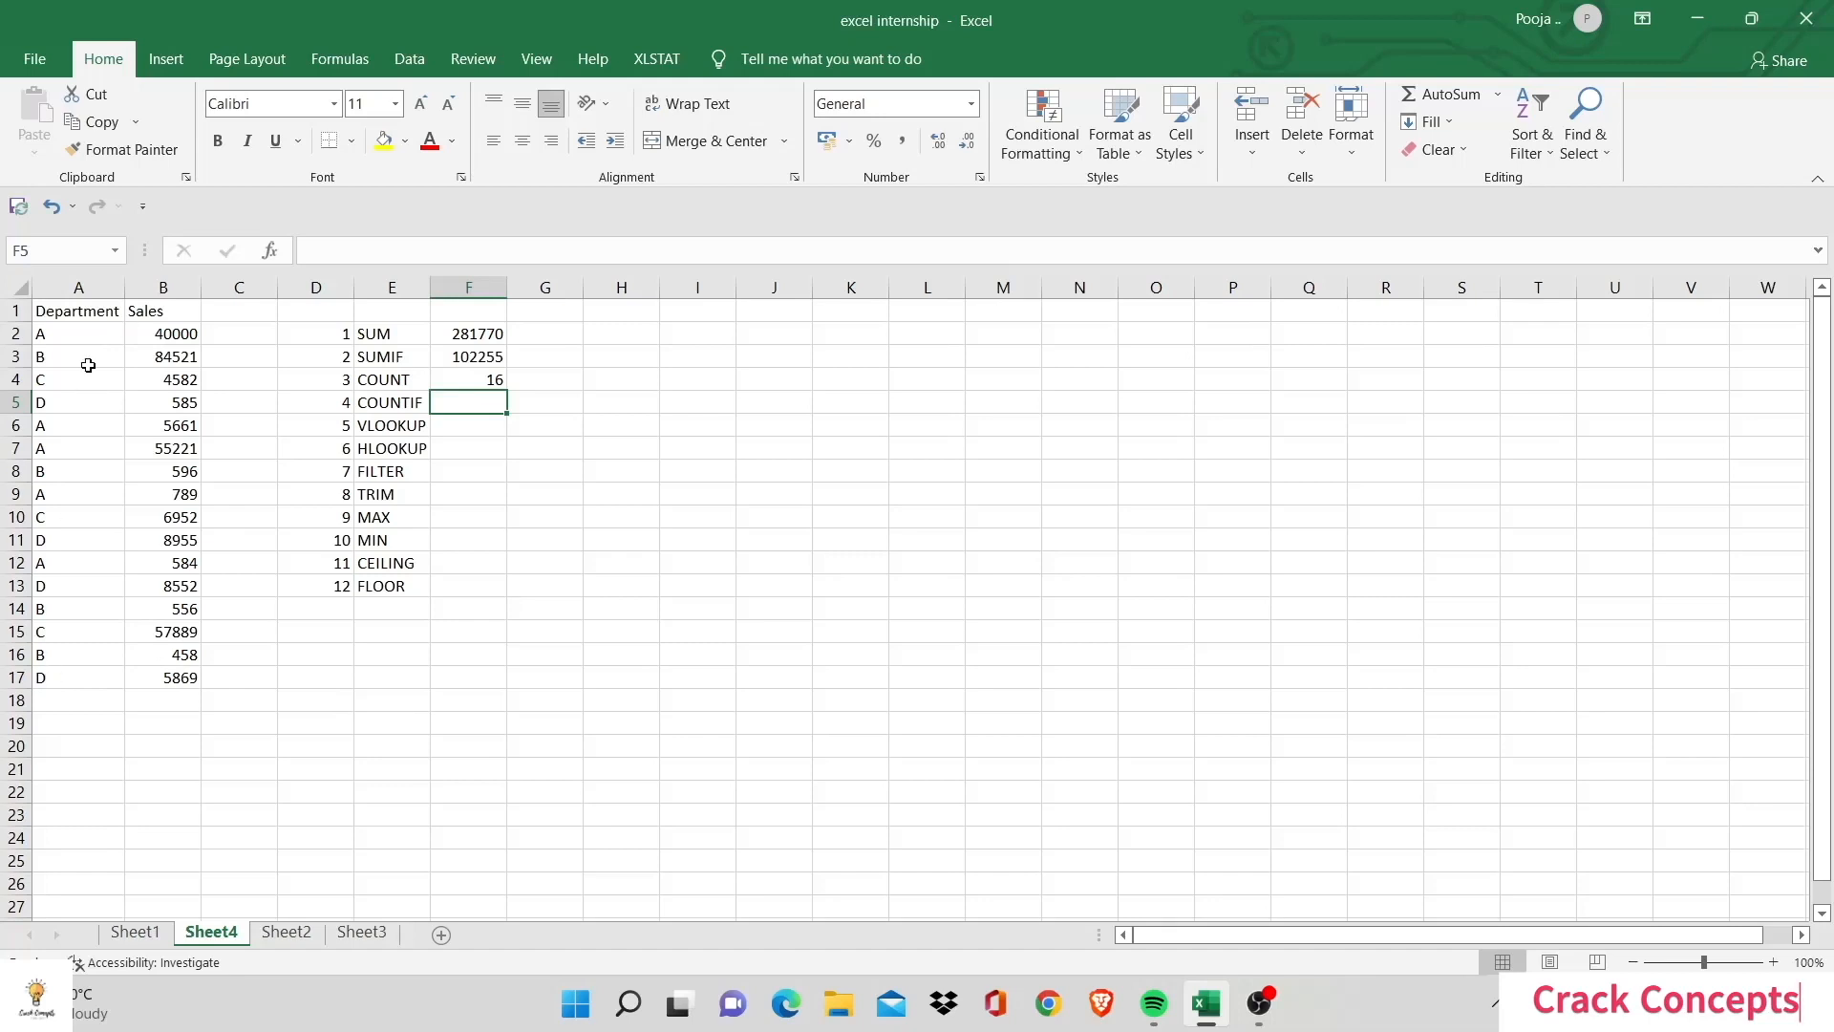
{"action": "left_click", "coordinate": [16, 676]}
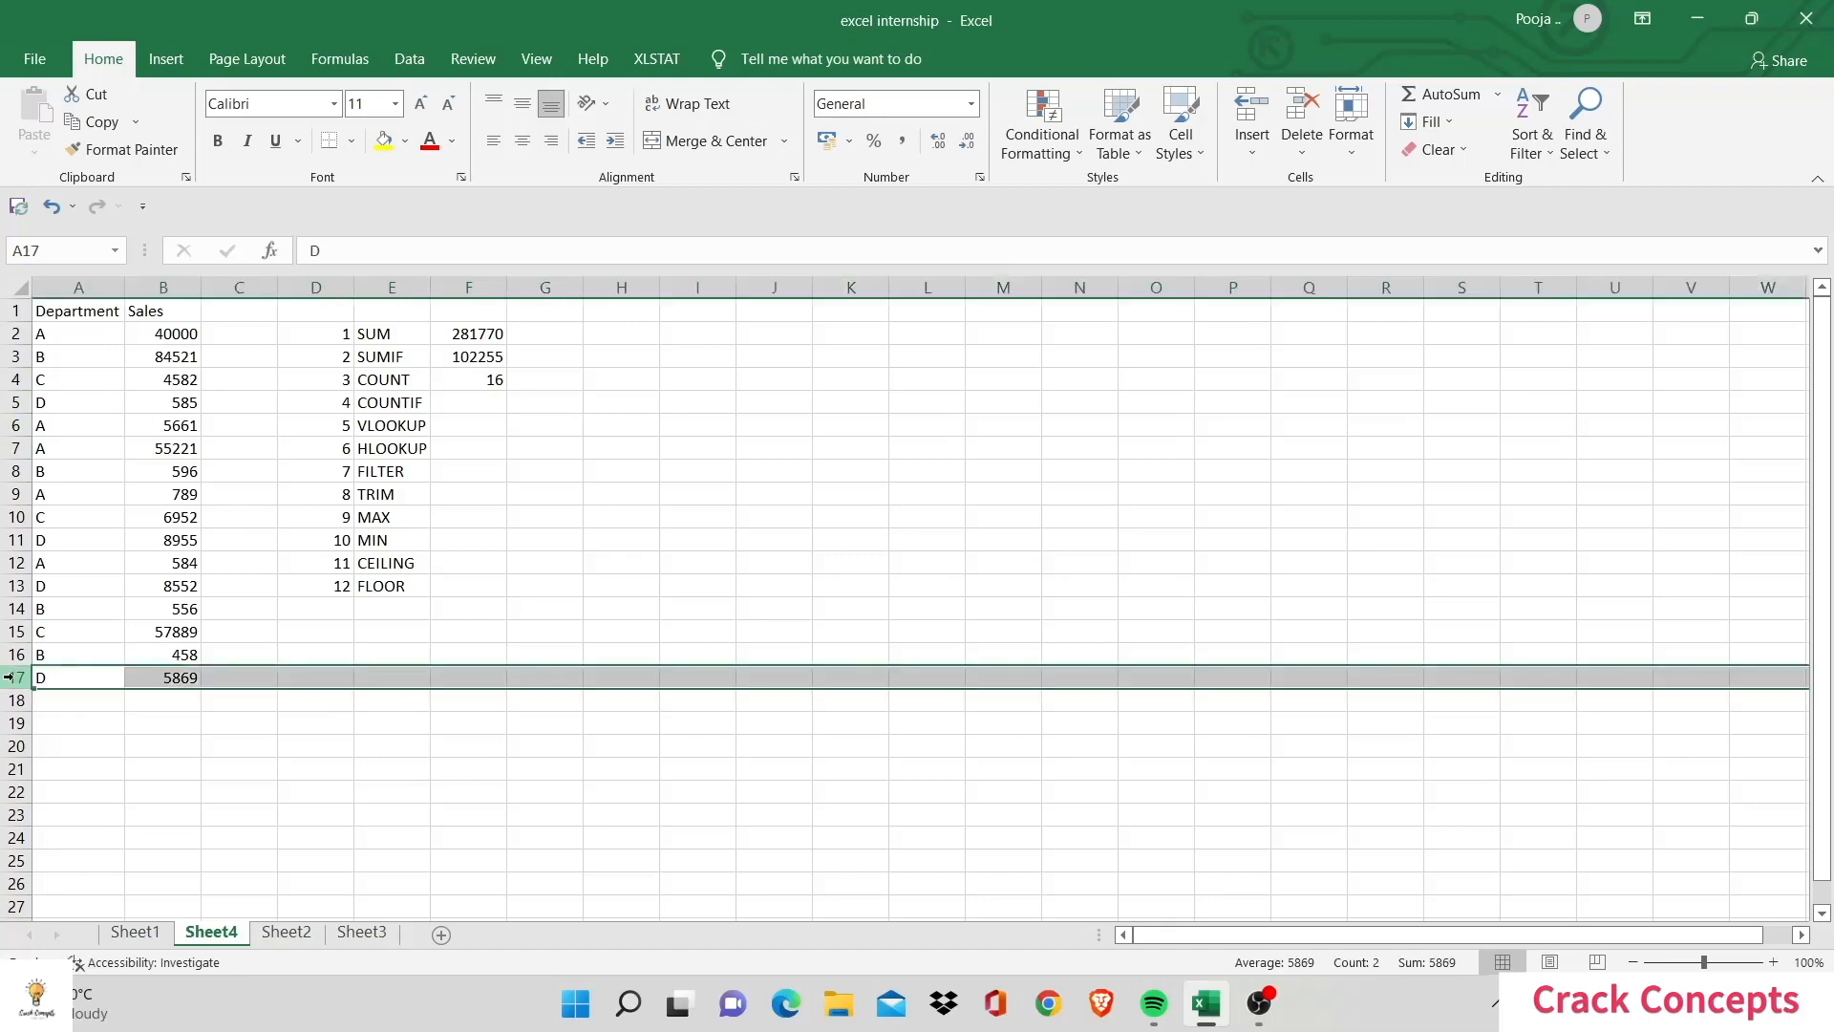
{"action": "left_click", "coordinate": [468, 403]}
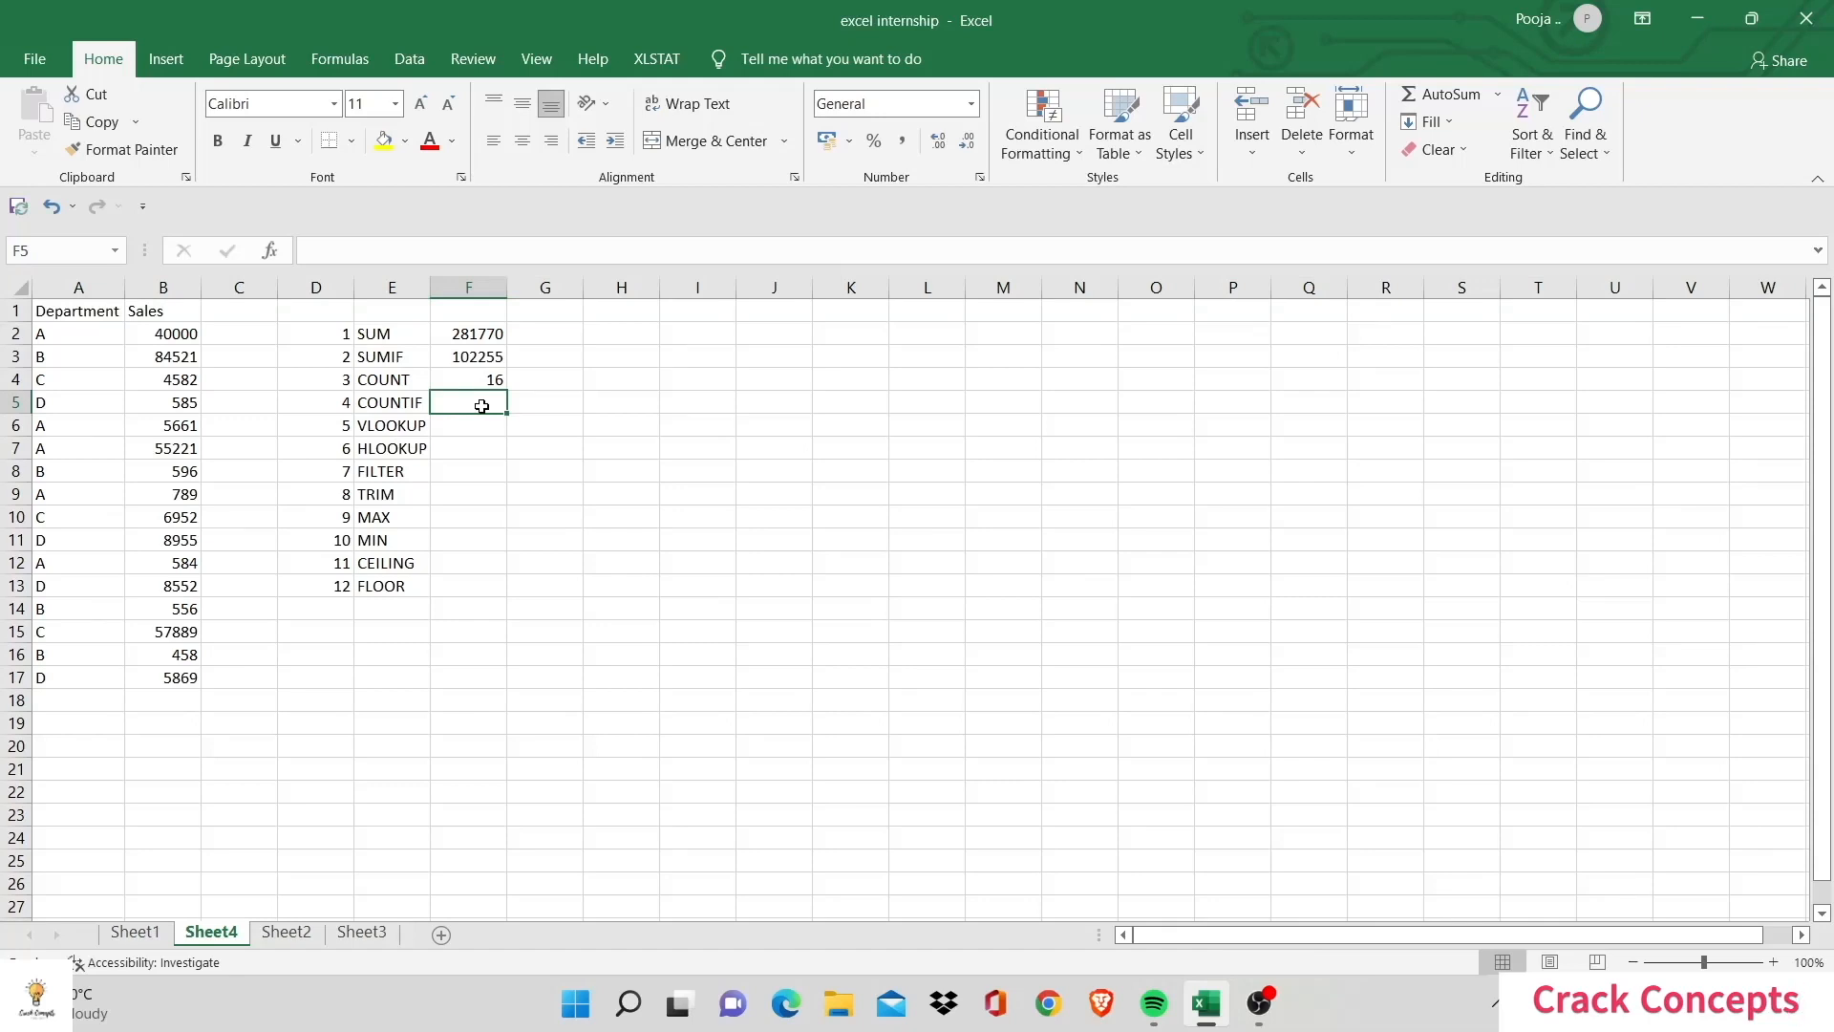
Step: Enter =COUNTIF(B2:B17,">50000") in F5, counting 3 sales above 50000
{"action": "type", "text": "=C"}
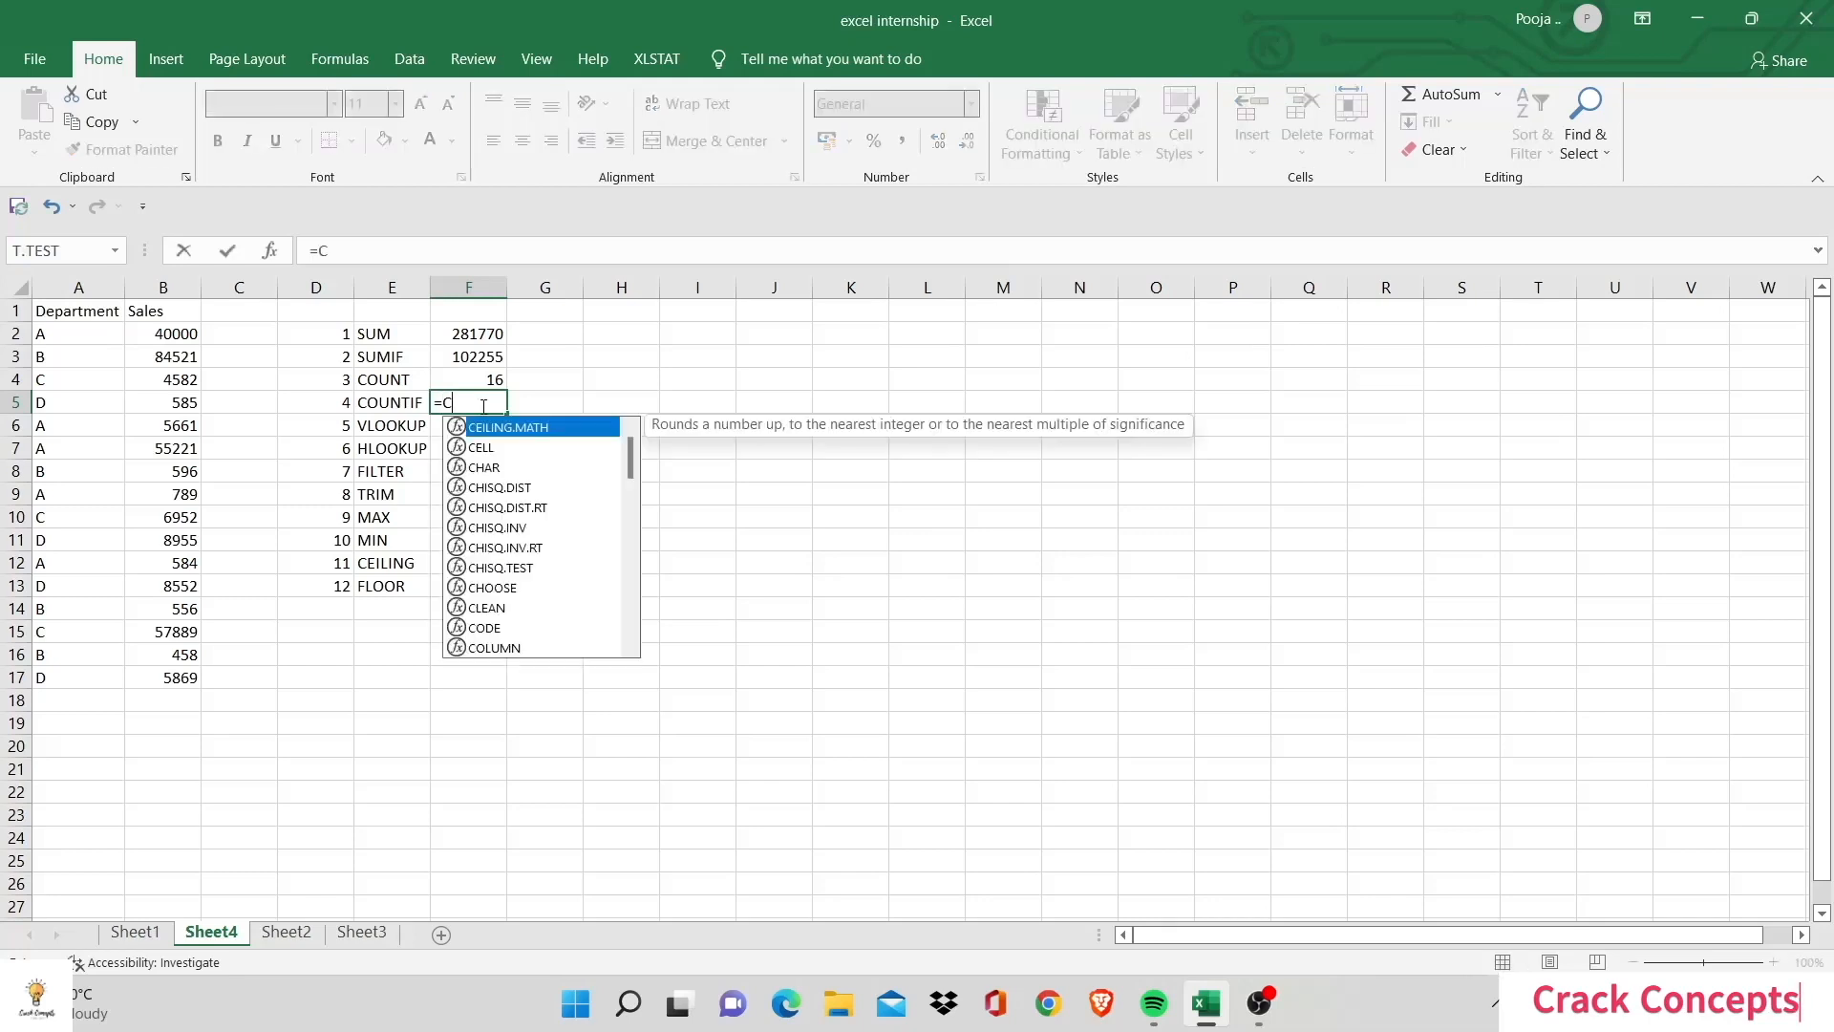
{"action": "type", "text": "OUNTIF("}
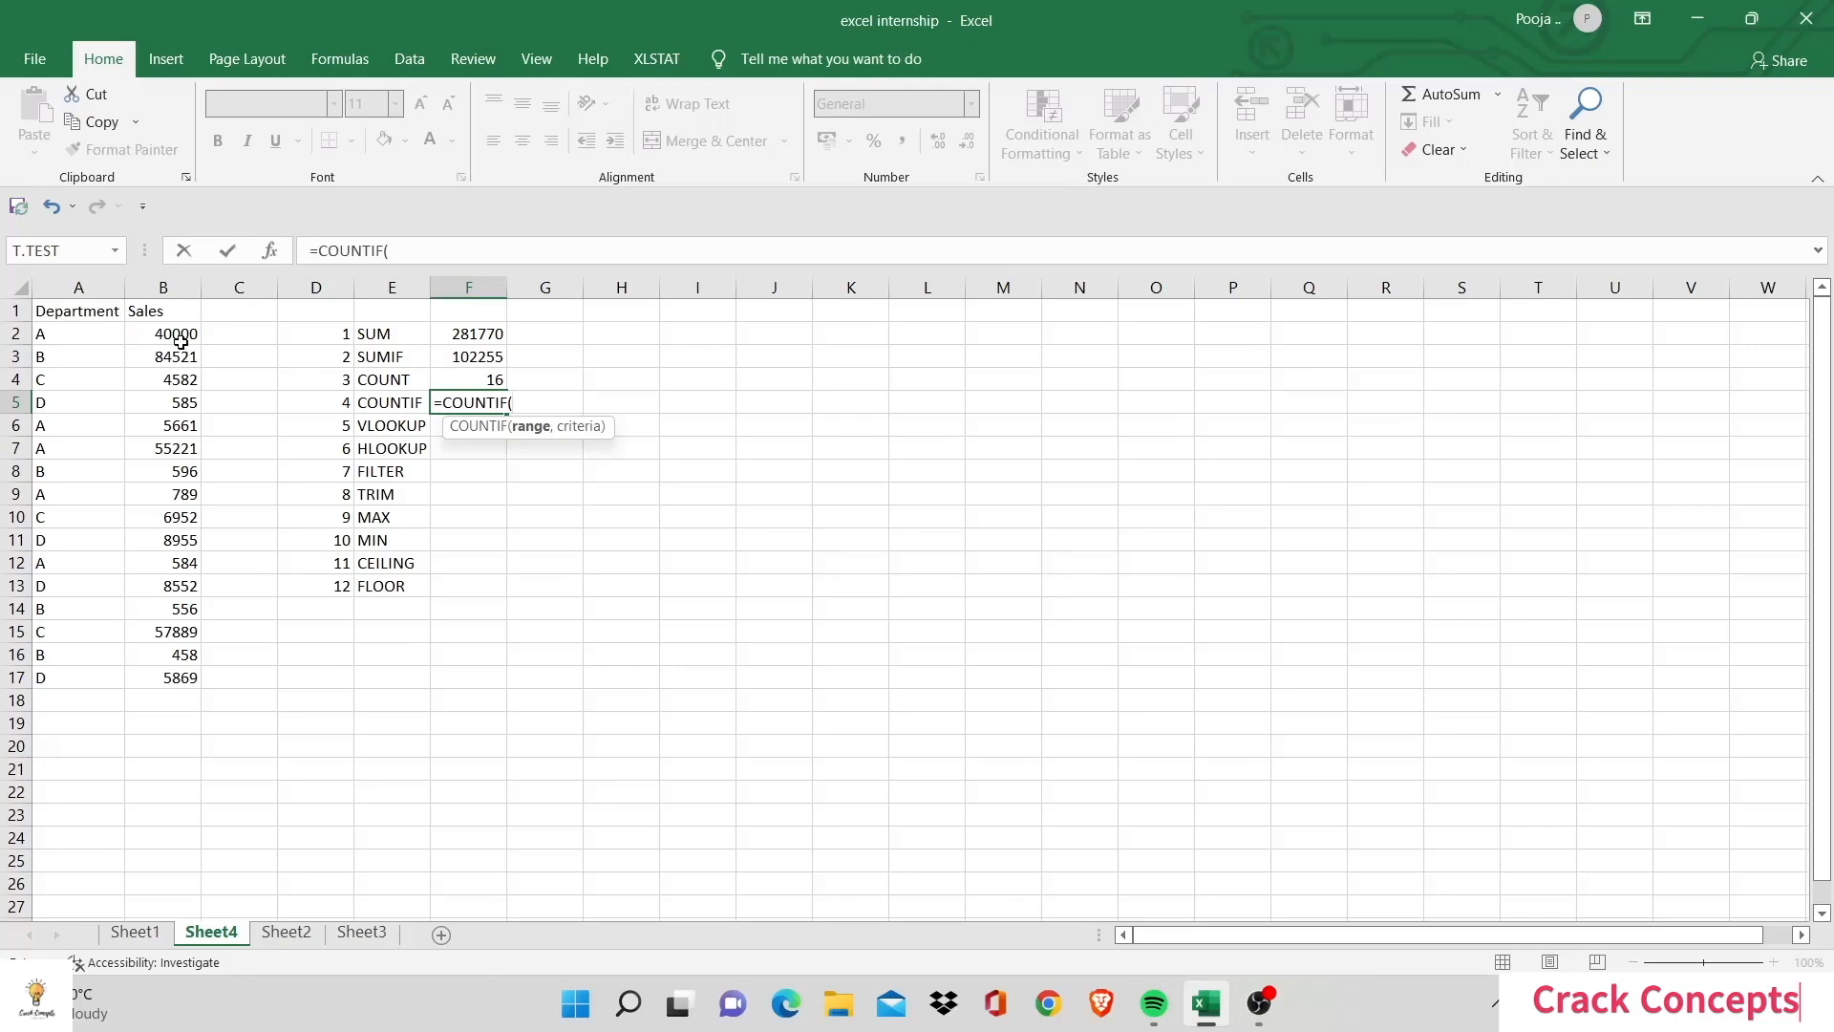
{"action": "left_click", "coordinate": [162, 332]}
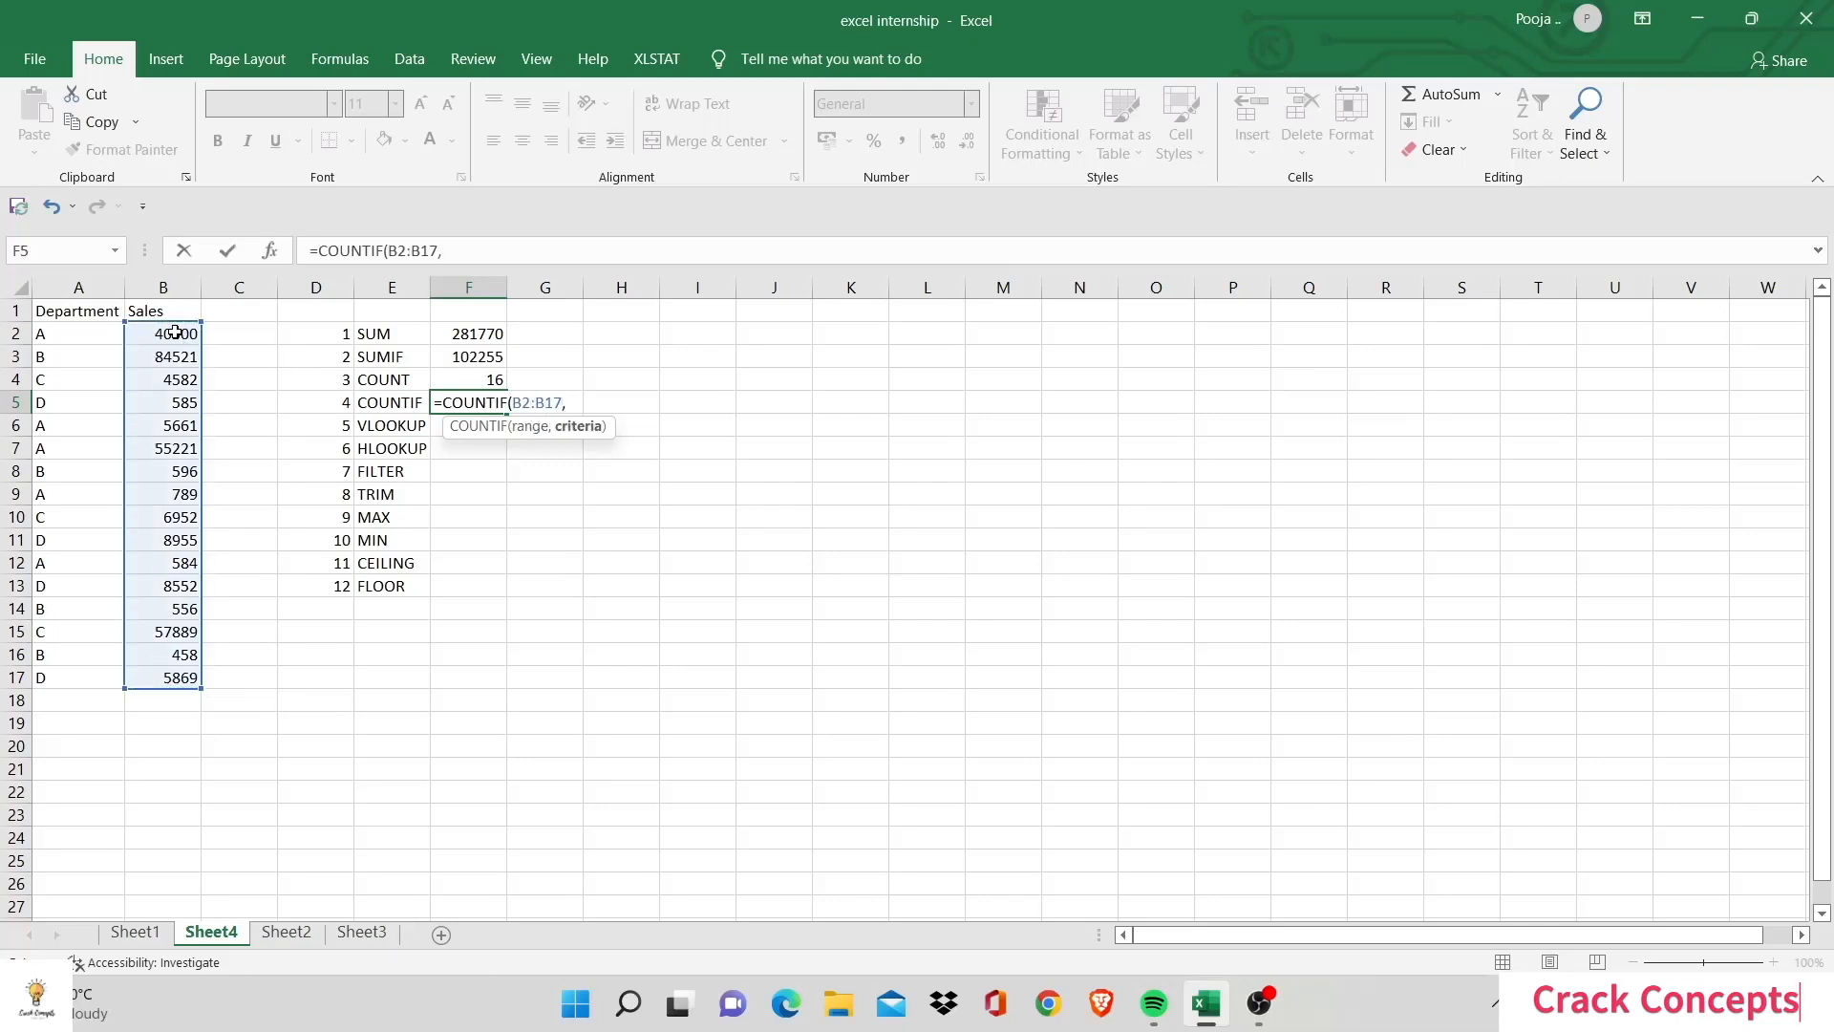
{"action": "type", "text": "\">"}
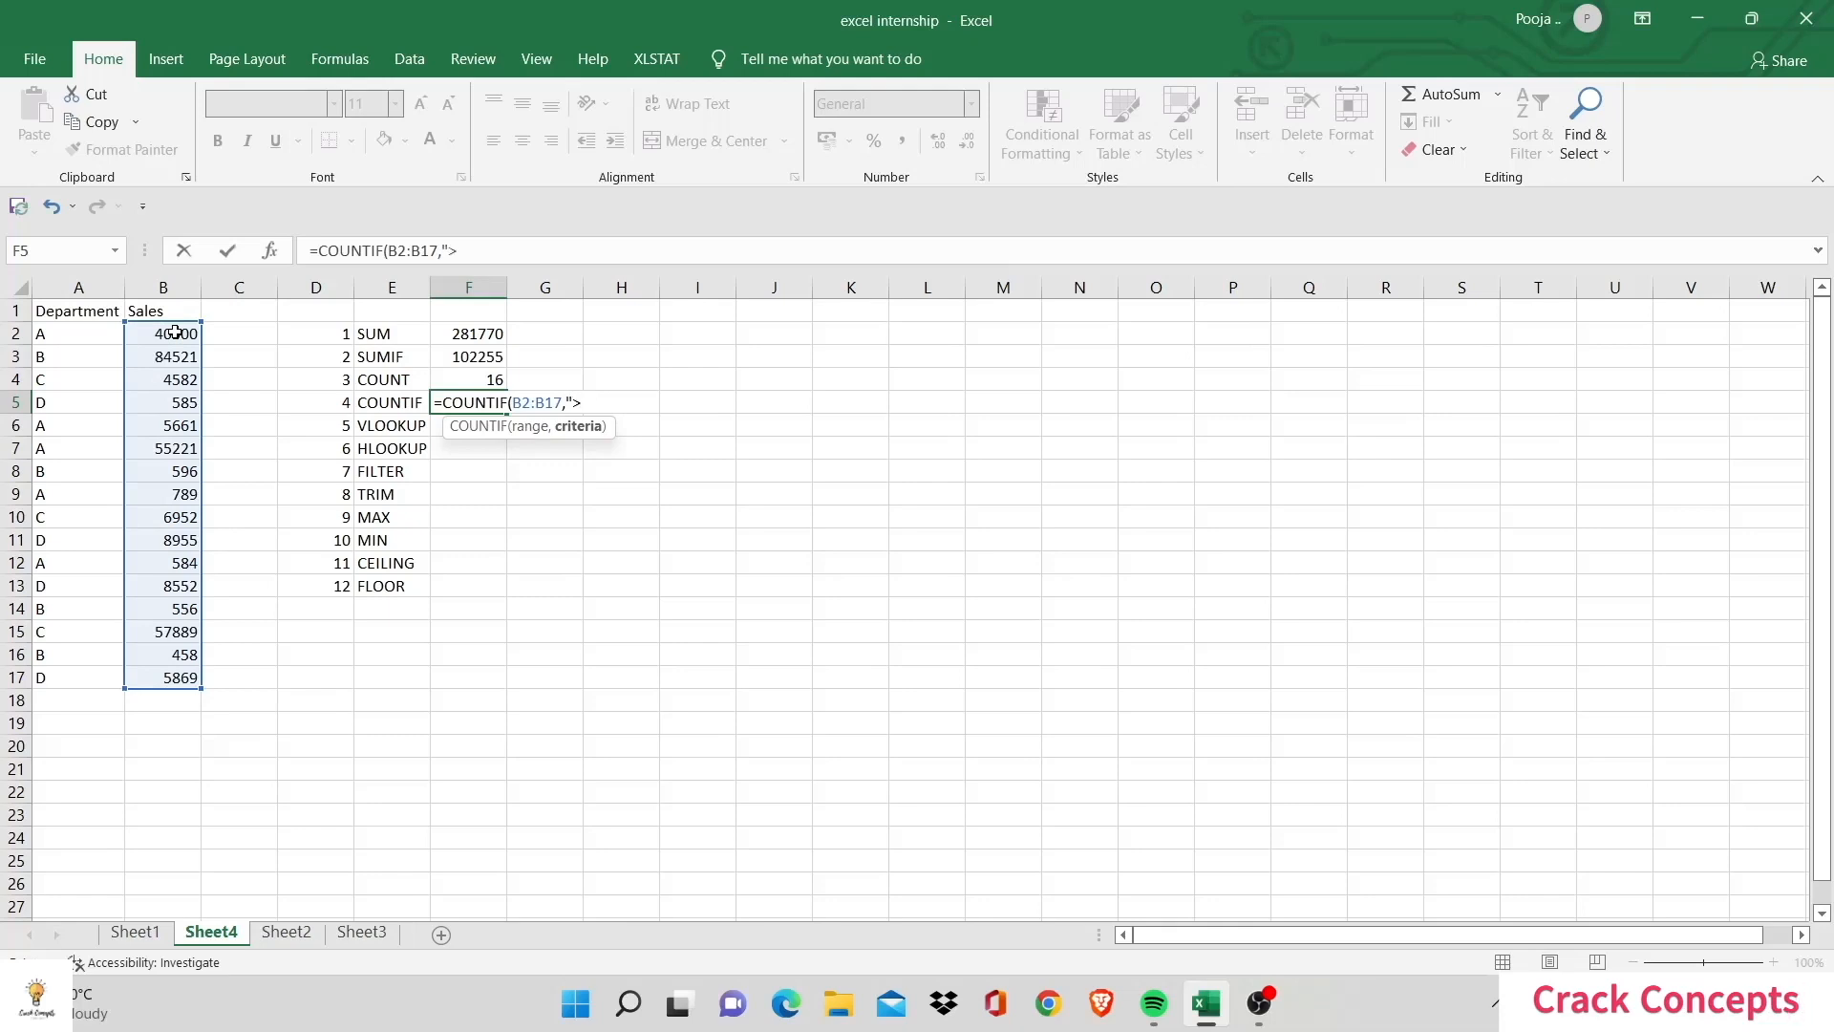
{"action": "type", "text": "50"}
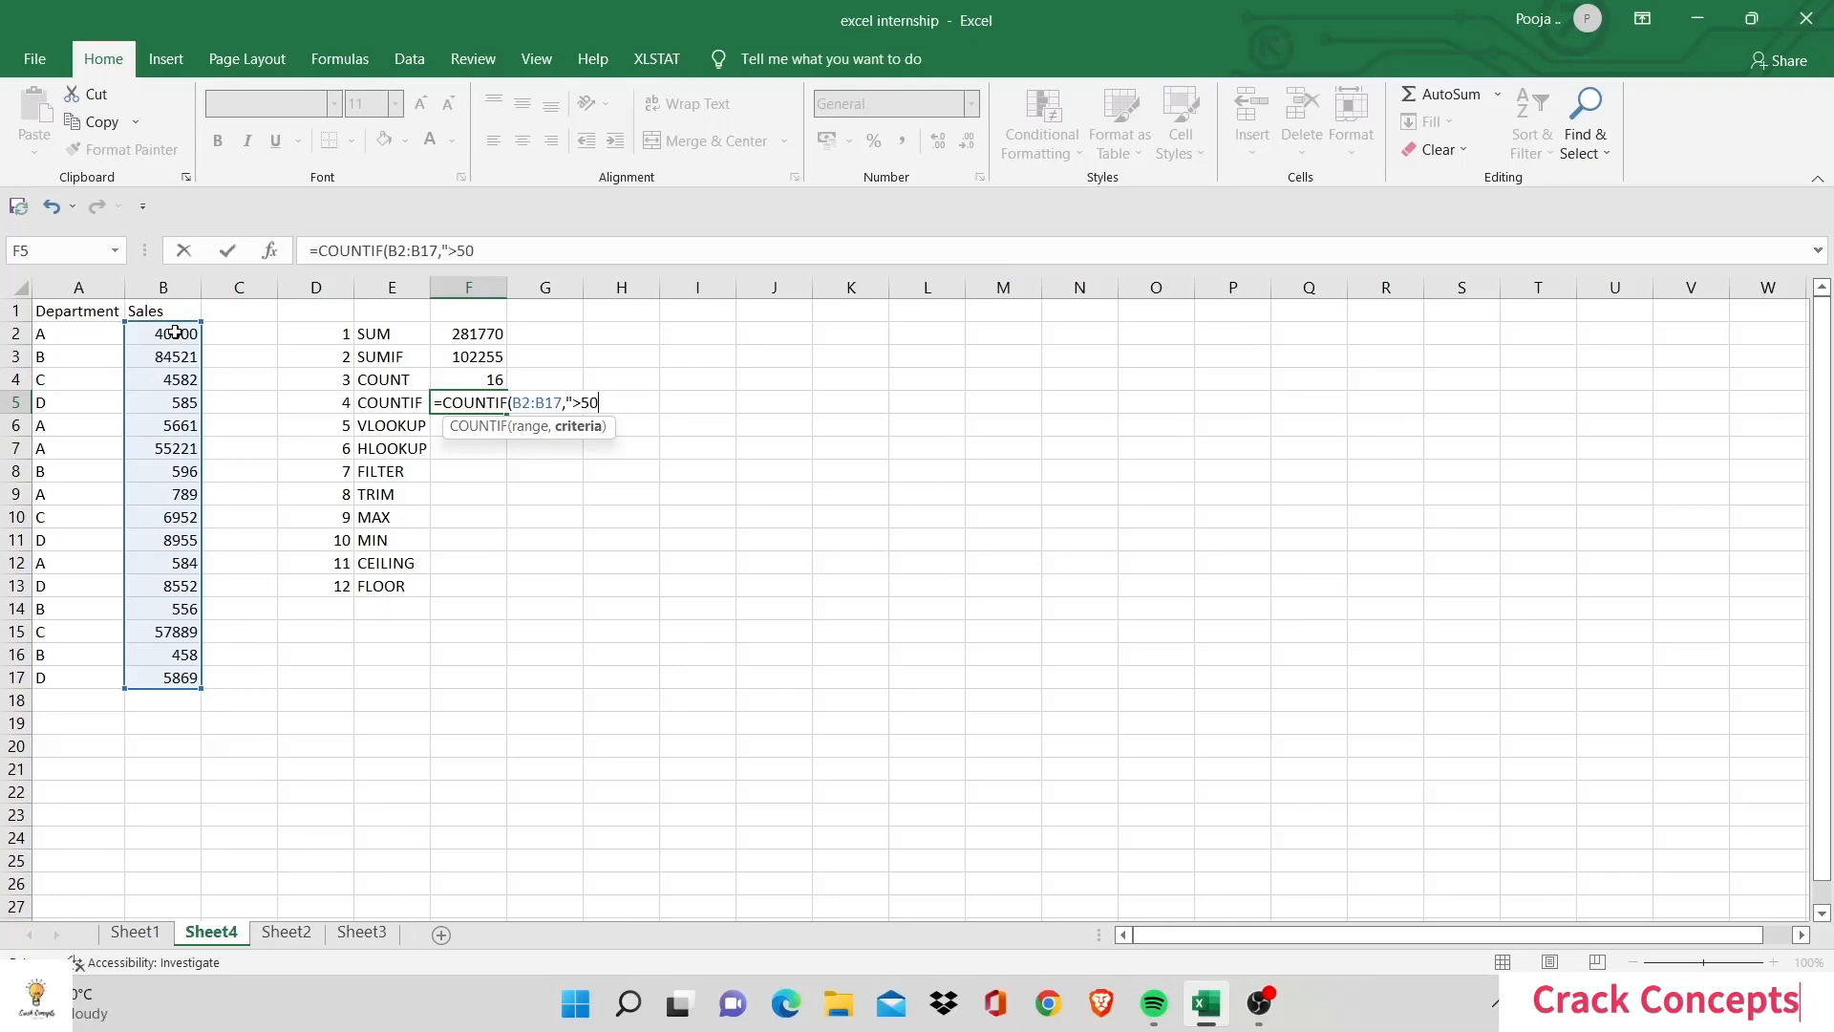
{"action": "type", "text": "000"}
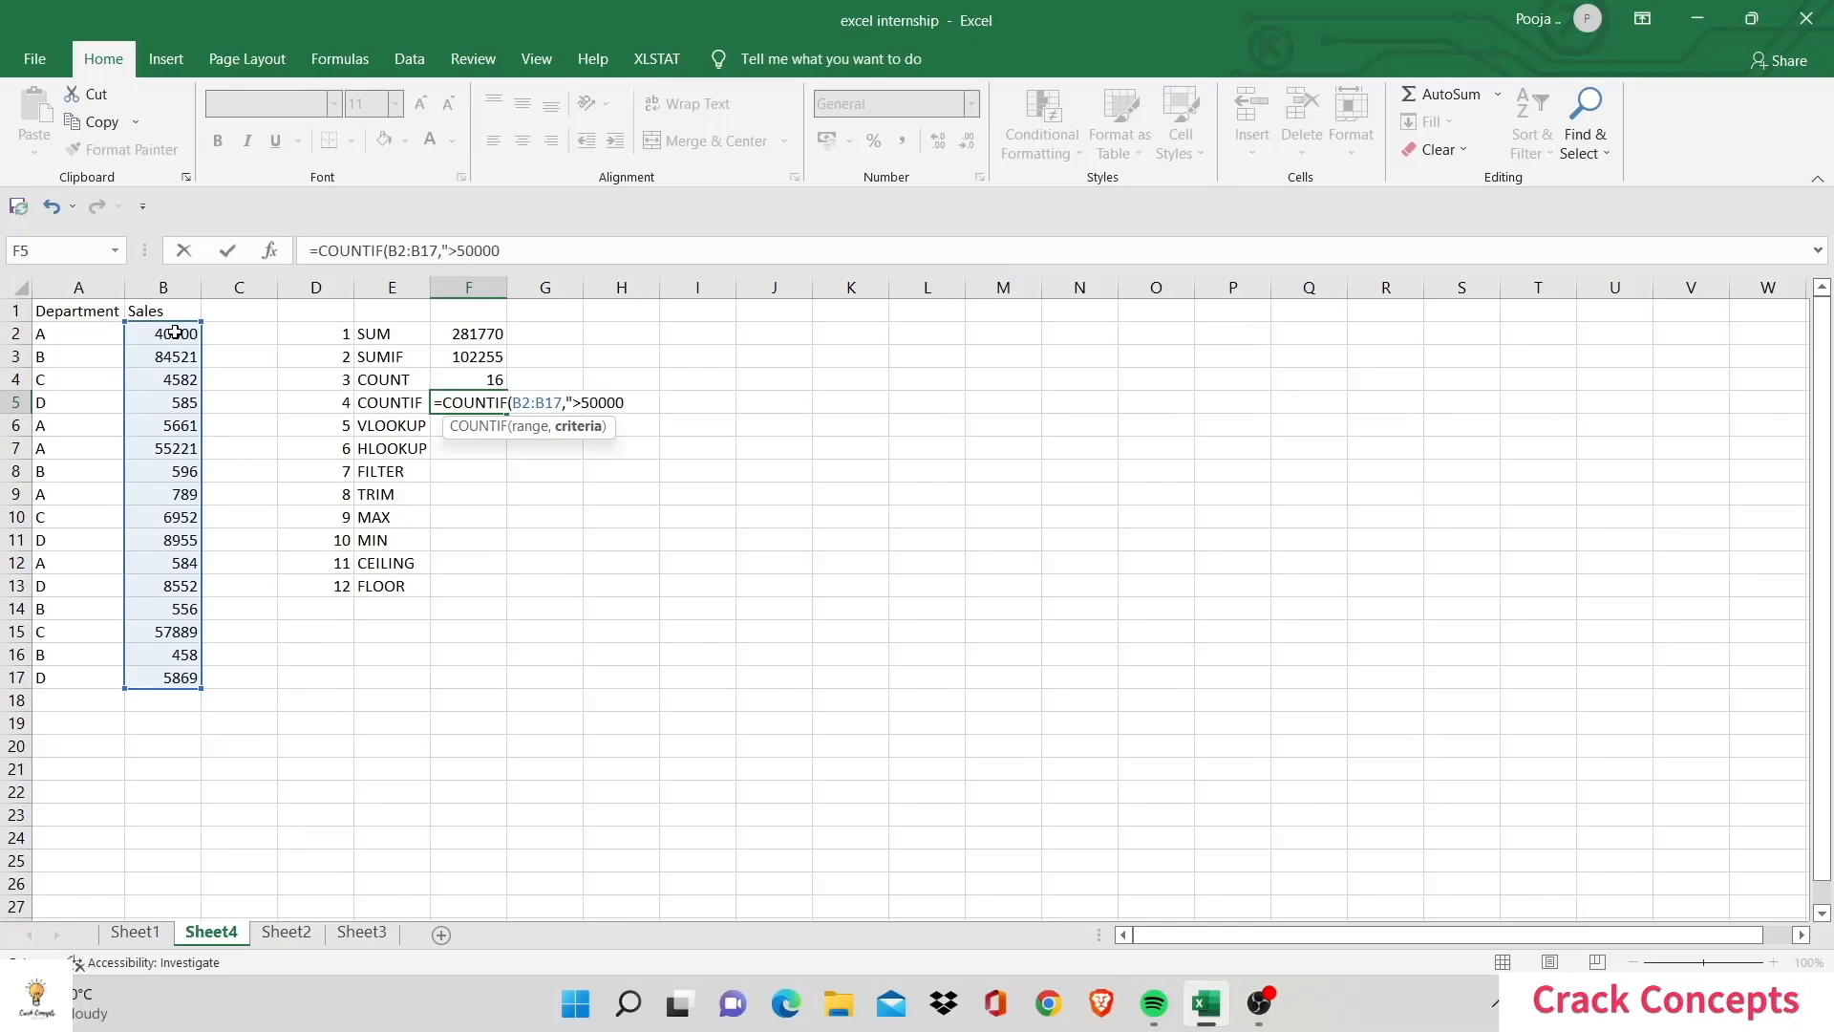
{"action": "type", "text": "\""}
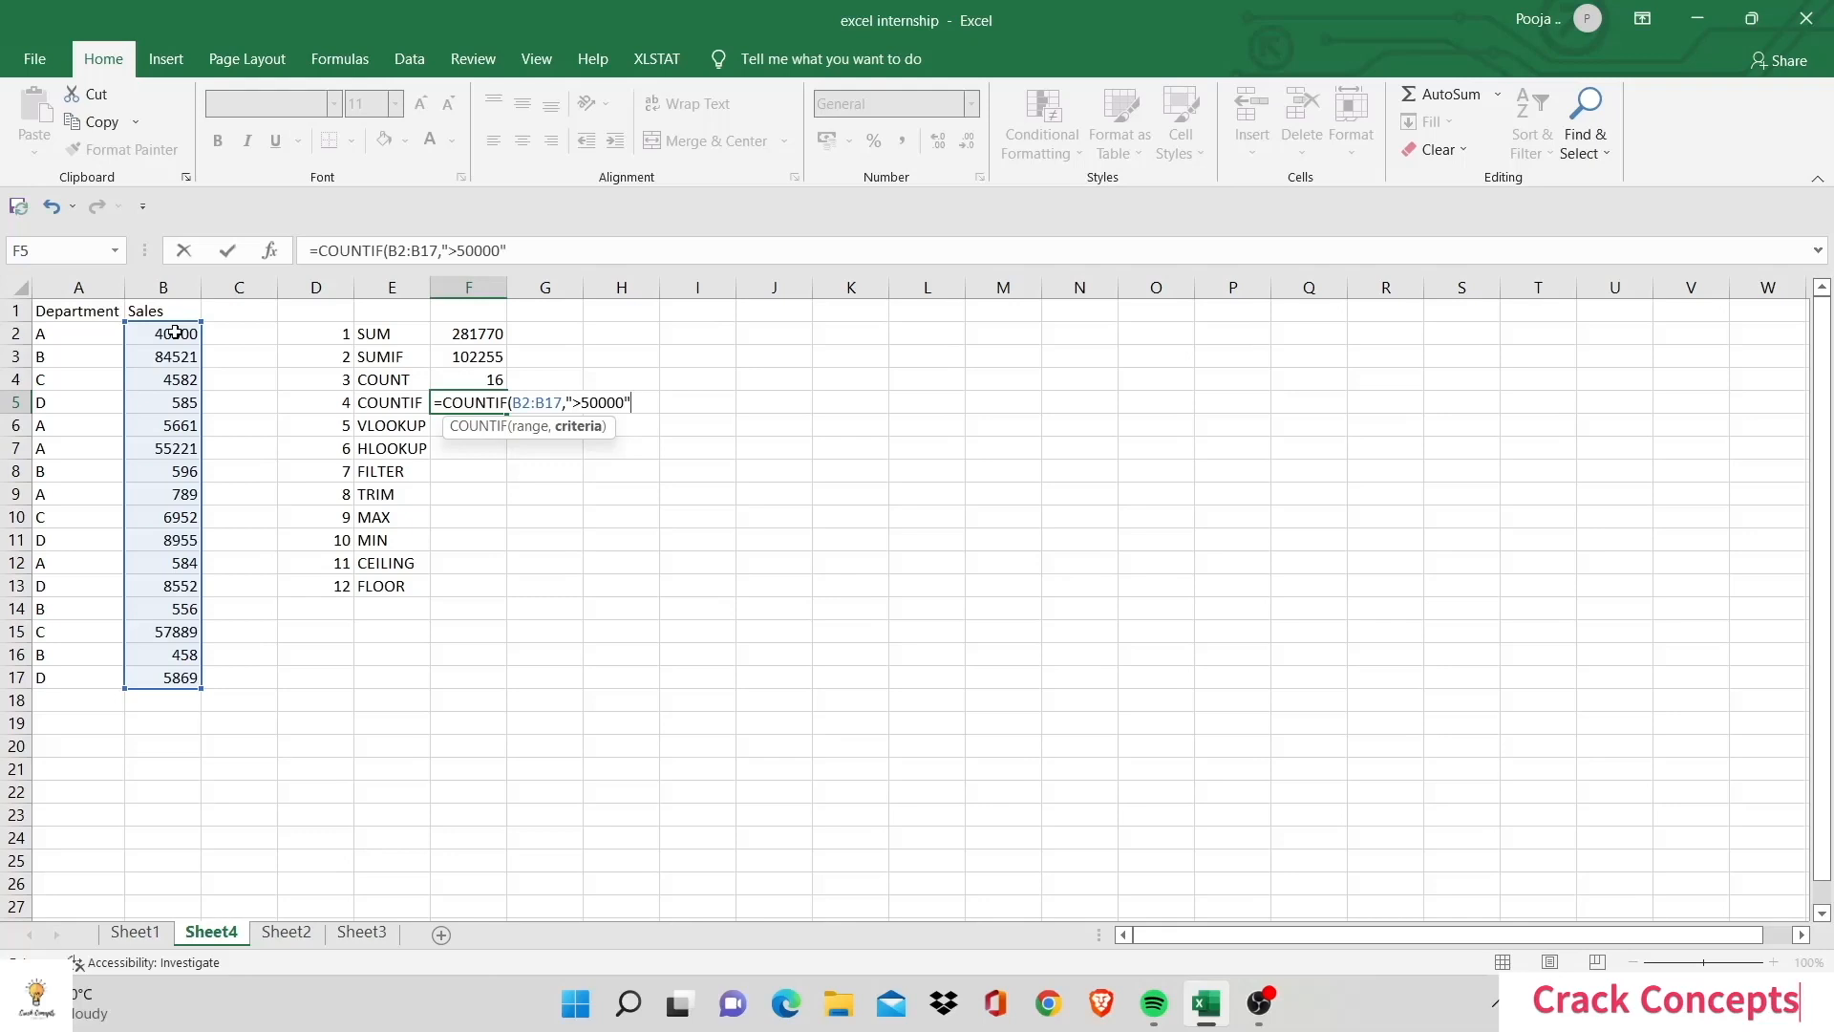
{"action": "key", "text": "Return"}
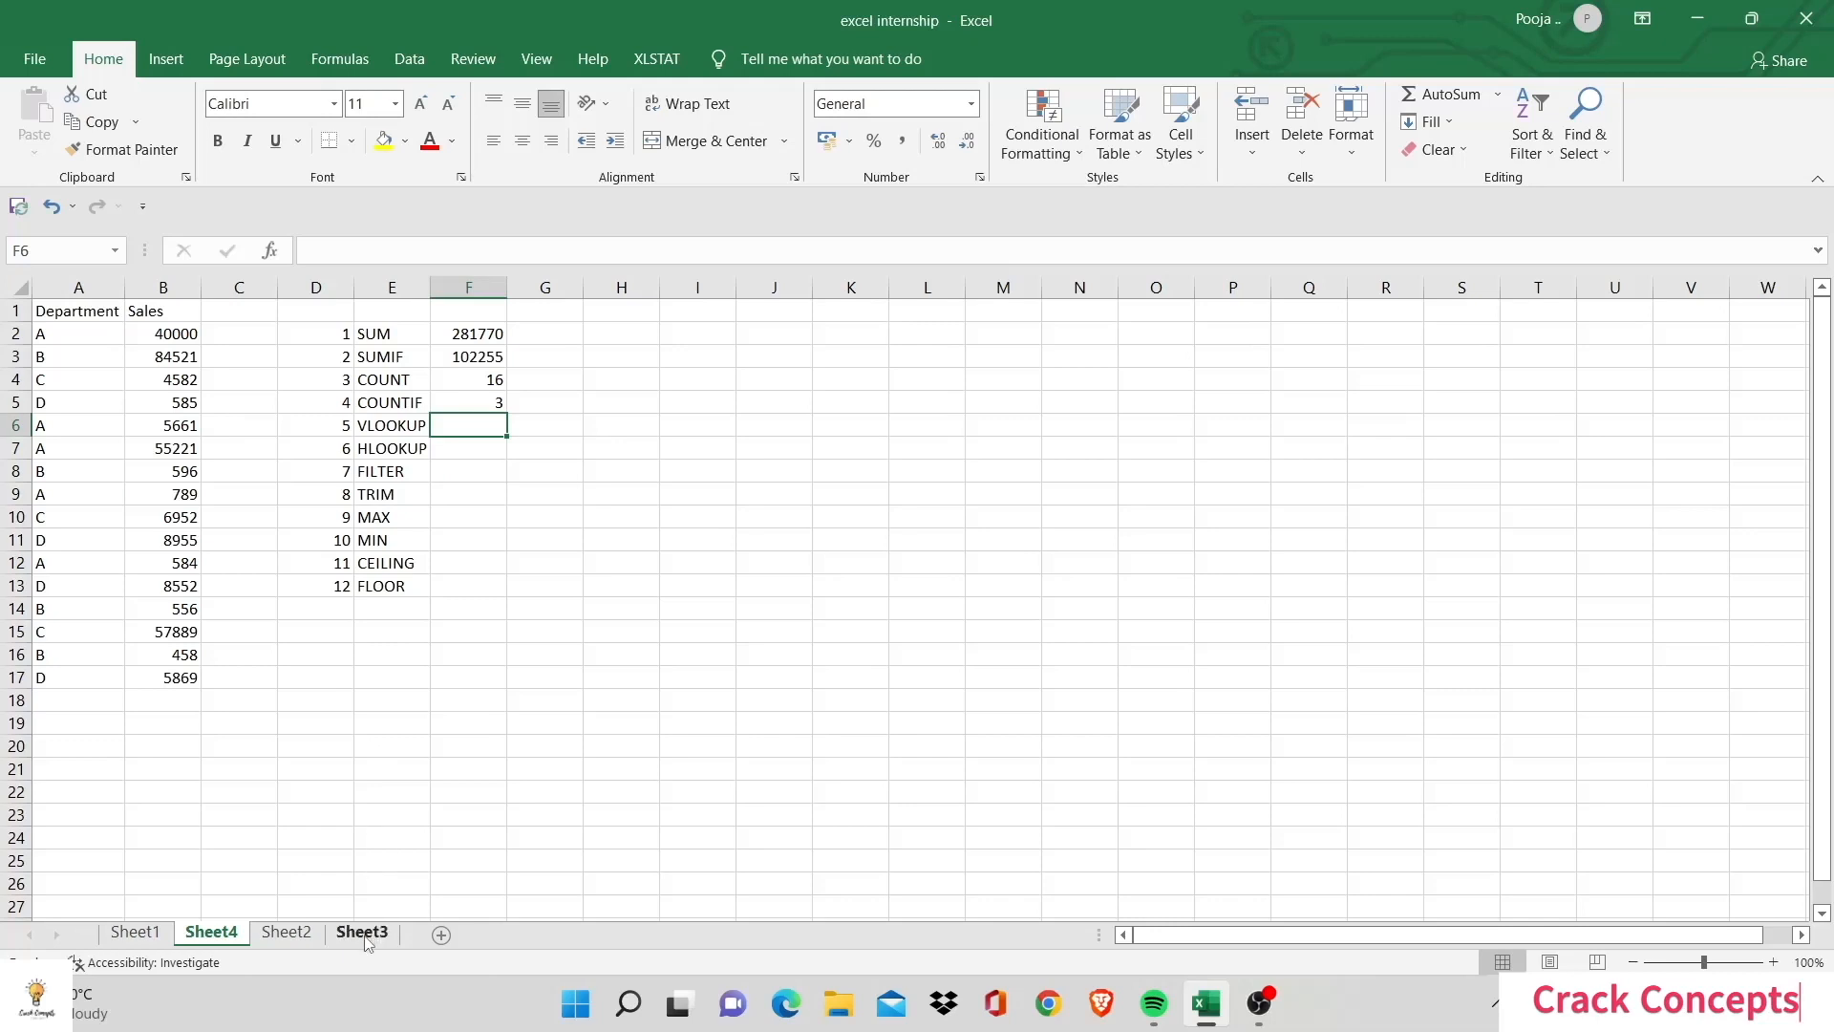
{"action": "left_click", "coordinate": [545, 403]}
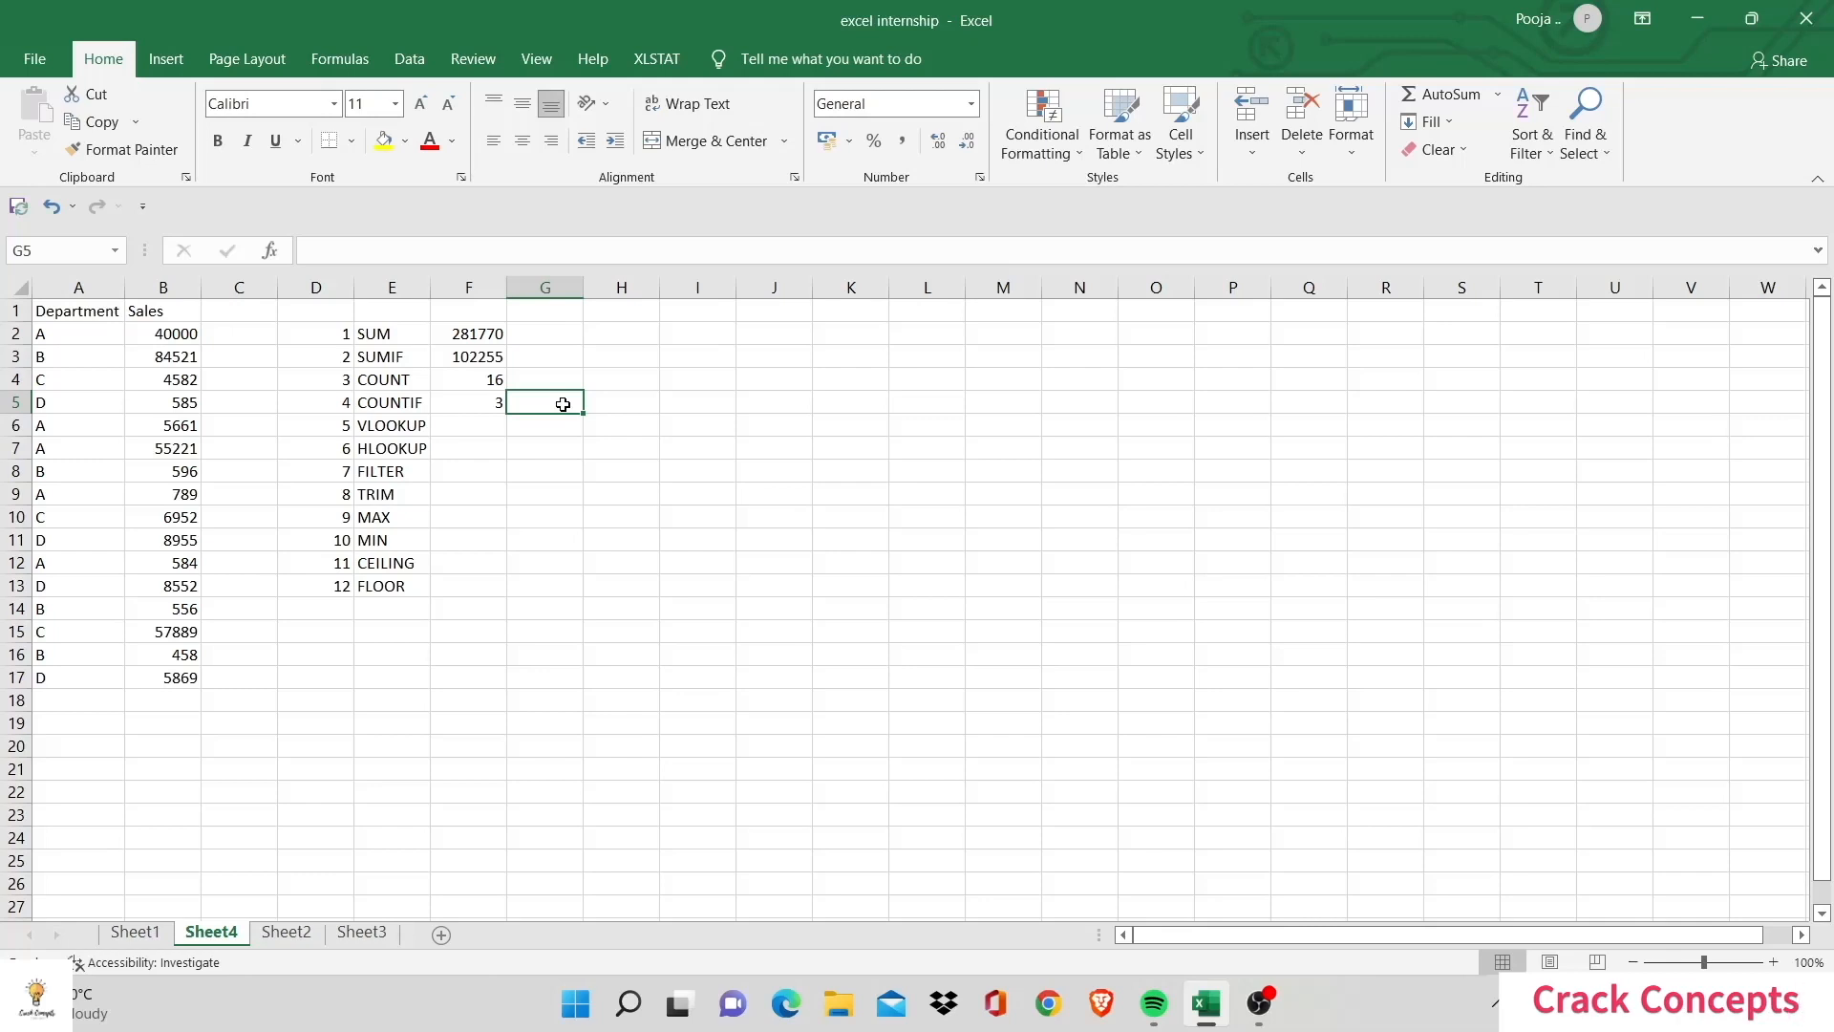
Step: Enter =COUNTIF(A2:A17,"D") in G5 giving 4, then select F6
{"action": "type", "text": "="}
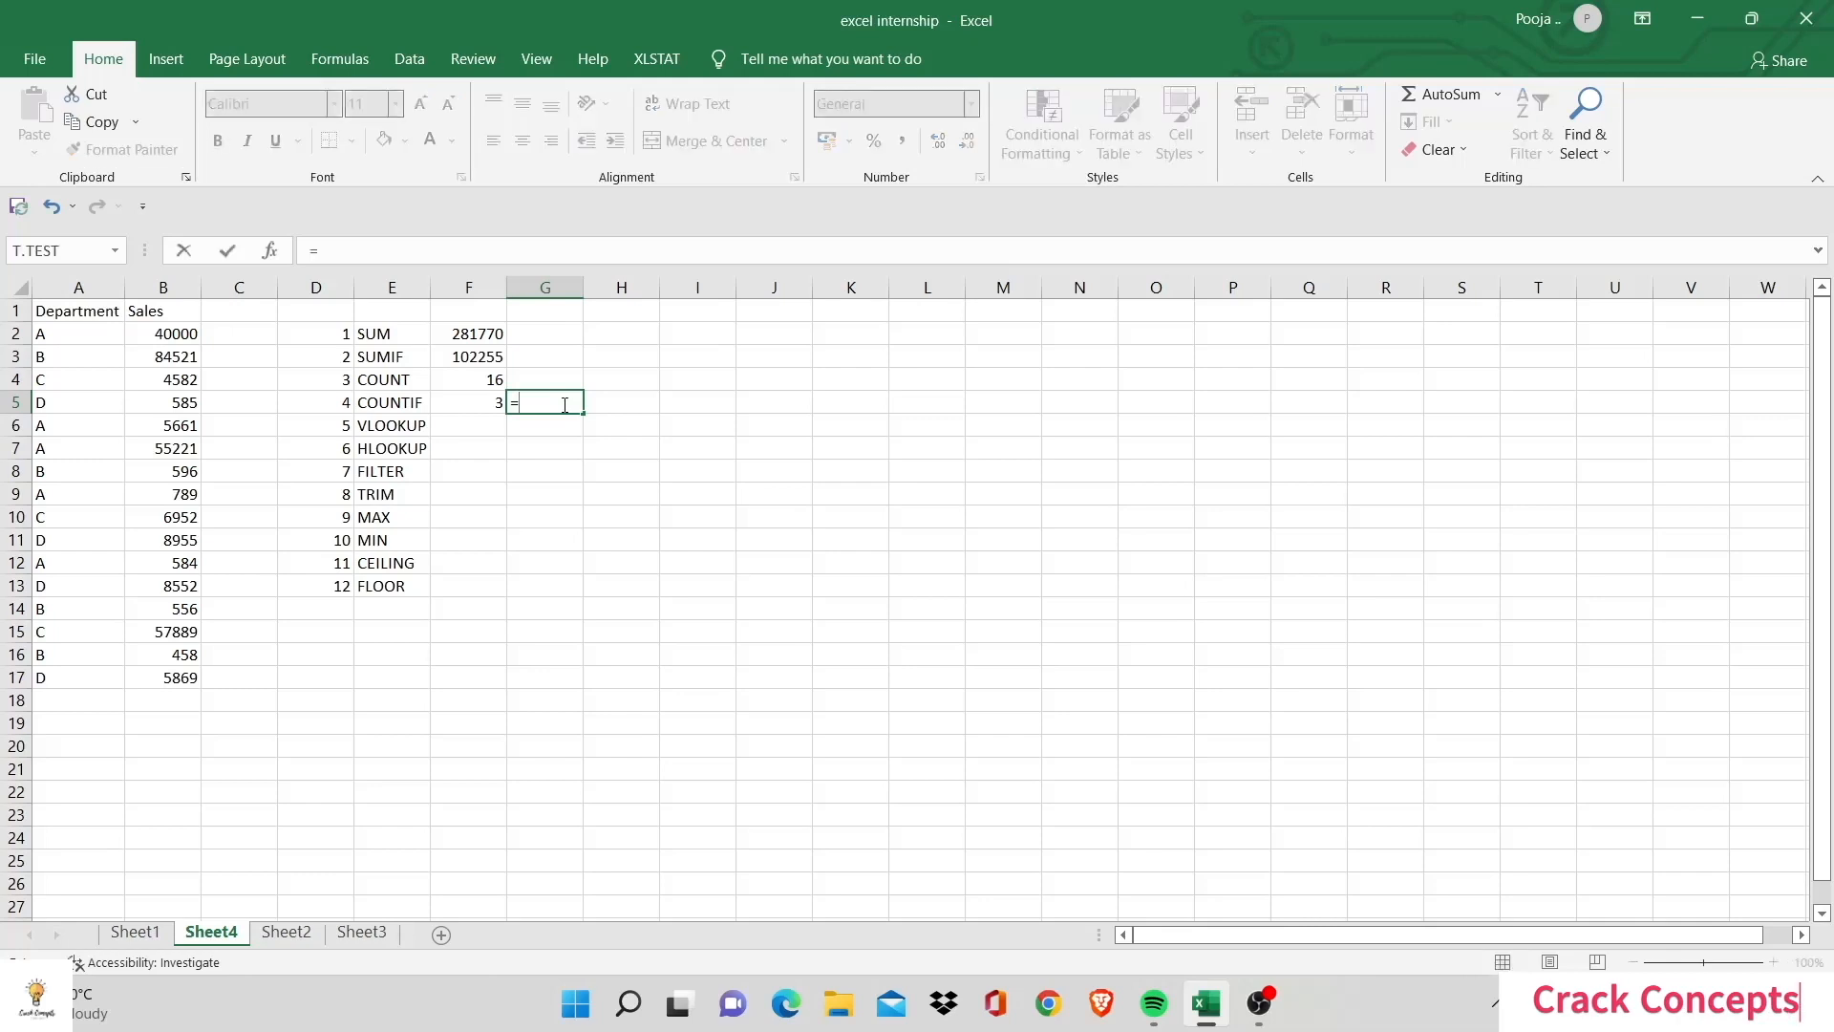
{"action": "type", "text": "COUNTIF(A2:A17,\""}
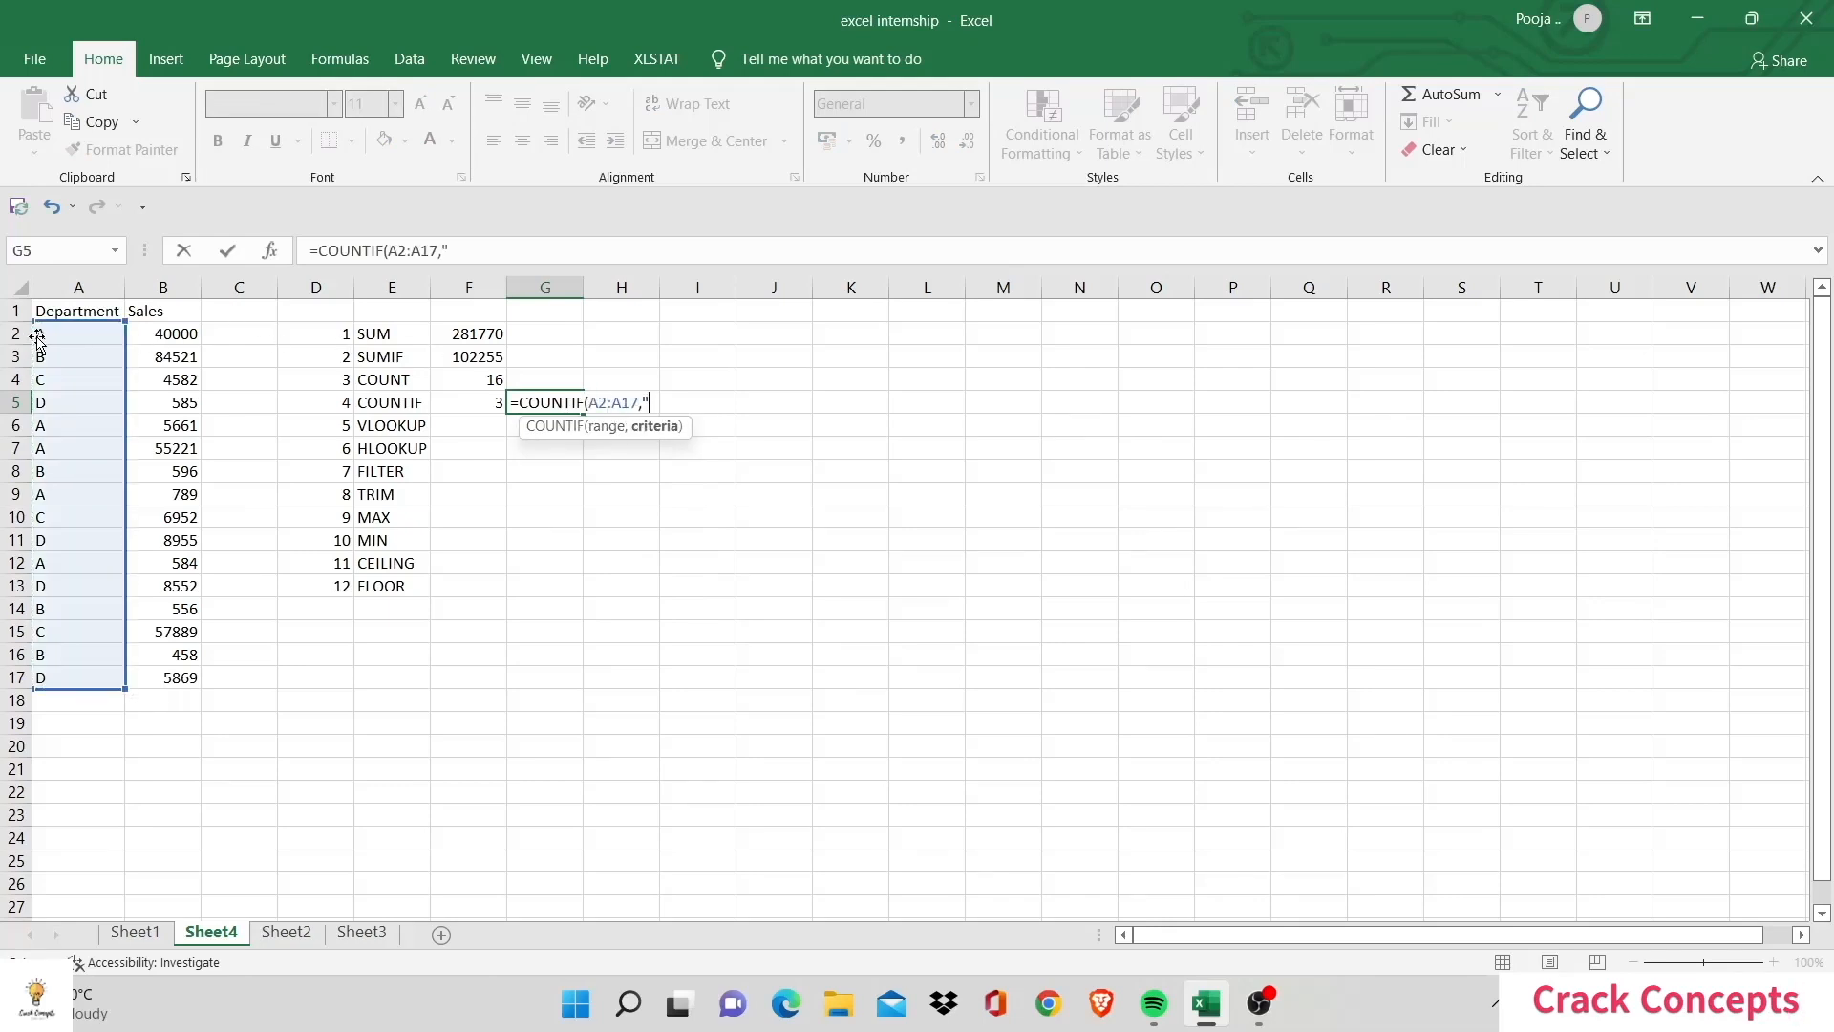
{"action": "type", "text": "D"}
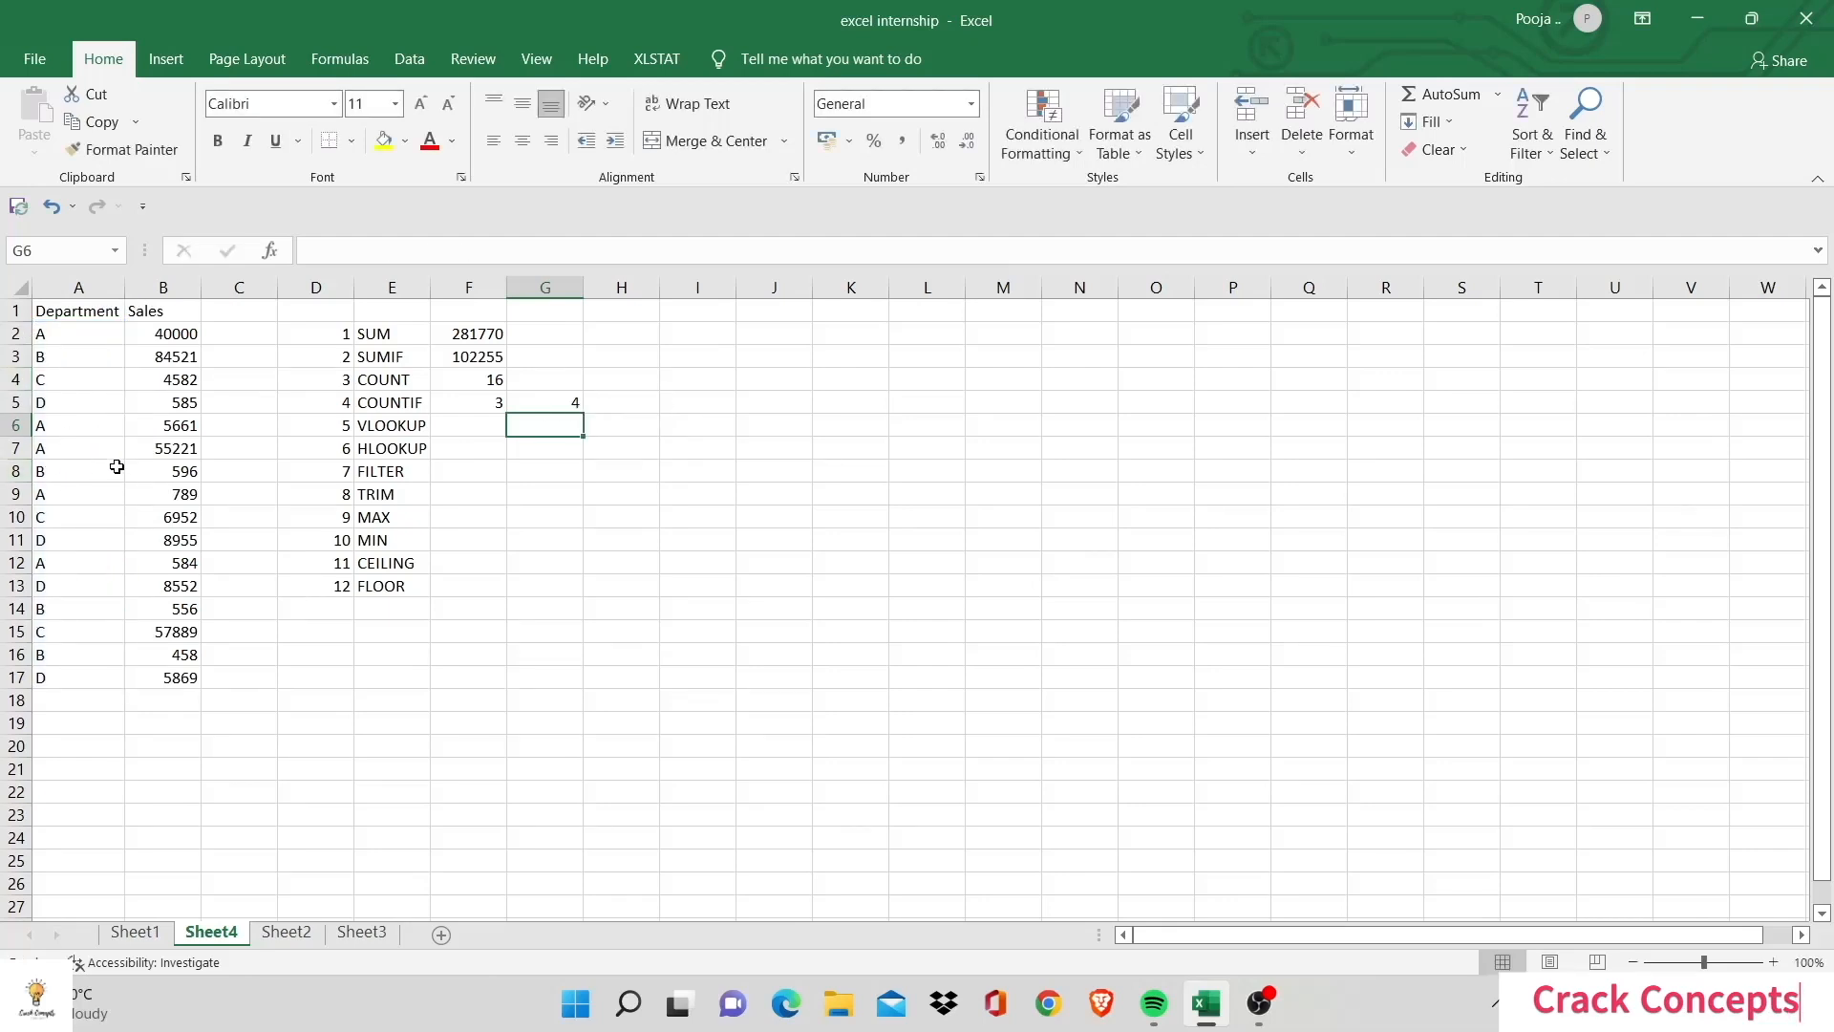
{"action": "left_click", "coordinate": [468, 424]}
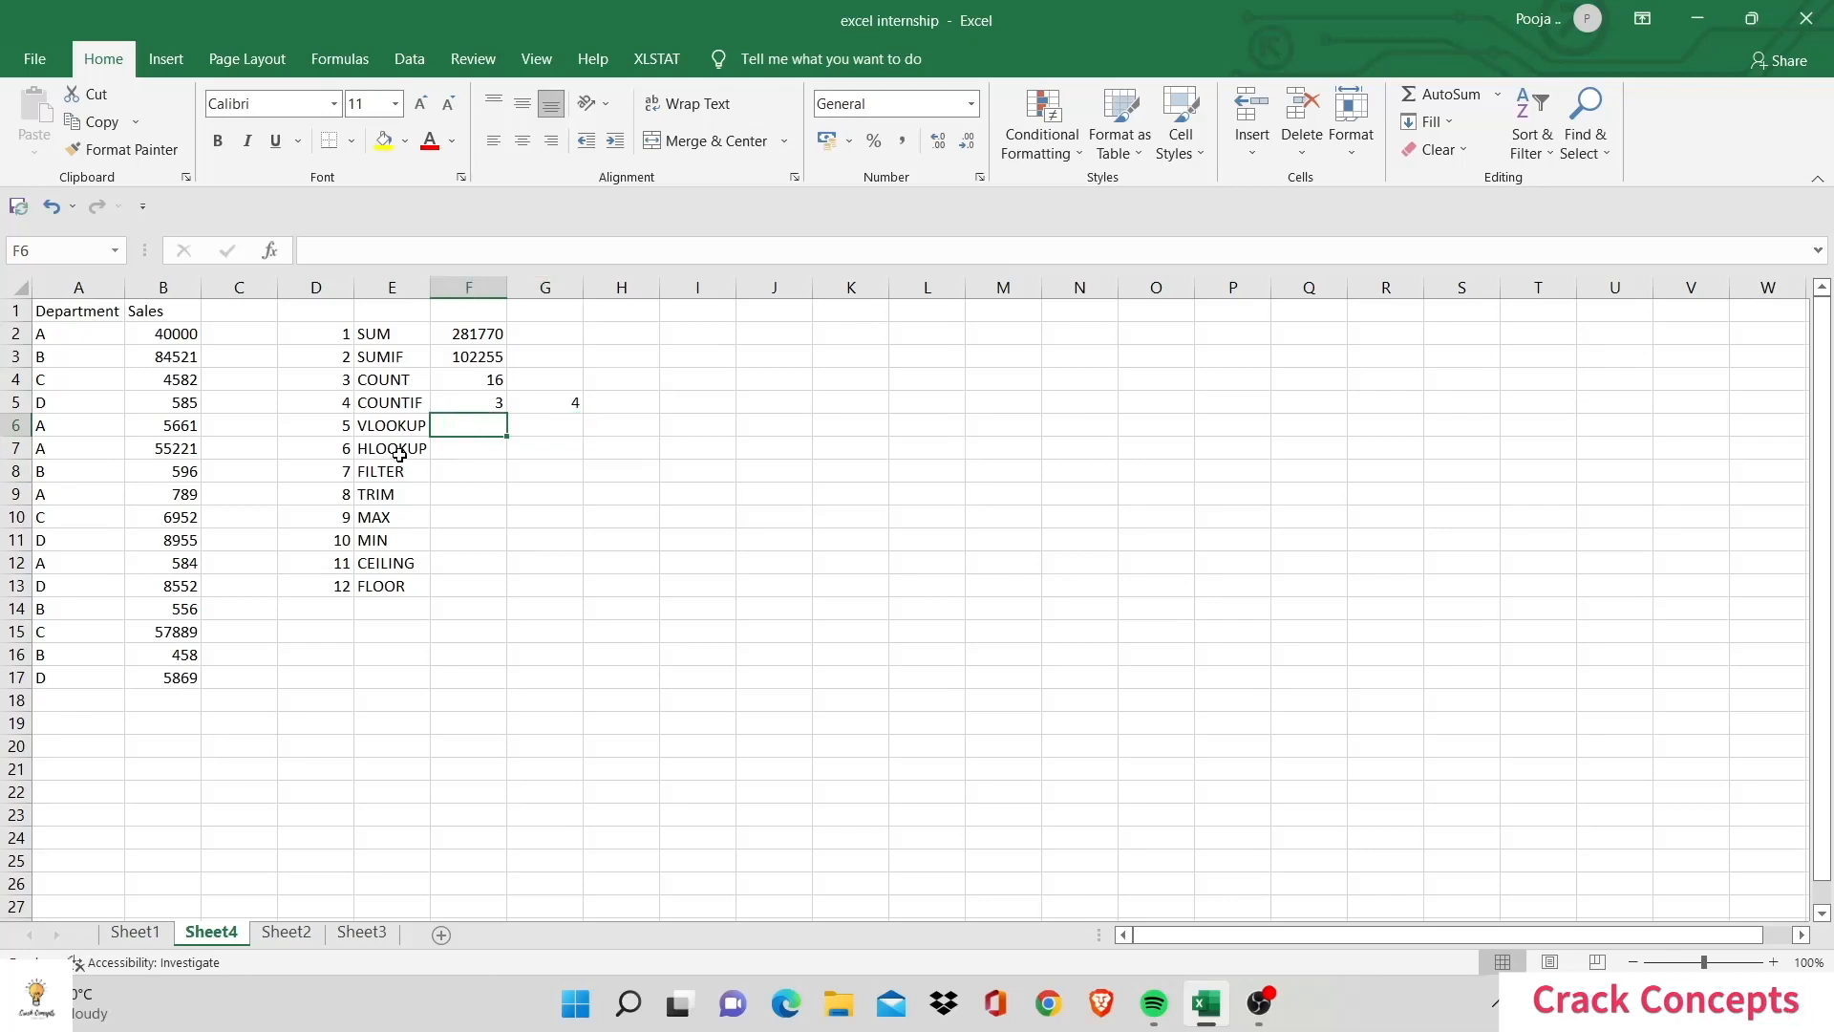
Step: Switch to Sheet2 and select the Emp result cell F3 beside the Dept input
{"action": "left_click", "coordinate": [284, 932]}
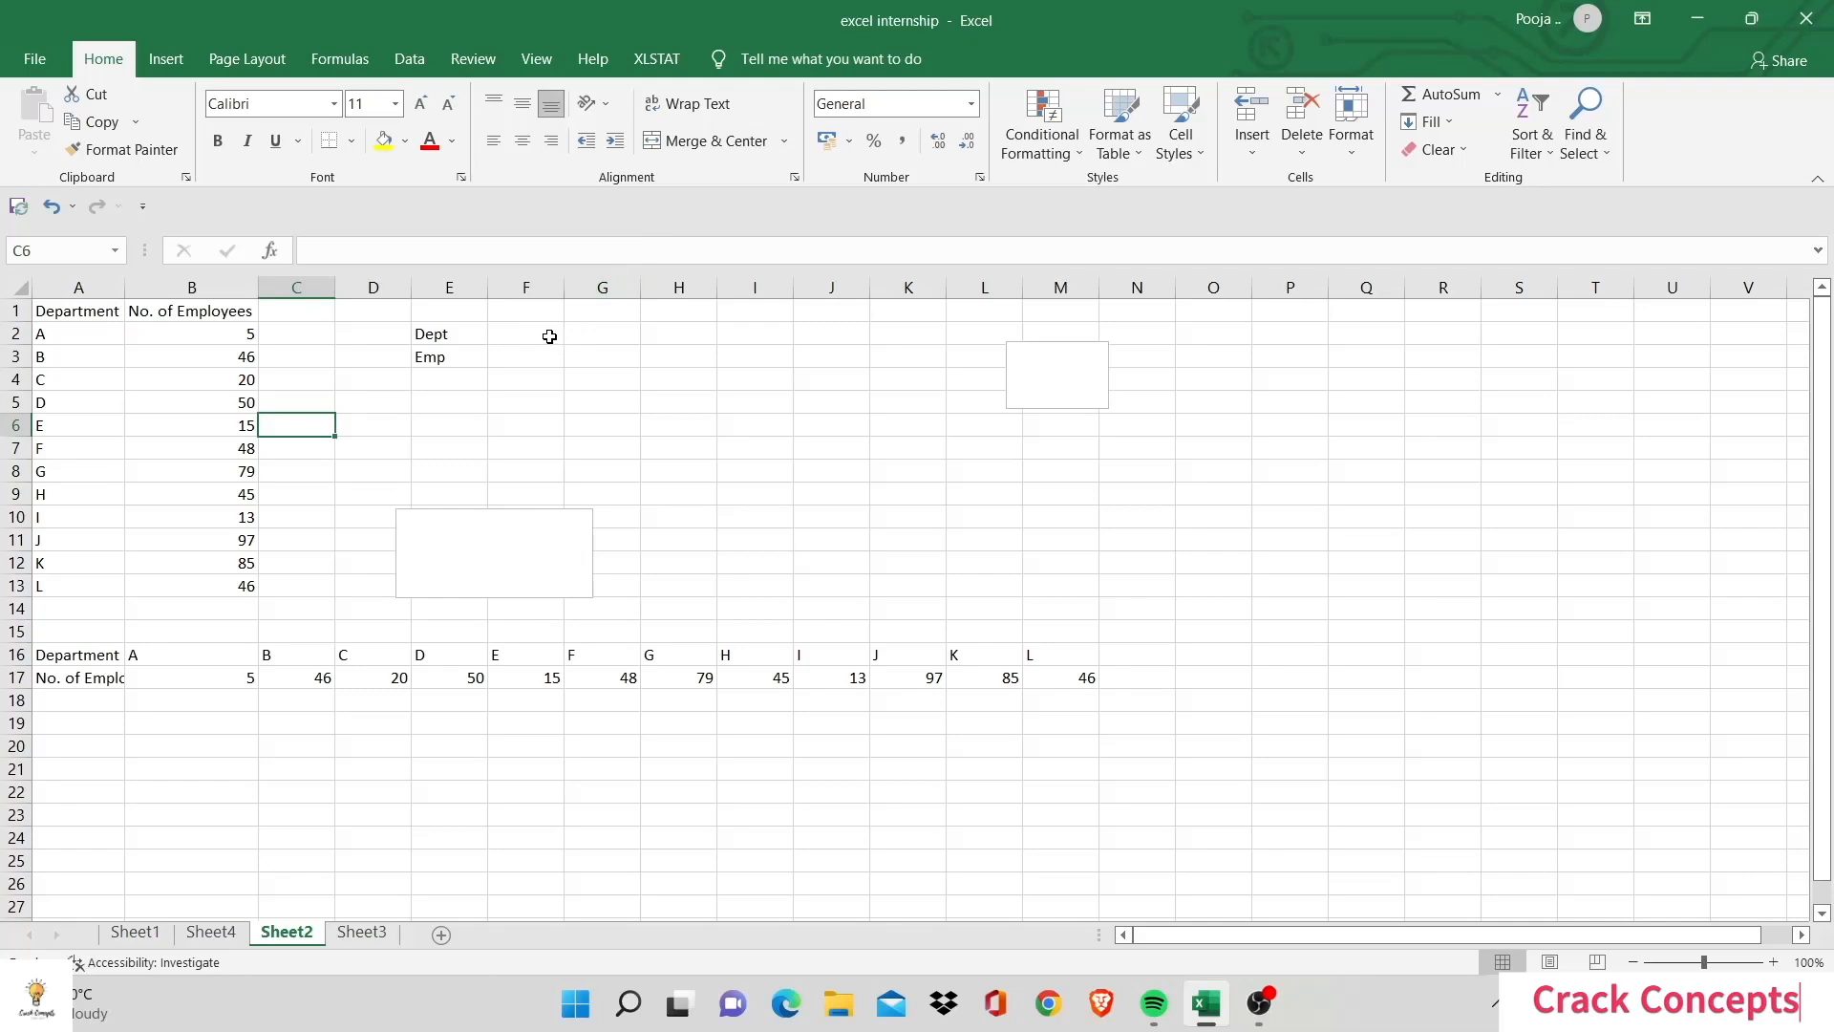
{"action": "left_click", "coordinate": [449, 333]}
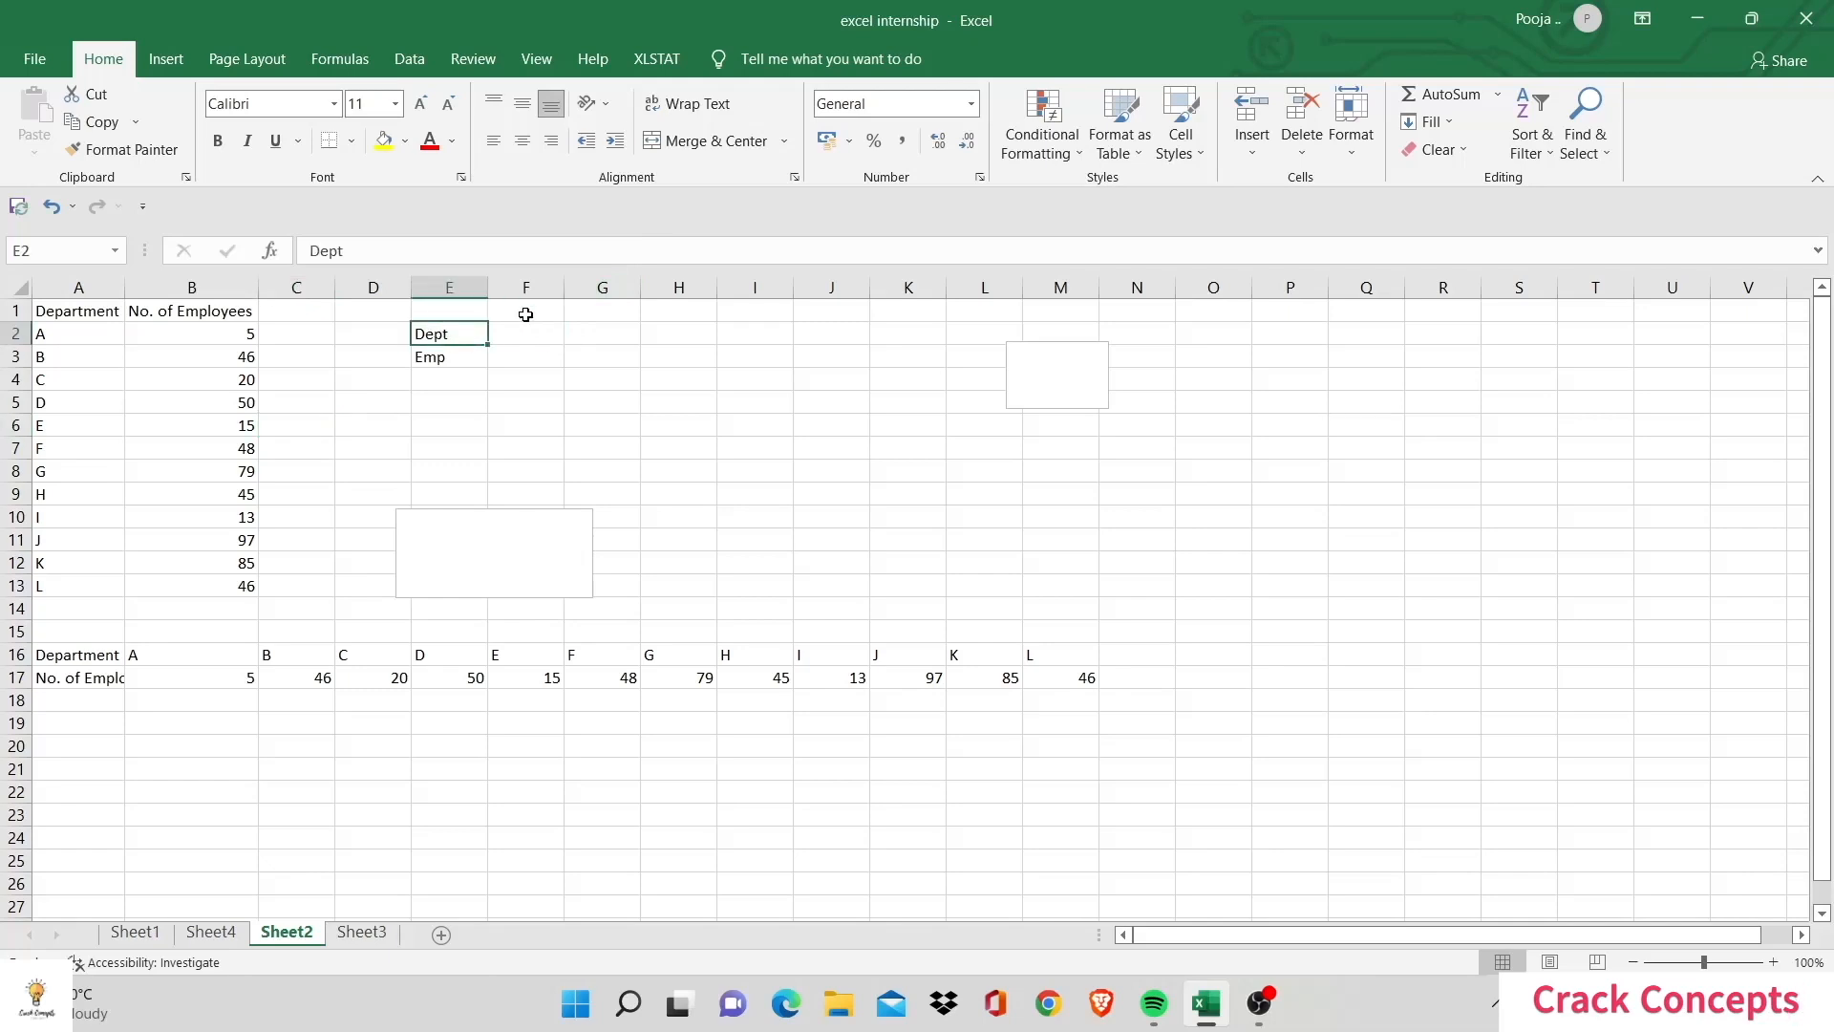
{"action": "left_click", "coordinate": [526, 333]}
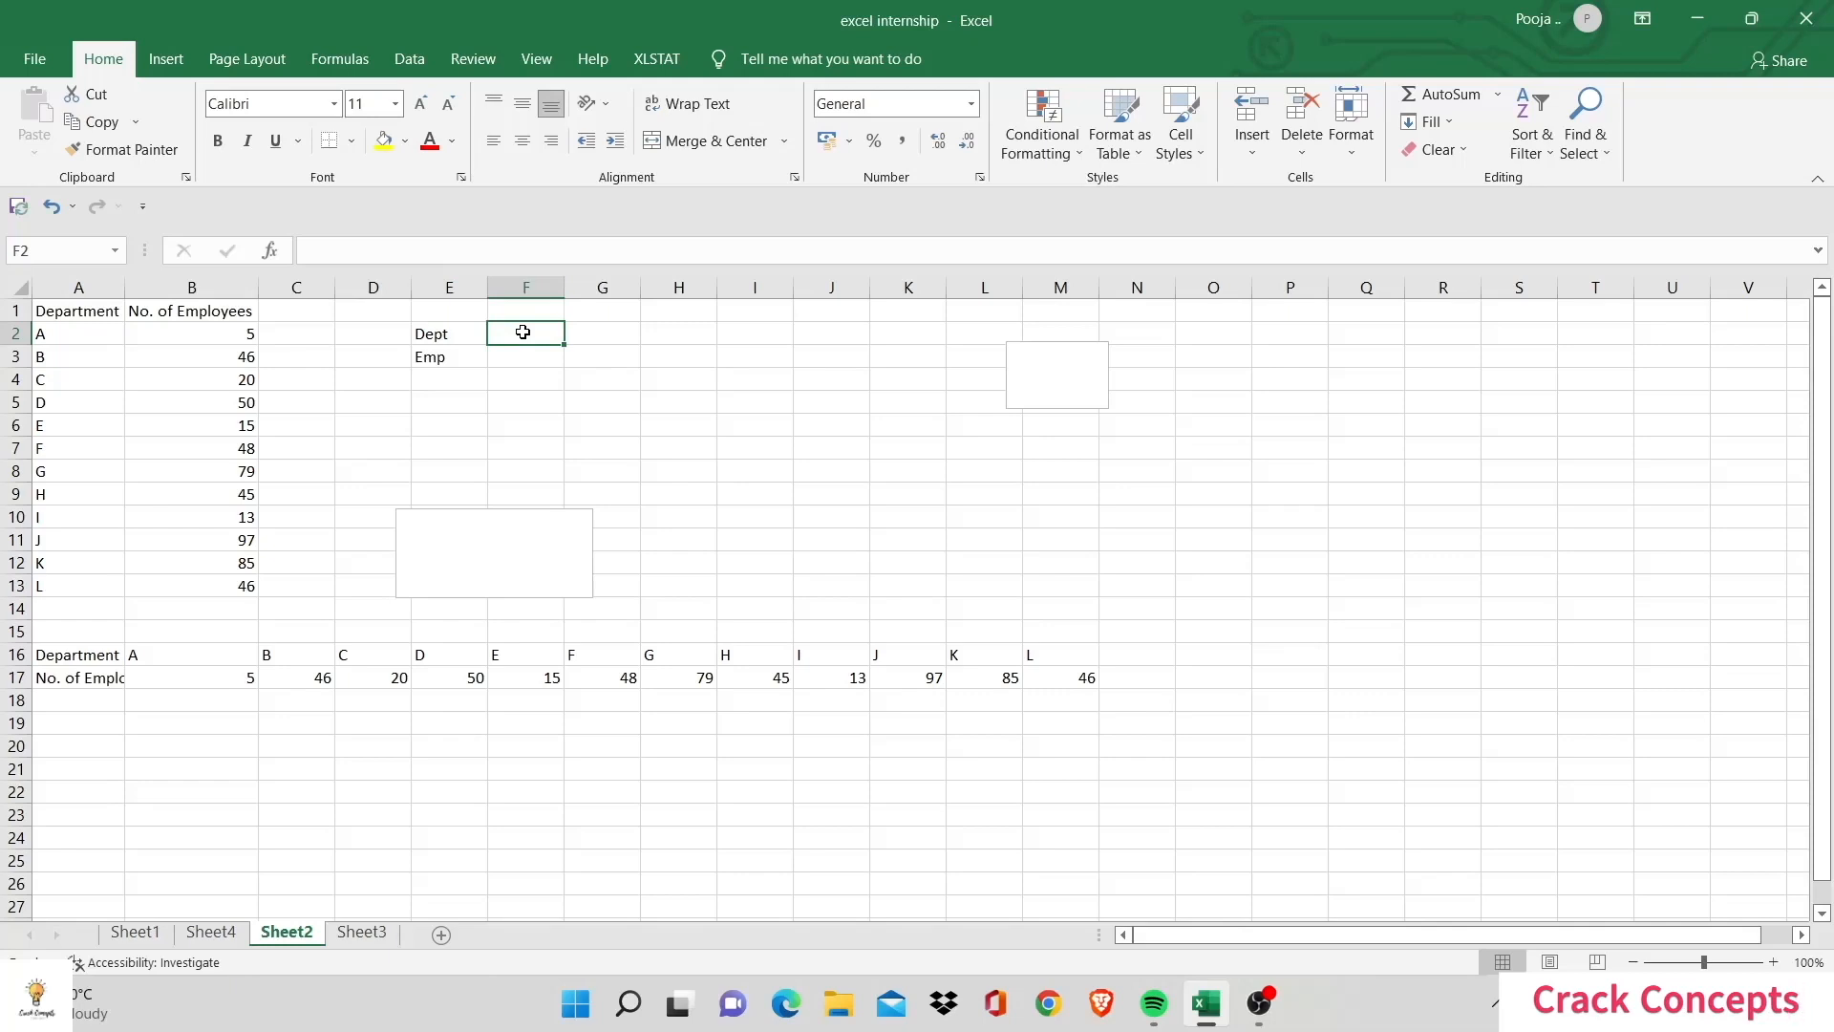
{"action": "left_click", "coordinate": [523, 355]}
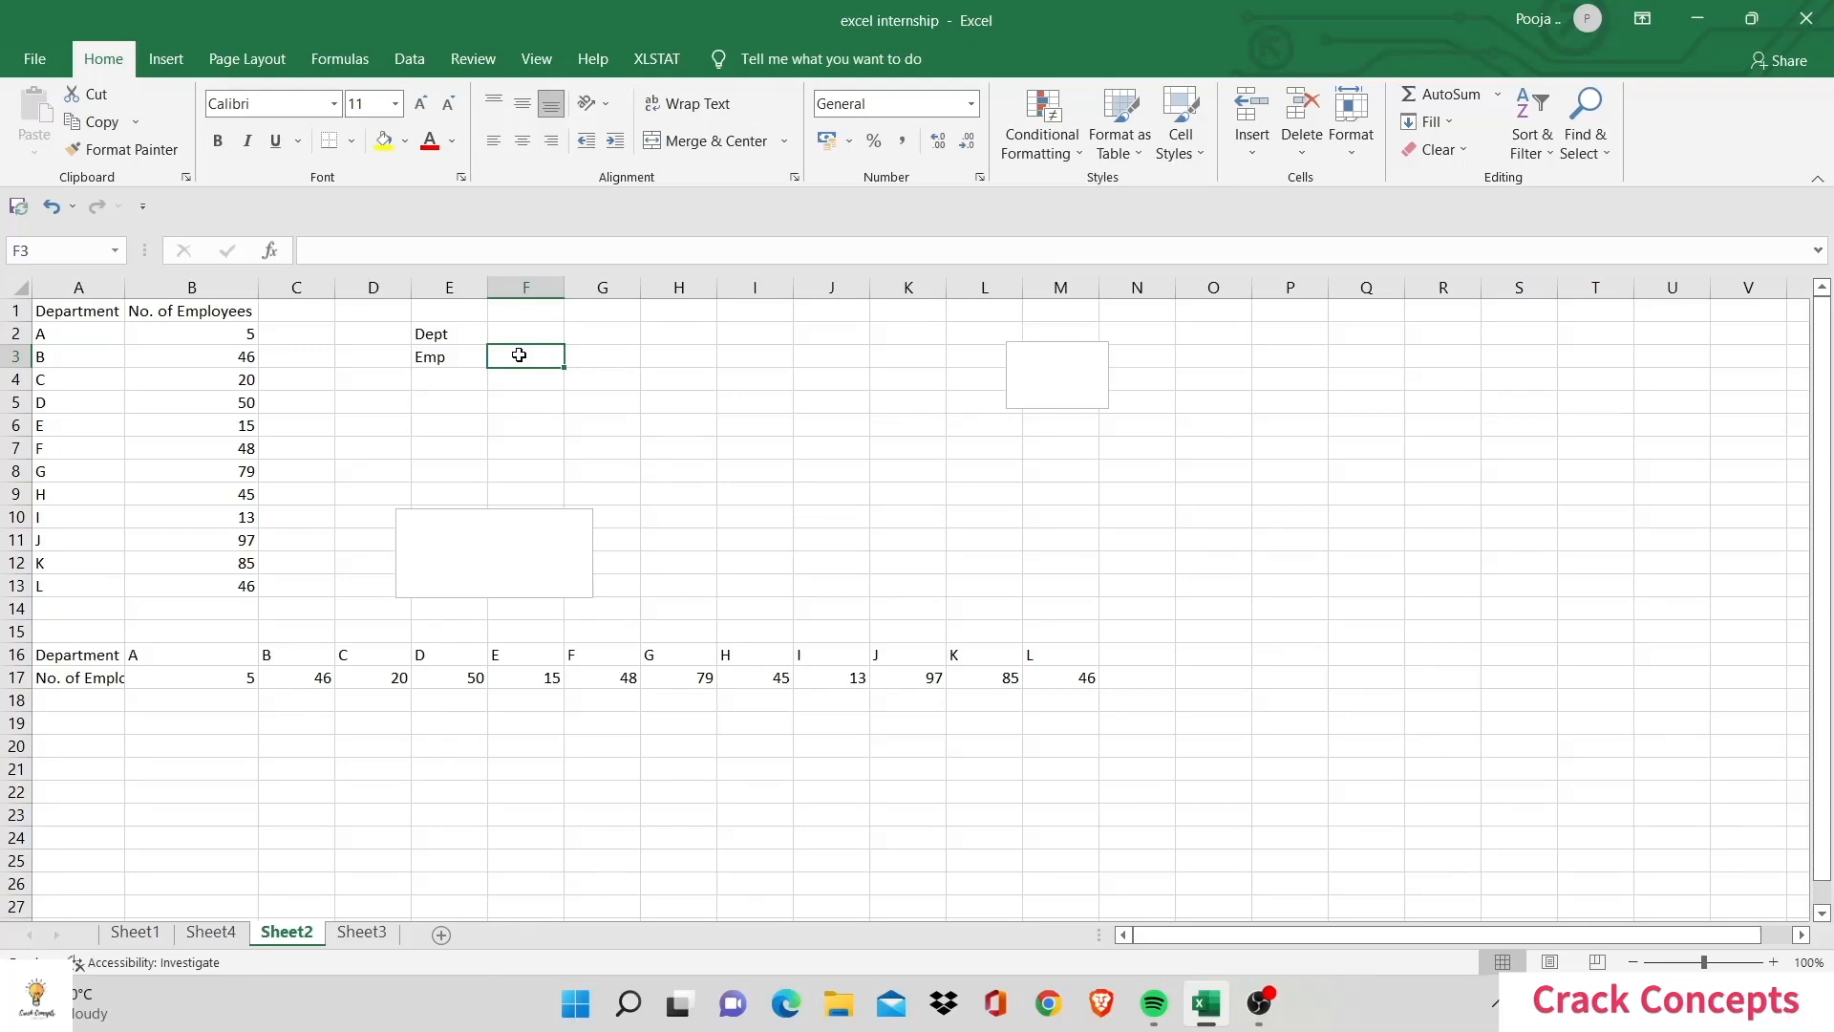
Step: Enter =VLOOKUP(F2,A1:B13,2,FALSE) in F3, then select the Dept cell F2
{"action": "type", "text": "=VLOOKUP("}
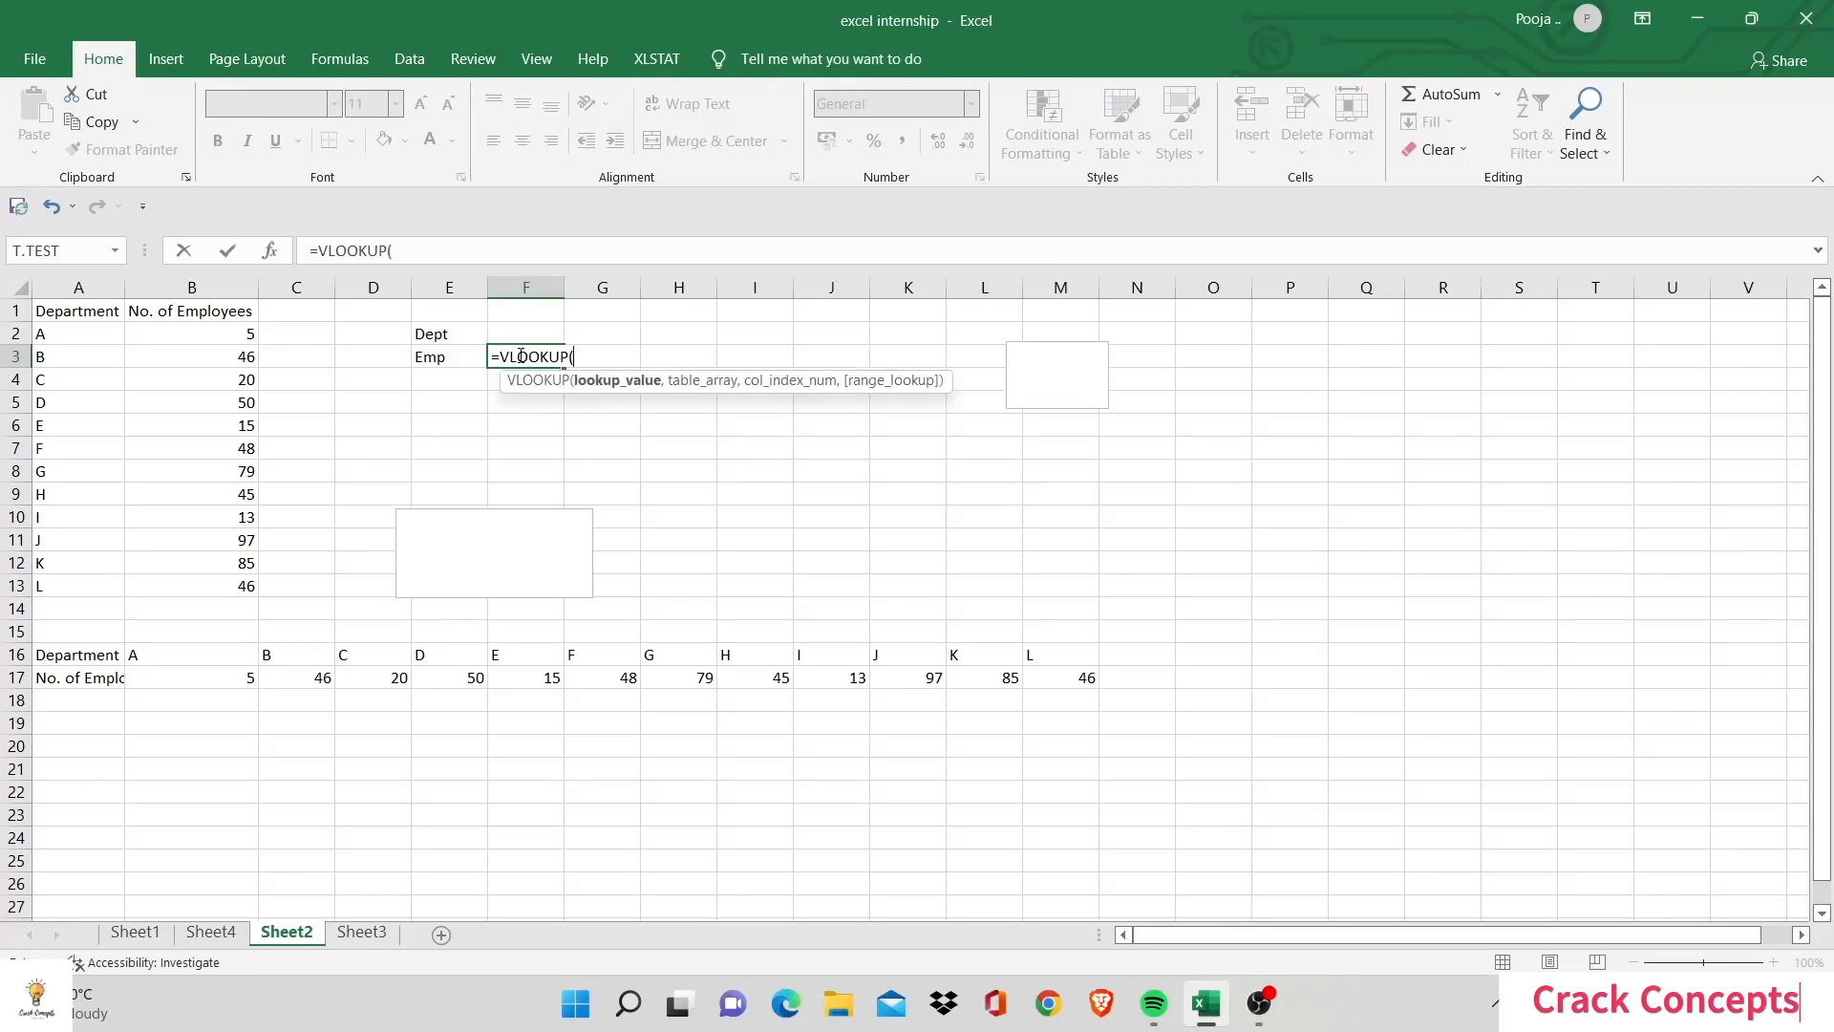
{"action": "left_click", "coordinate": [526, 332]}
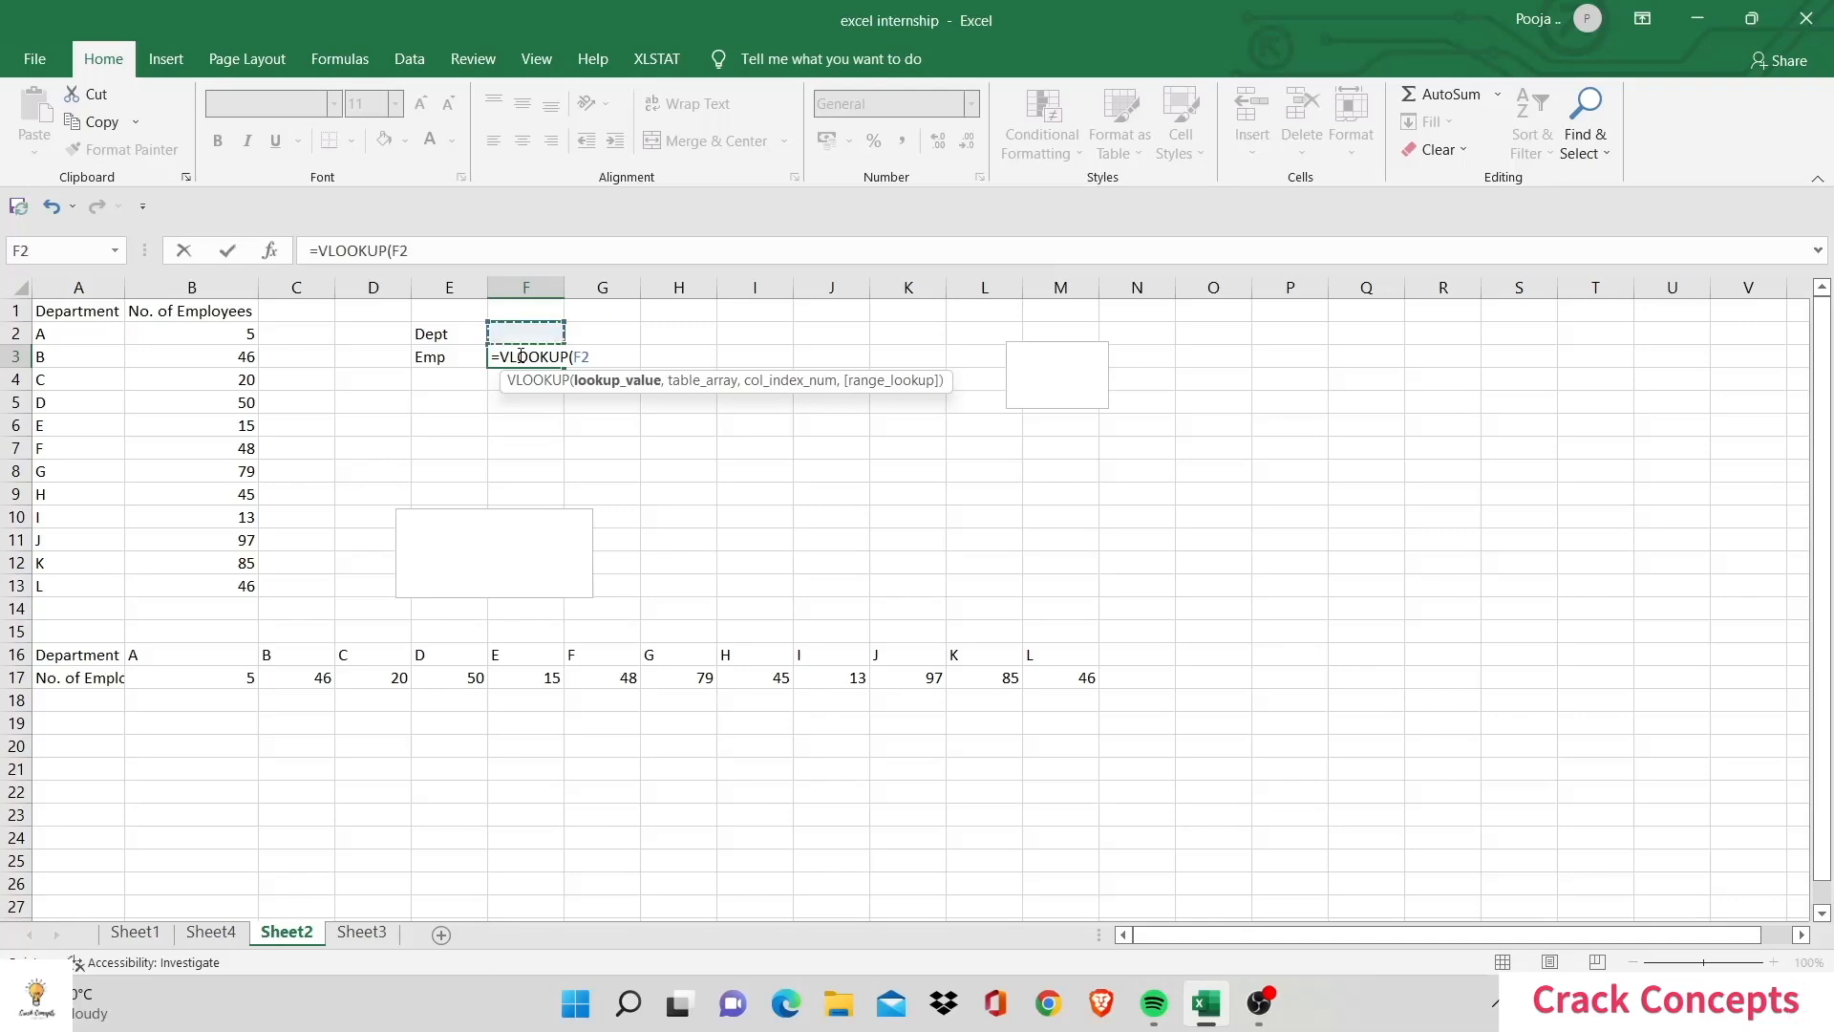
{"action": "type", "text": ","}
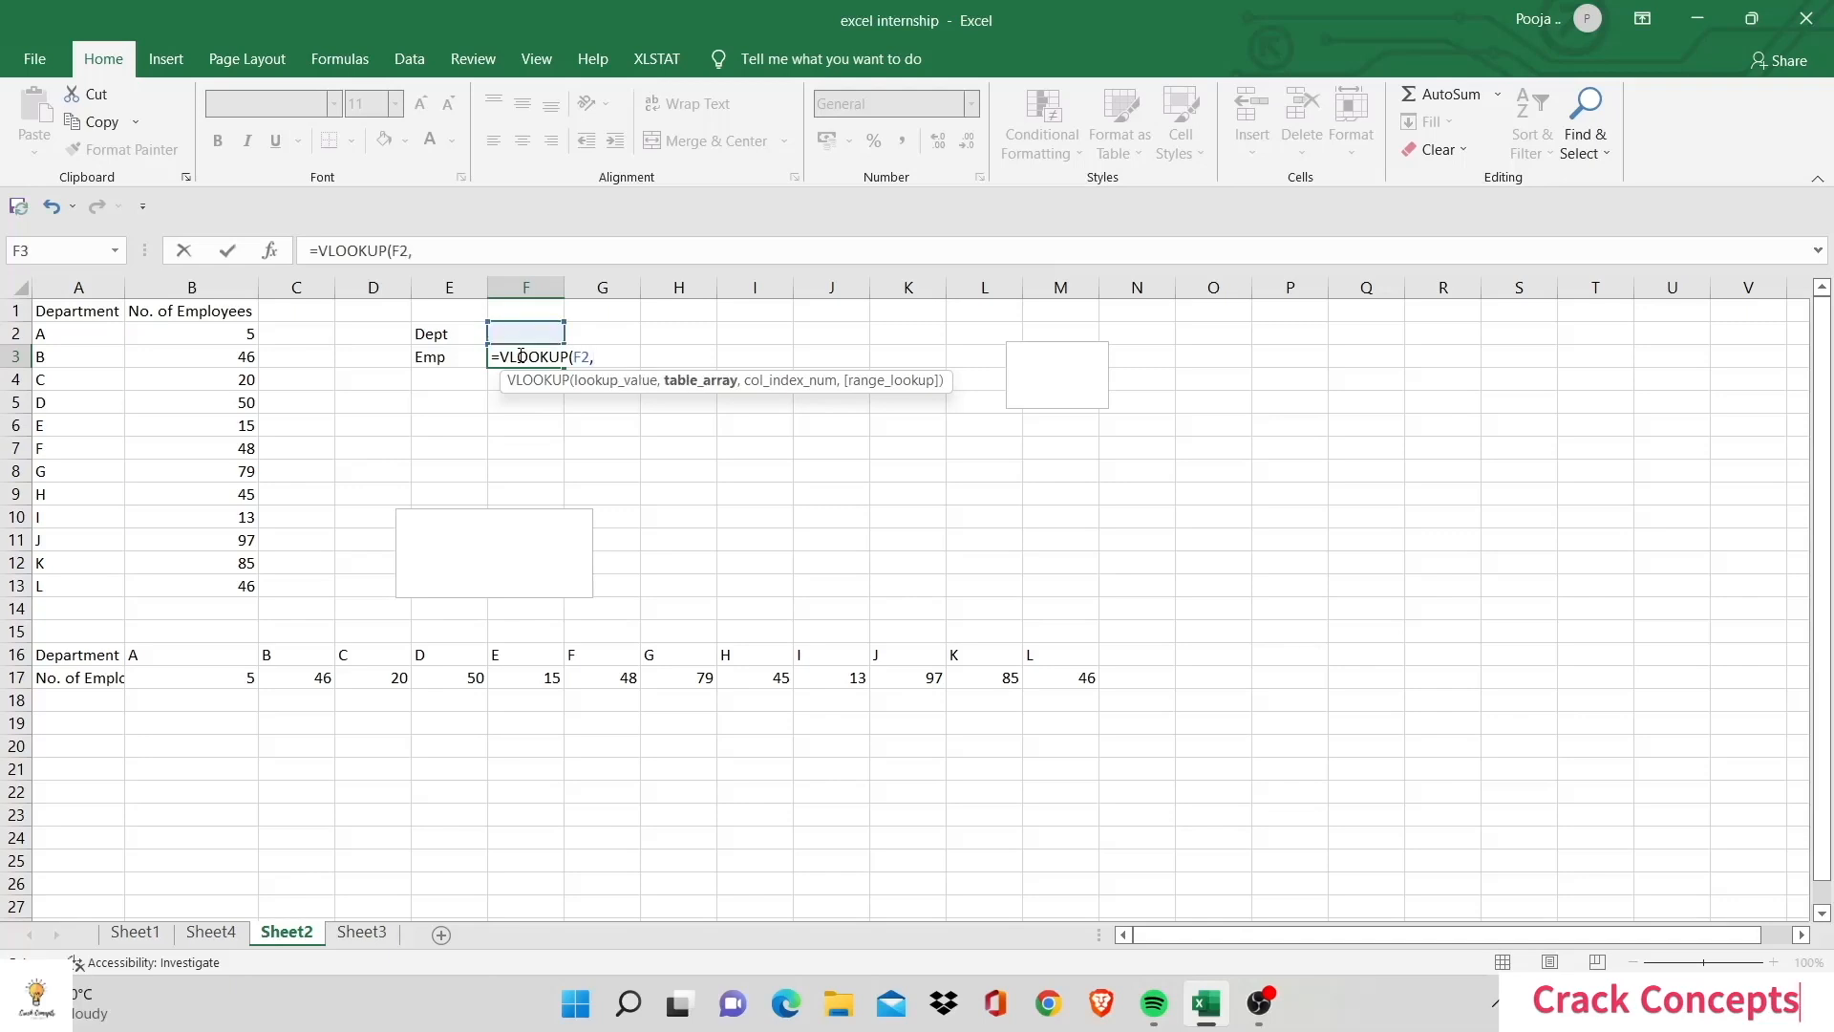
{"action": "left_click", "coordinate": [79, 310]}
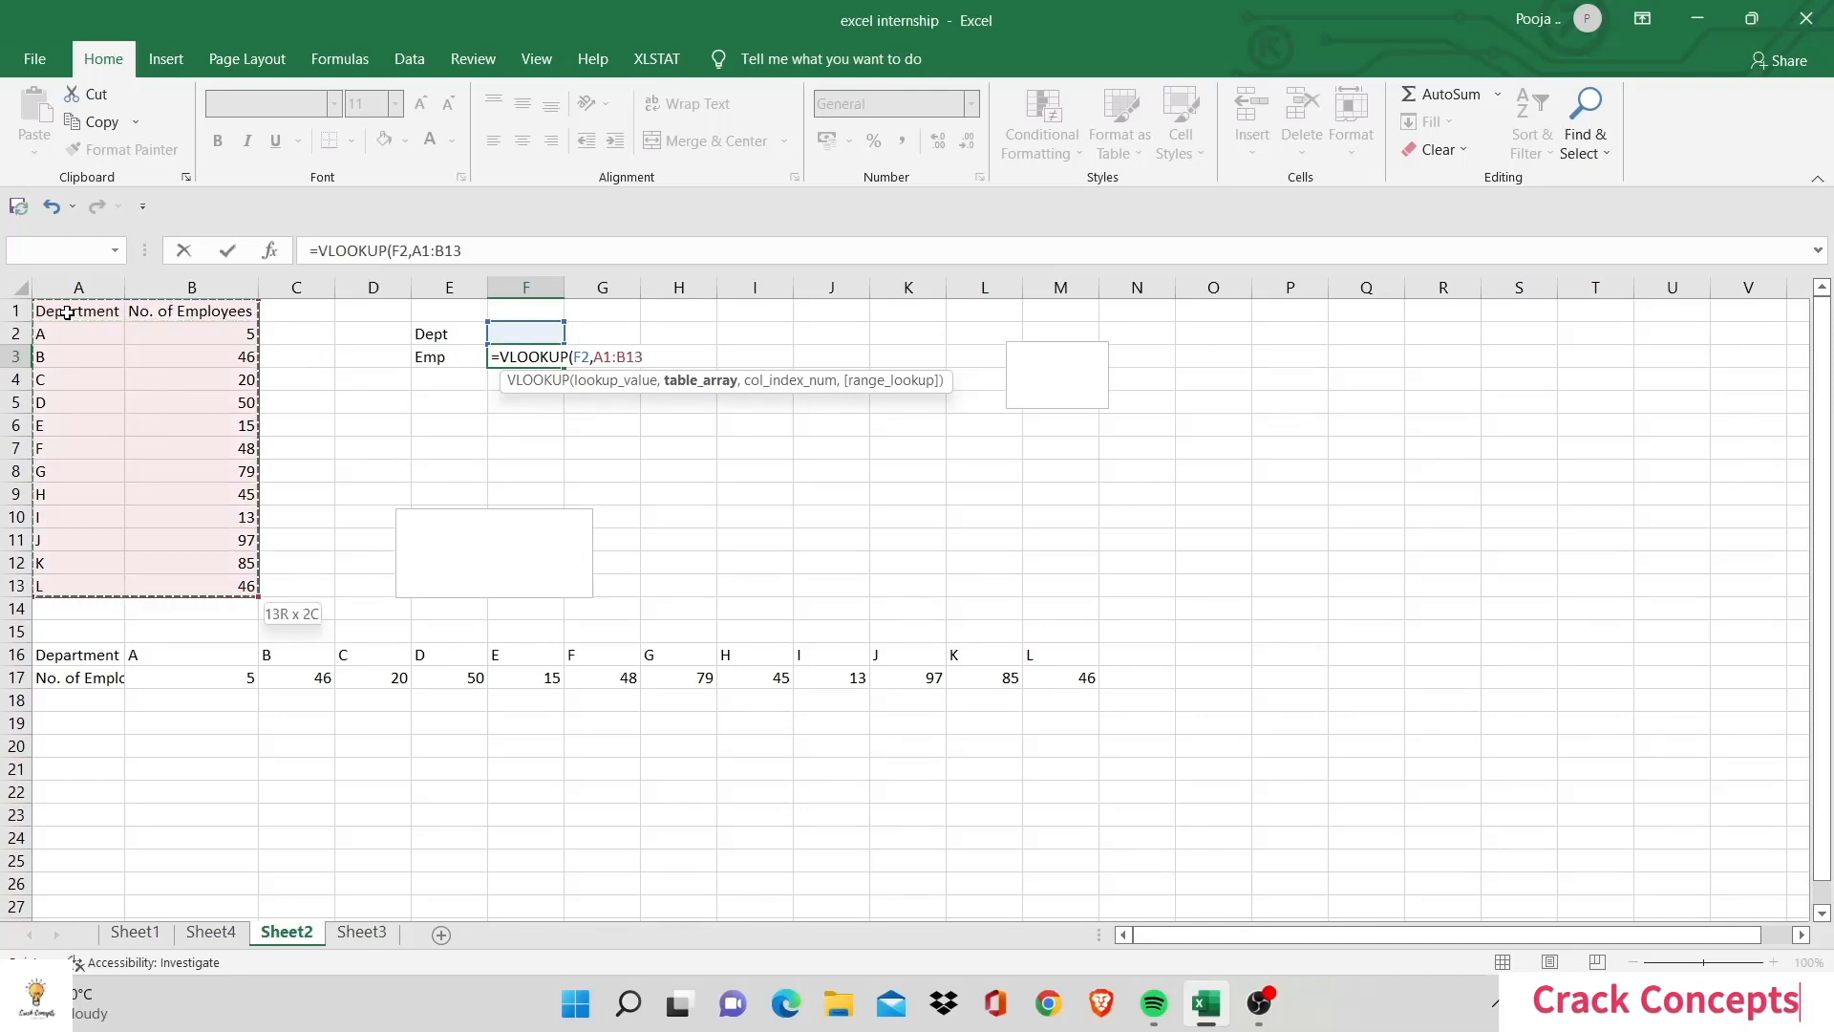
{"action": "type", "text": ","}
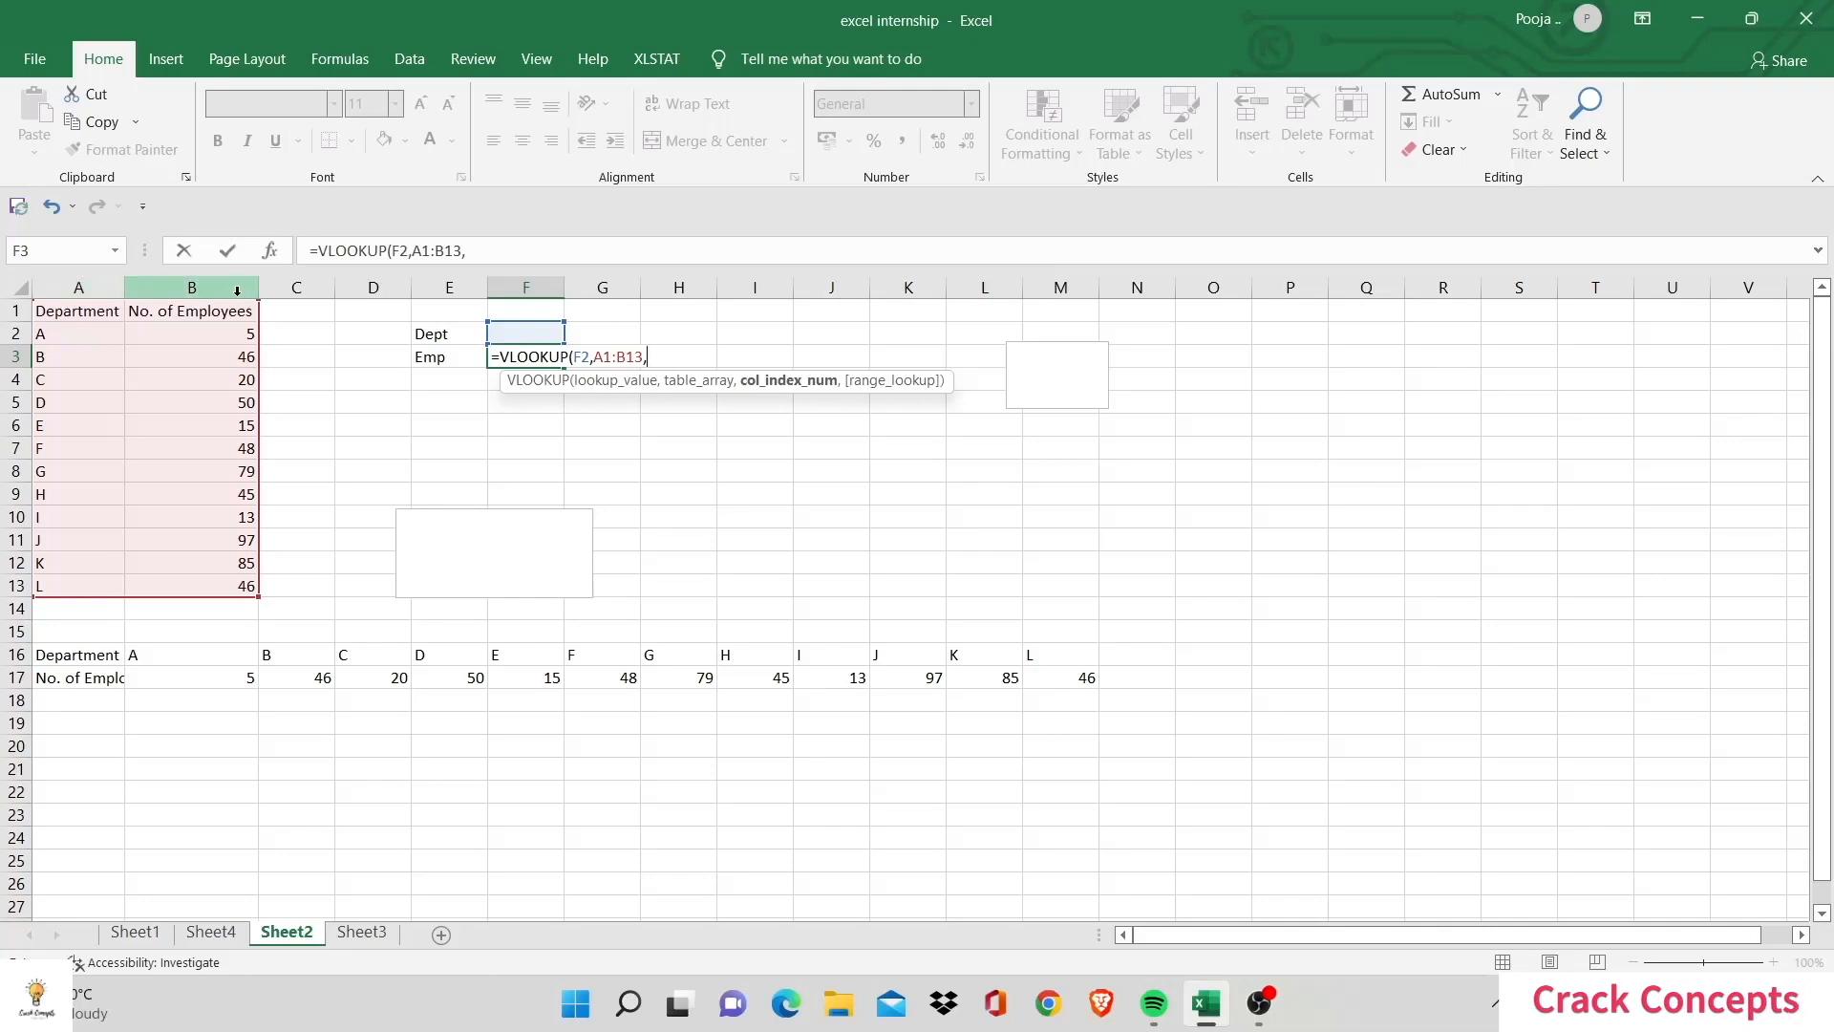
{"action": "type", "text": "2"}
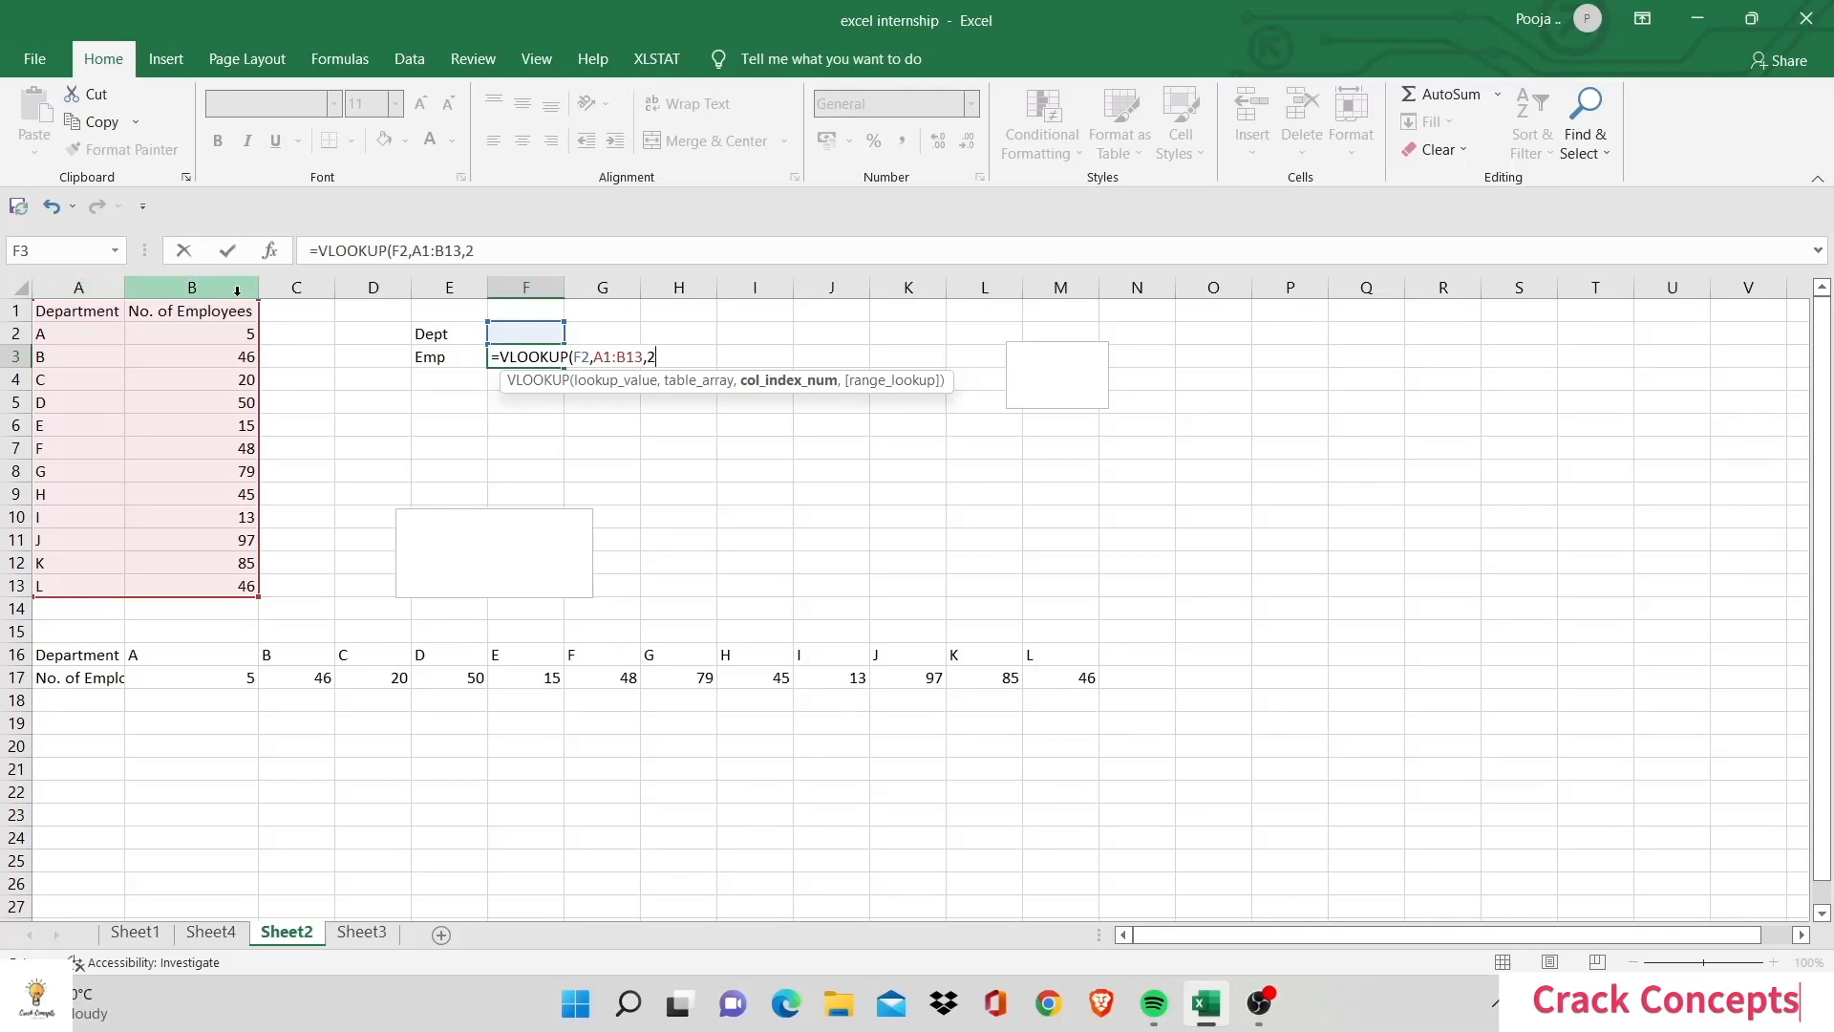
{"action": "type", "text": ","}
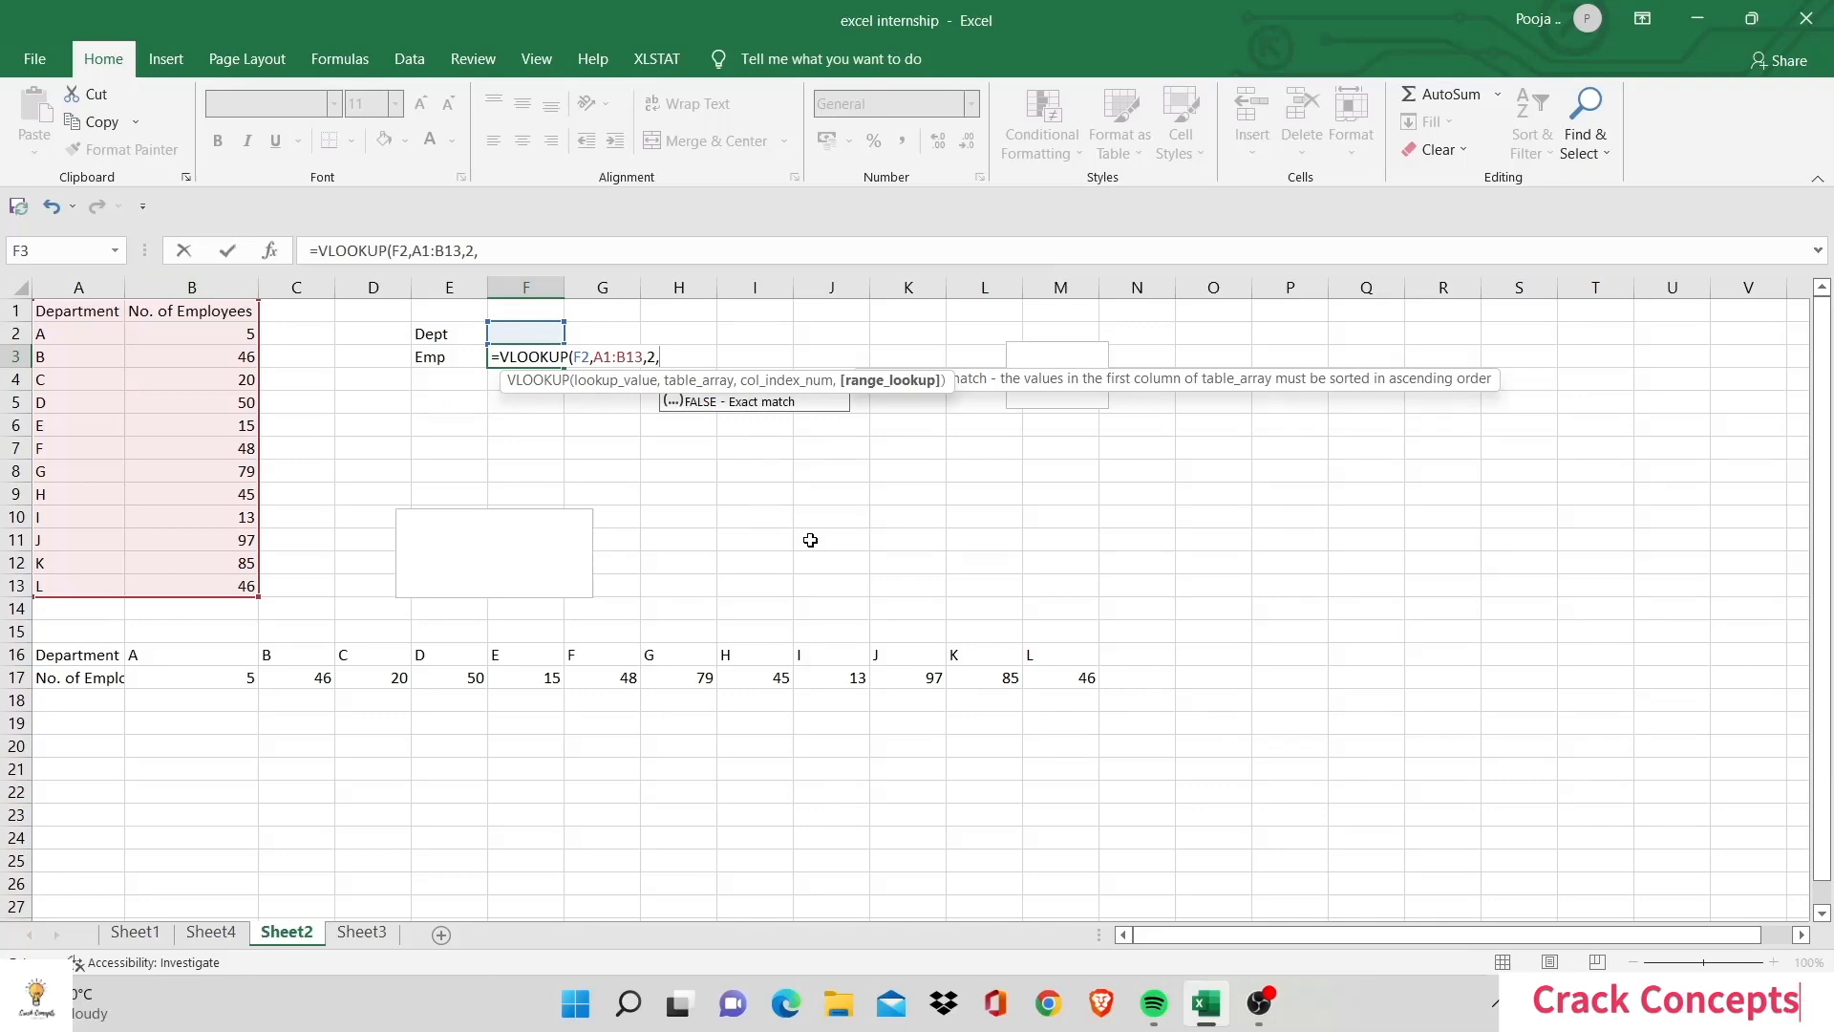
{"action": "type", "text": "FALSE)"}
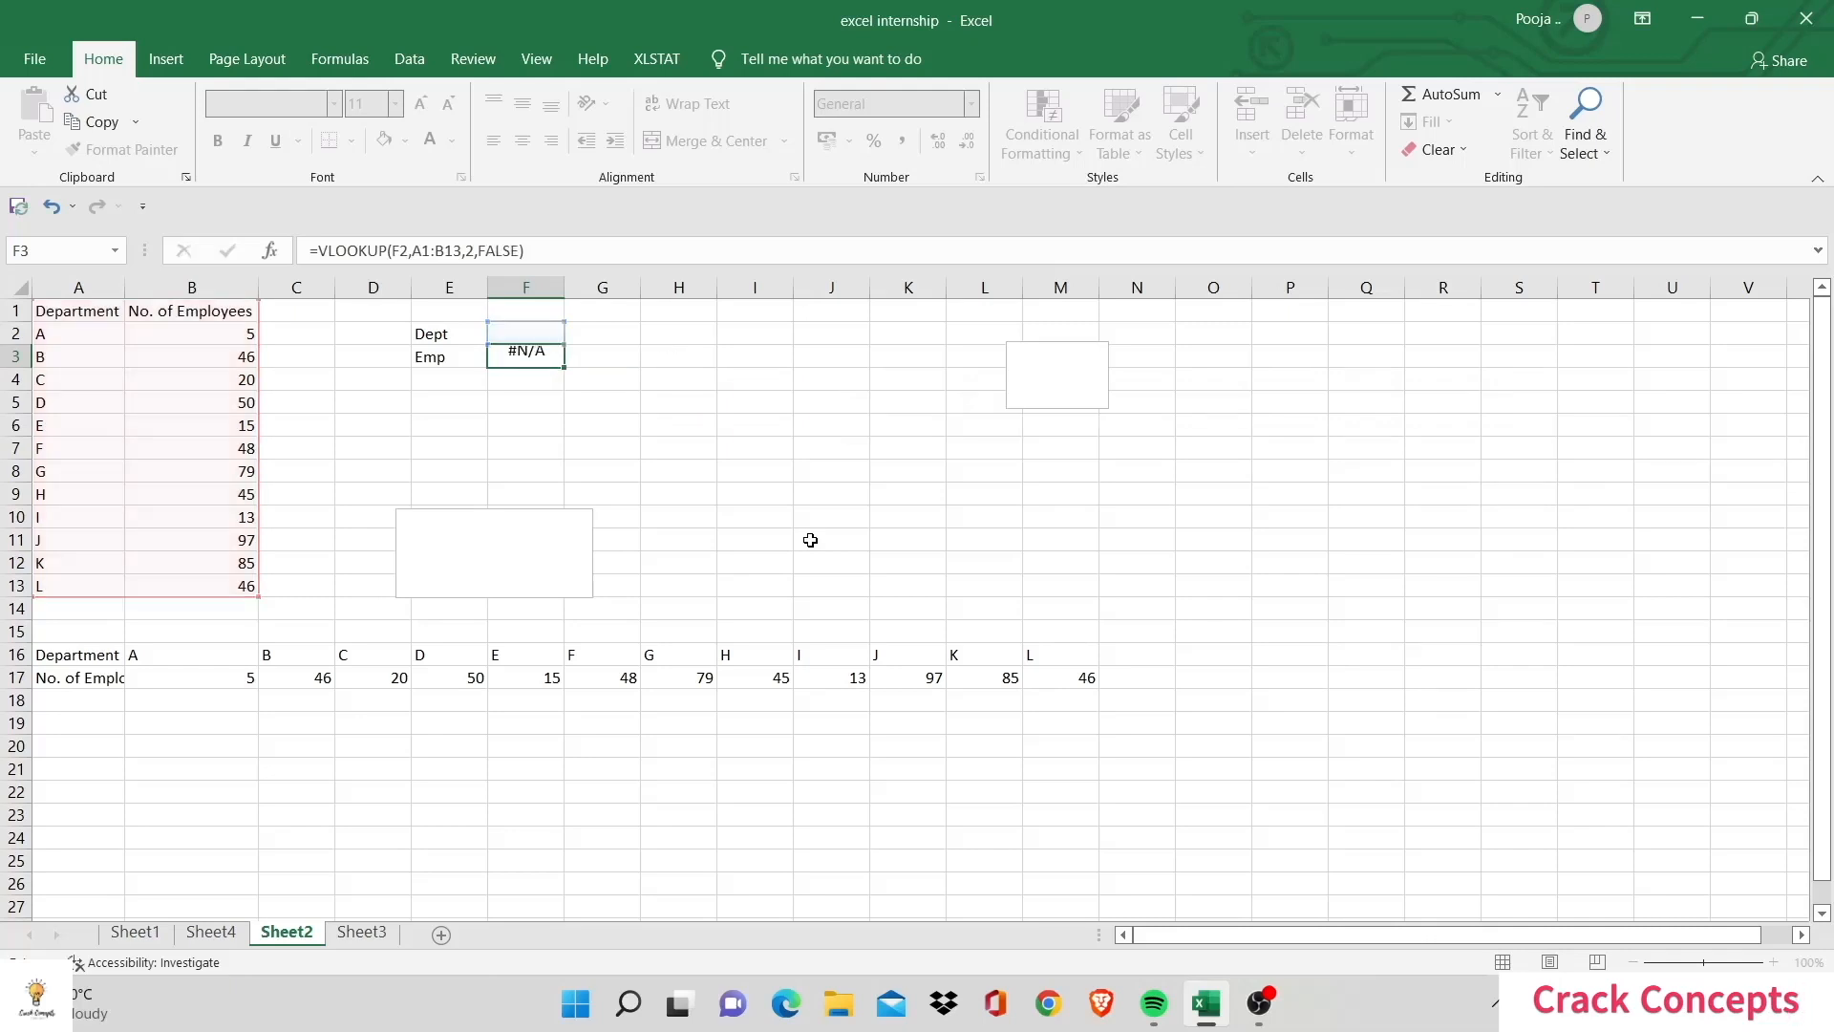
{"action": "left_click", "coordinate": [526, 332]}
{"action": "type", "text": "B"}
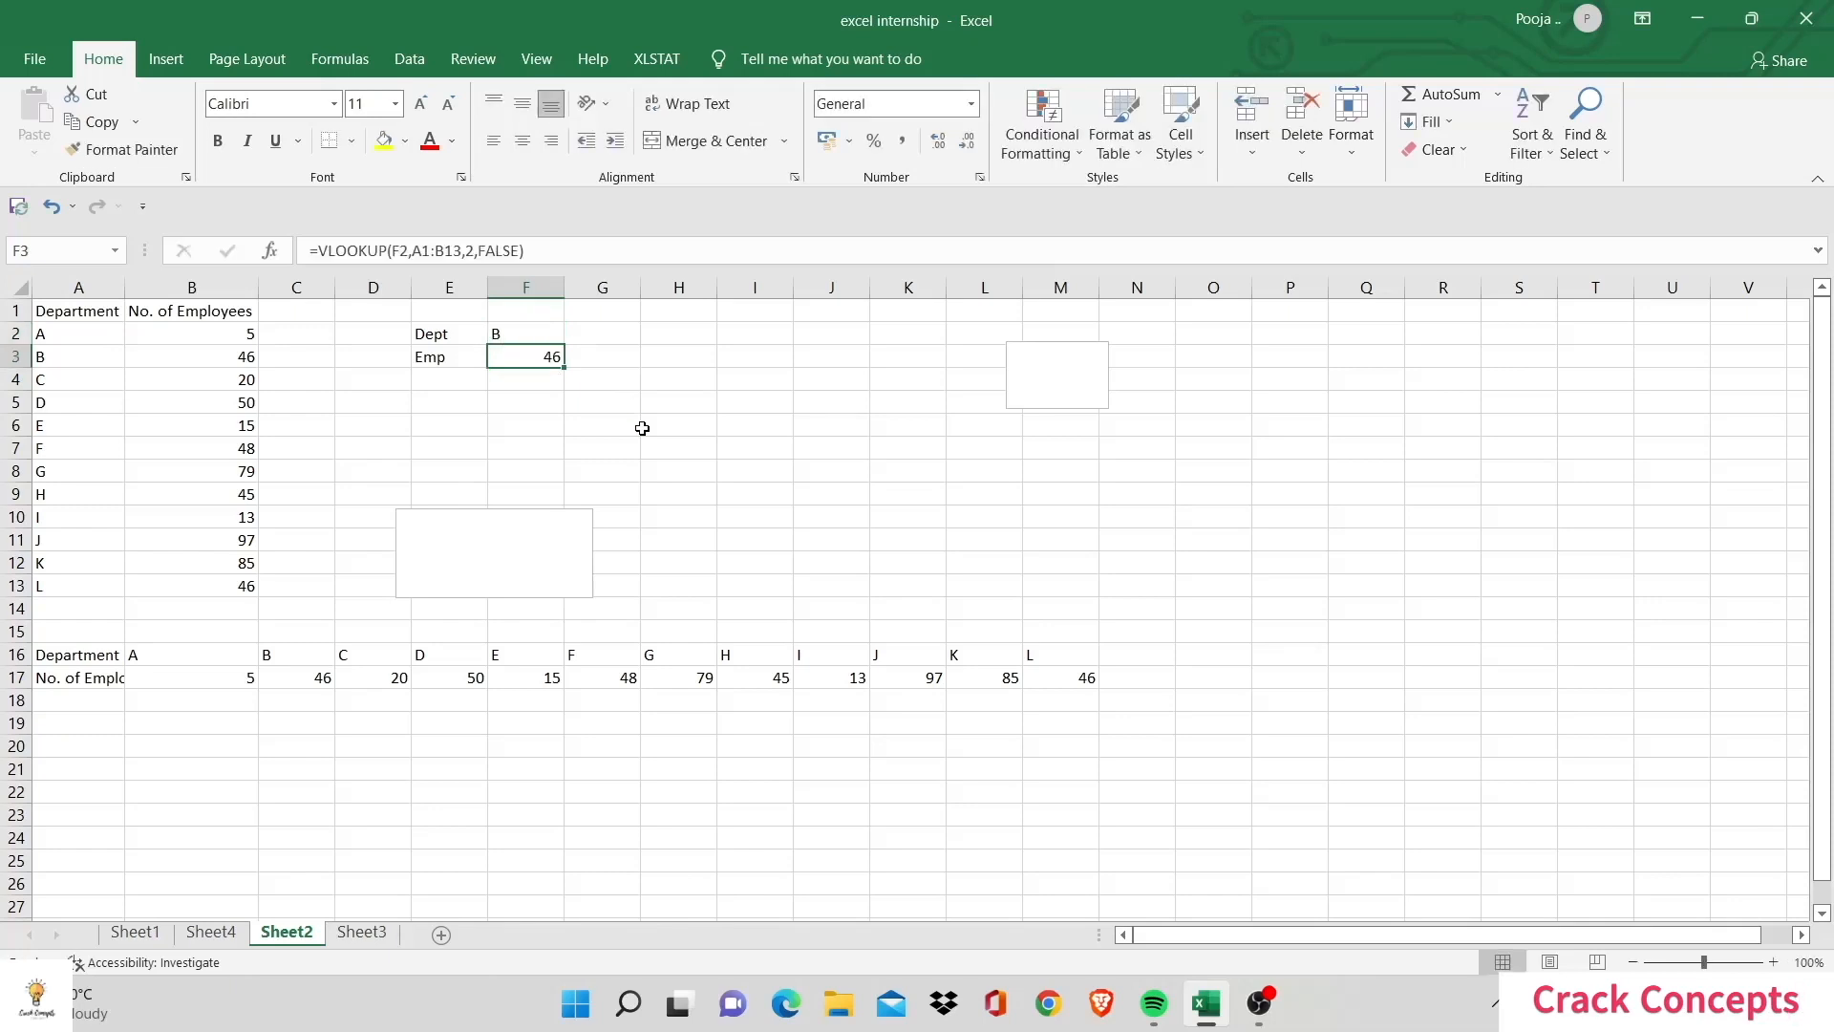
Step: Test the lookup with departments B and C (20 employees), then return to Sheet4
{"action": "left_click", "coordinate": [191, 358]}
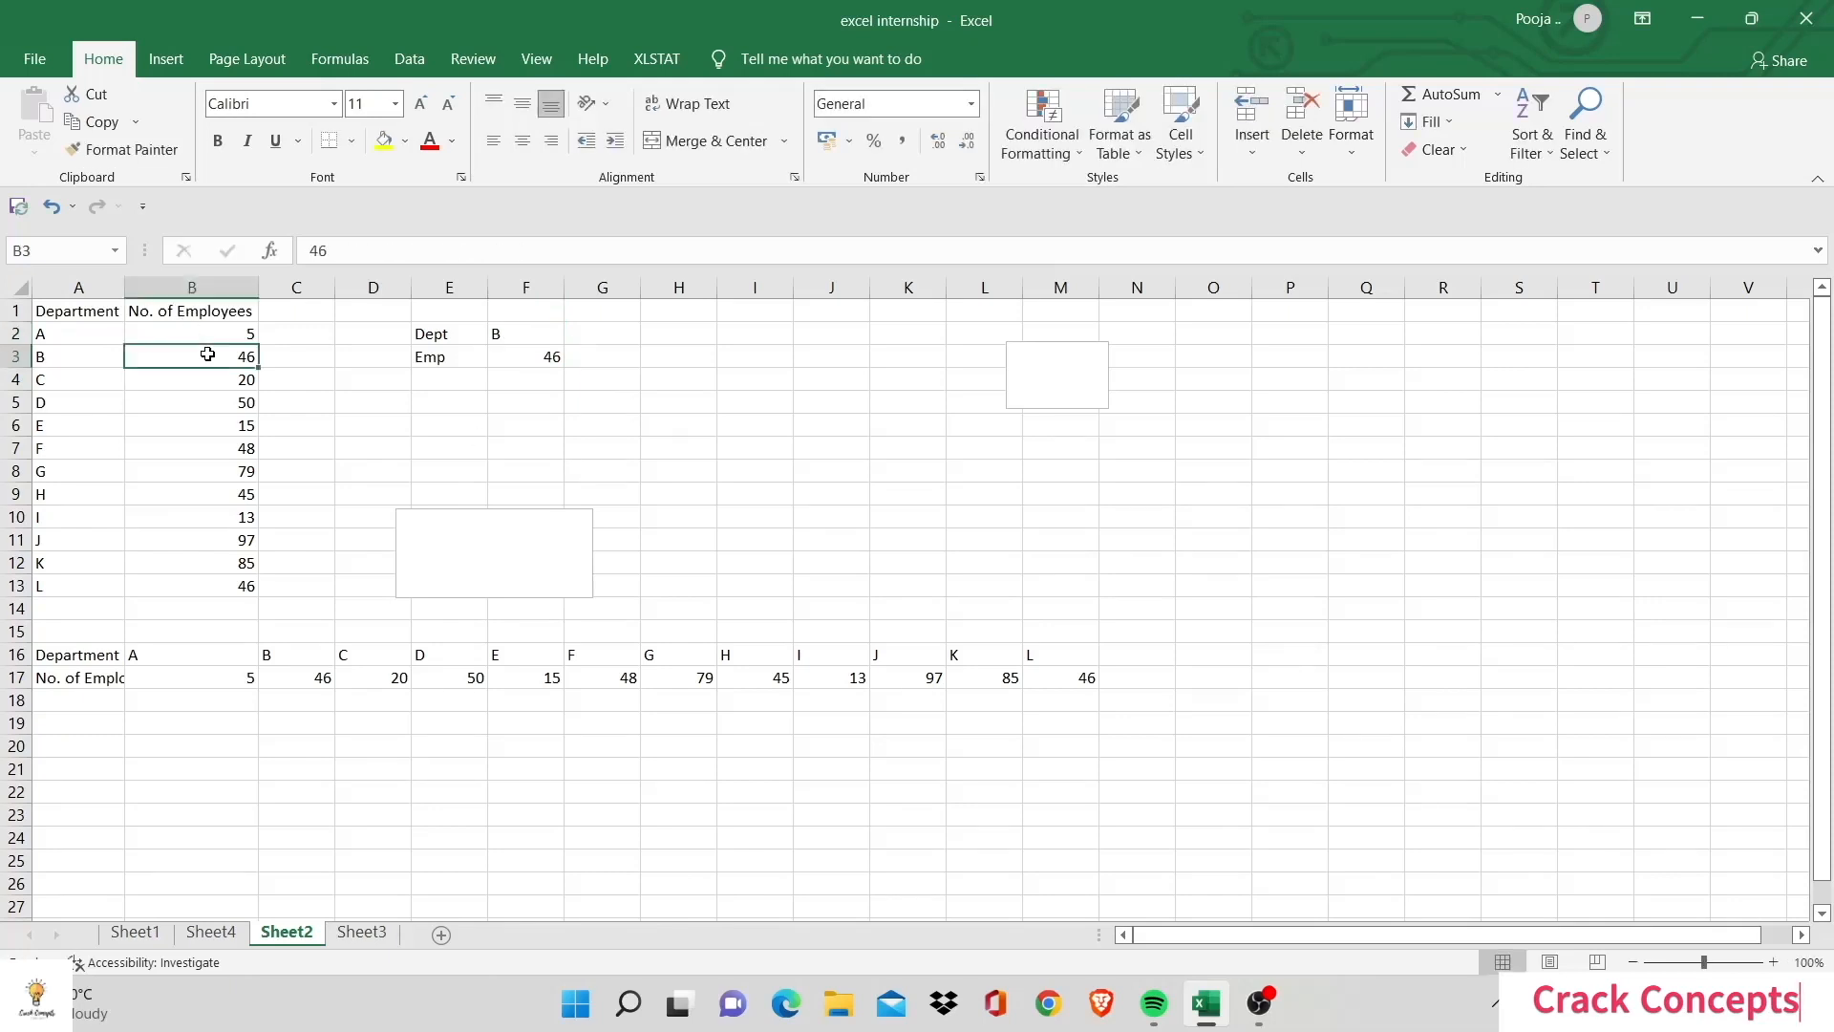
{"action": "left_click", "coordinate": [525, 355]}
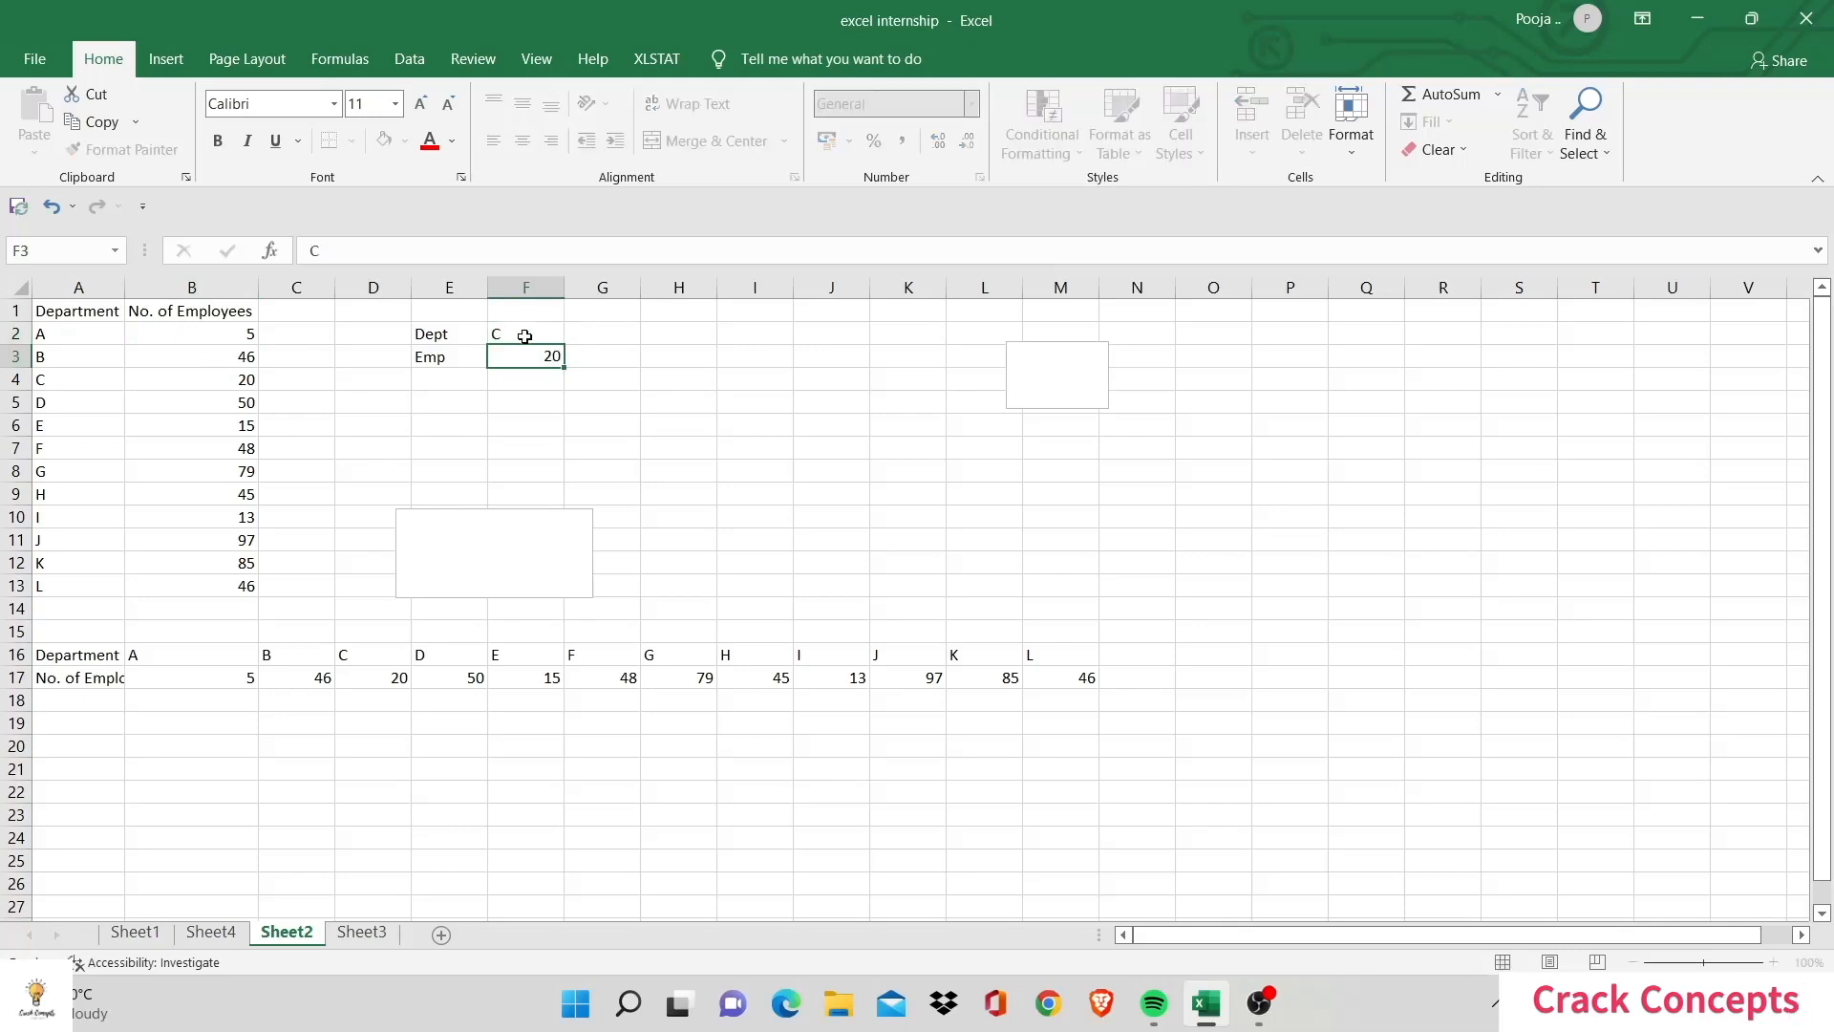
{"action": "left_click", "coordinate": [525, 355]}
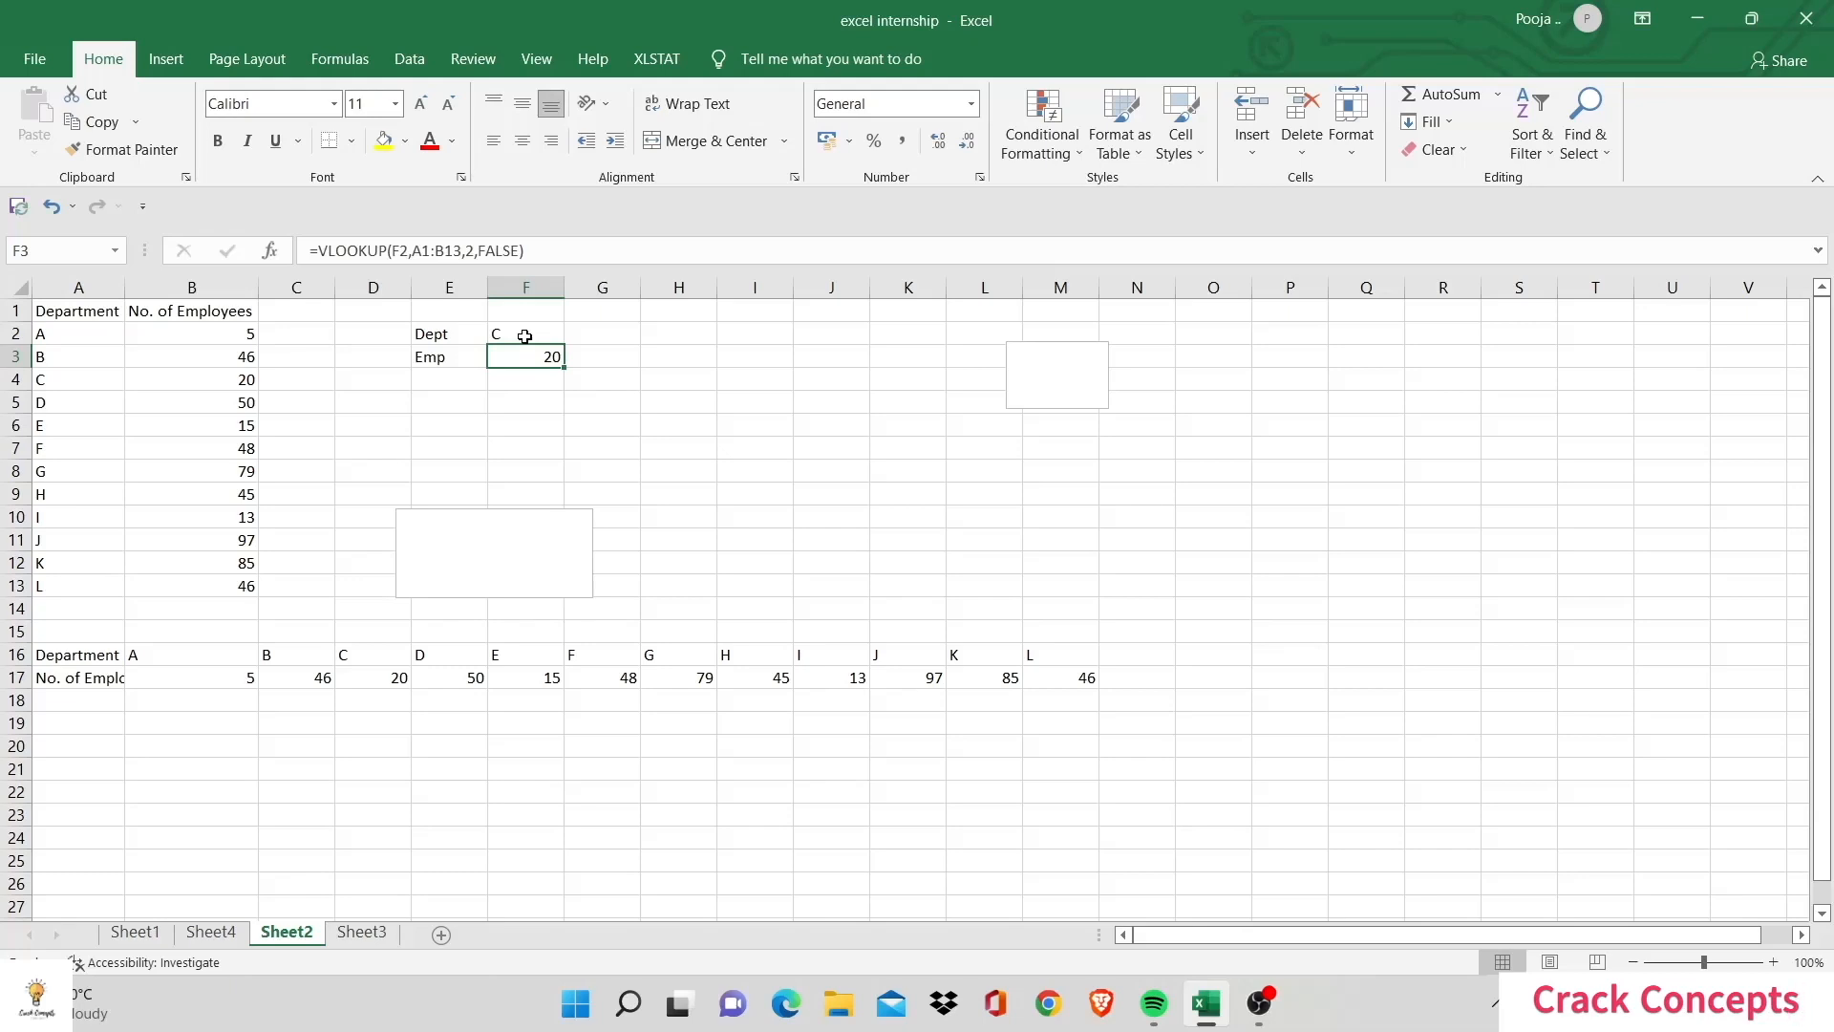
{"action": "mouse_move", "coordinate": [218, 632]}
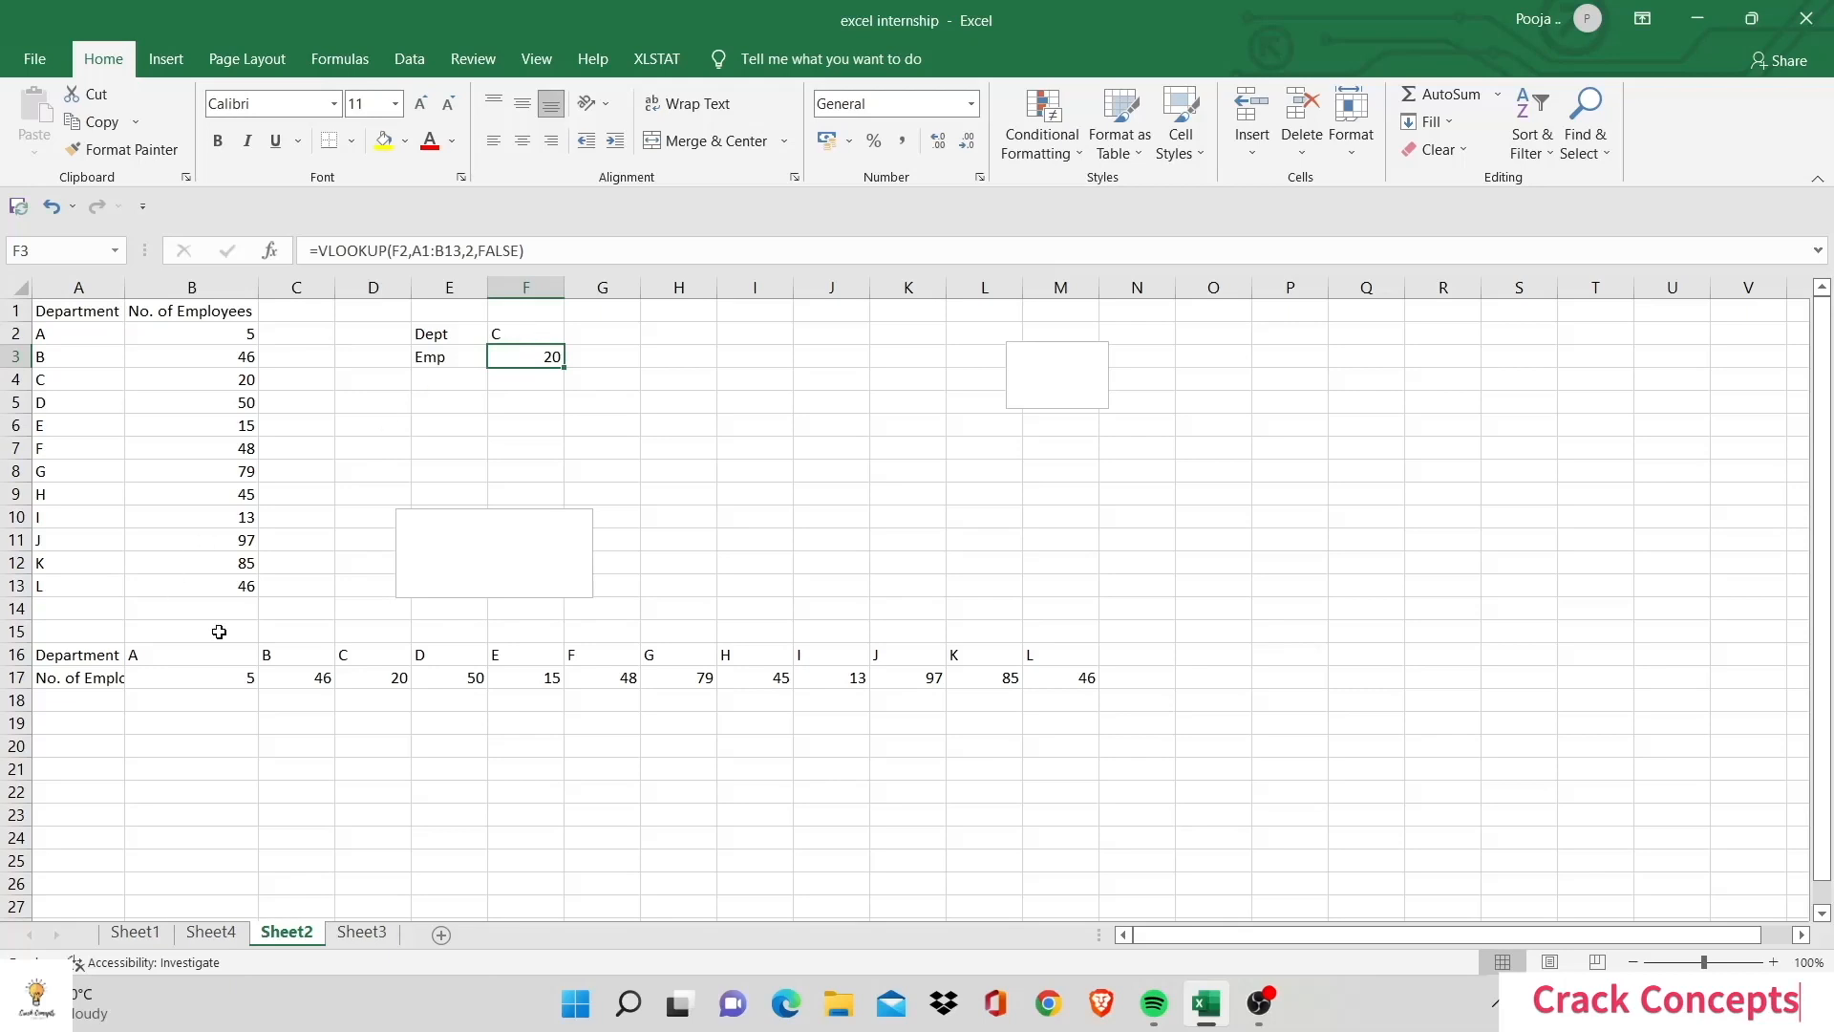
{"action": "left_click", "coordinate": [210, 932]}
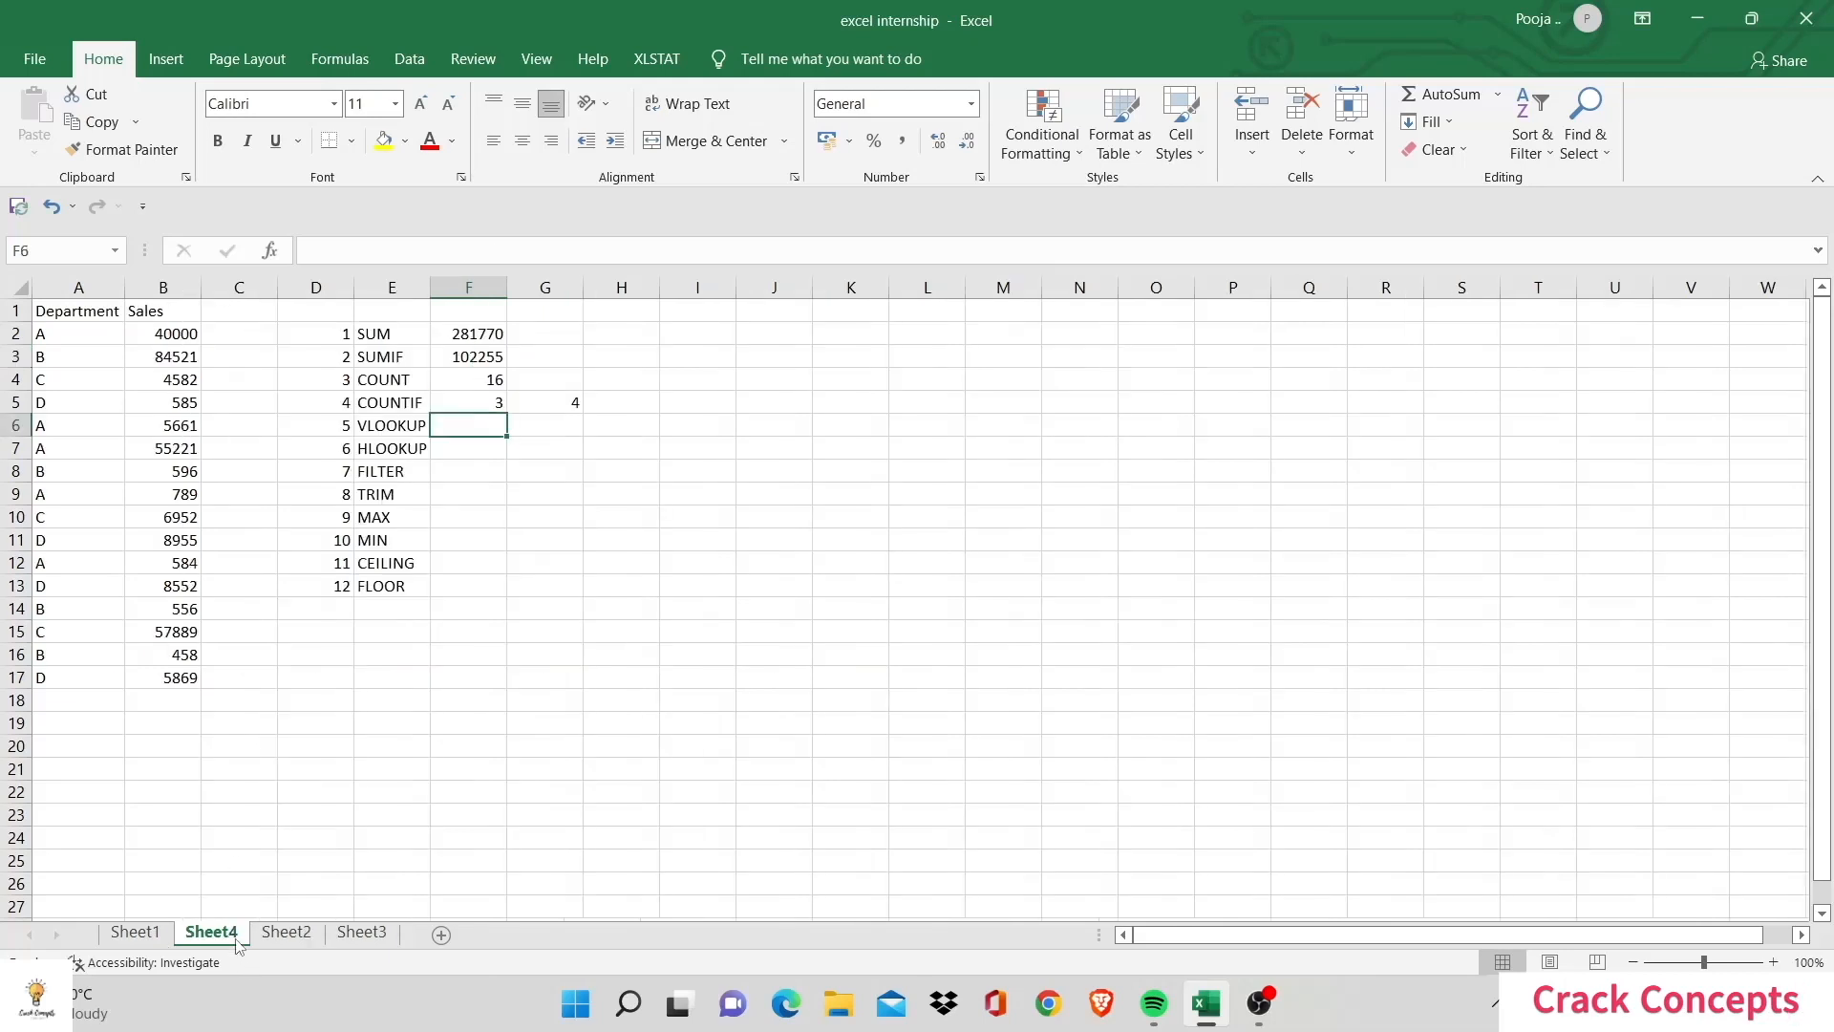
Step: Insert a No. of Employees column after Sales on Sheet4
{"action": "left_click", "coordinate": [239, 287]}
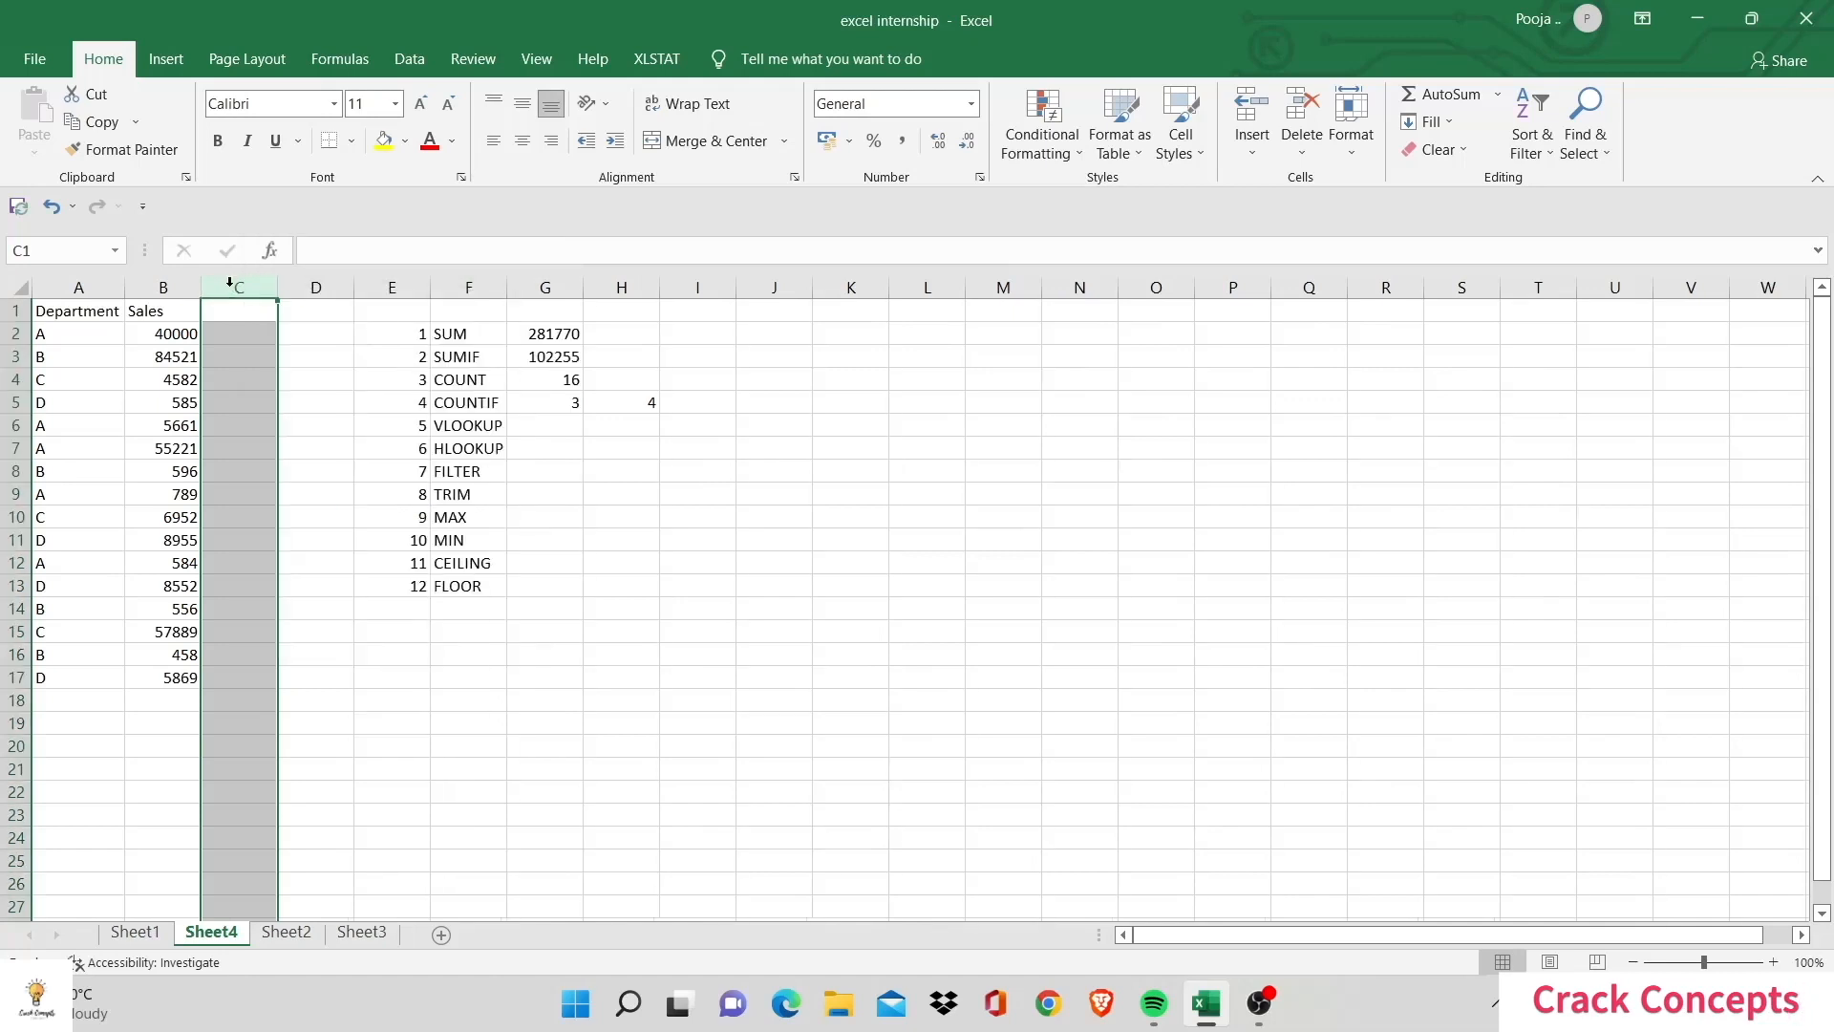
{"action": "type", "text": "No. o"}
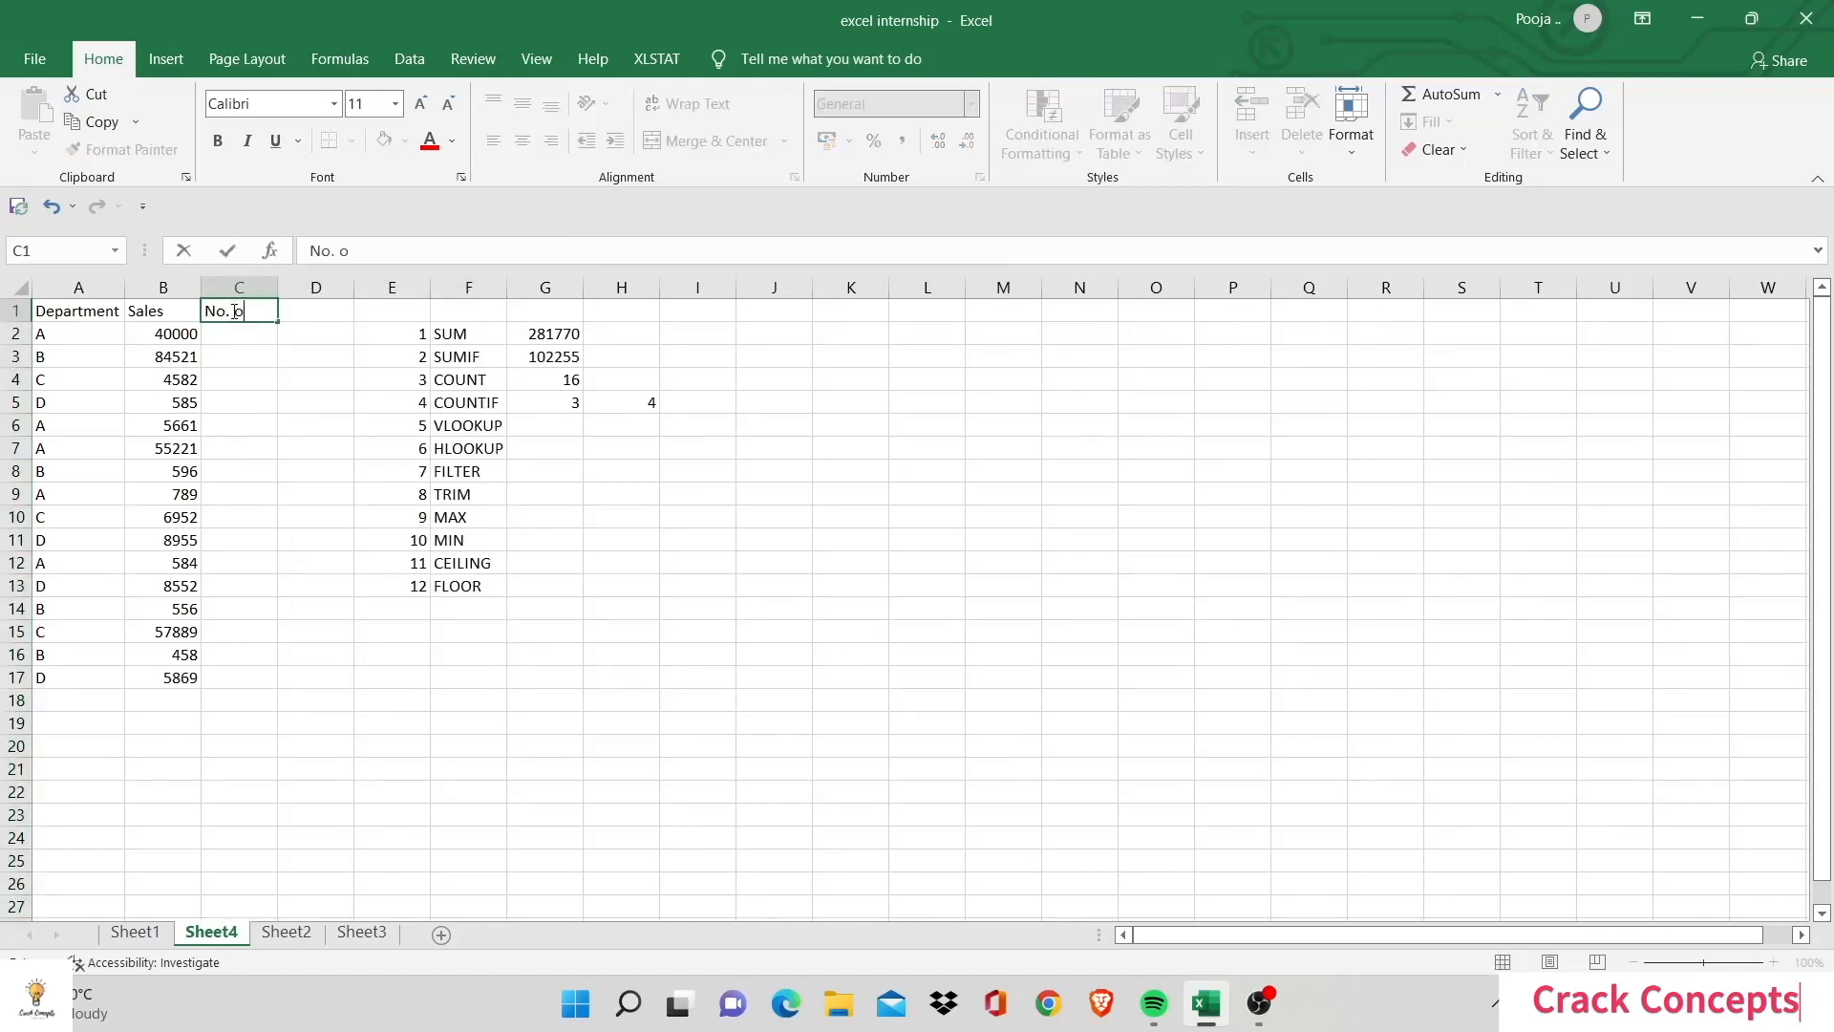
{"action": "type", "text": "f Employee"}
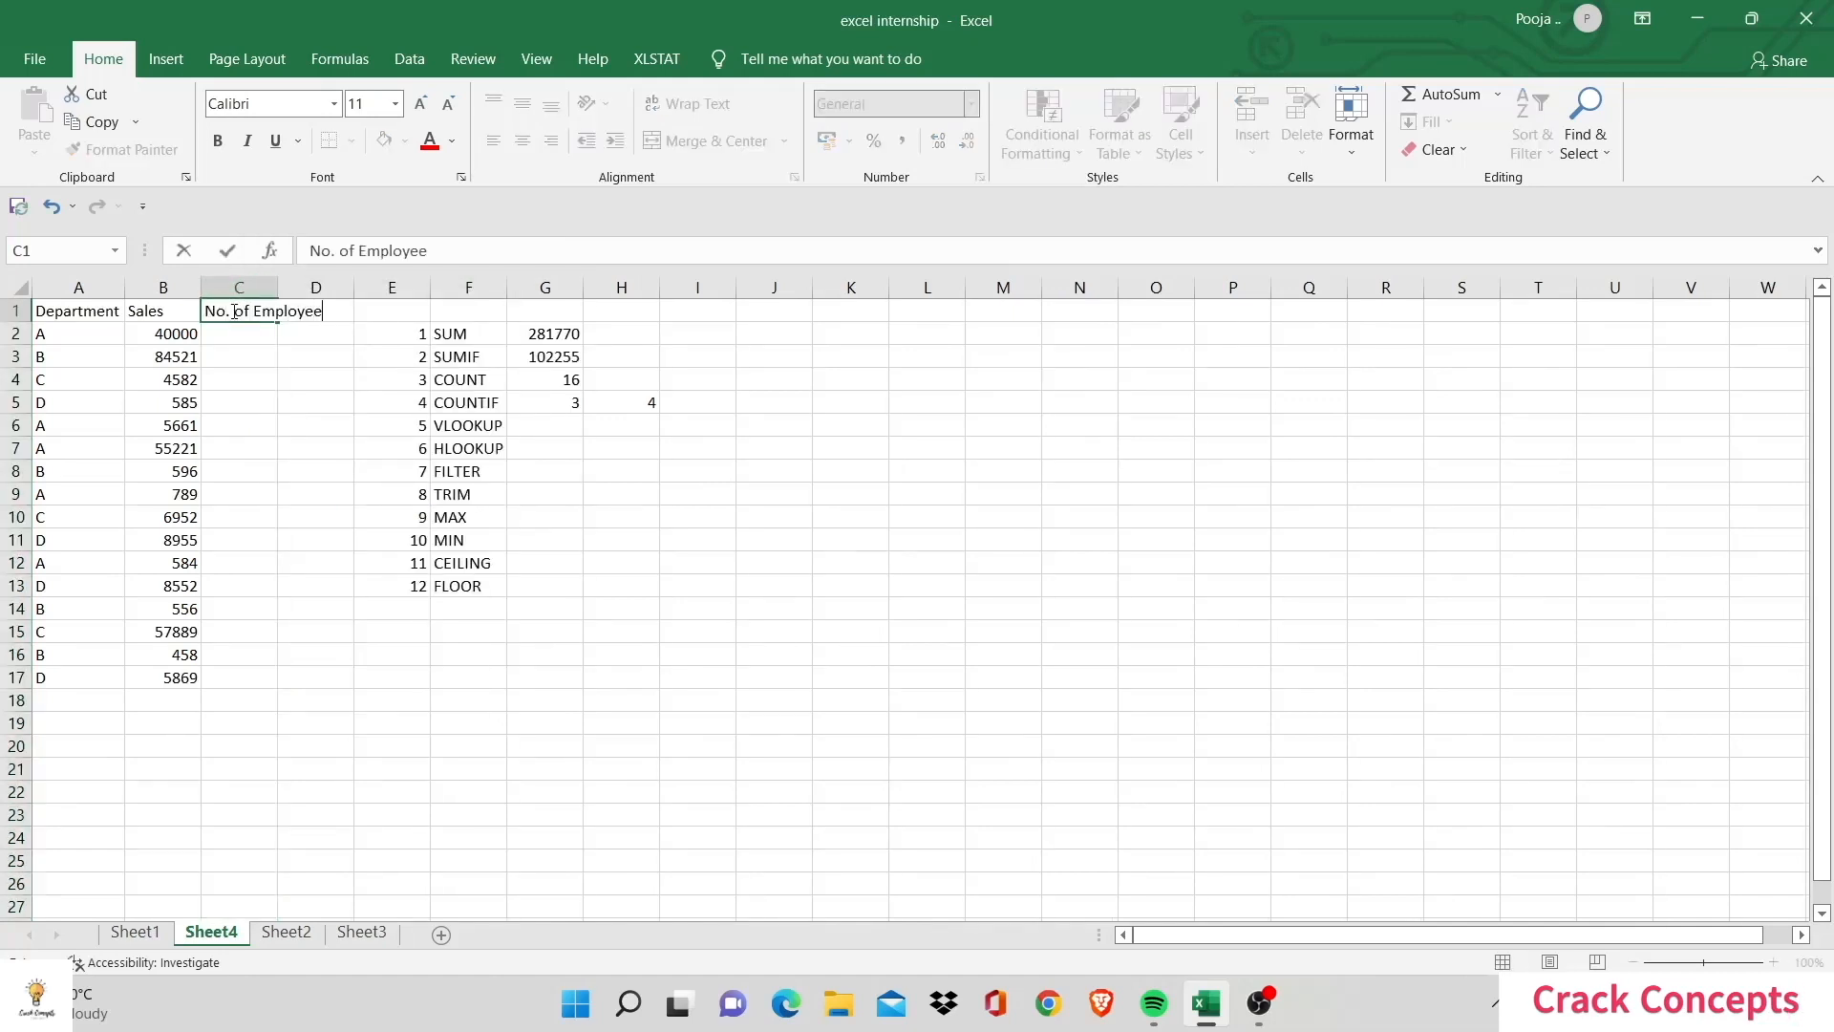
Step: Enter =VLOOKUP(A2,Sheet2!A1:B13,2,FALSE) in C2 and fill it down column C
{"action": "type", "text": "=VLOOKUP(A2"}
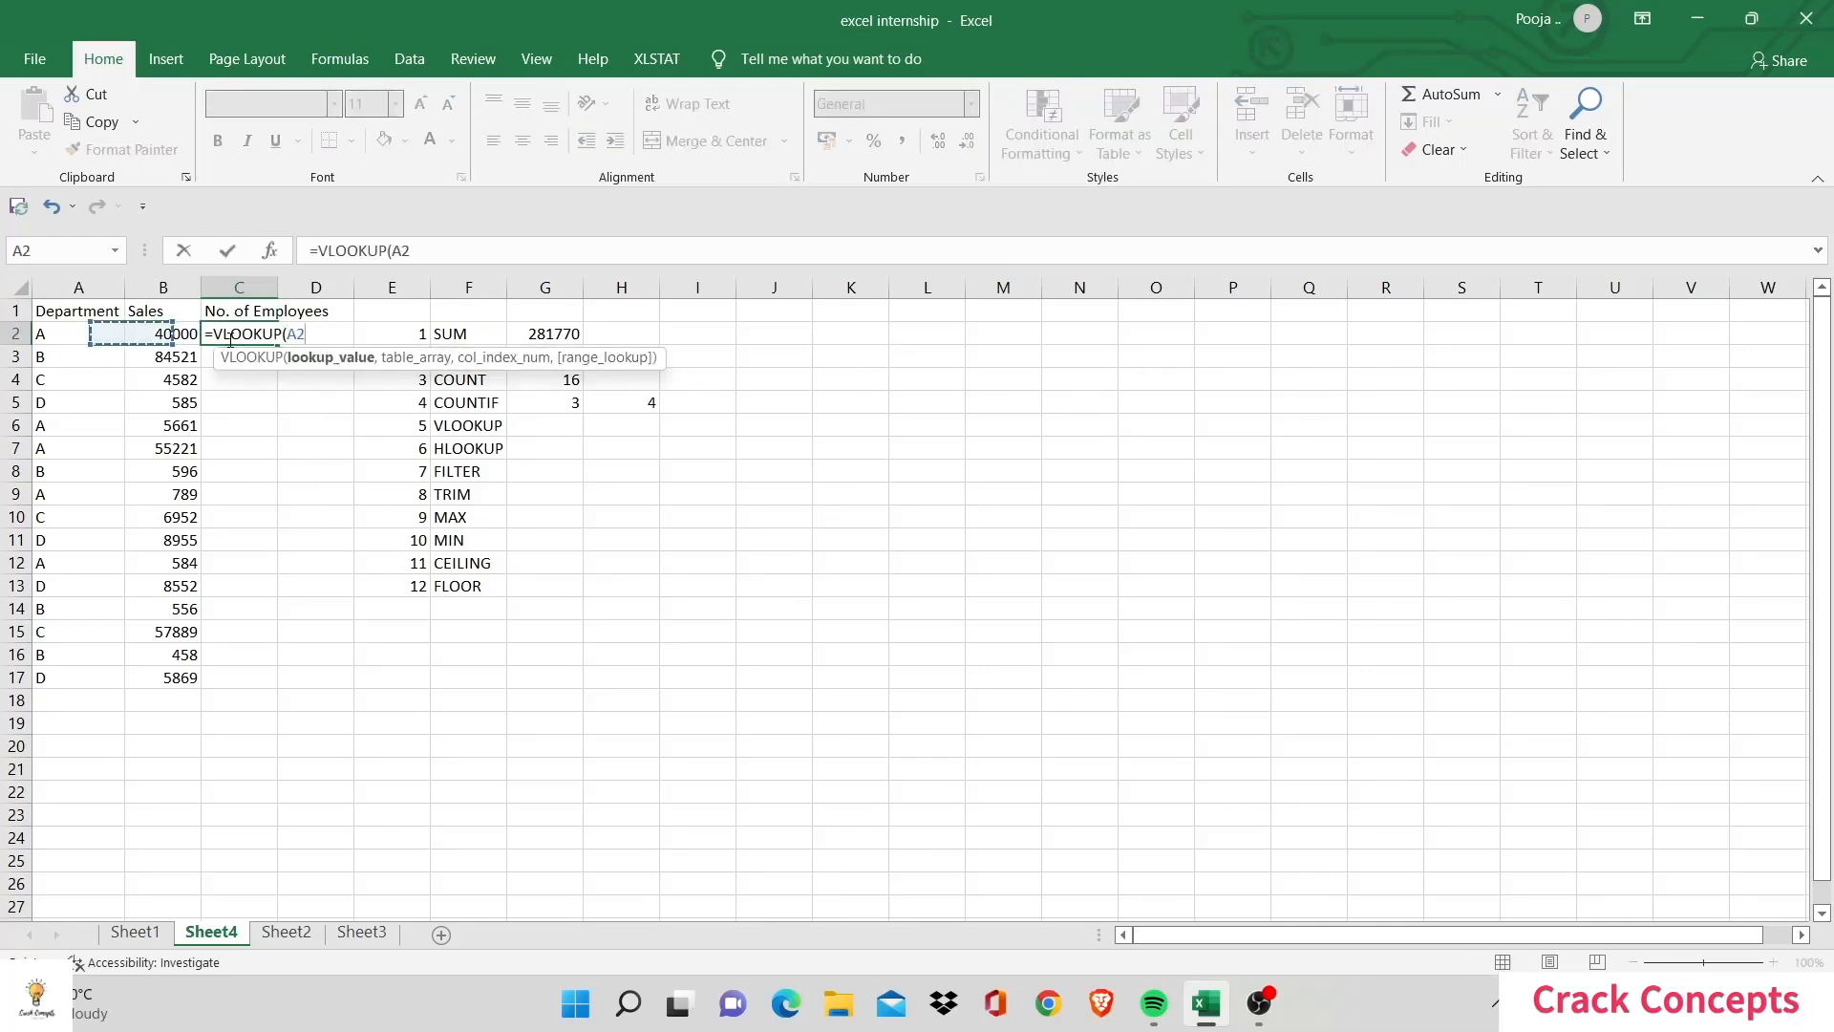
{"action": "type", "text": ","}
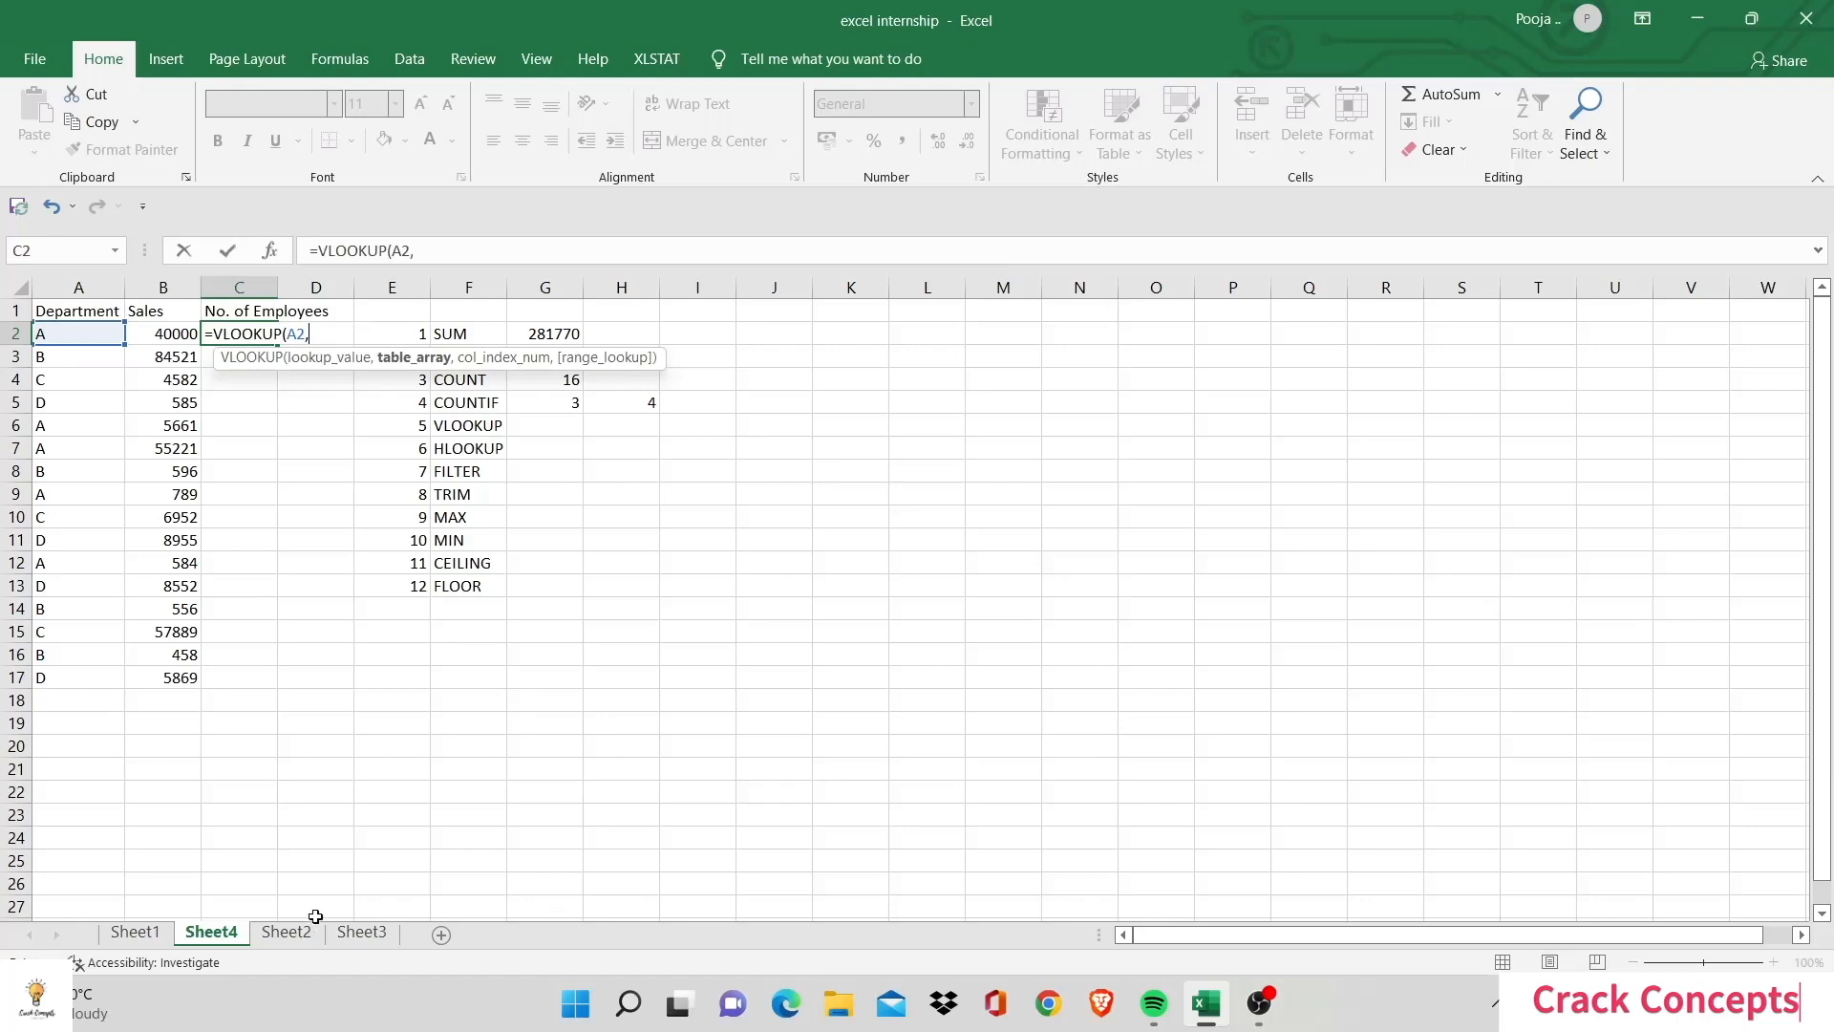
{"action": "left_click", "coordinate": [285, 932]}
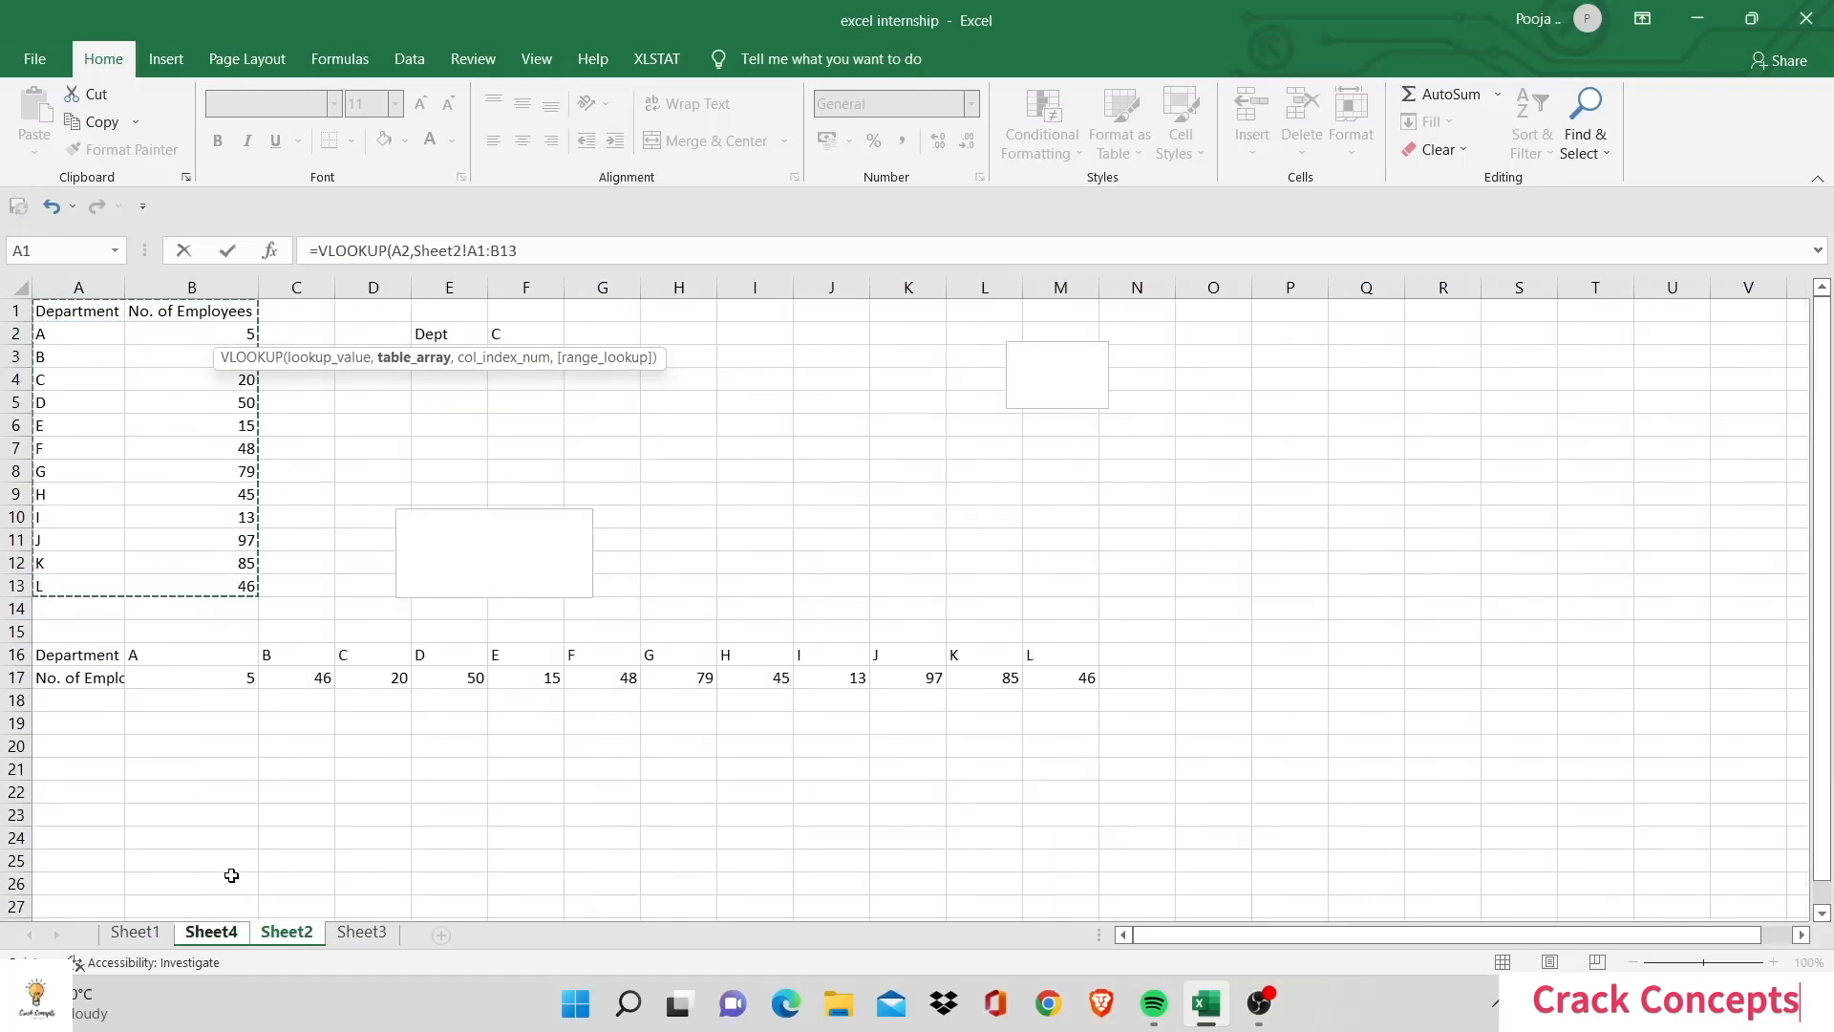
{"action": "type", "text": ","}
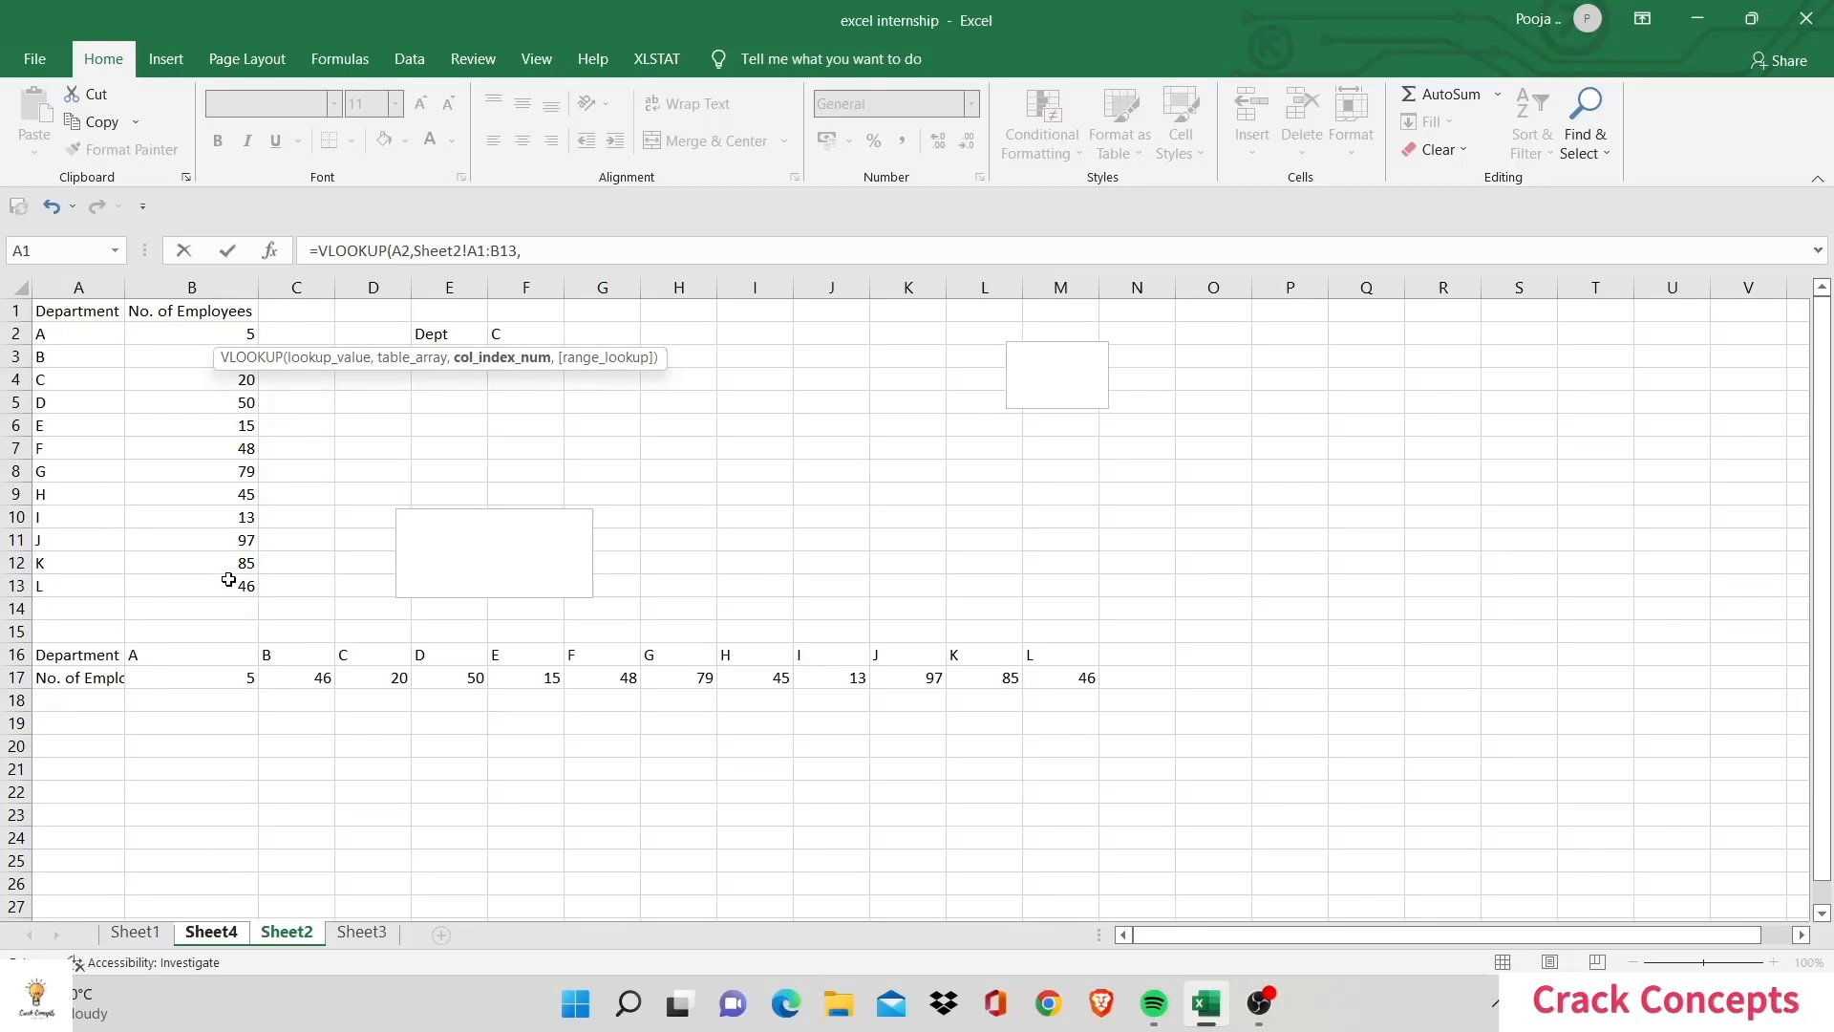
{"action": "type", "text": "2"}
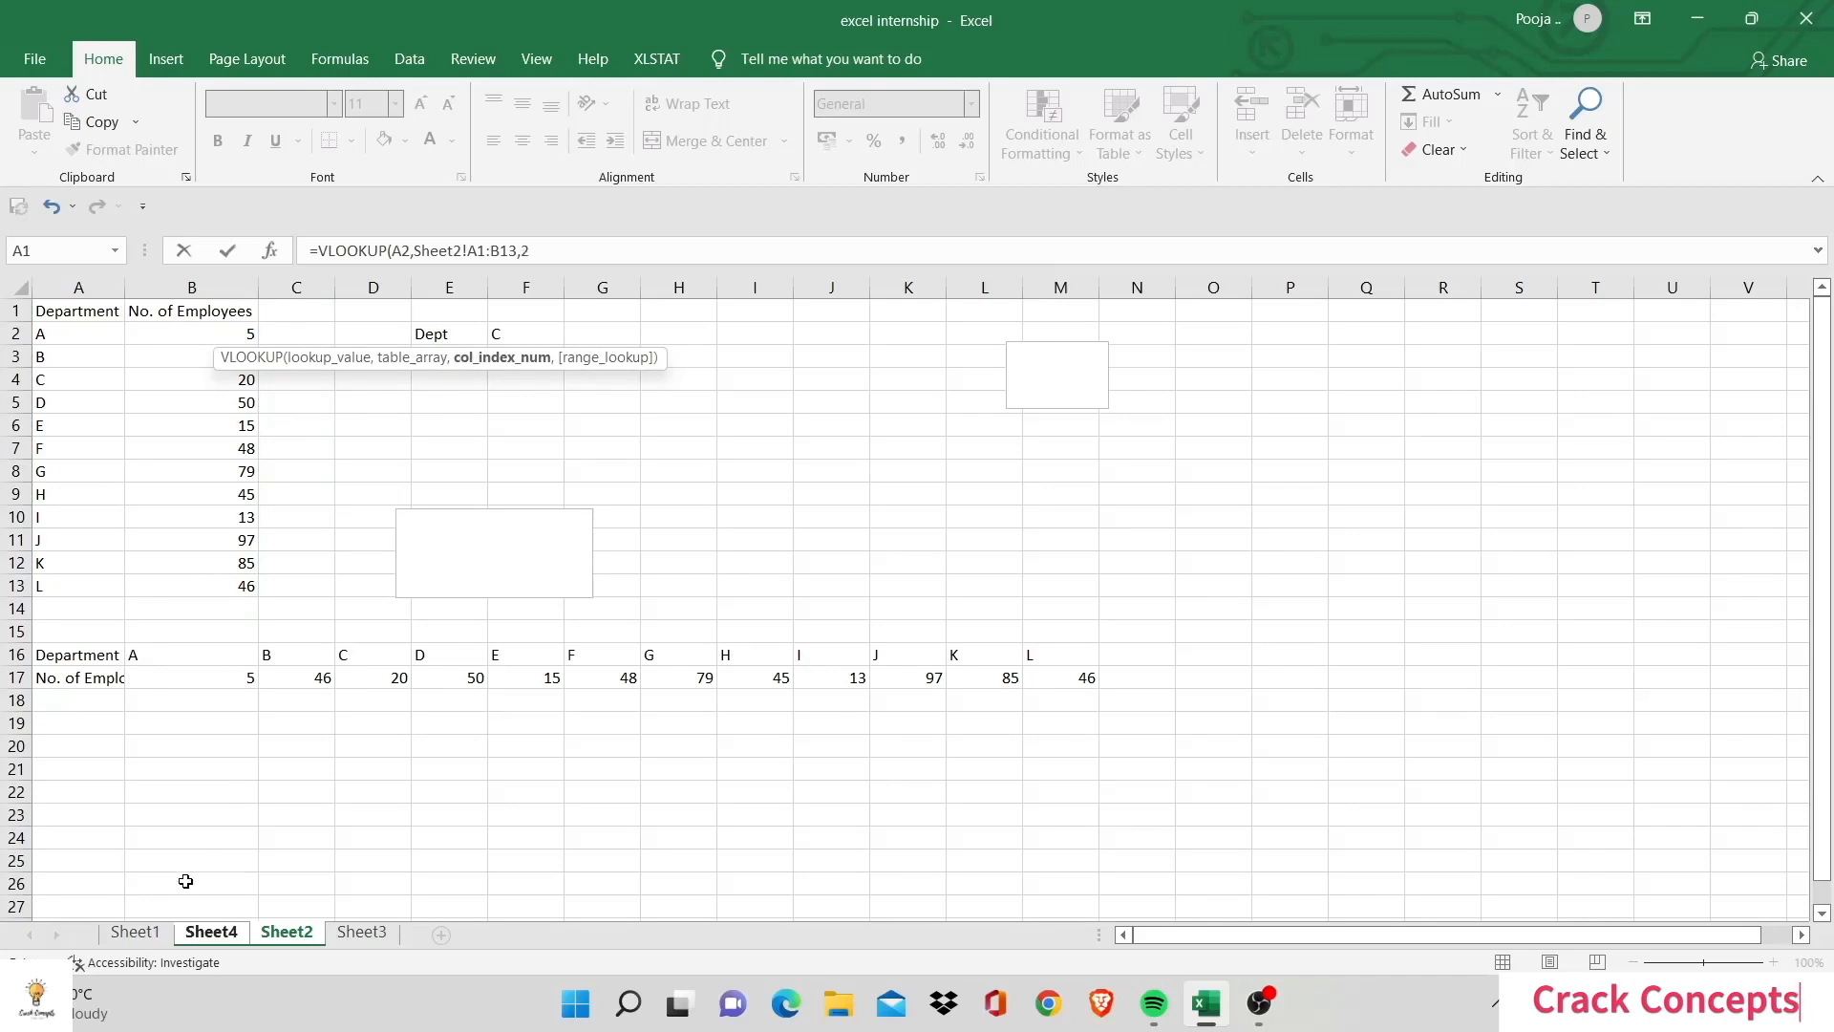
{"action": "type", "text": ",FALSE)"}
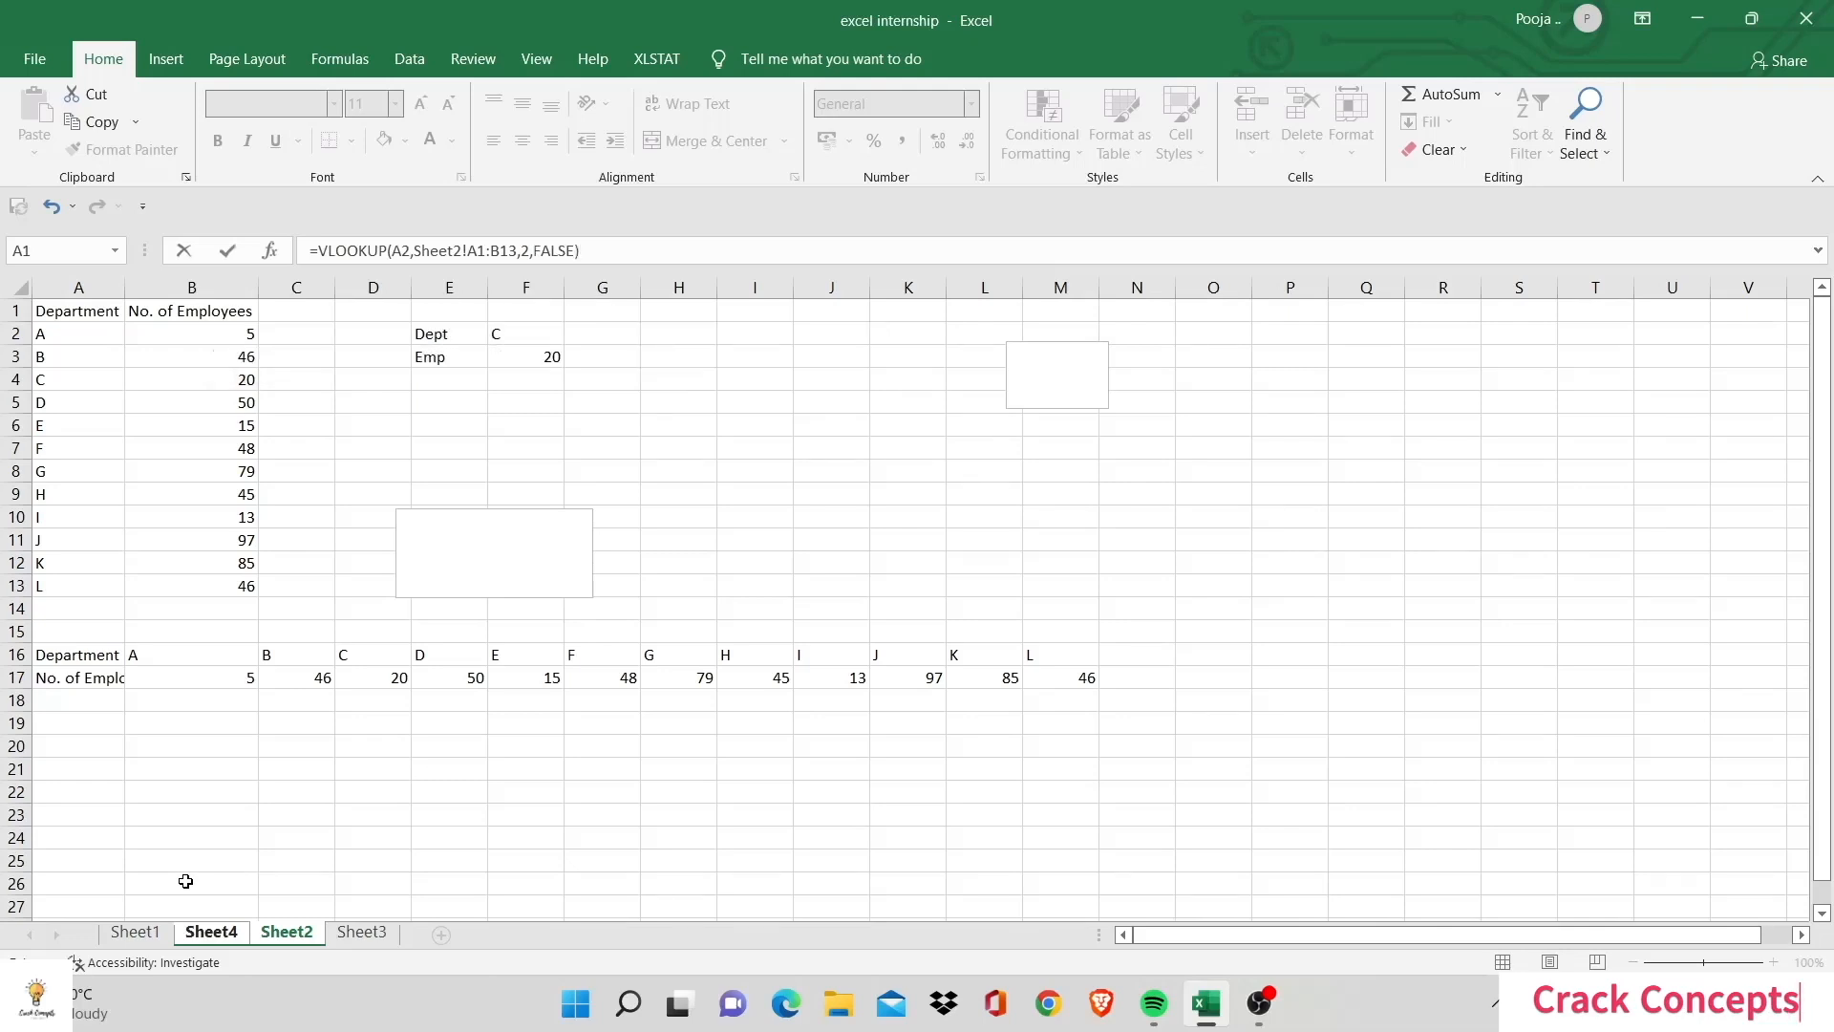
{"action": "left_click", "coordinate": [212, 932]}
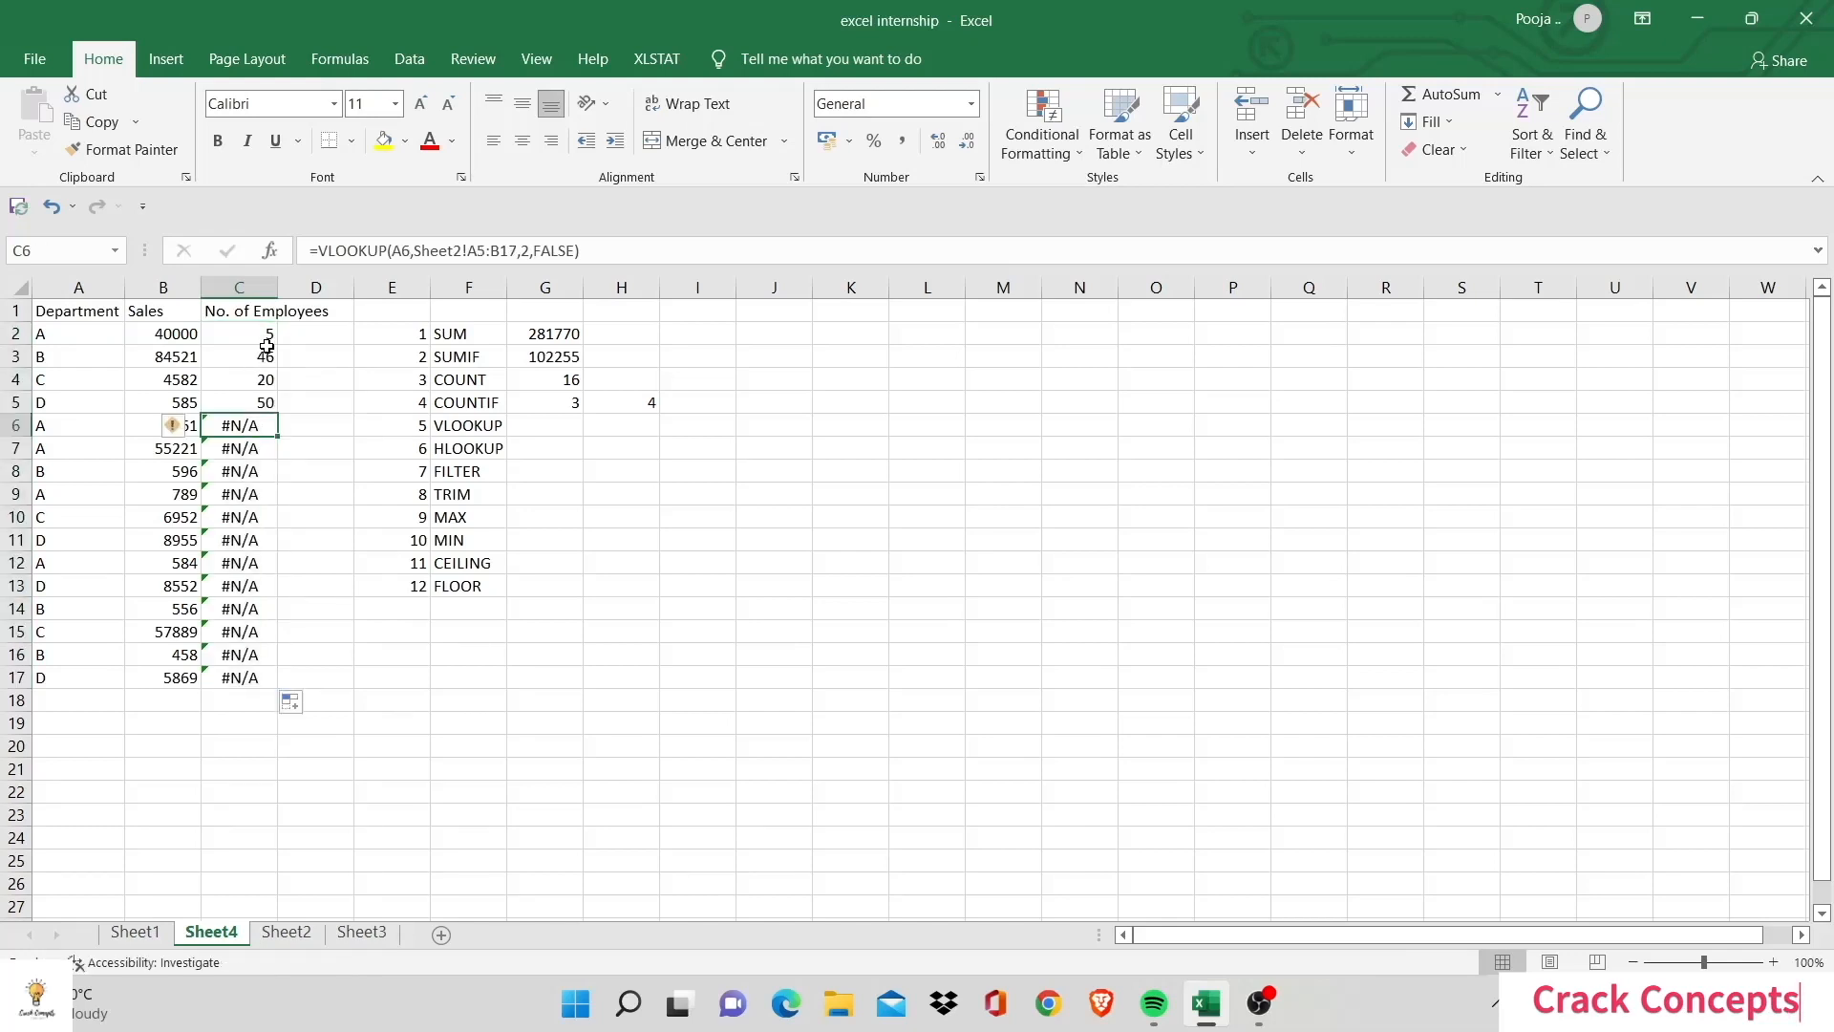
Step: Make the lookup range in C2 absolute ($A$1:$B$13) so every row returns a count
{"action": "left_click", "coordinate": [239, 447]}
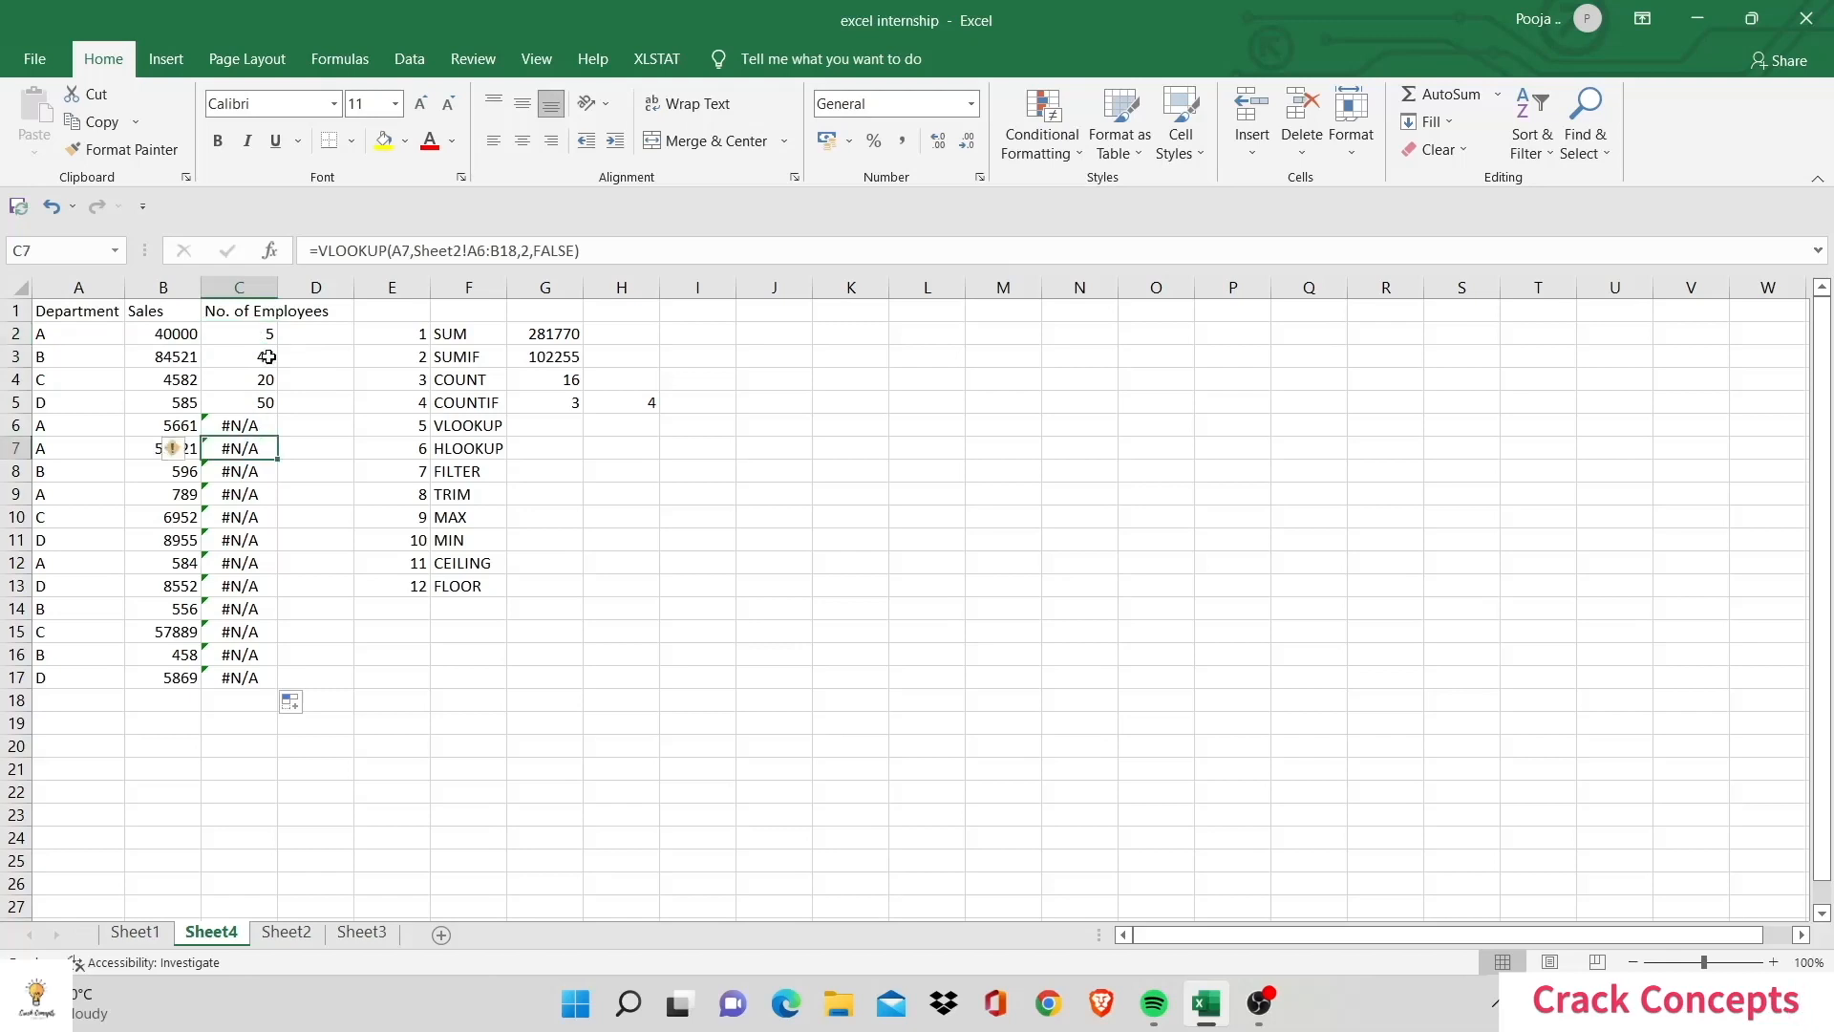
{"action": "left_click", "coordinate": [239, 358]}
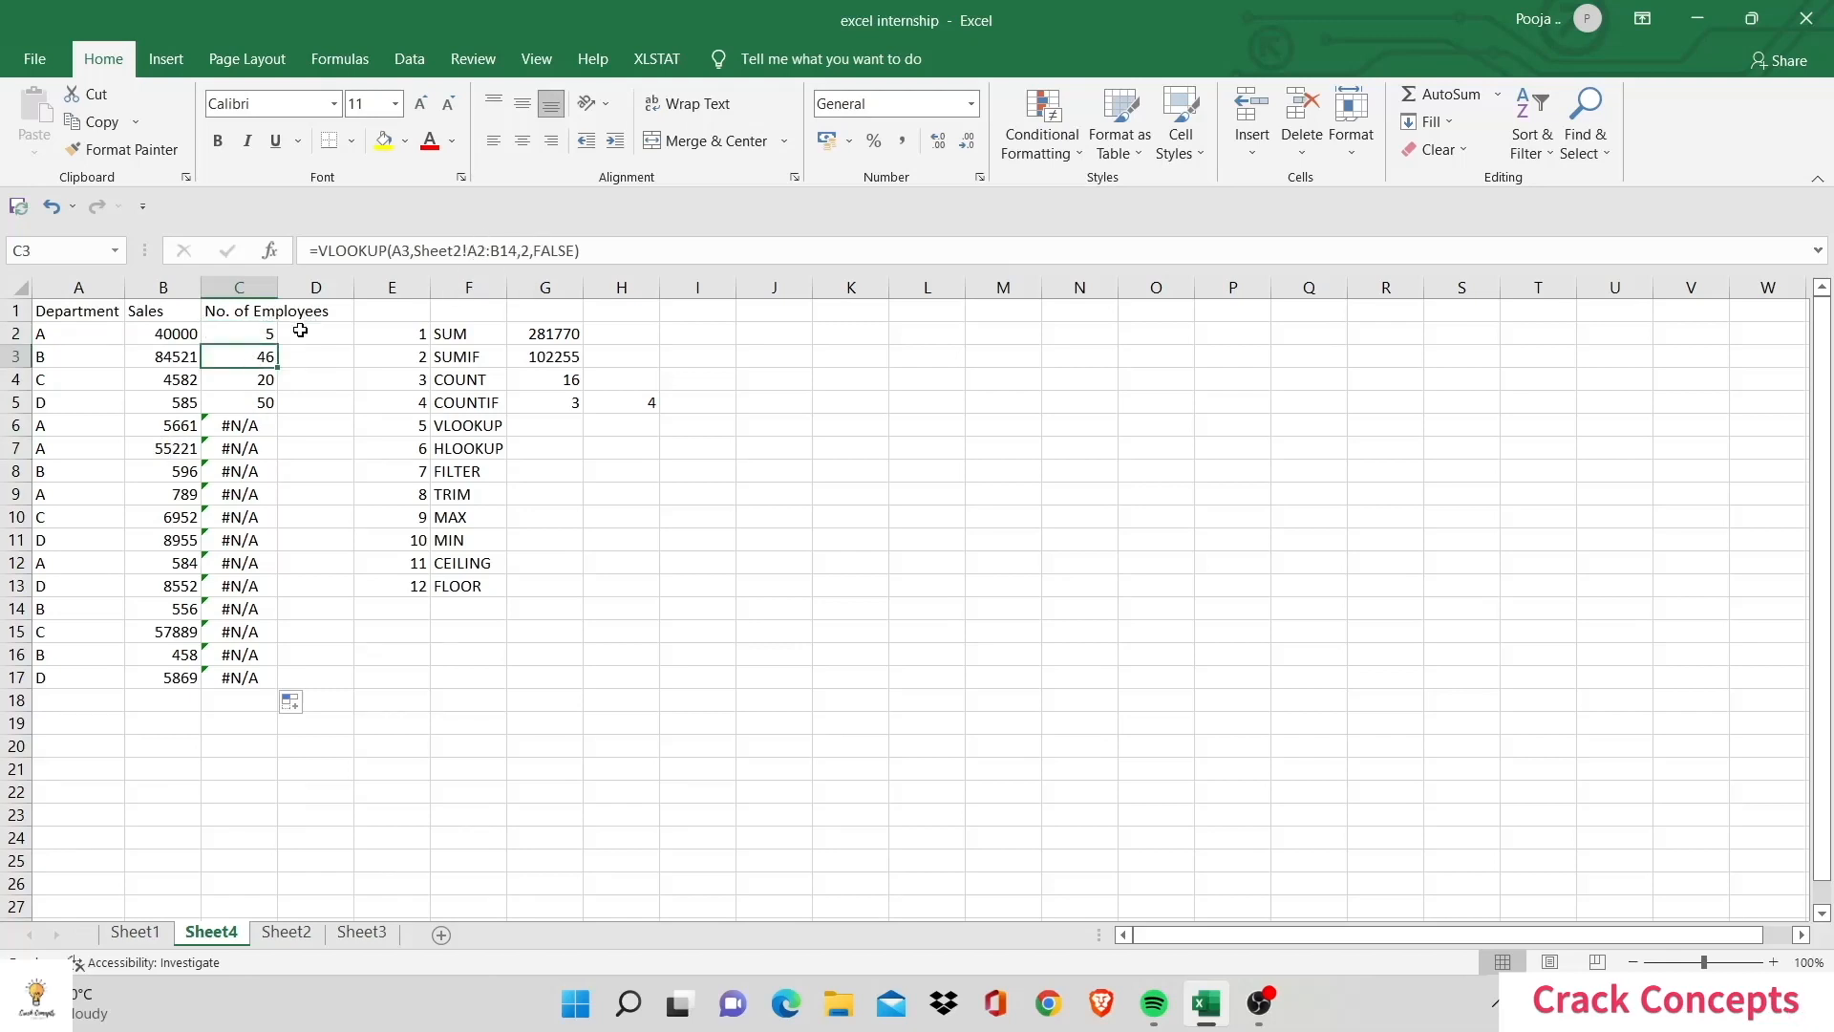
{"action": "left_click", "coordinate": [239, 333]}
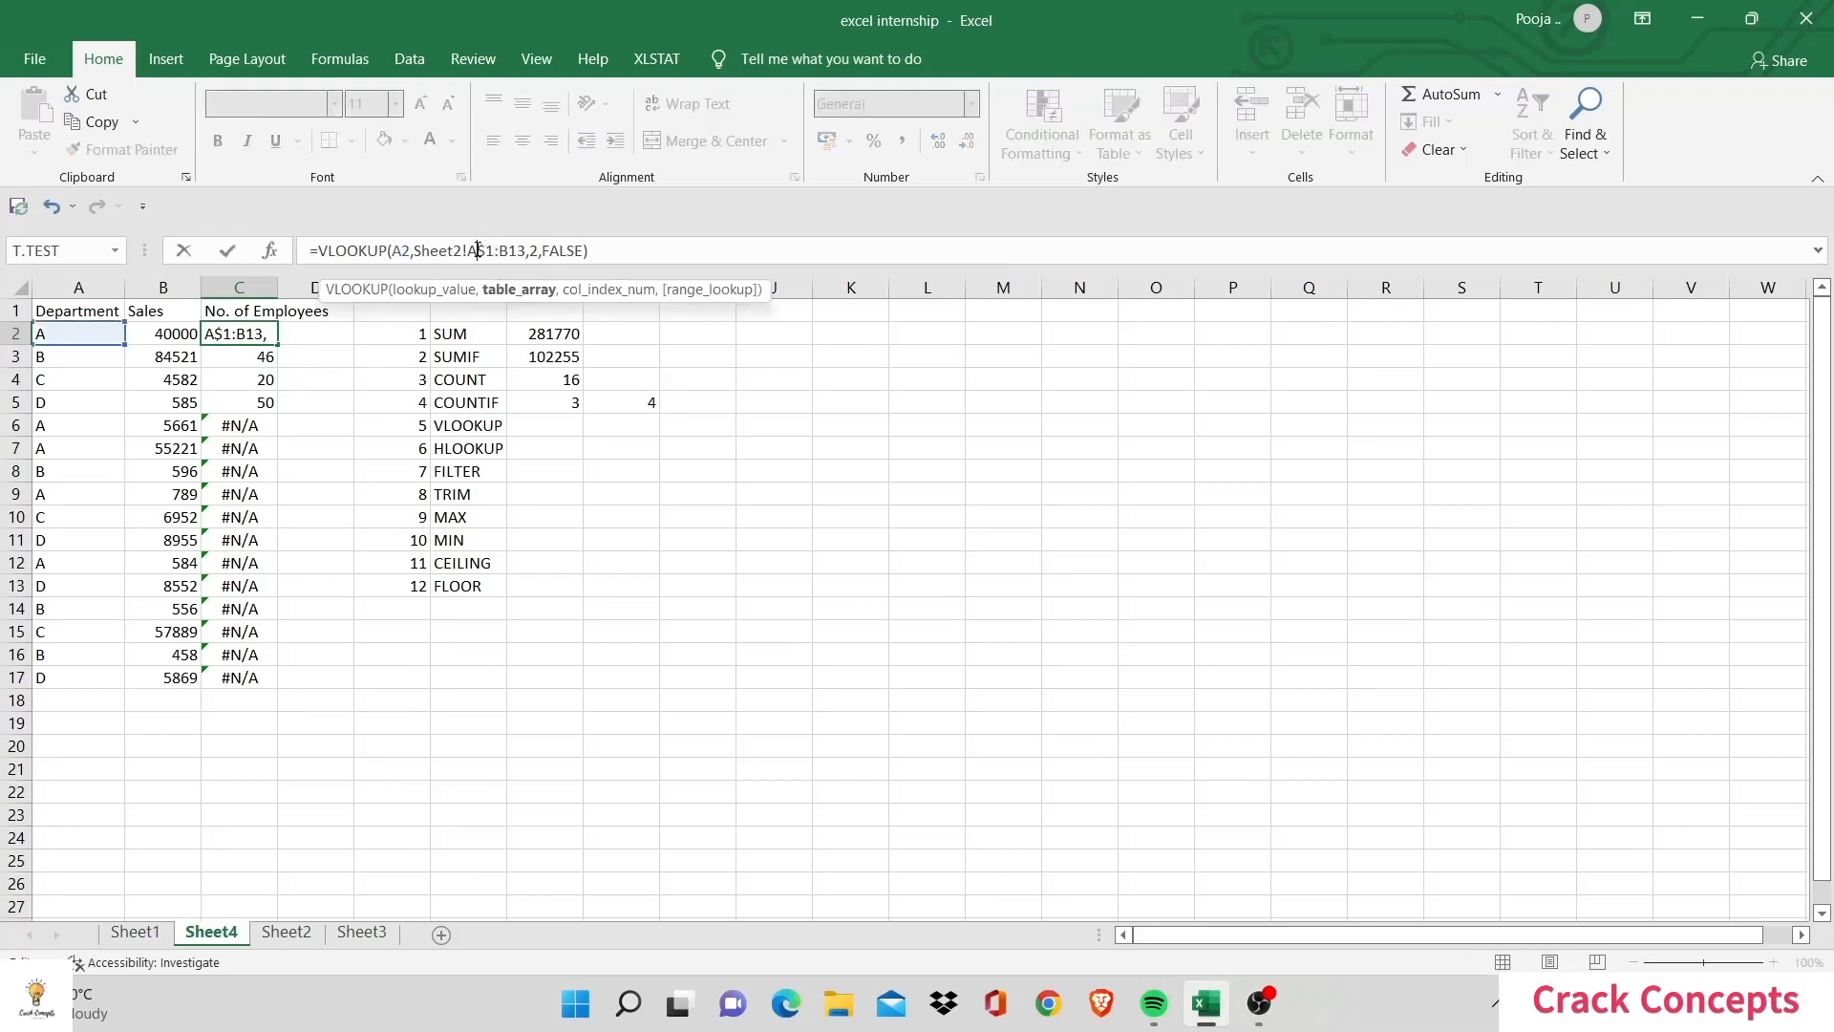
{"action": "key", "text": "f4"}
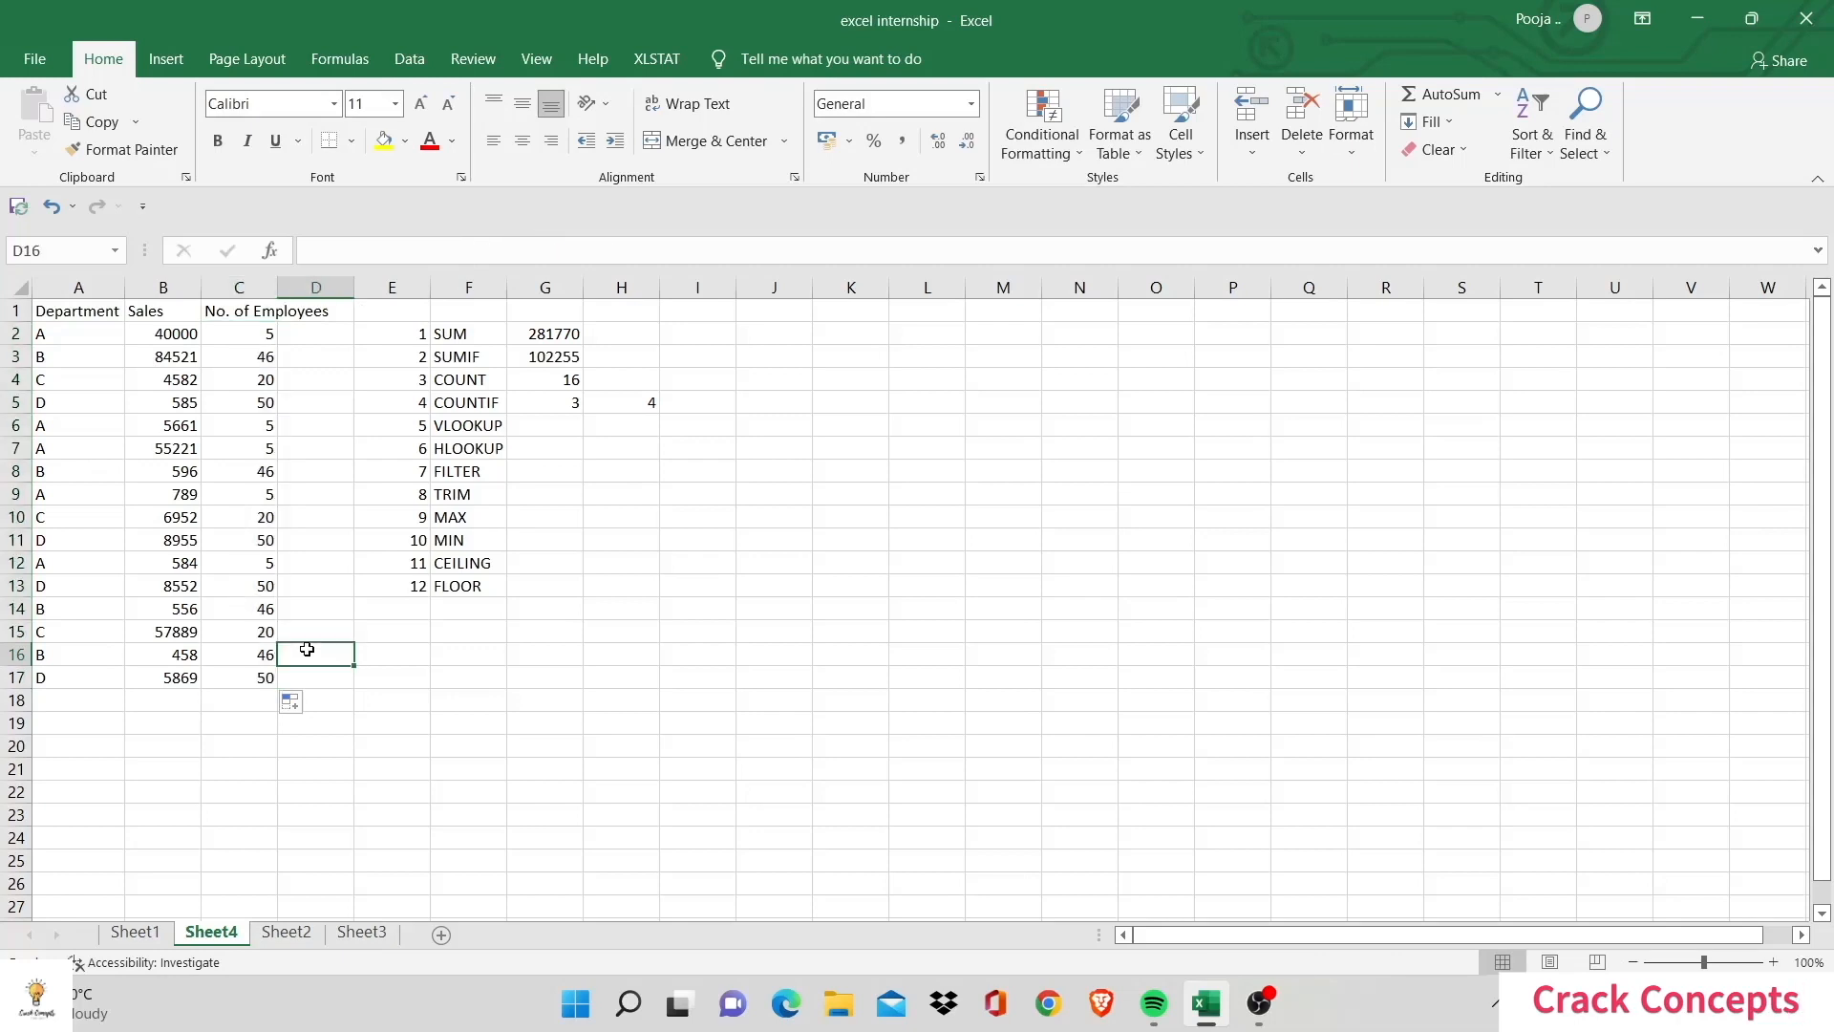
Step: Check the Sheet2 source table and the filled Sheet4 column, then switch to Sheet2
{"action": "left_click", "coordinate": [284, 933]}
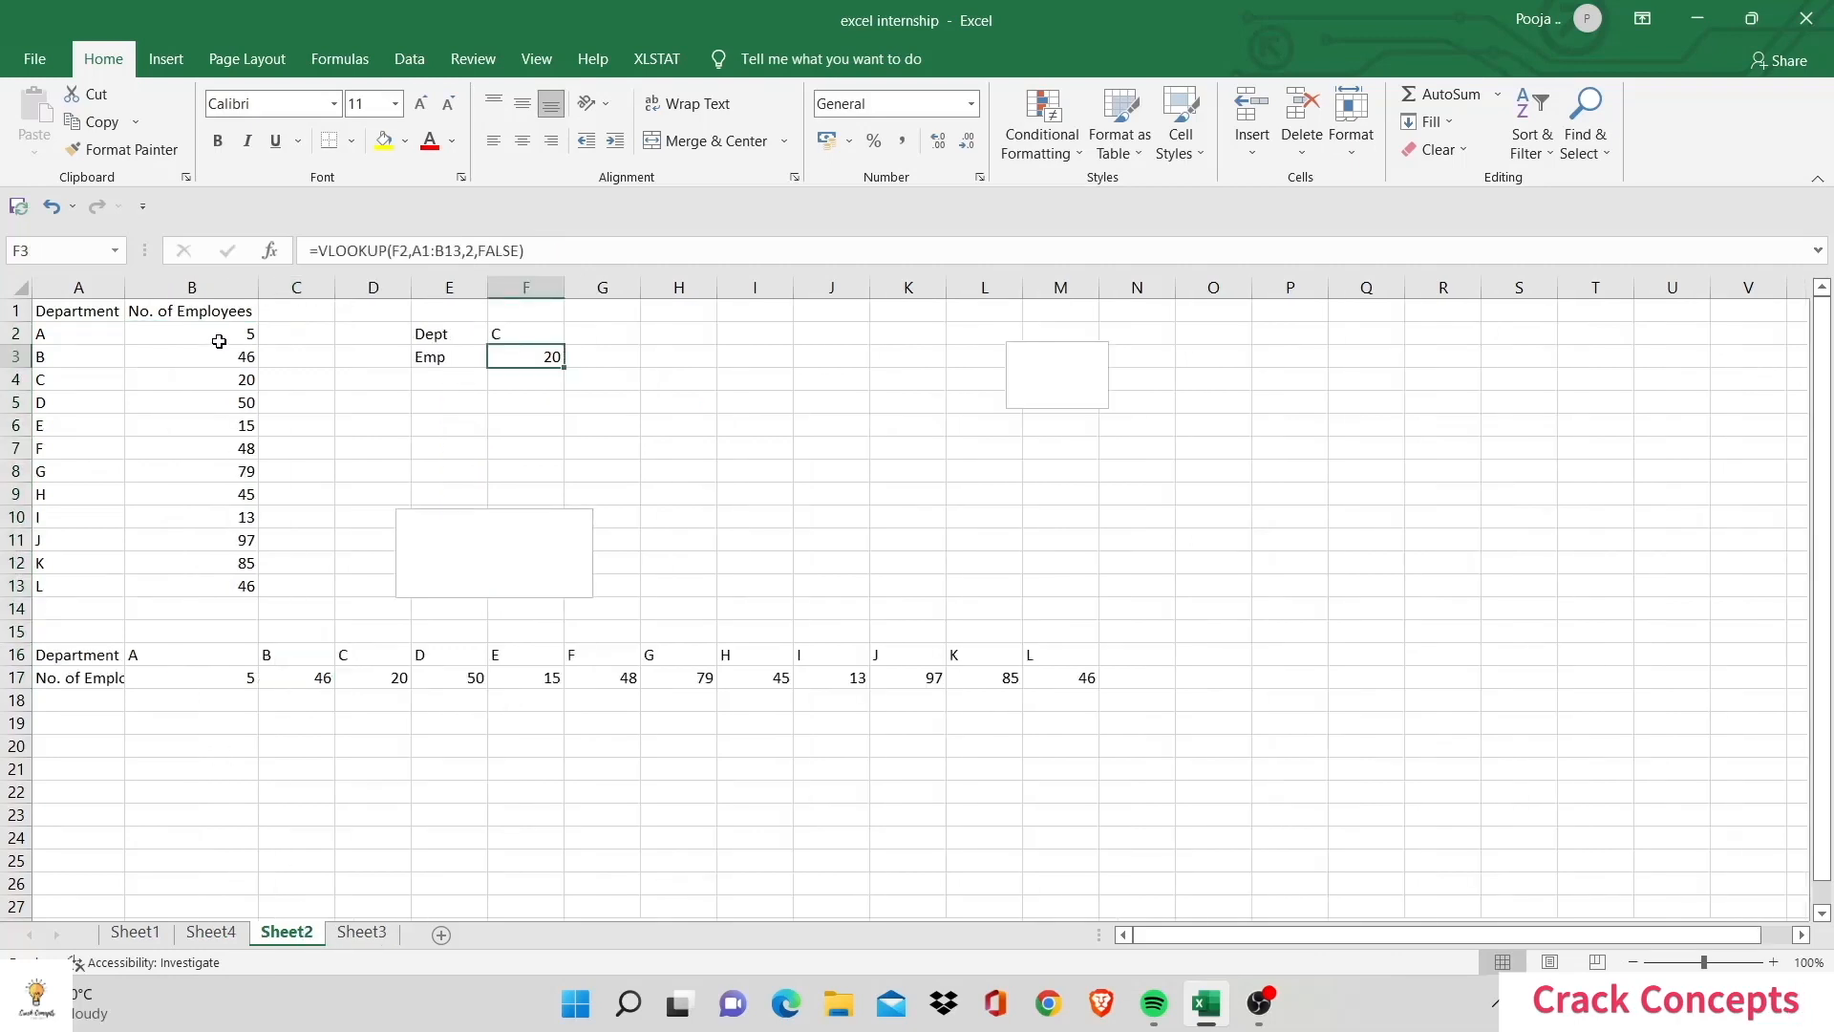
{"action": "left_click", "coordinate": [212, 932]}
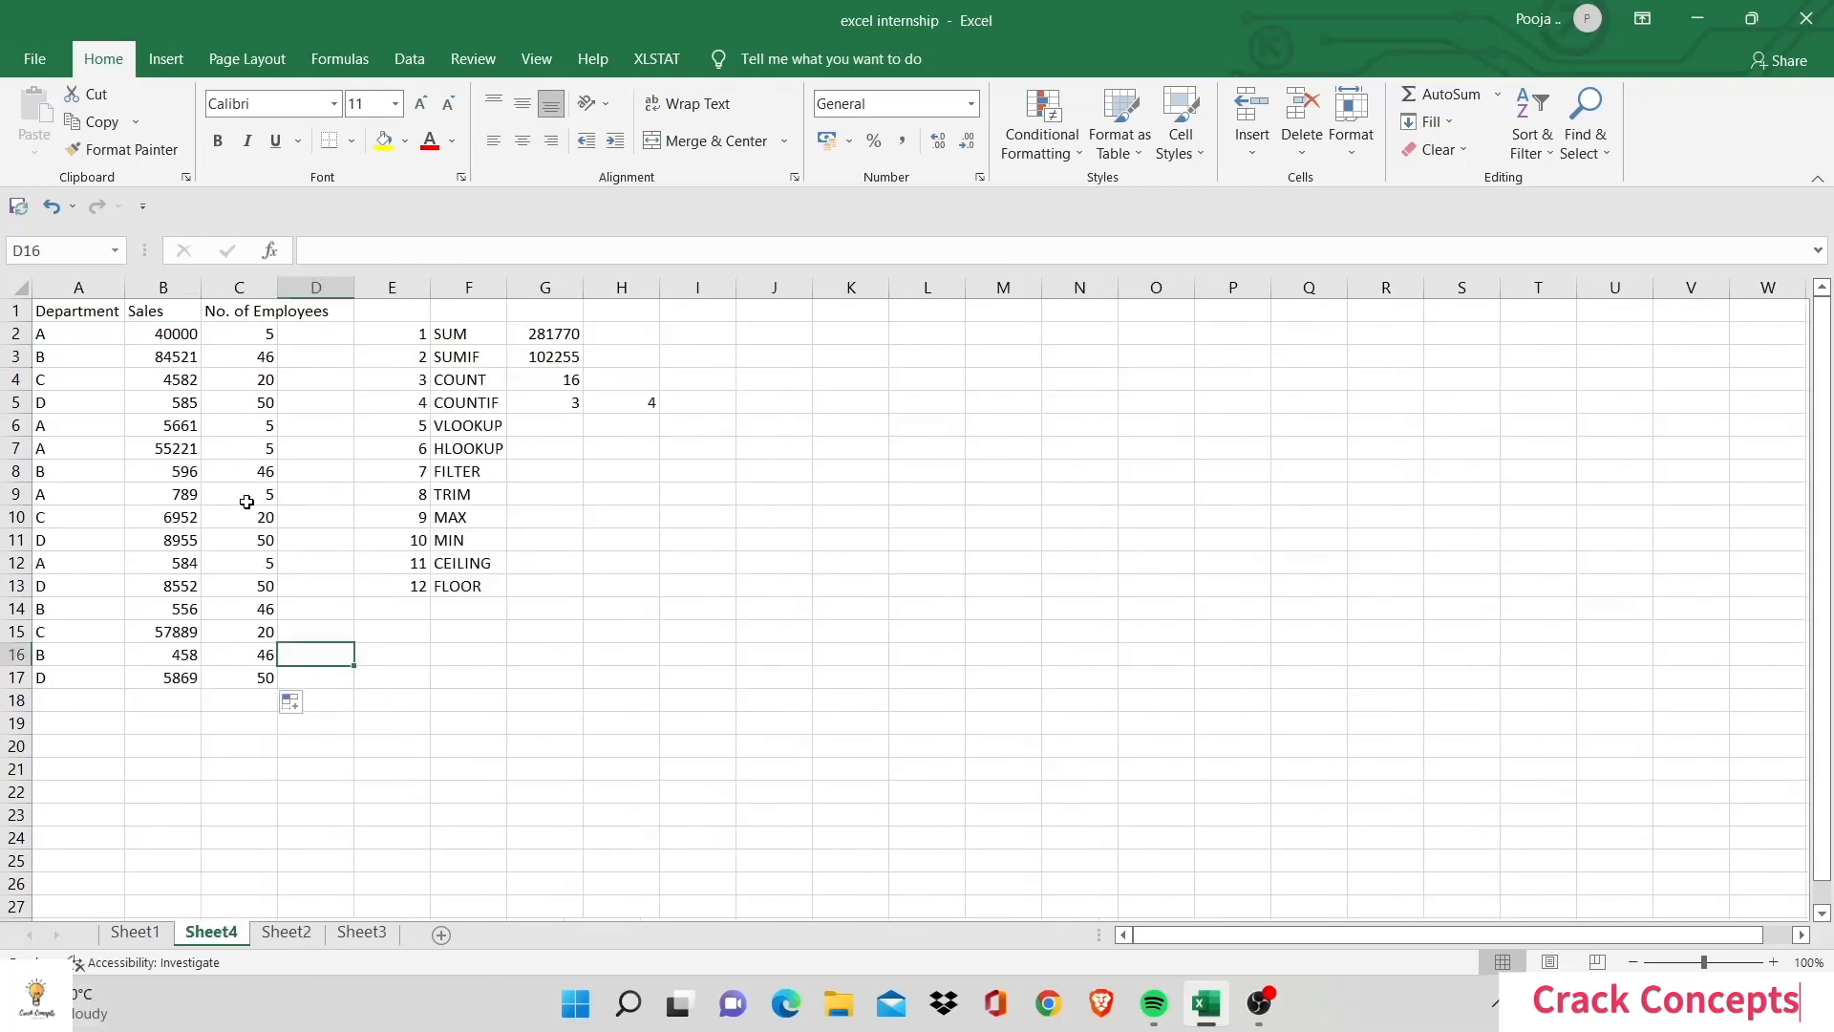
{"action": "mouse_move", "coordinate": [271, 638]}
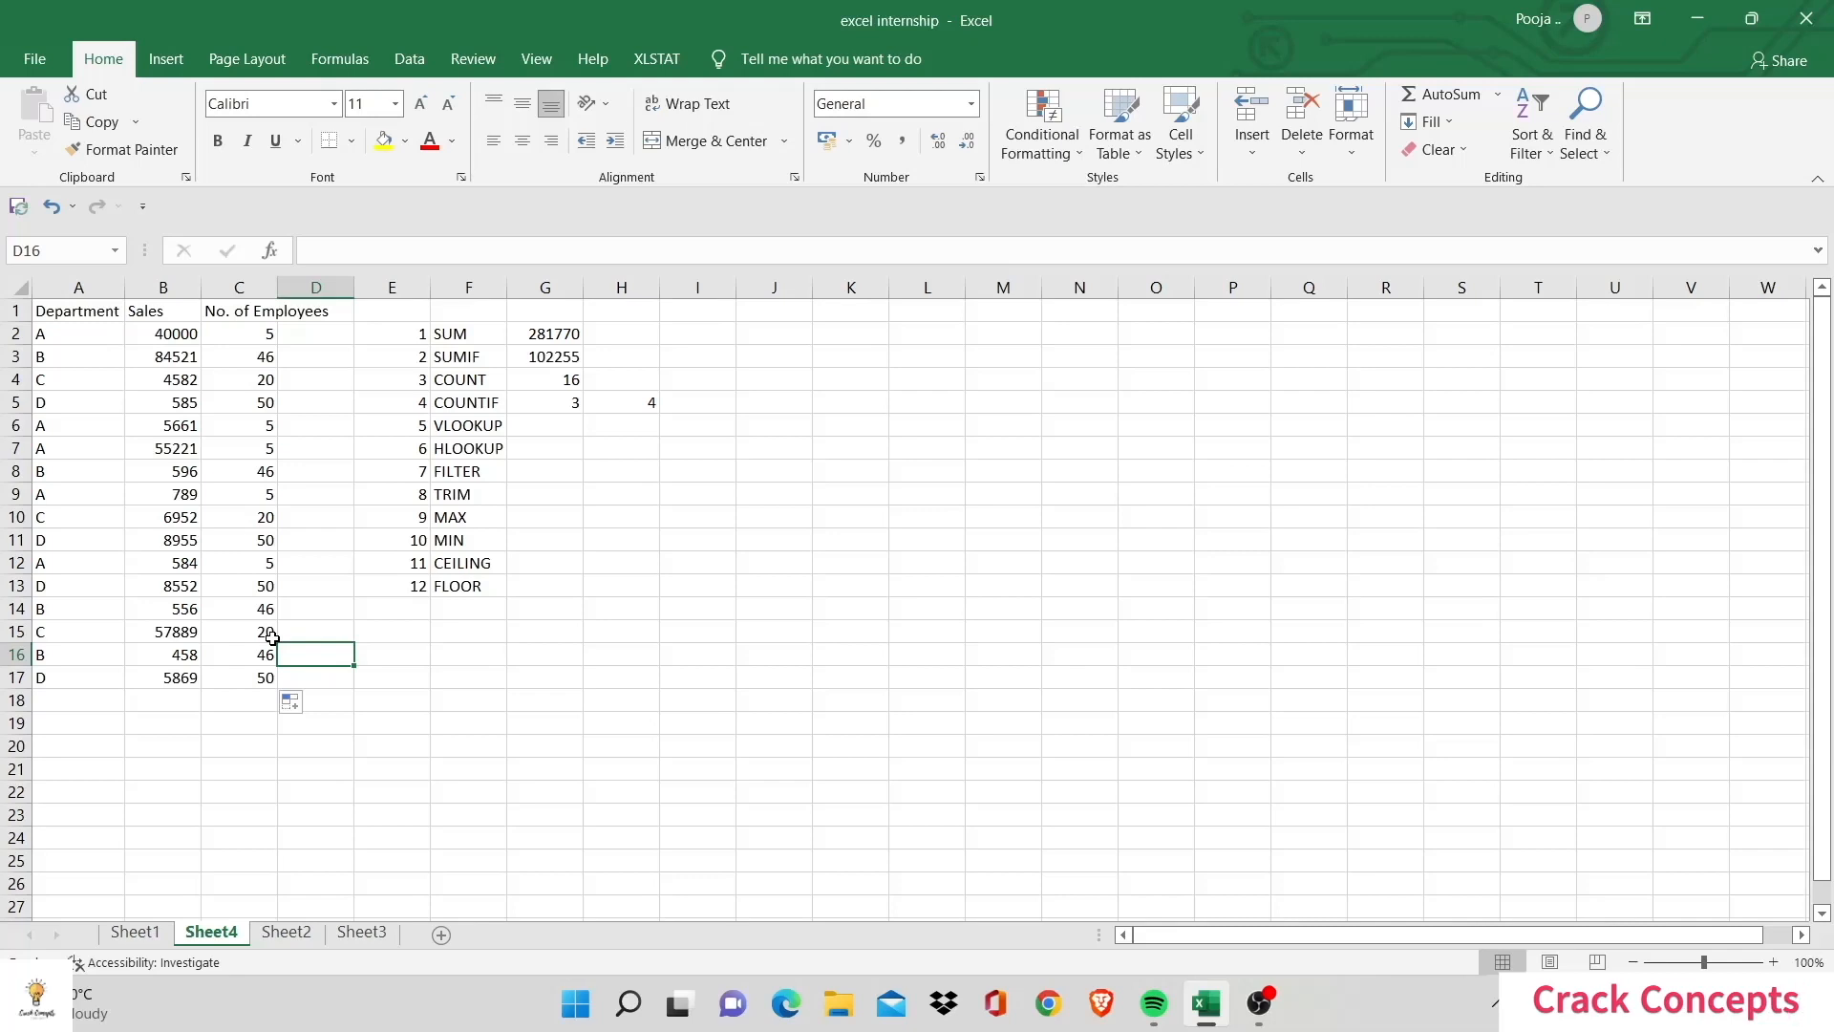
{"action": "left_click", "coordinate": [285, 932]}
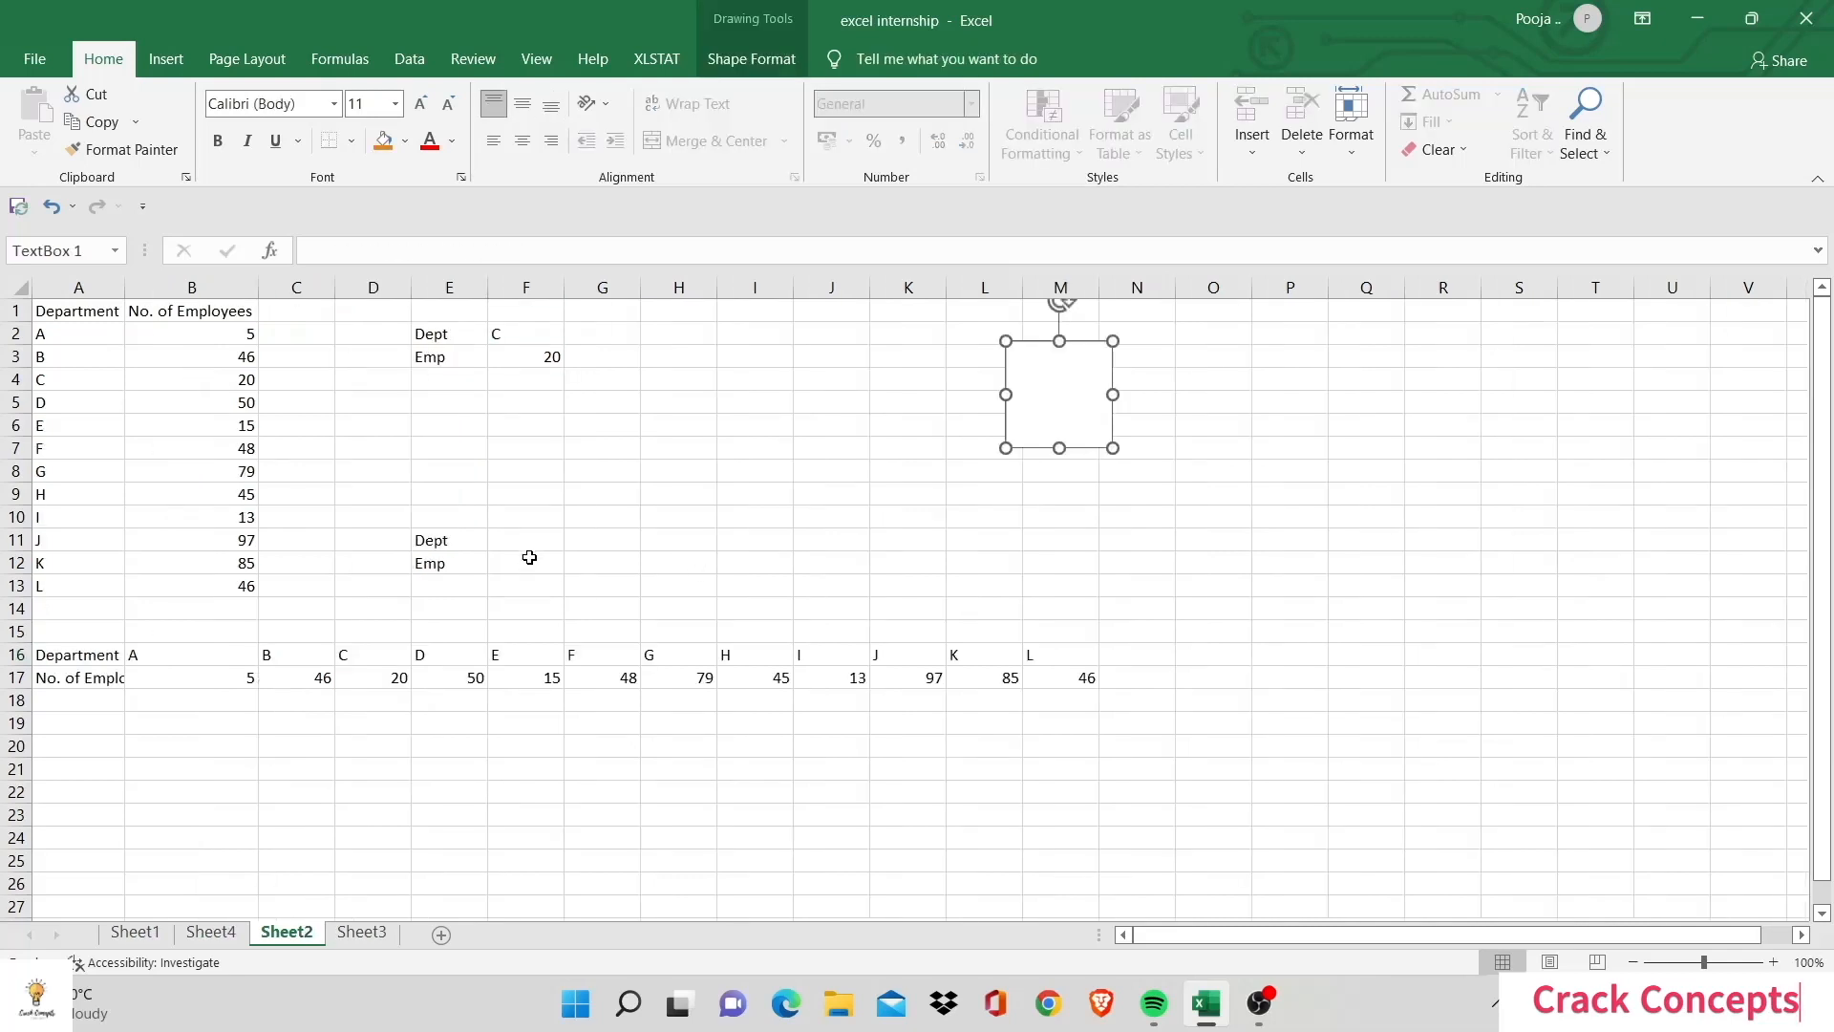
Step: Select the result cell beside the second Emp label and inspect the horizontal employee table
{"action": "left_click", "coordinate": [525, 562]}
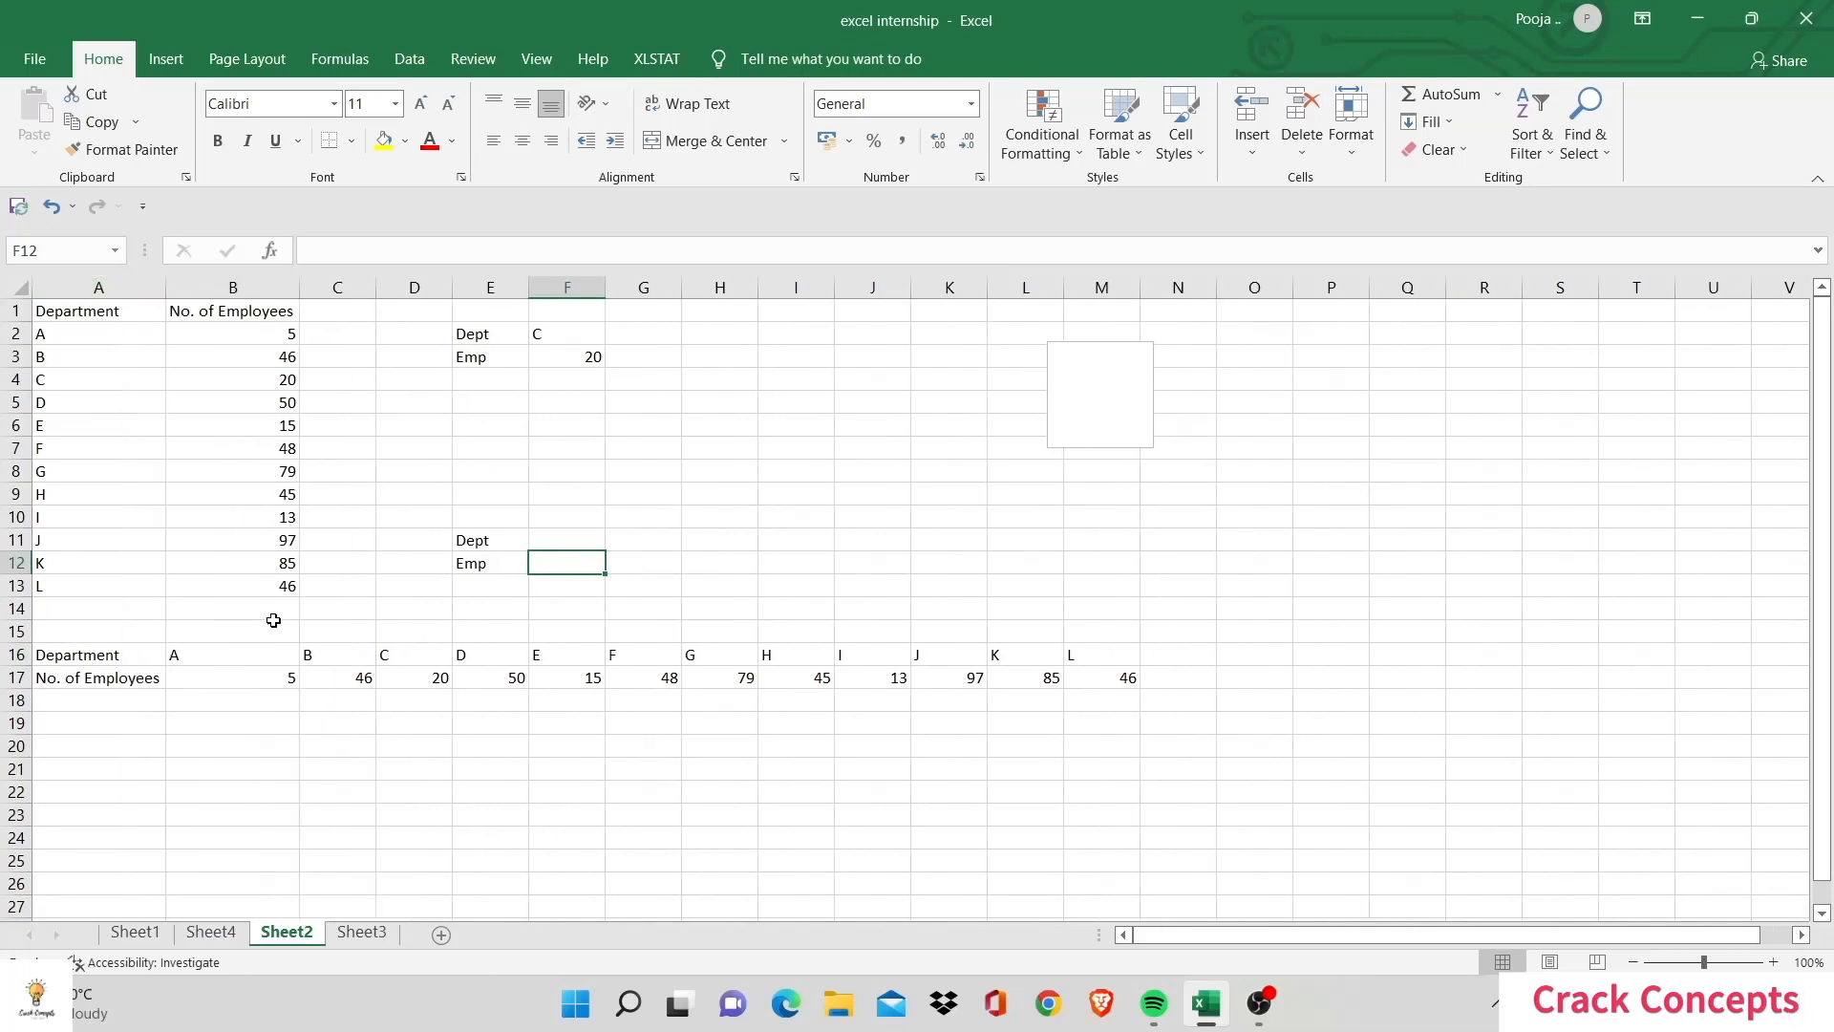
{"action": "left_click", "coordinate": [871, 677]}
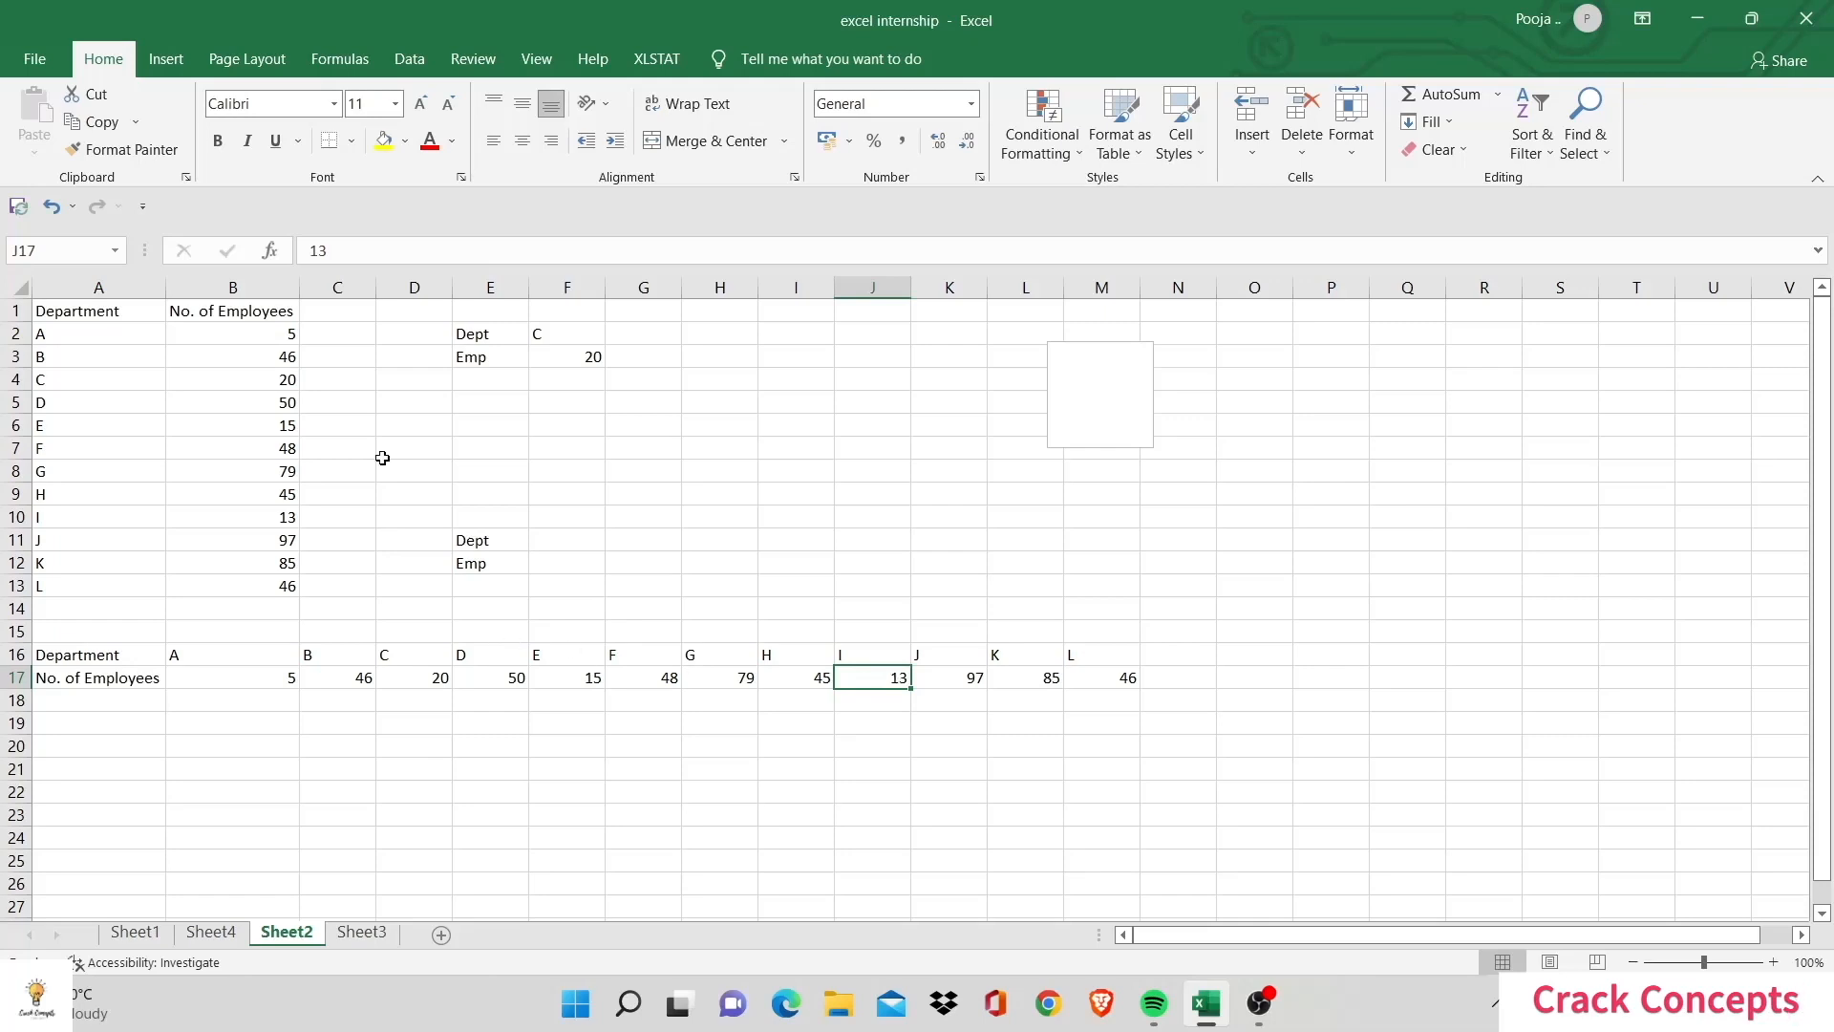
{"action": "mouse_move", "coordinate": [433, 611]}
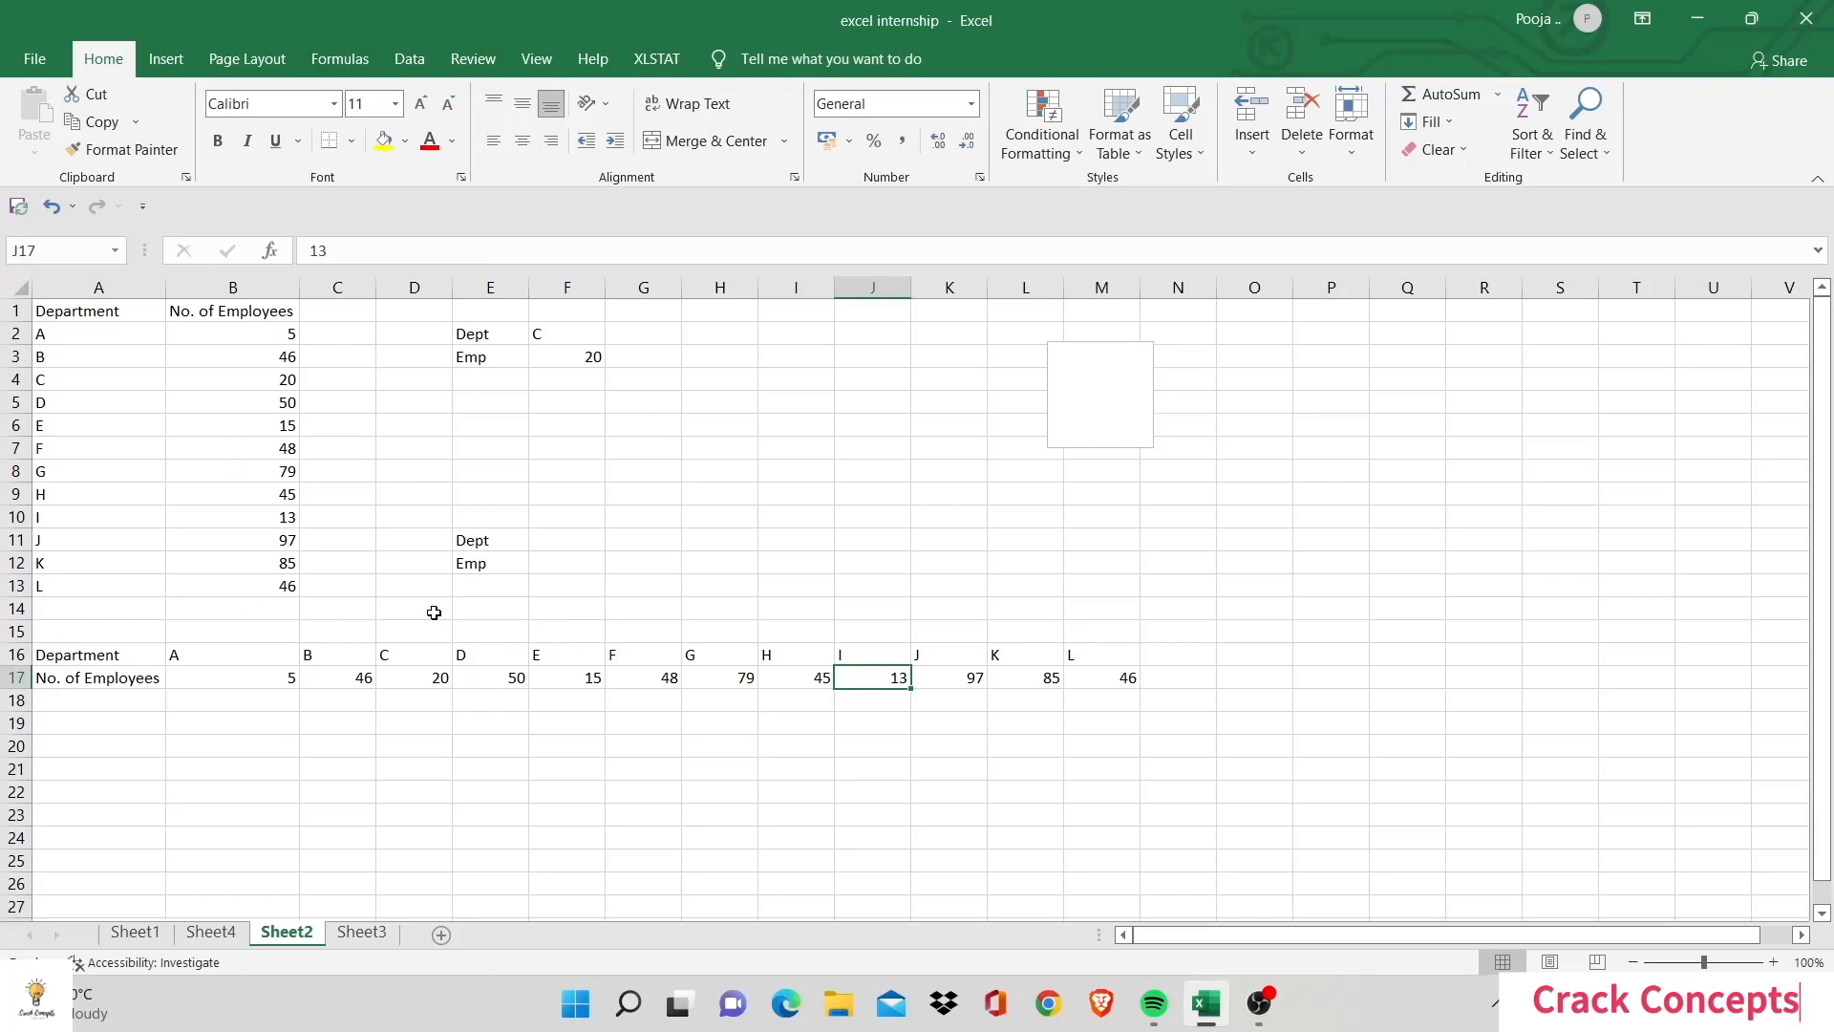
{"action": "mouse_move", "coordinate": [561, 565]}
{"action": "type", "text": "=HLL"}
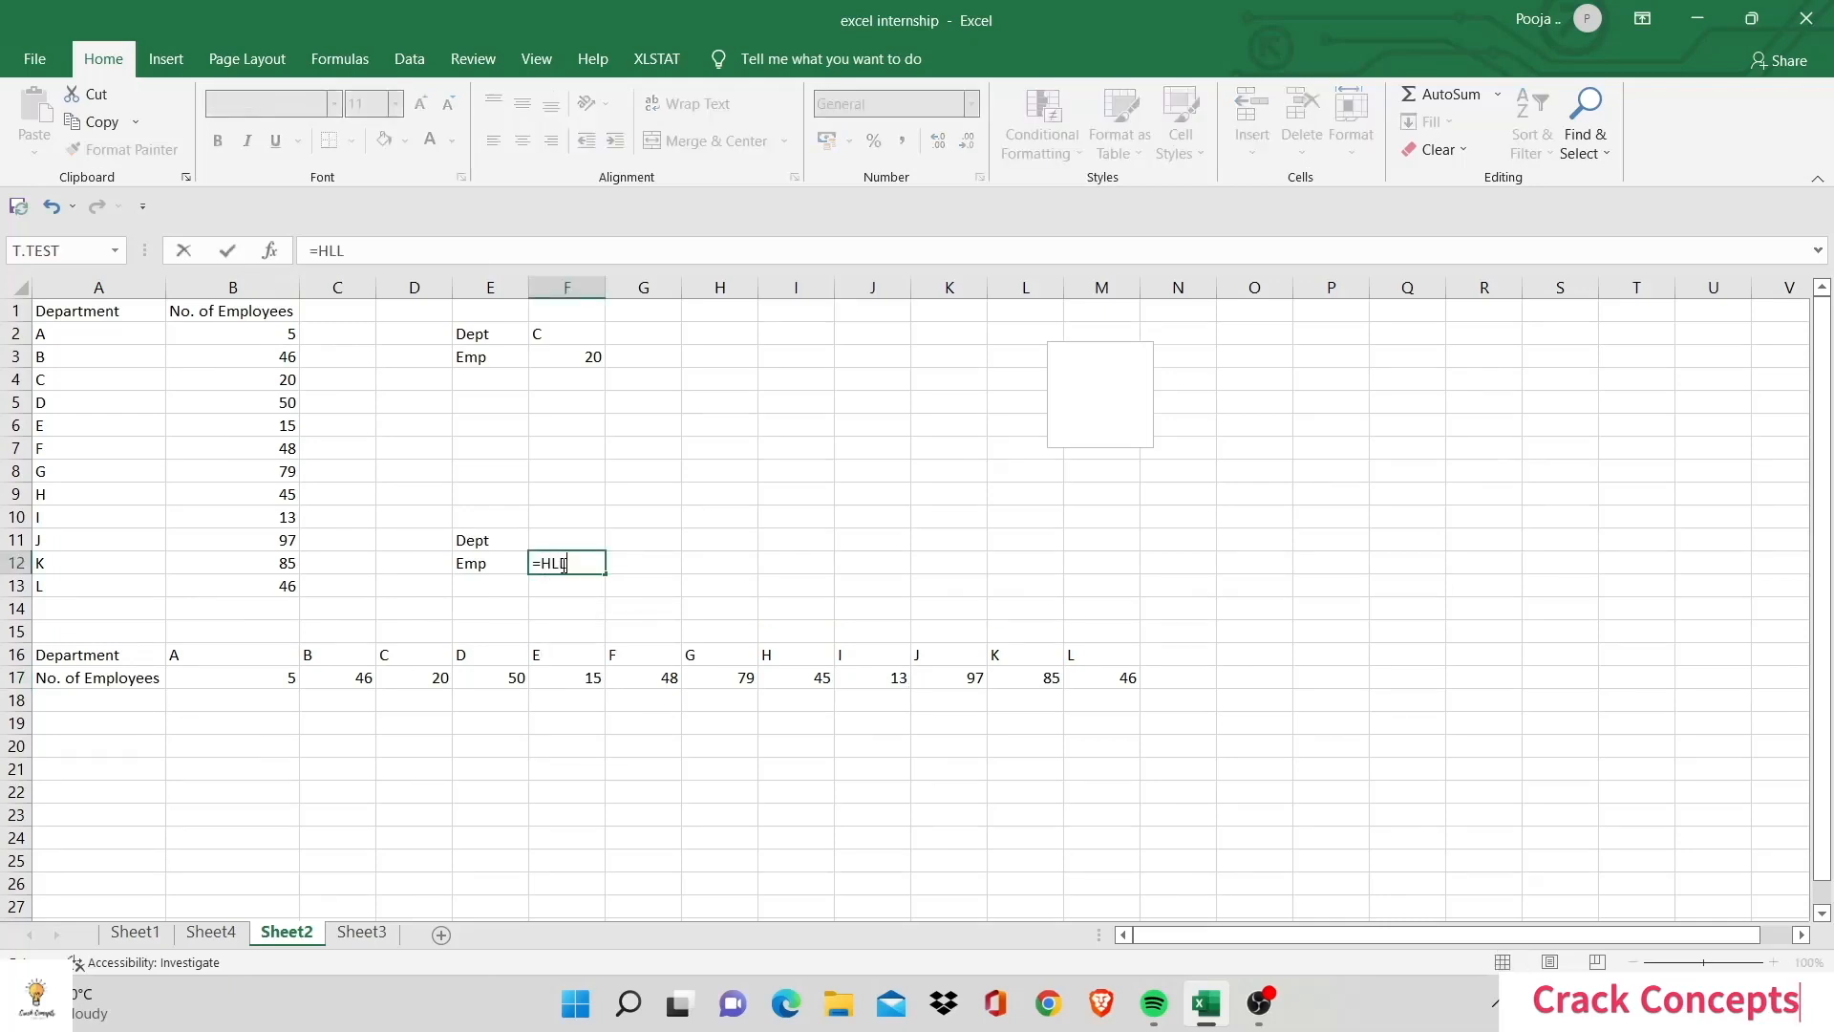
Step: Enter =HLOOKUP(F11,A16:M17,2,FALSE) in F12 to return the employee count for the chosen department
{"action": "type", "text": "OOKUP("}
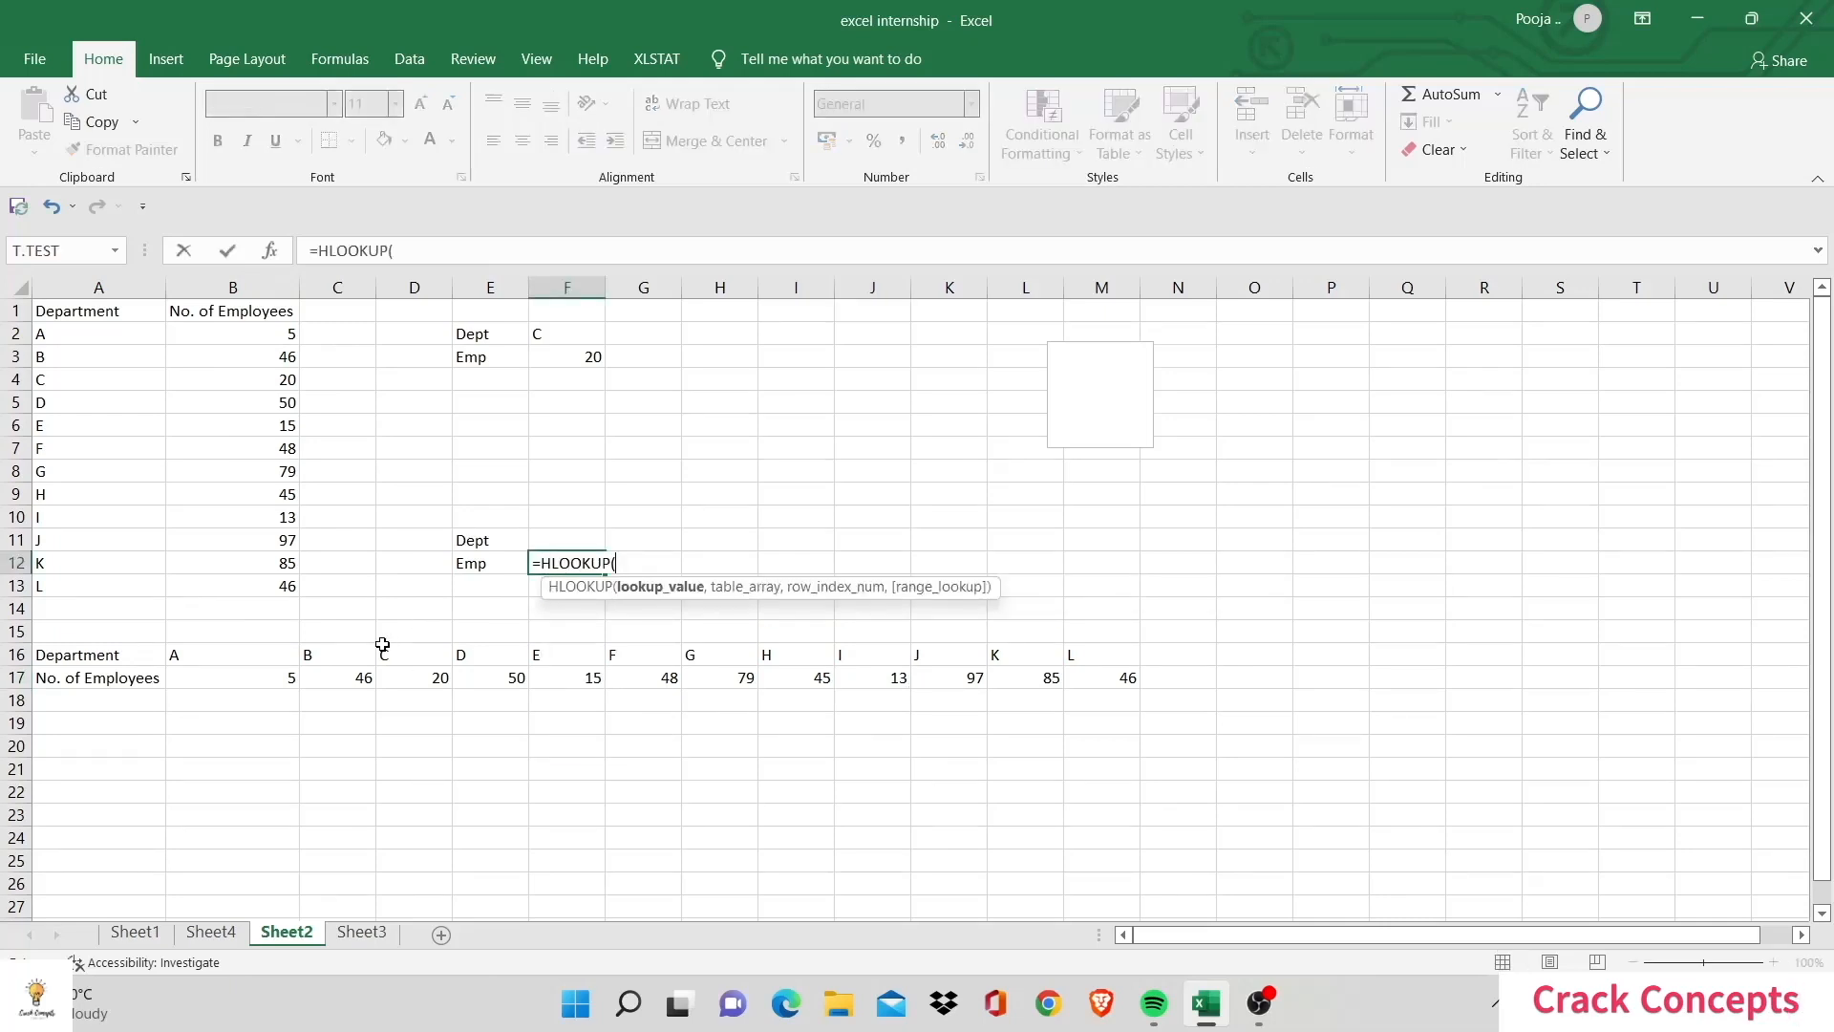
{"action": "left_click", "coordinate": [566, 539]}
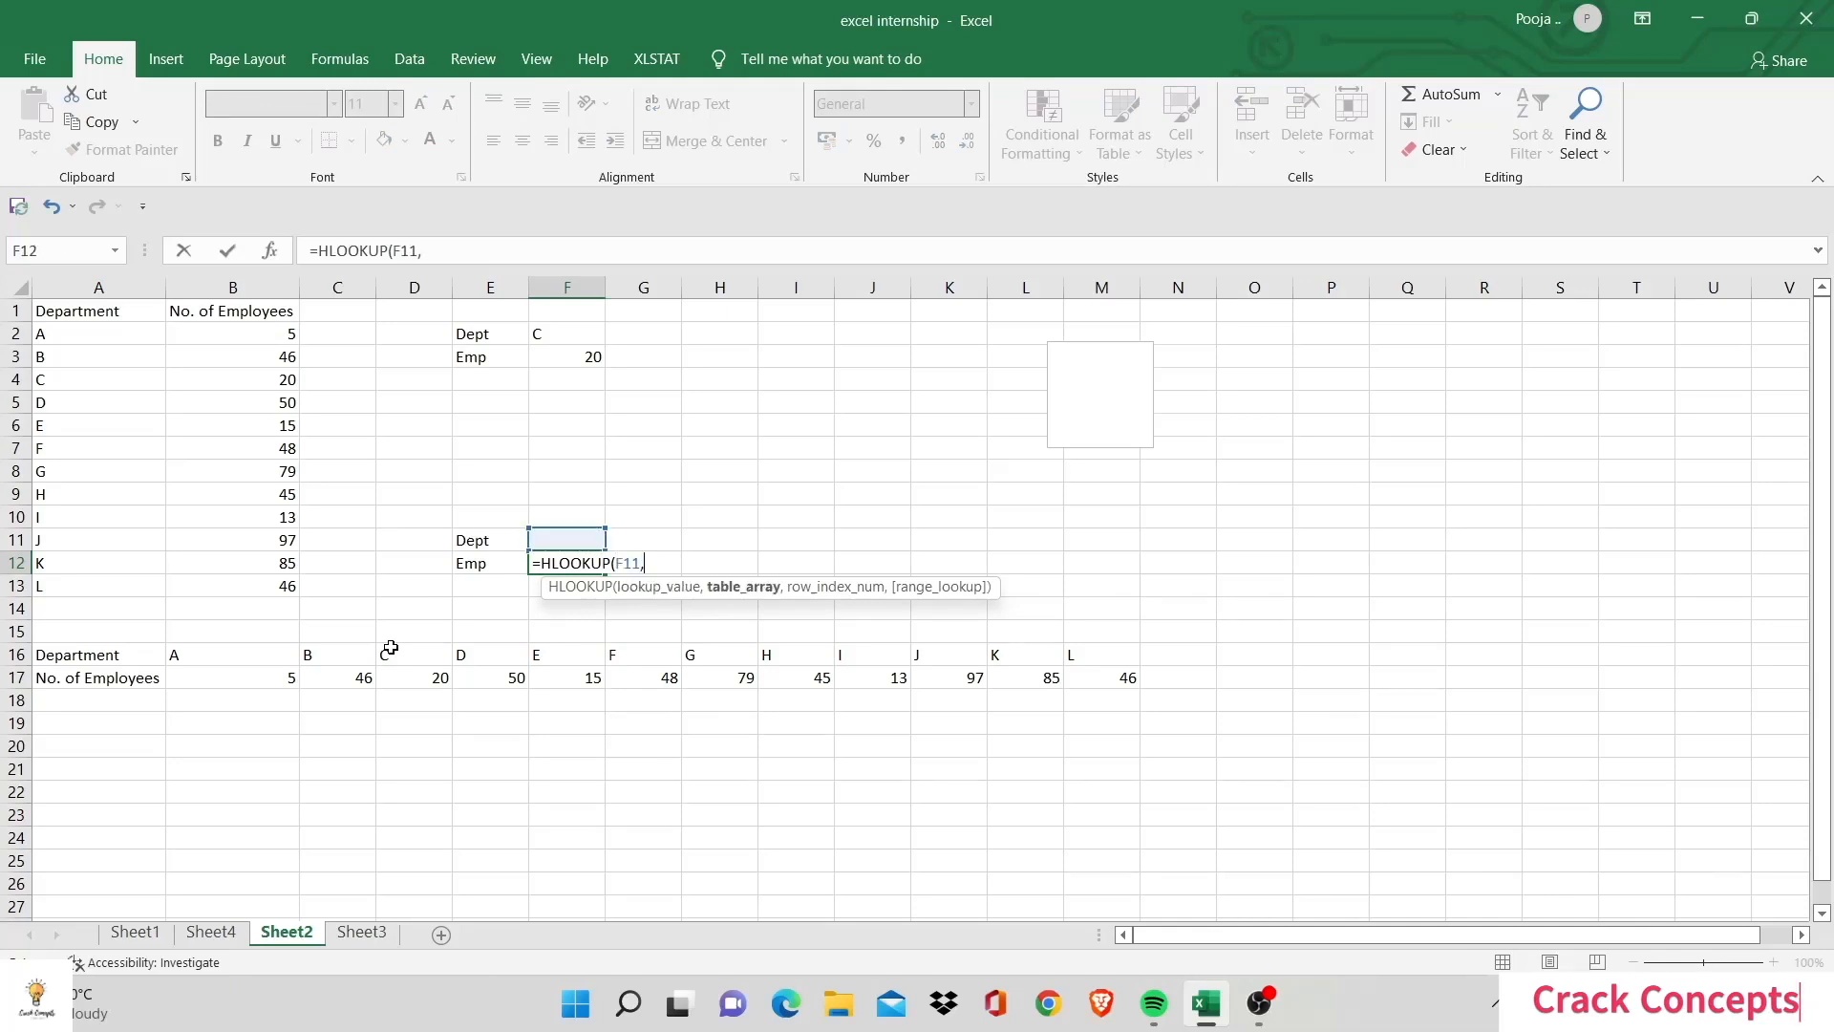
{"action": "left_click", "coordinate": [98, 653]}
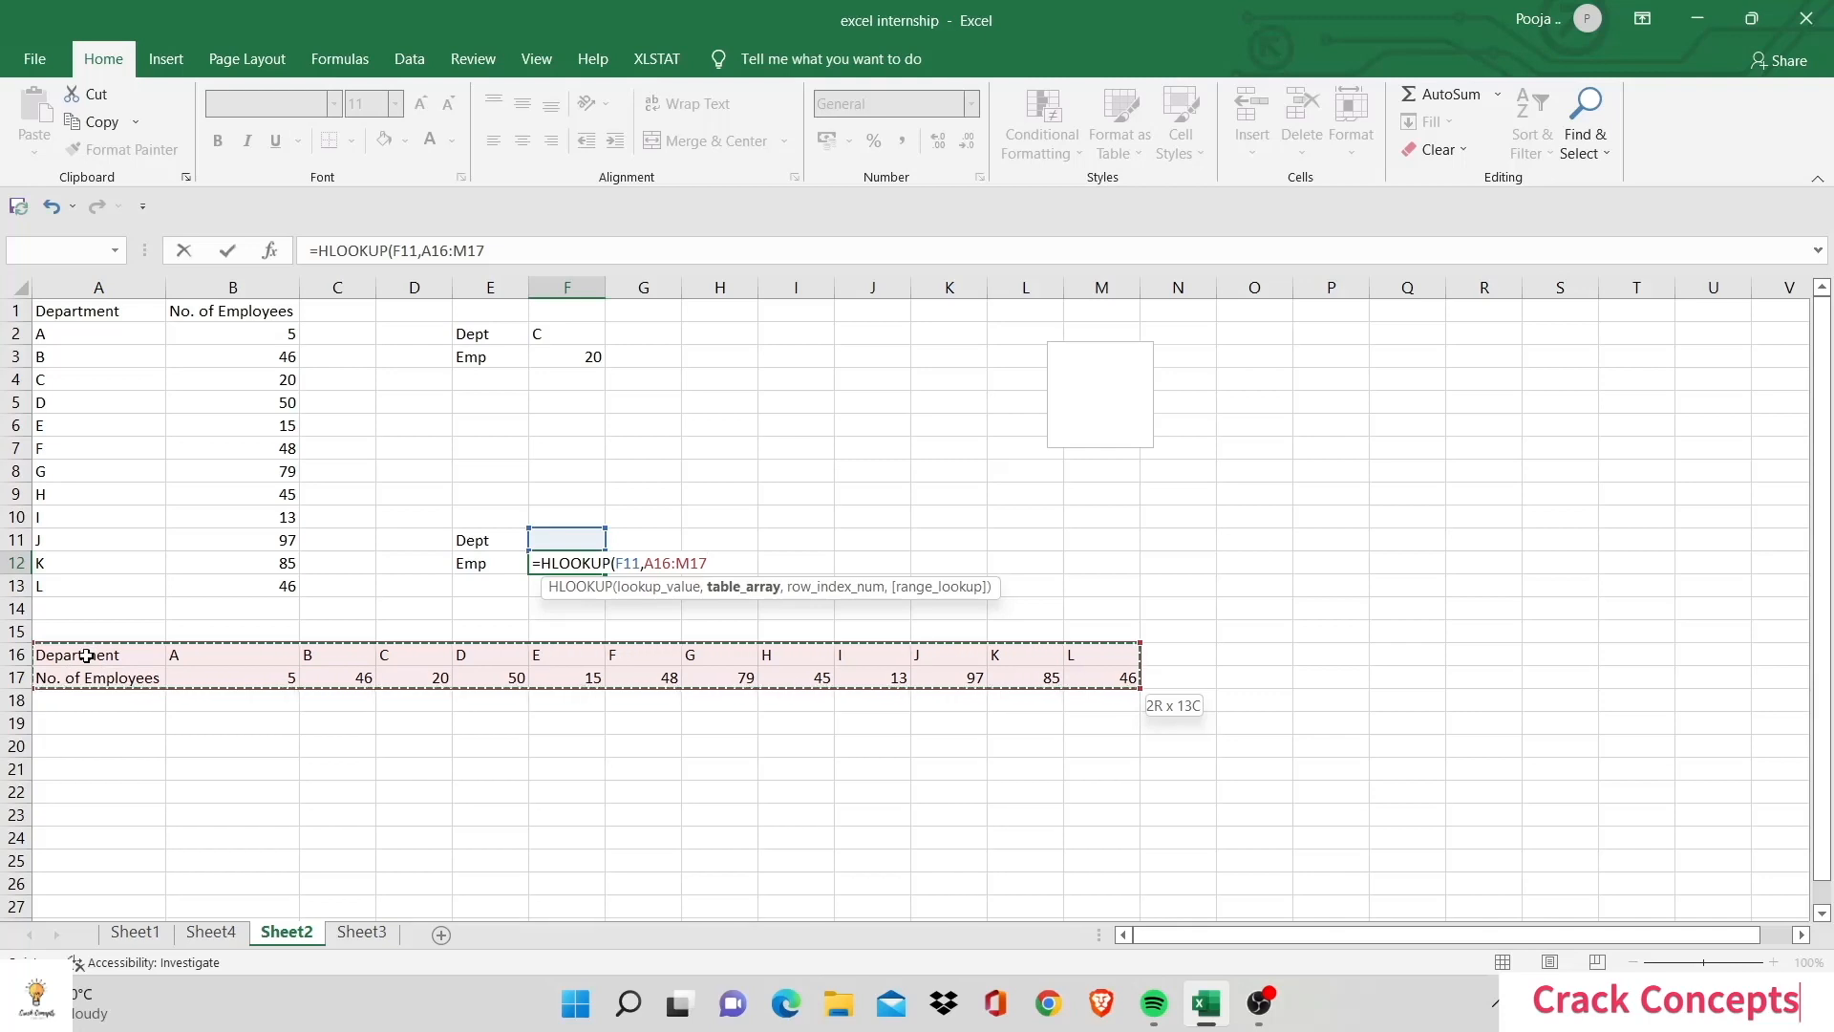
{"action": "type", "text": ",2"}
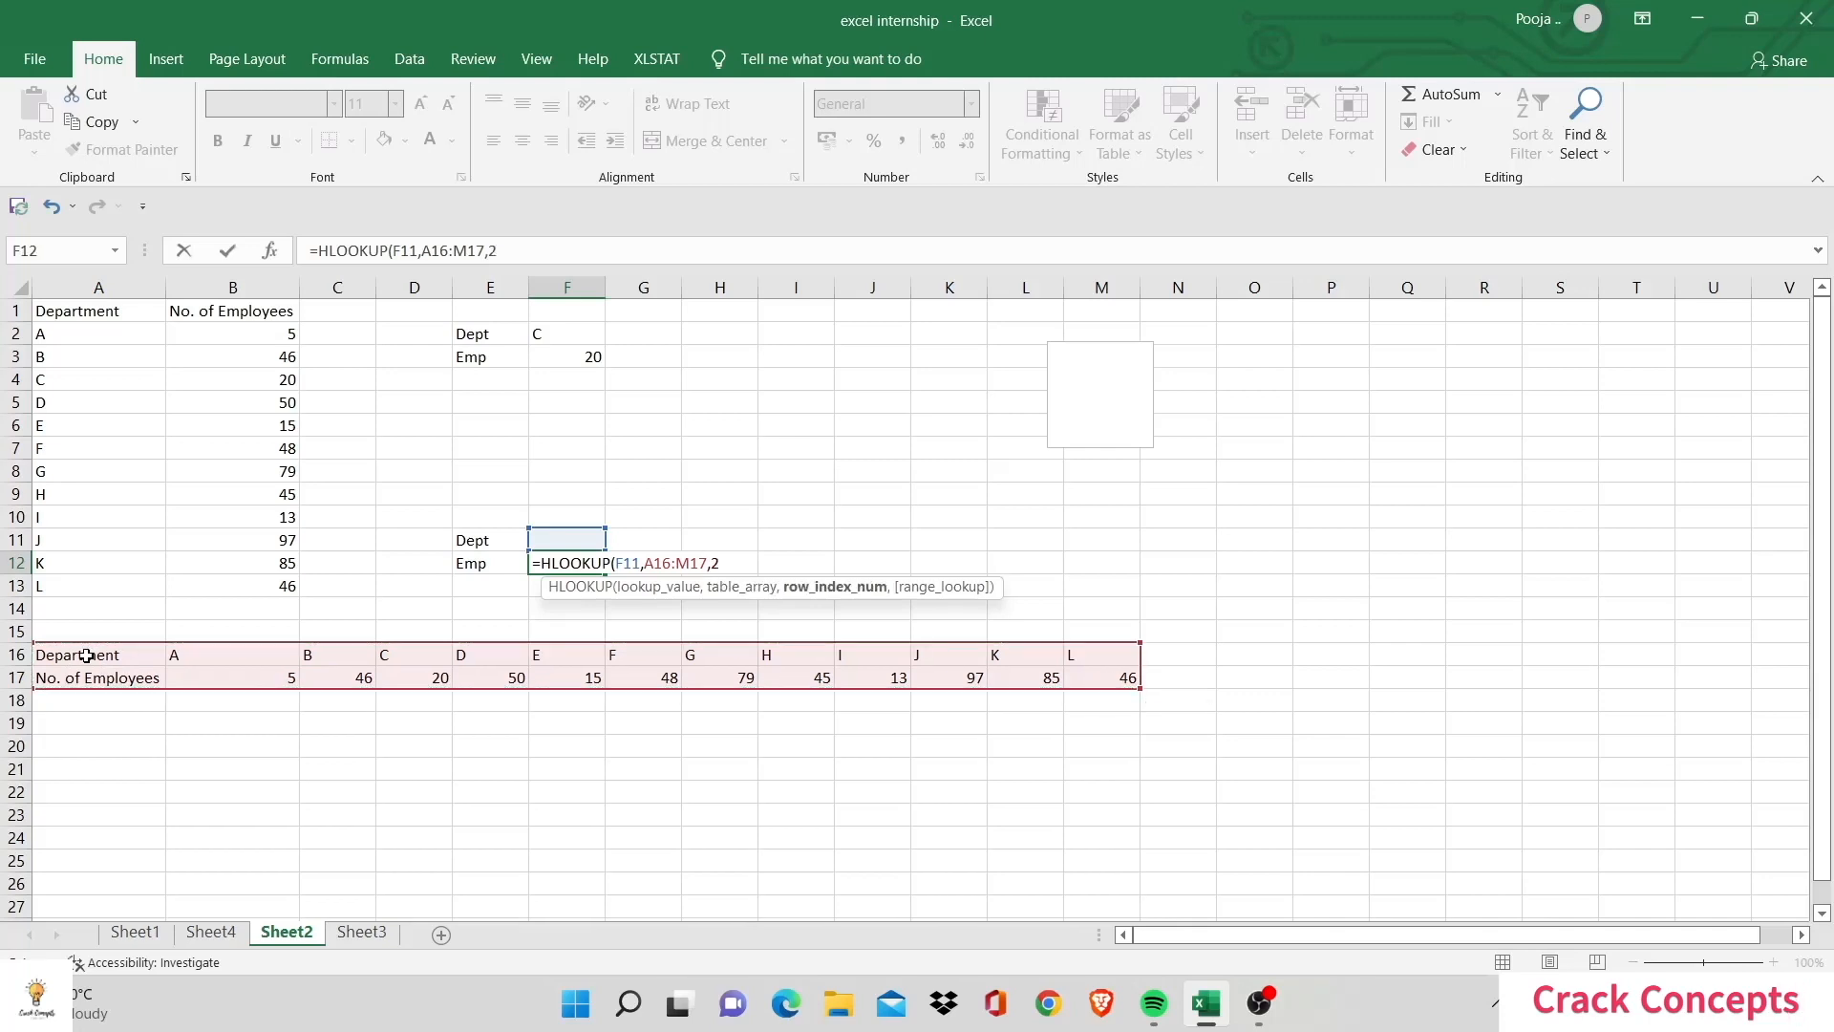
{"action": "type", "text": ",E12"}
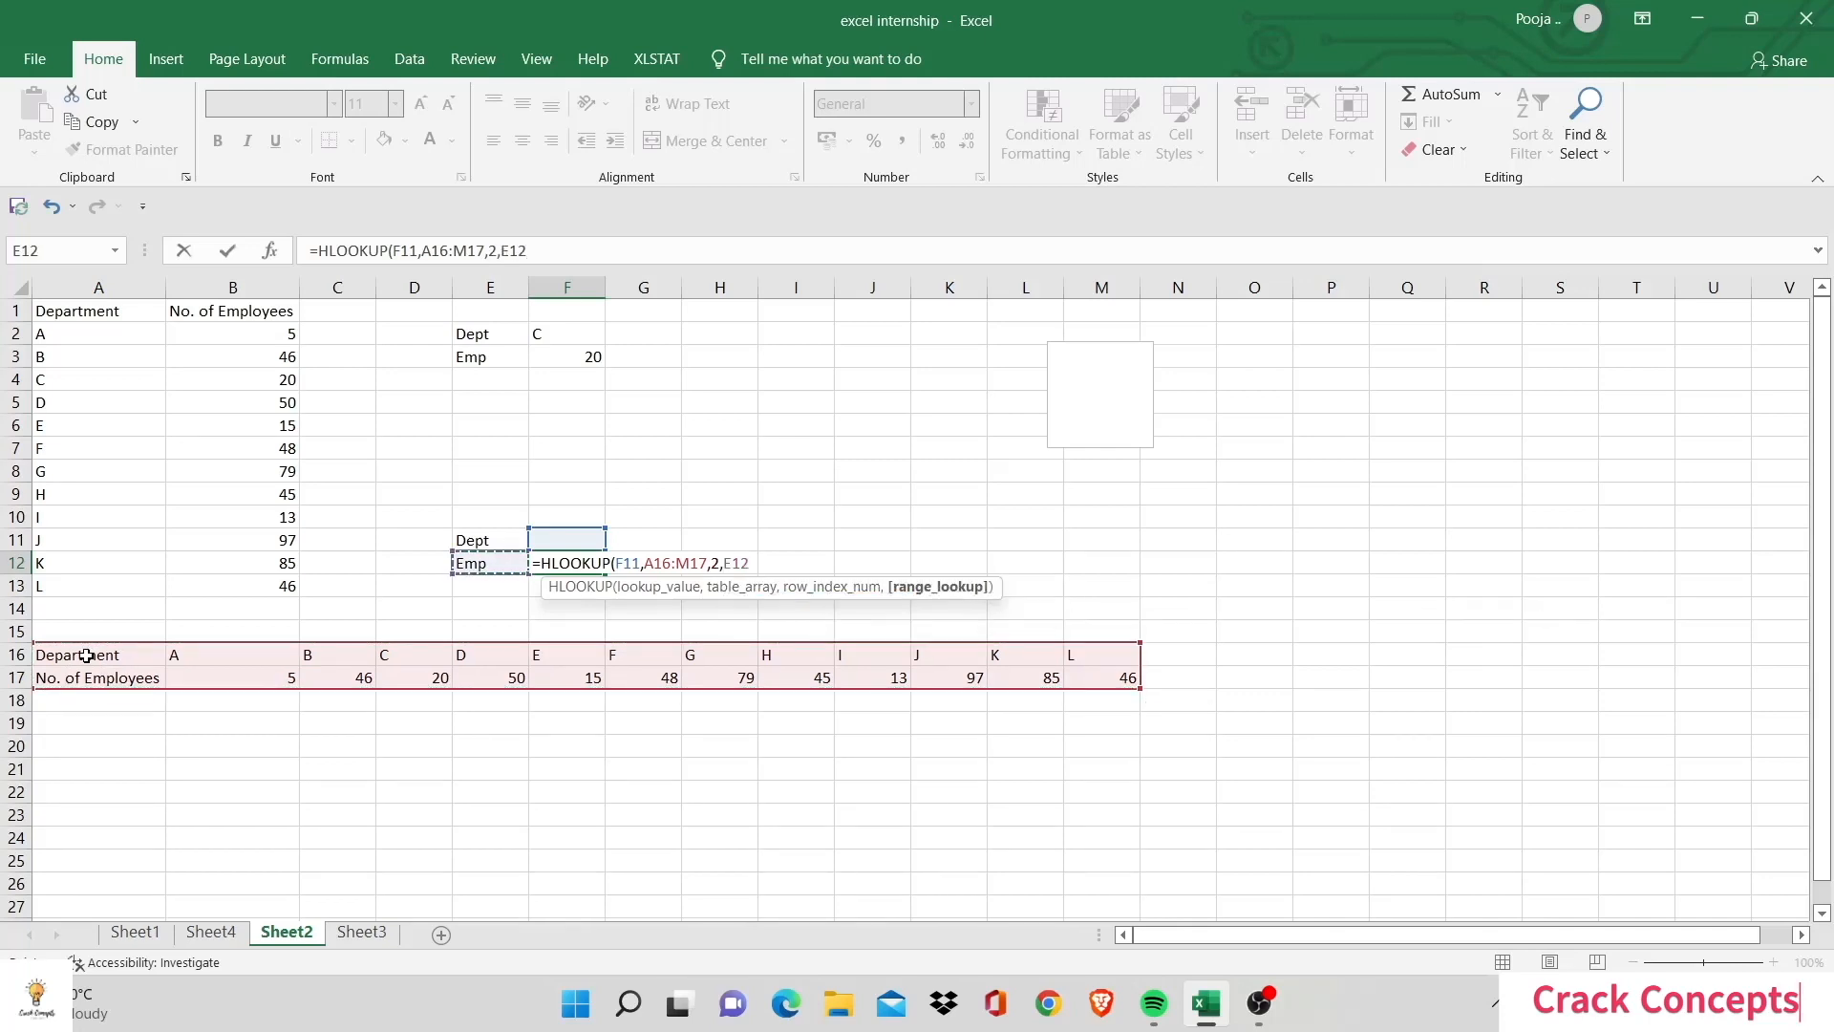
{"action": "key", "text": "BackSpace"}
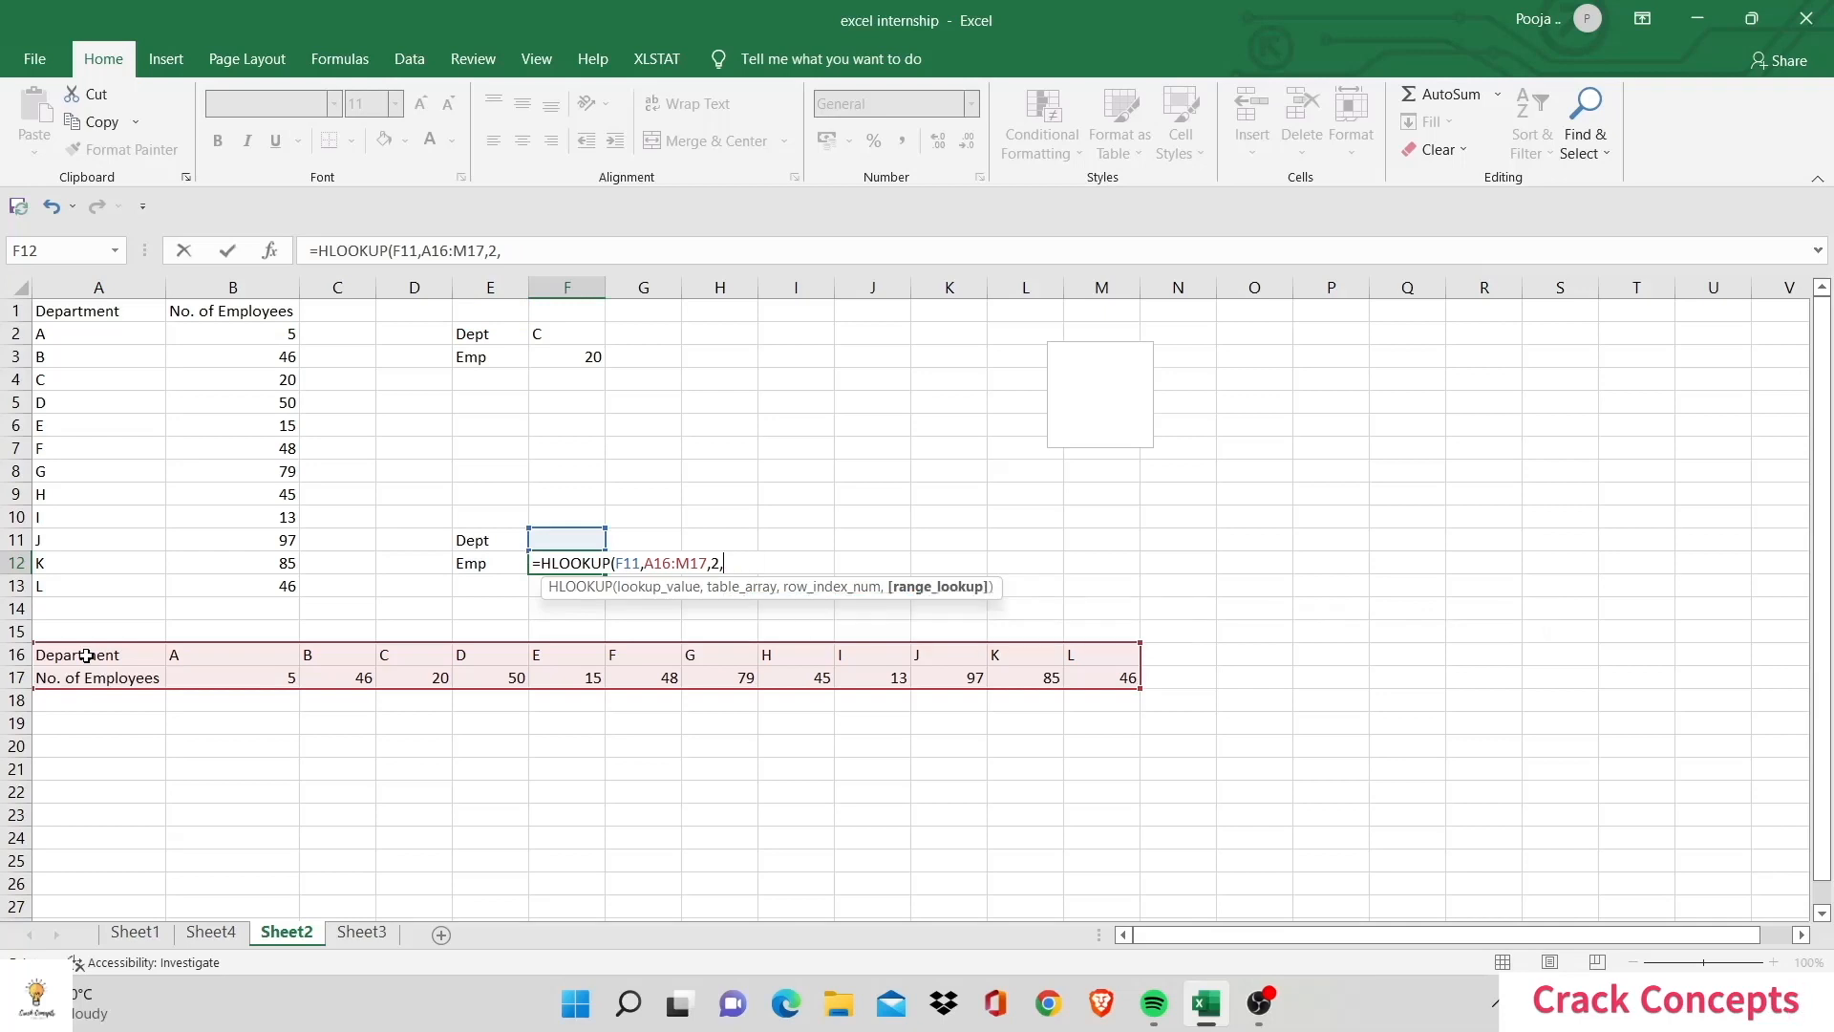
{"action": "type", "text": "FALSE)"}
{"action": "key", "text": "Return"}
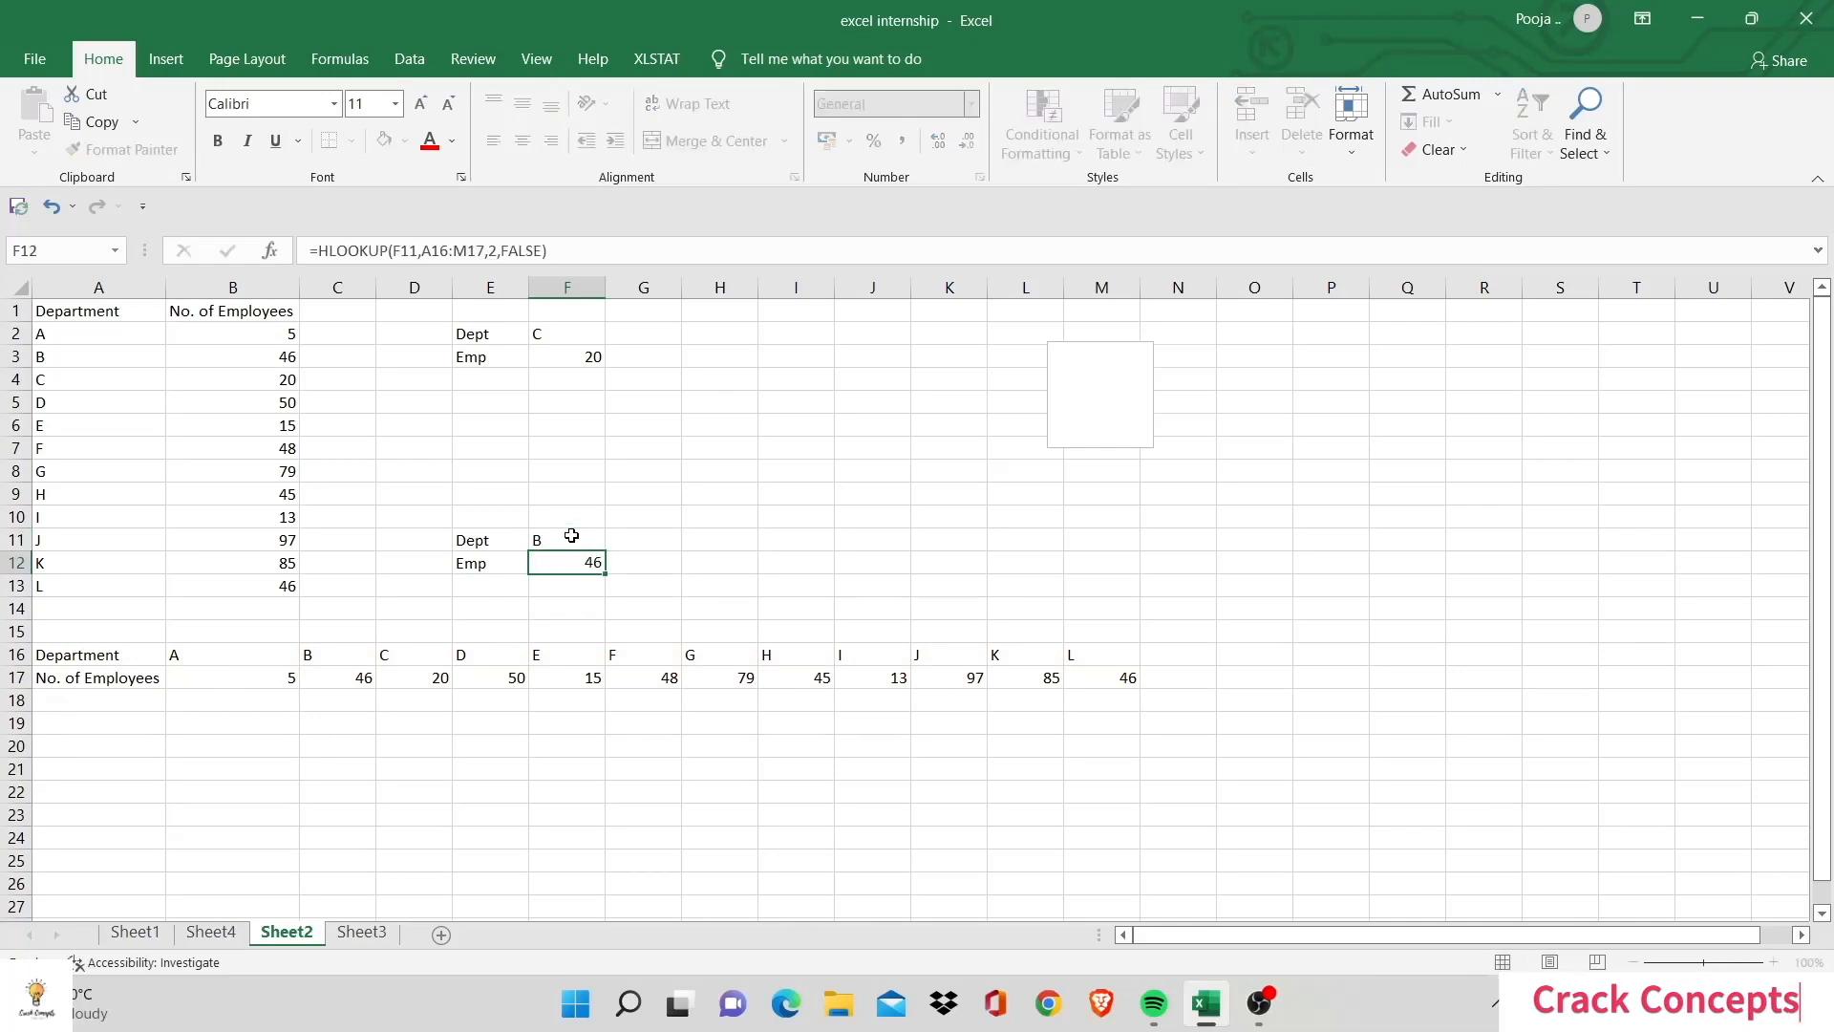
Step: Test the lookup with department C in F11, returning 20 employees, then return to Sheet4
{"action": "left_click", "coordinate": [491, 538]}
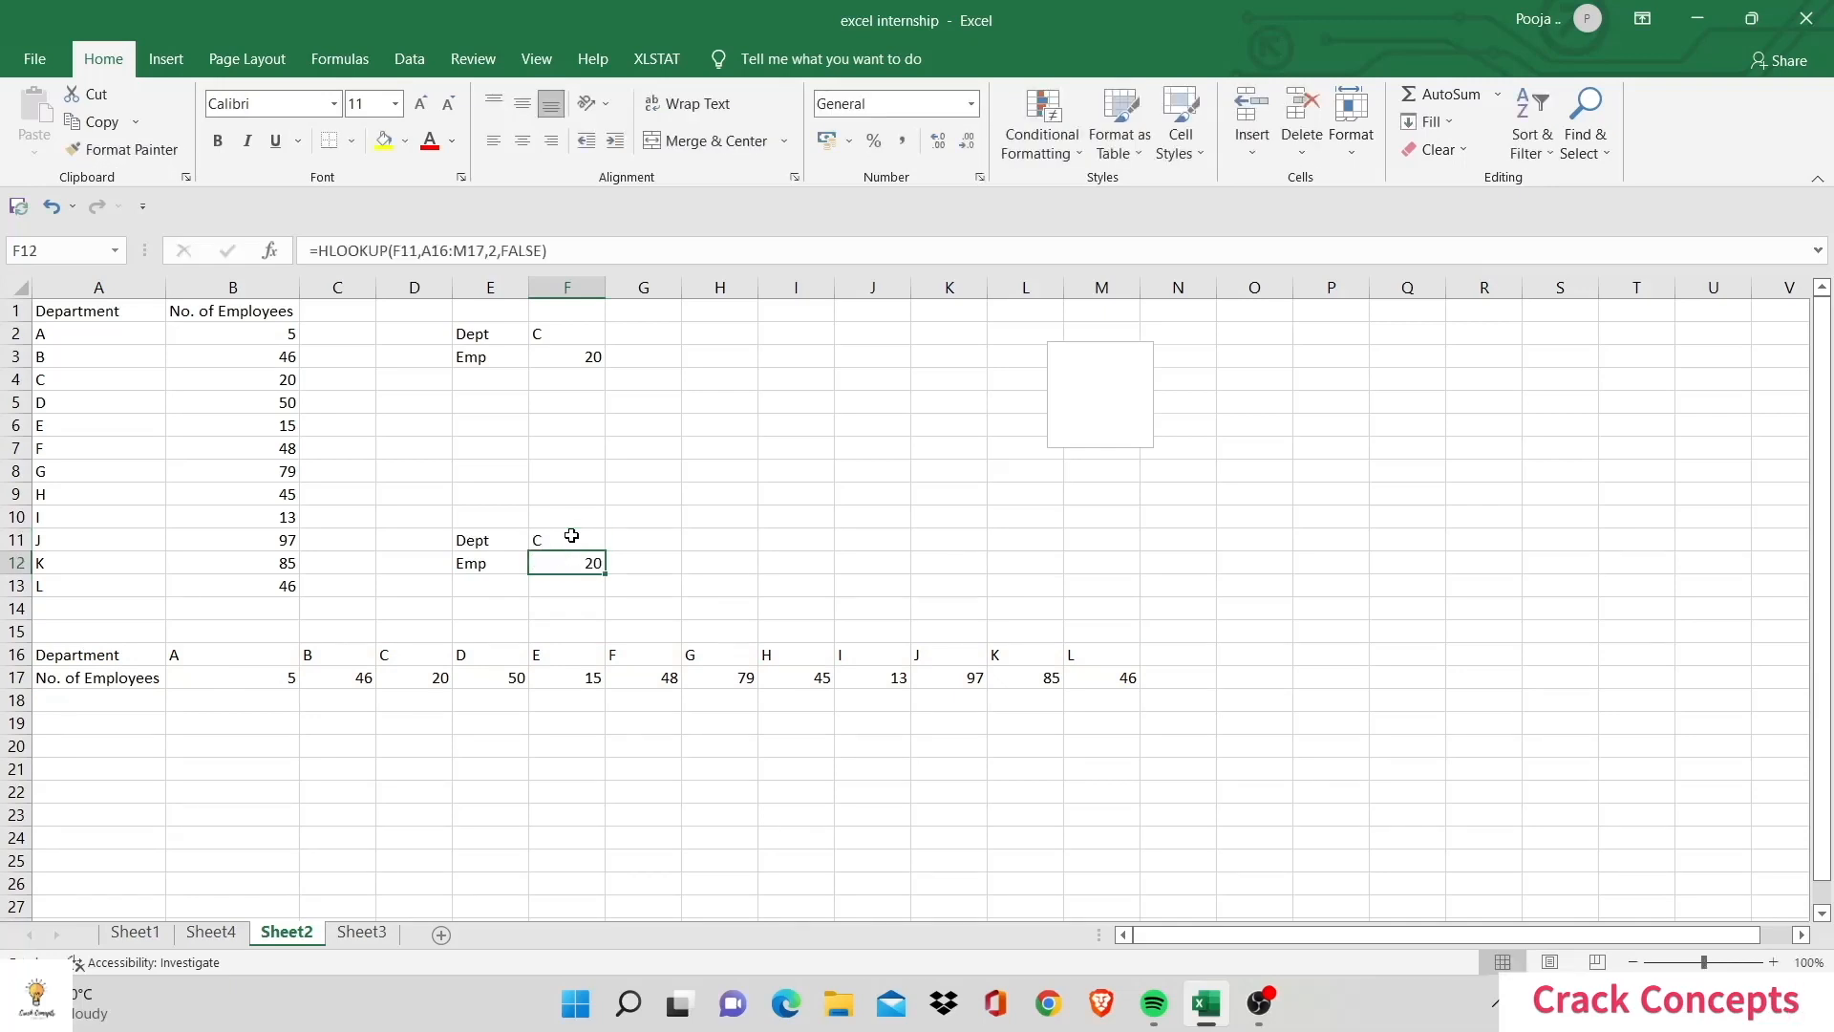
{"action": "mouse_move", "coordinate": [282, 860]}
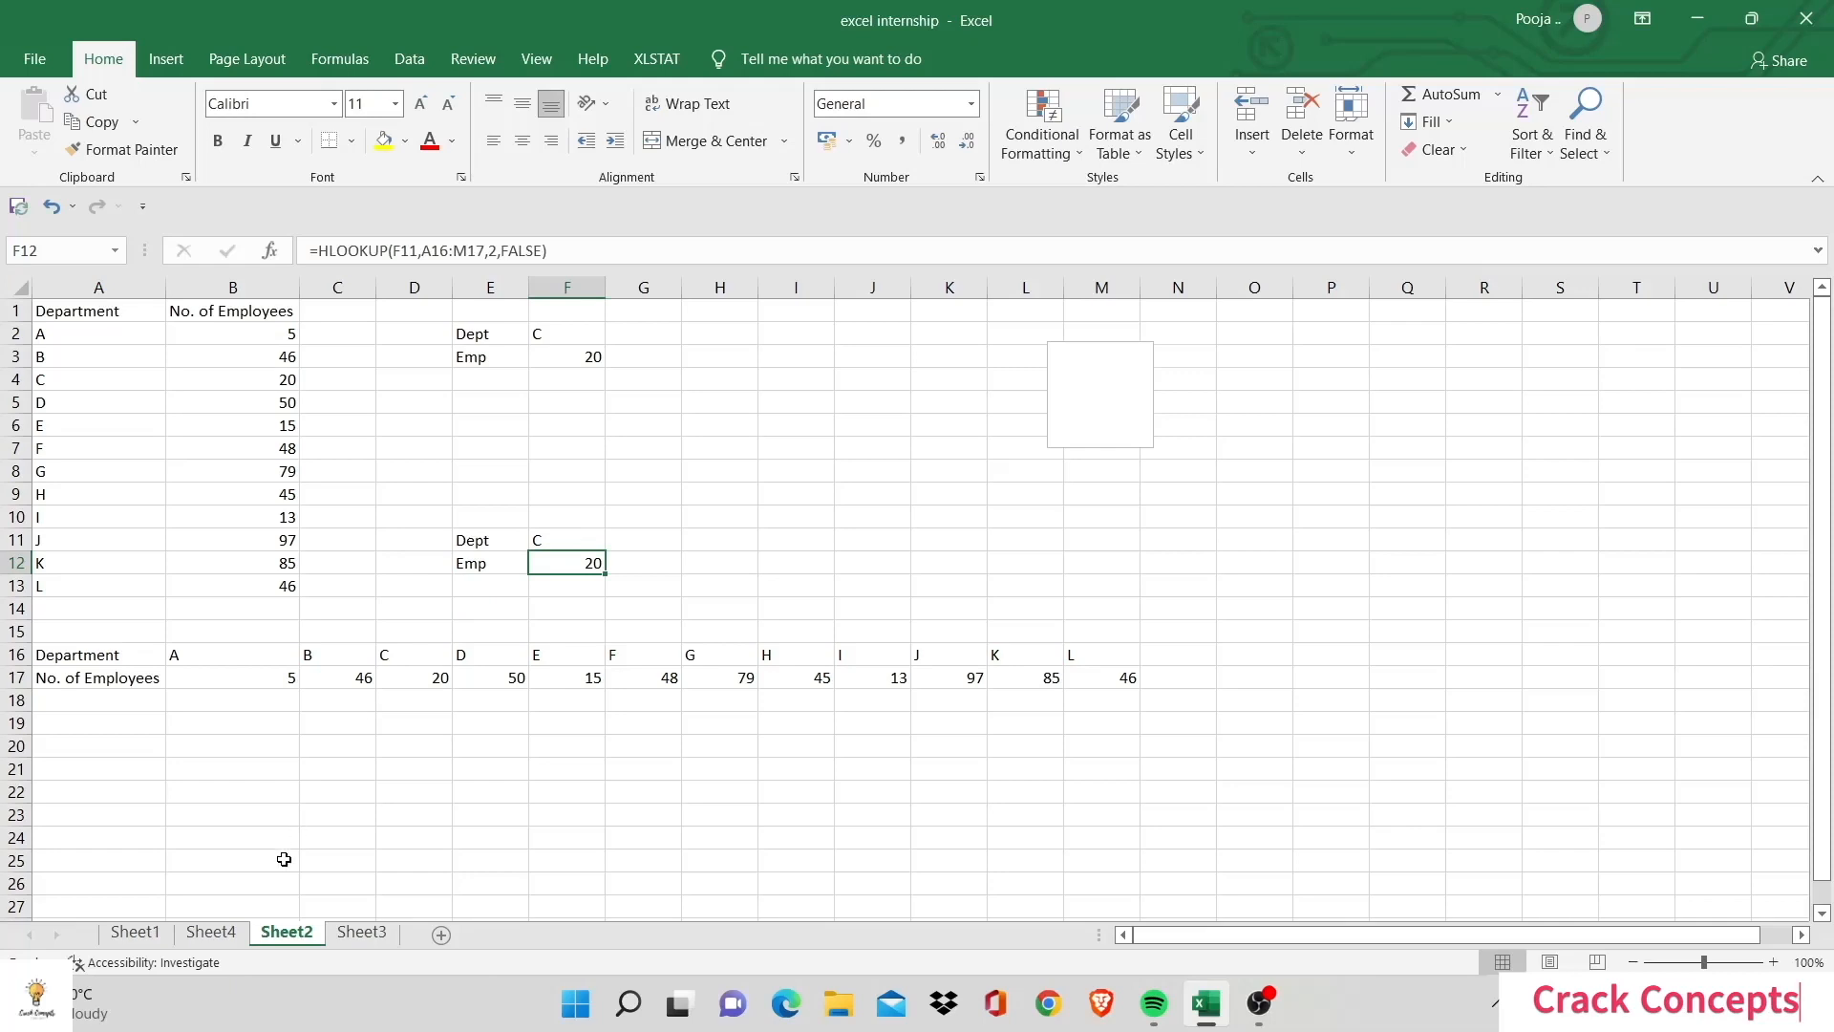
{"action": "left_click", "coordinate": [210, 932]}
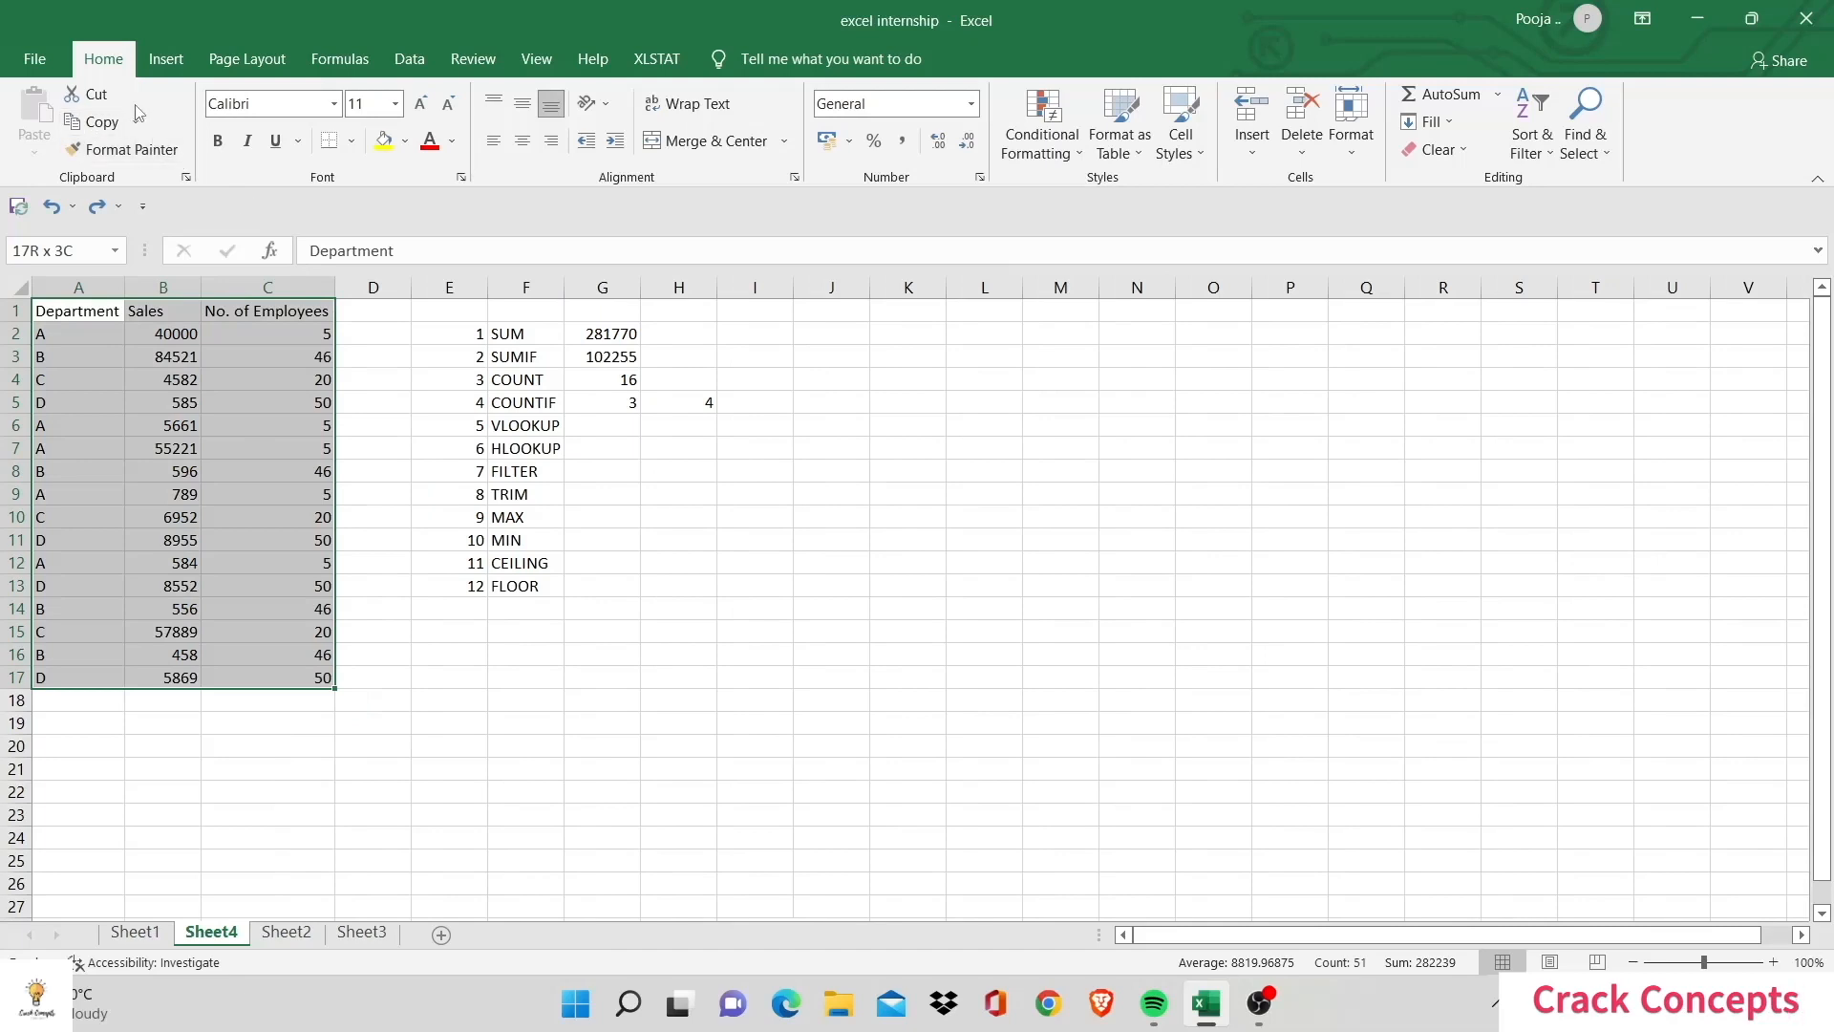
Step: Turn on filtering for the A1:C17 sales table and start a Greater Than number filter on Sales
{"action": "left_click", "coordinate": [1530, 123]}
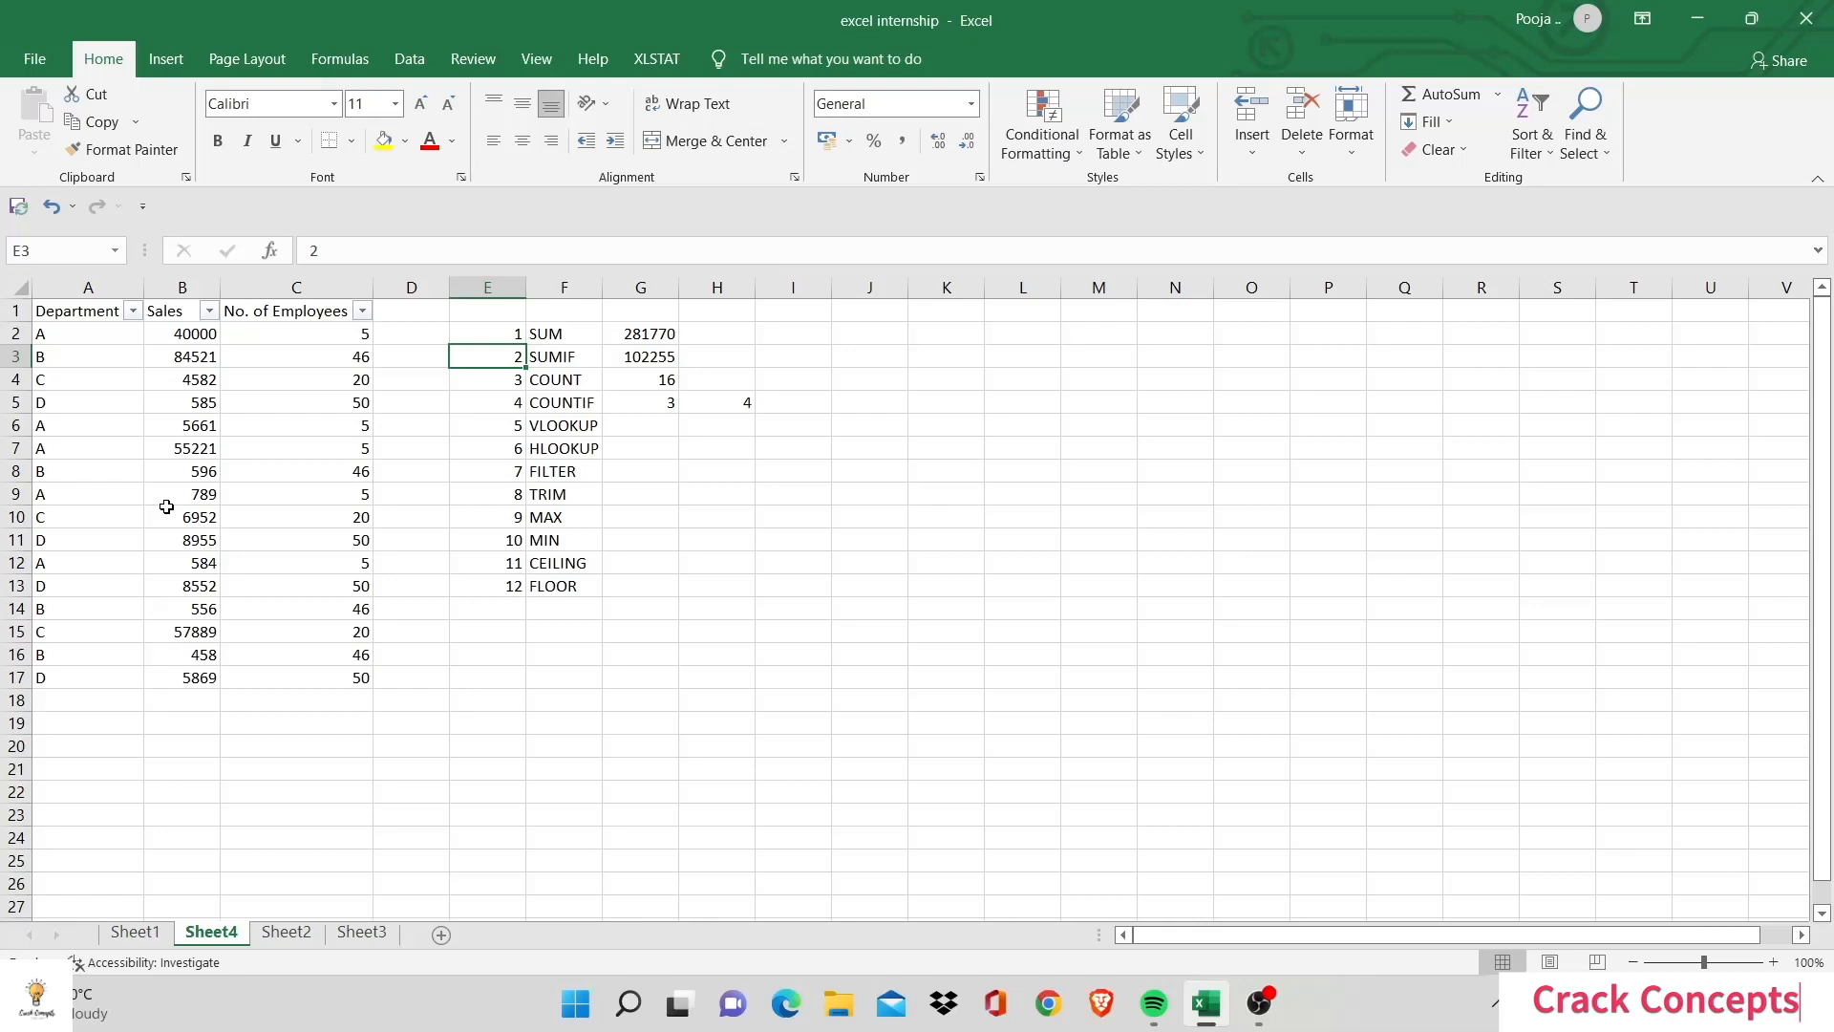
{"action": "left_click", "coordinate": [130, 310]}
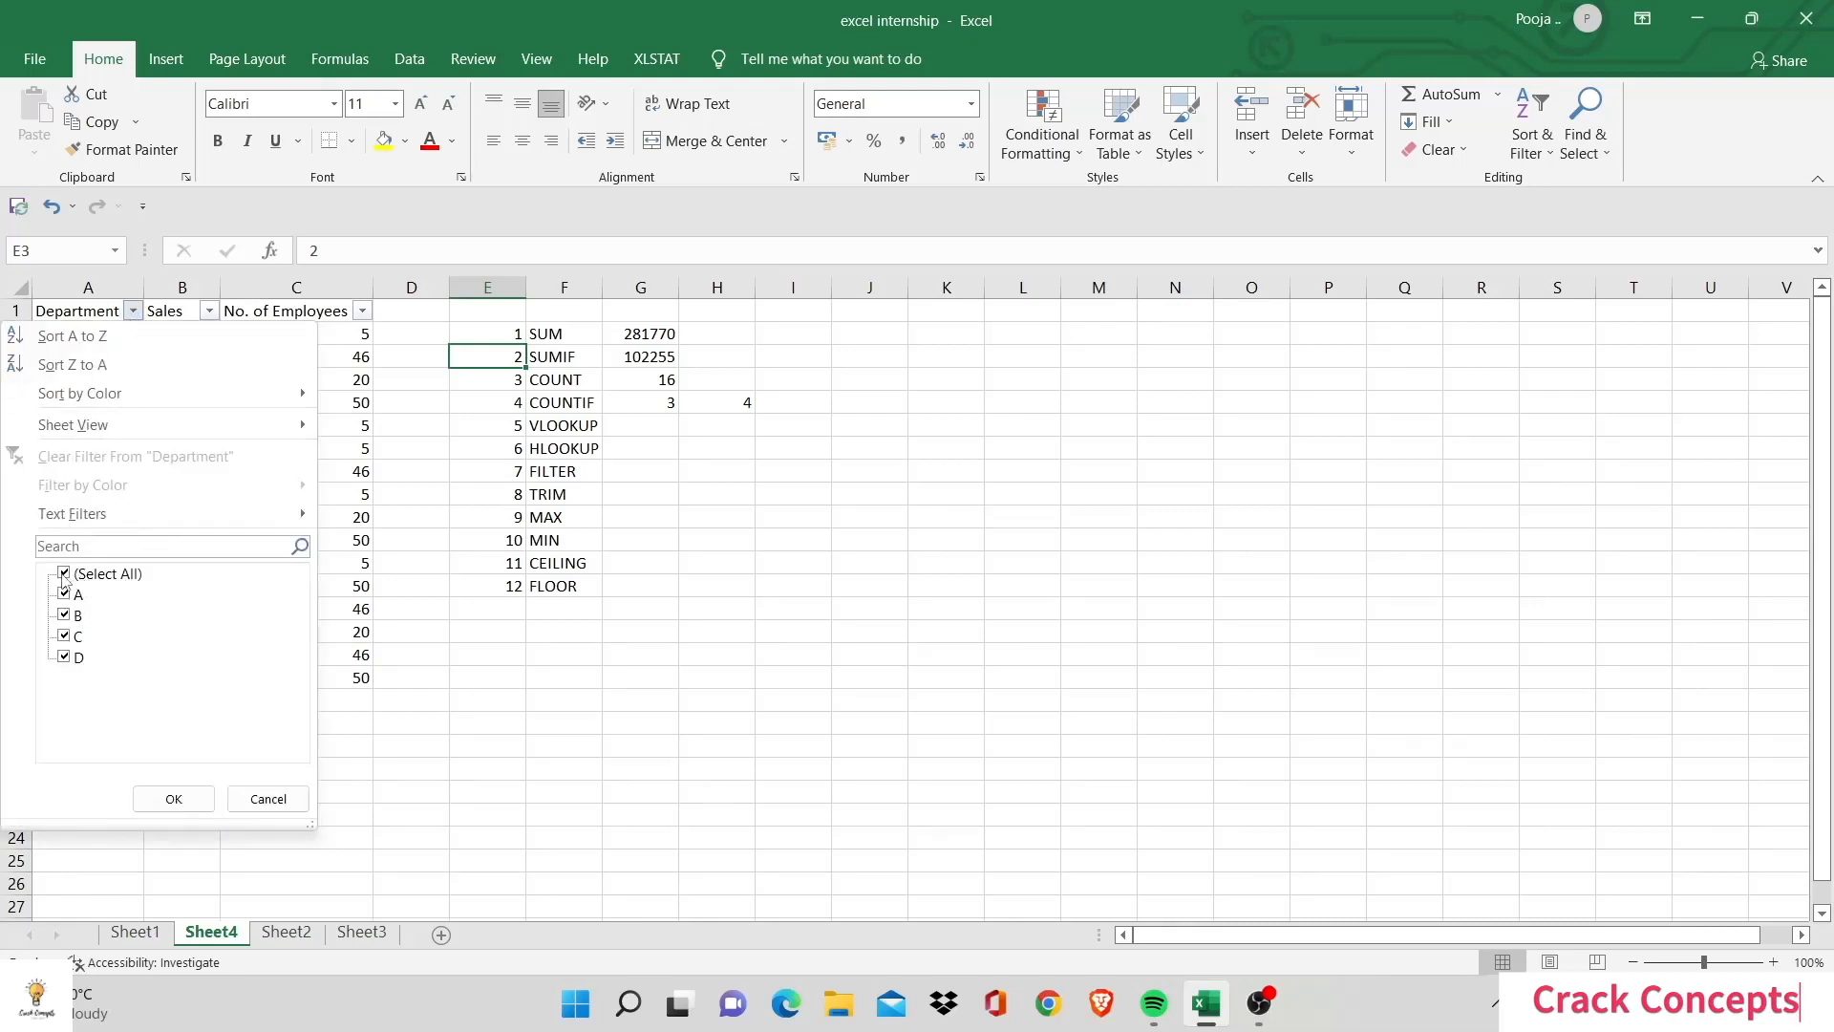
{"action": "left_click", "coordinate": [107, 573]}
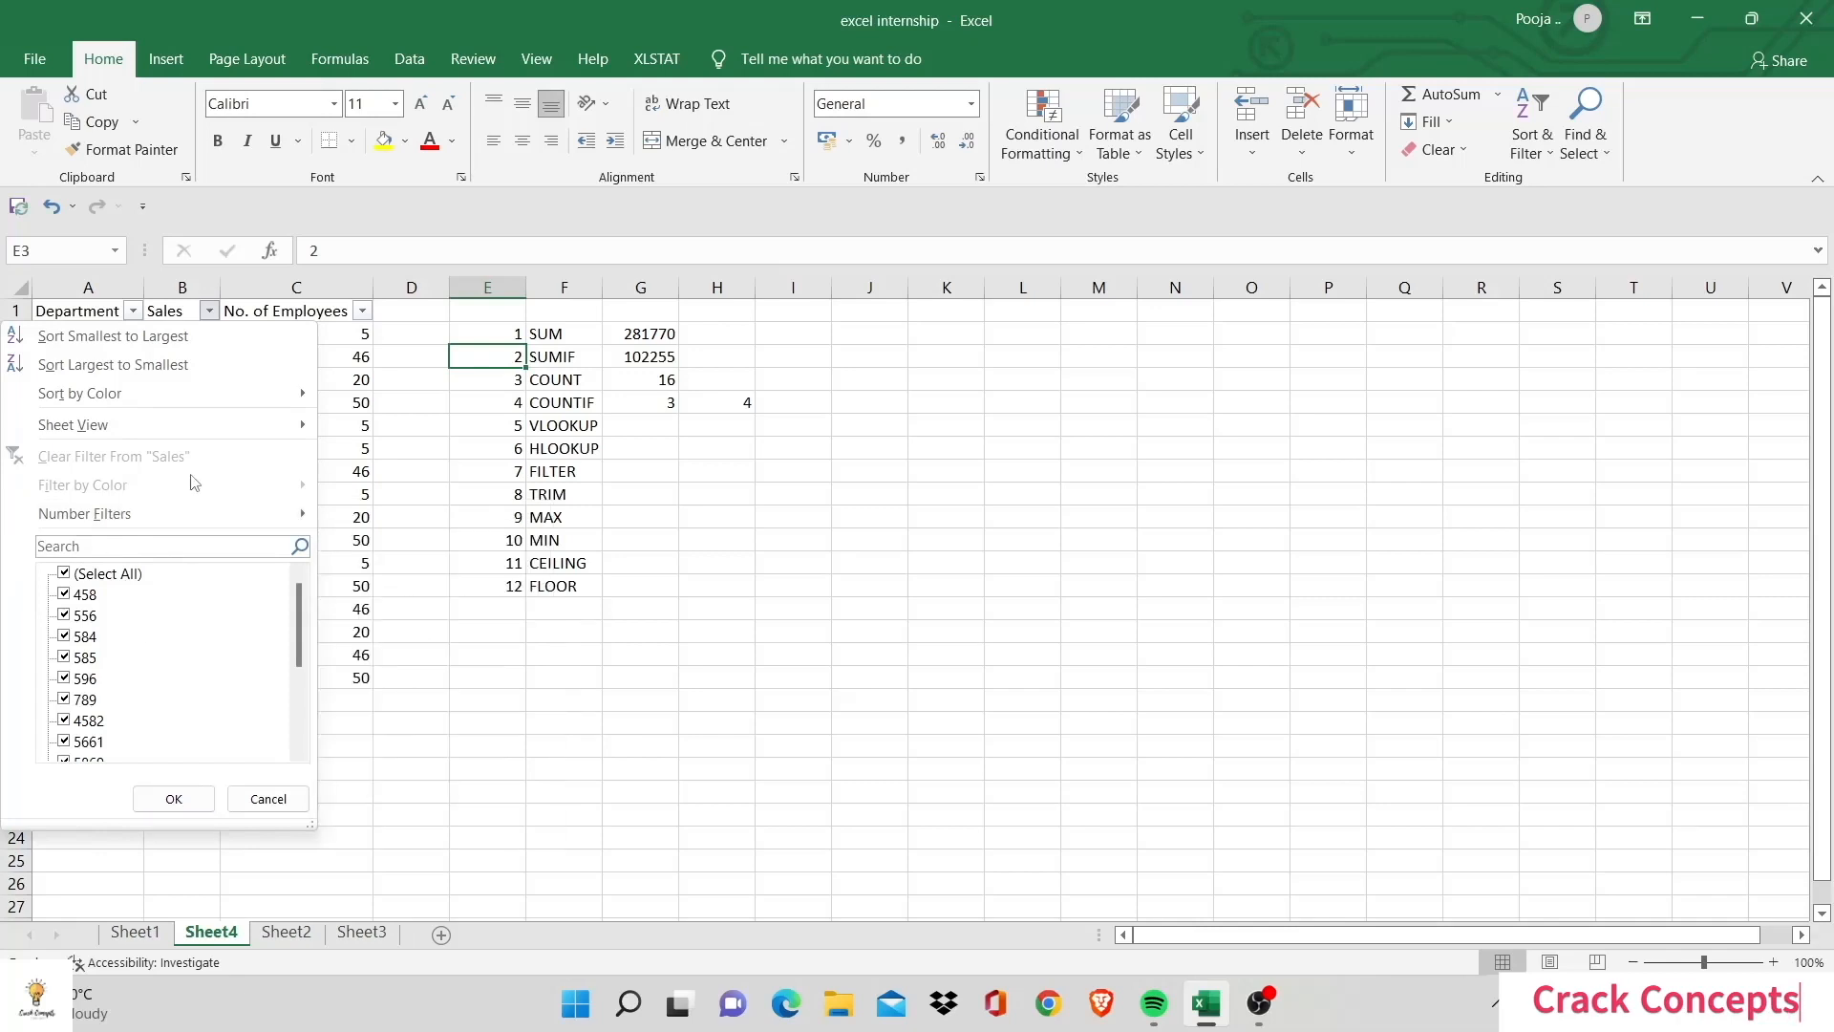
{"action": "mouse_move", "coordinate": [105, 640]}
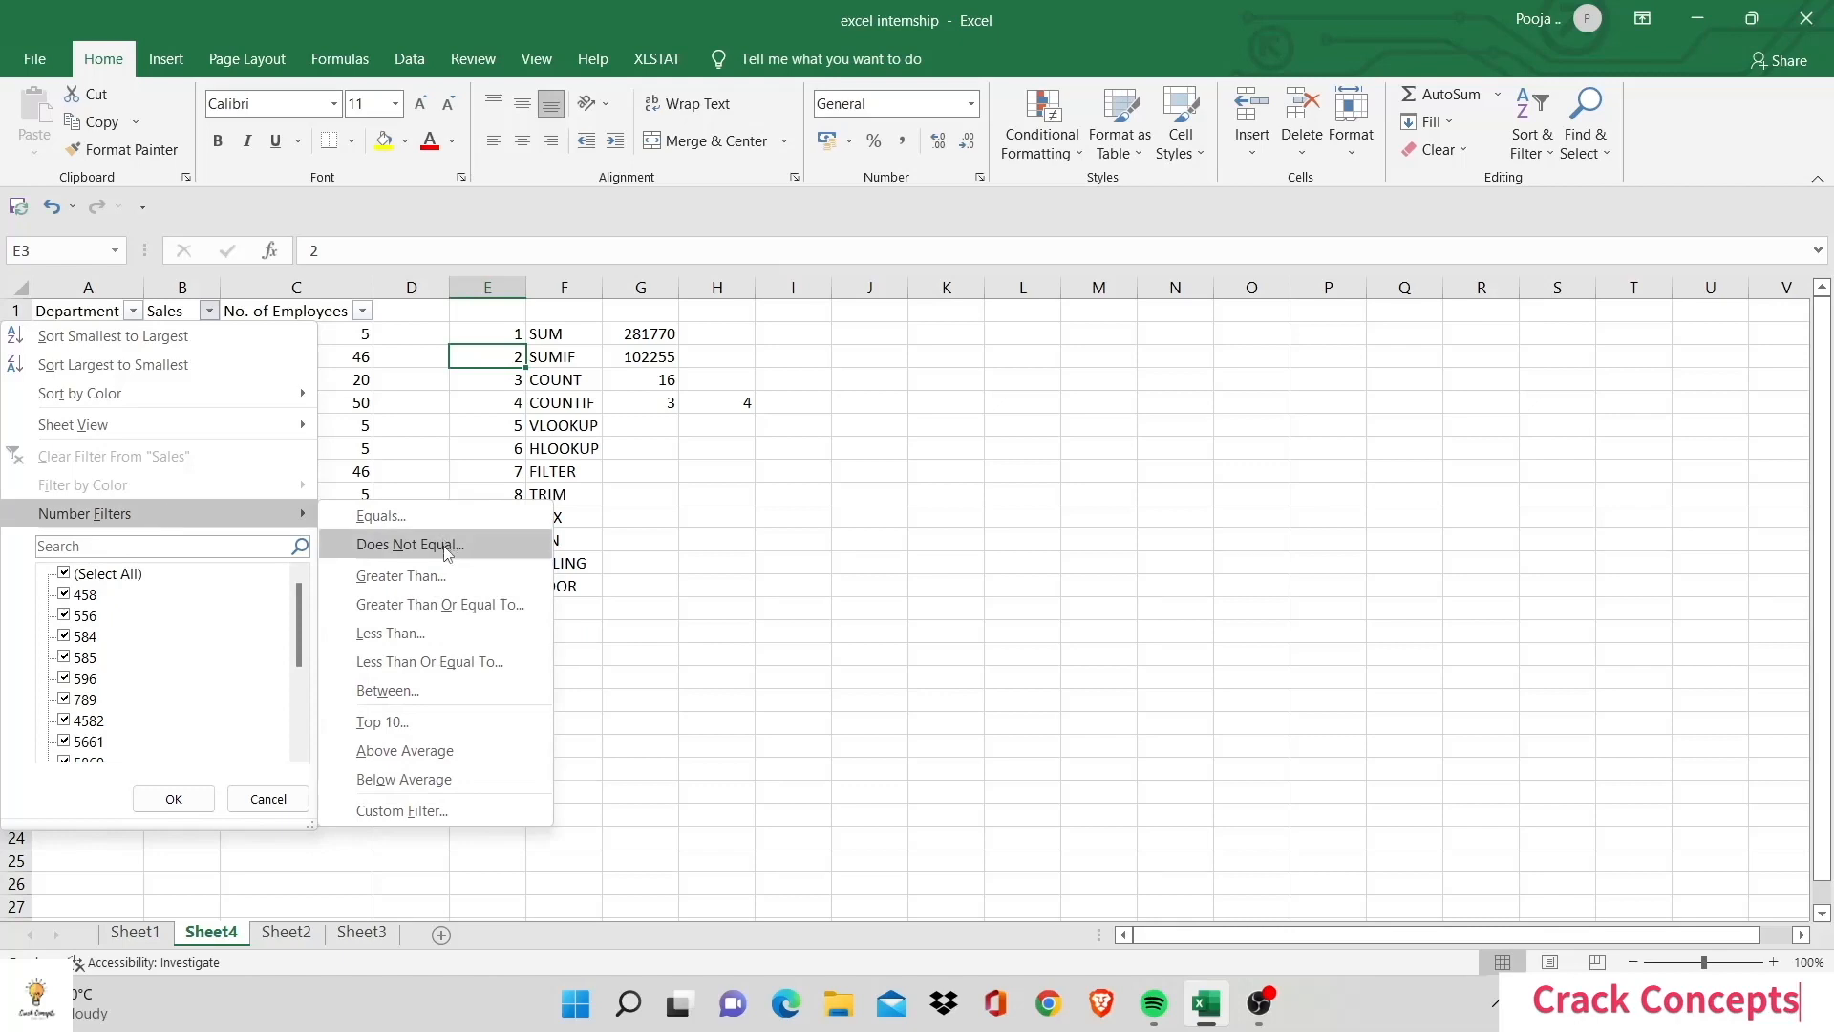
{"action": "left_click", "coordinate": [401, 575]}
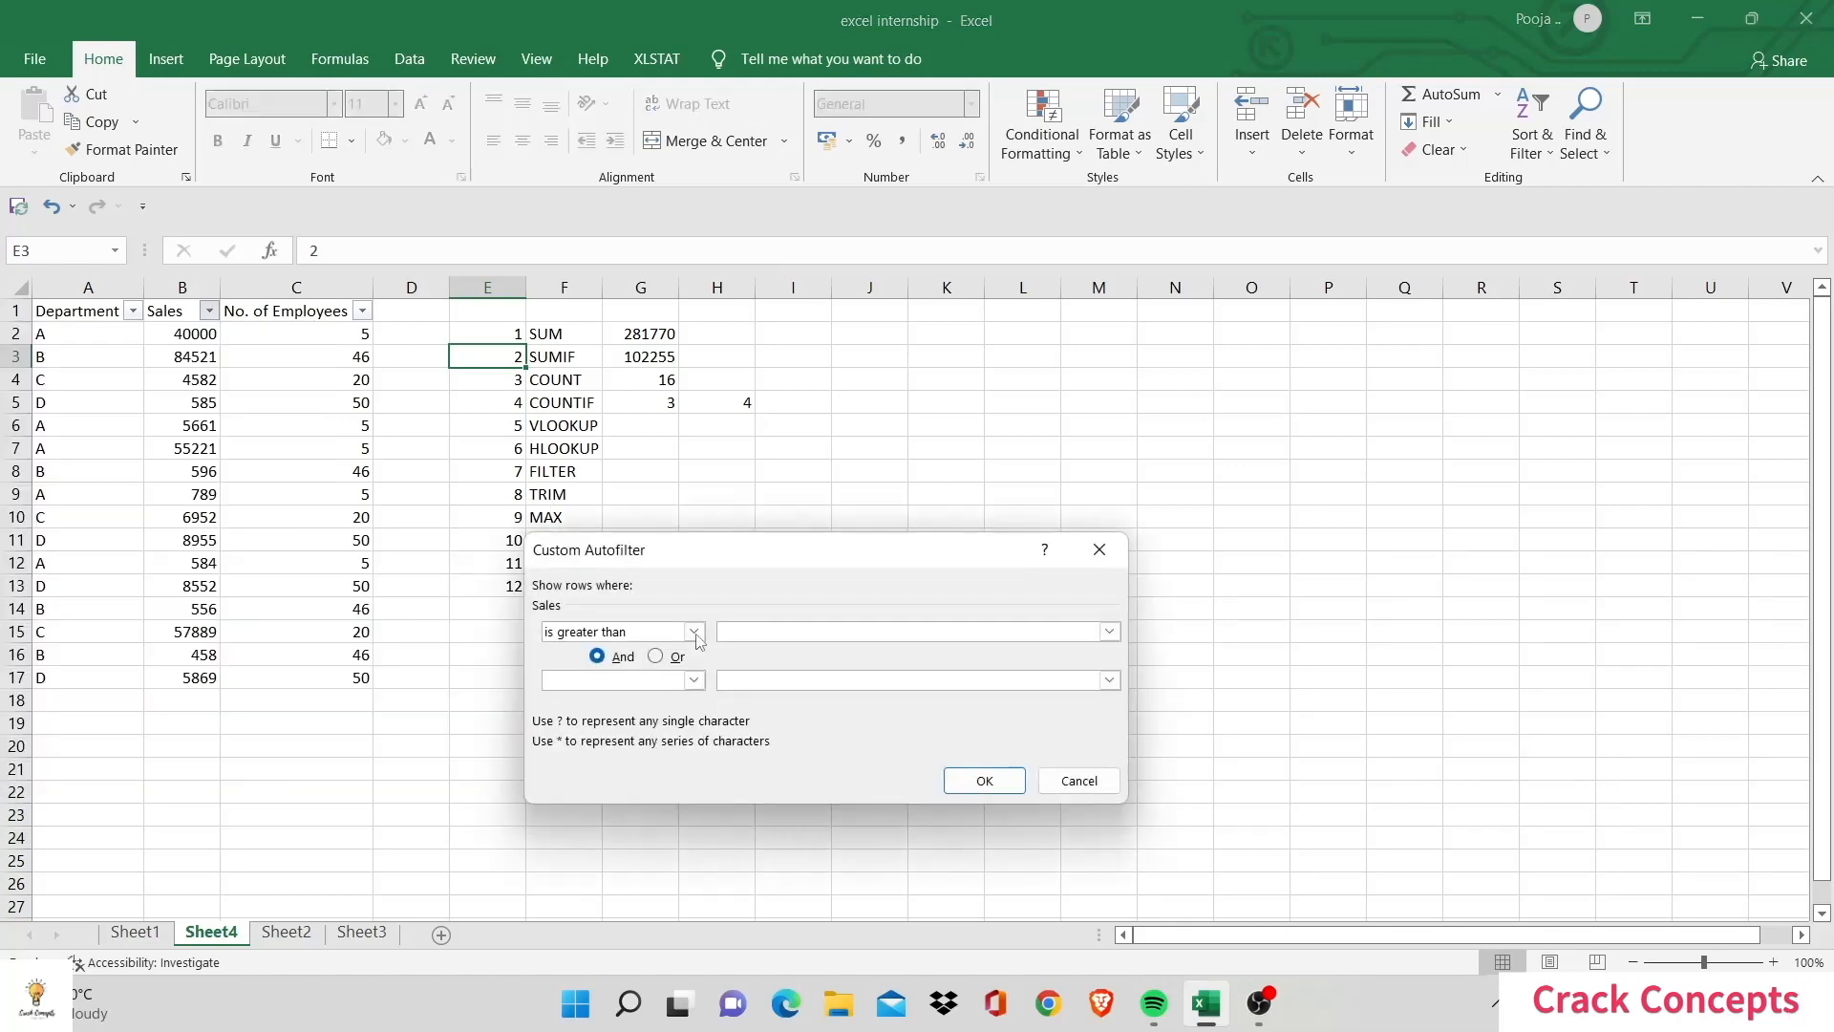
Step: Filter Sales to values greater than 50000, showing the three matching rows
{"action": "type", "text": "5000"}
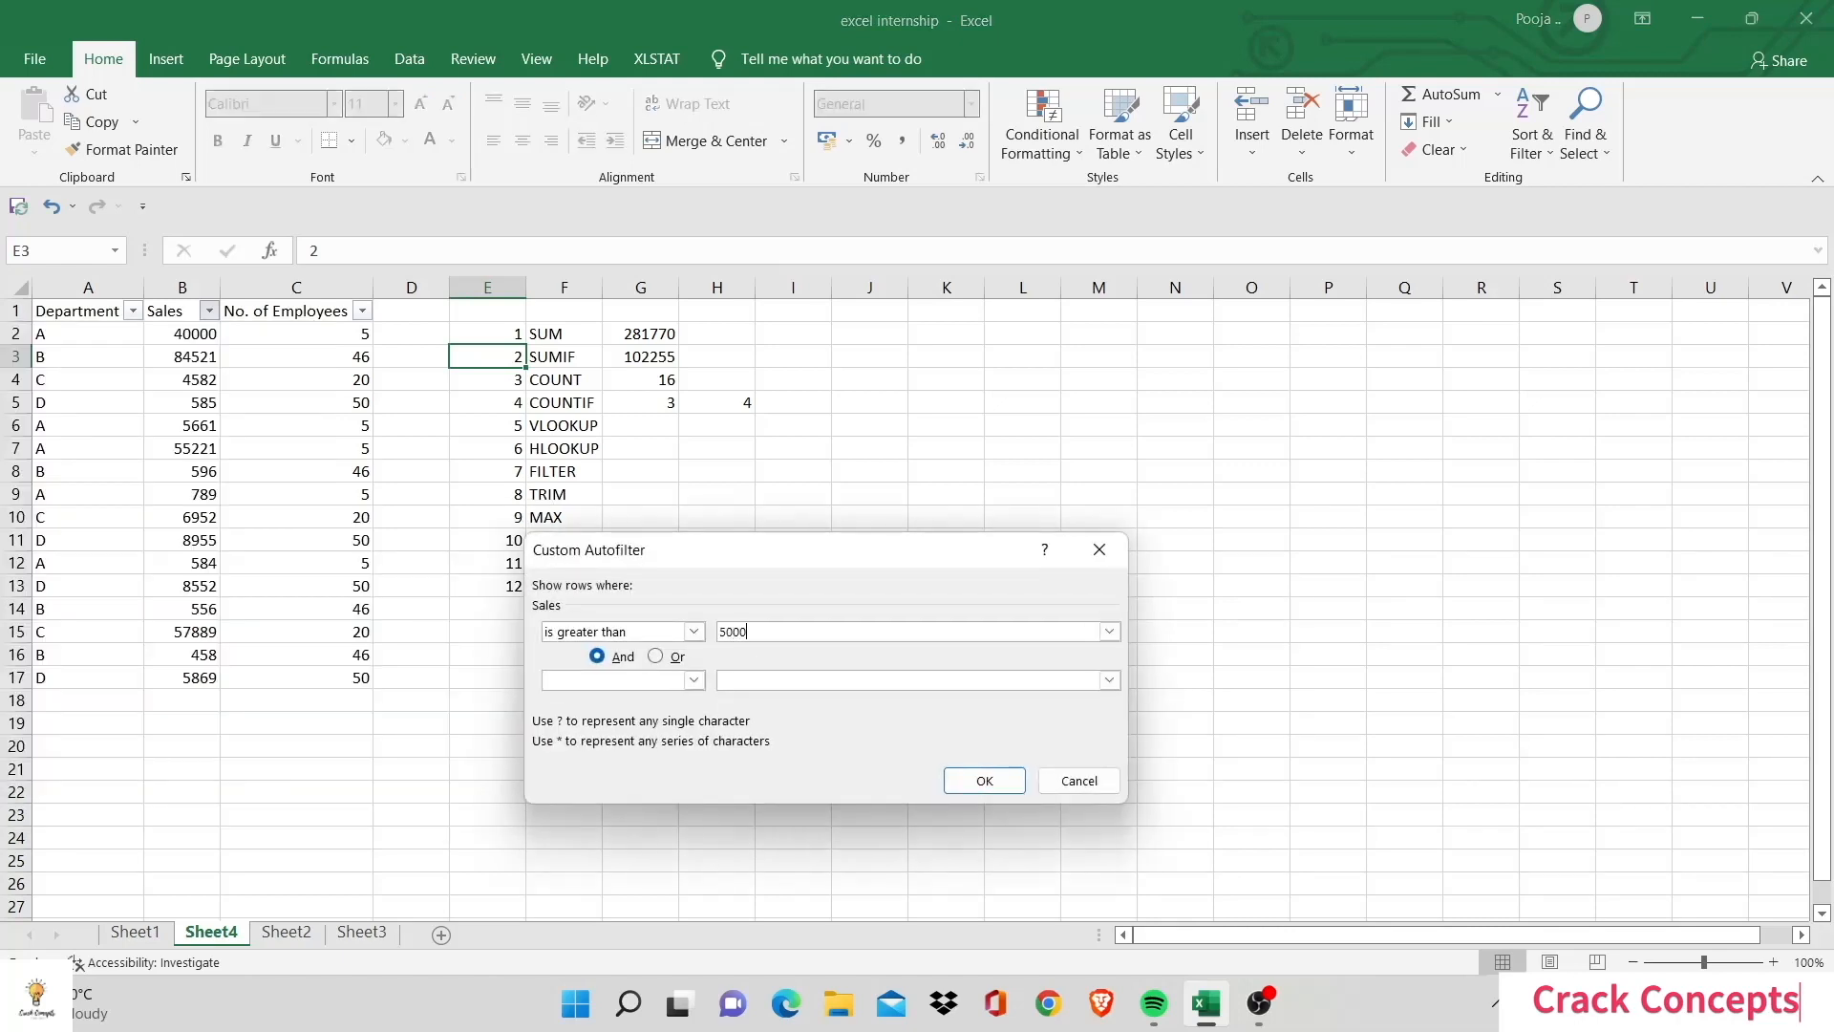
{"action": "type", "text": "0"}
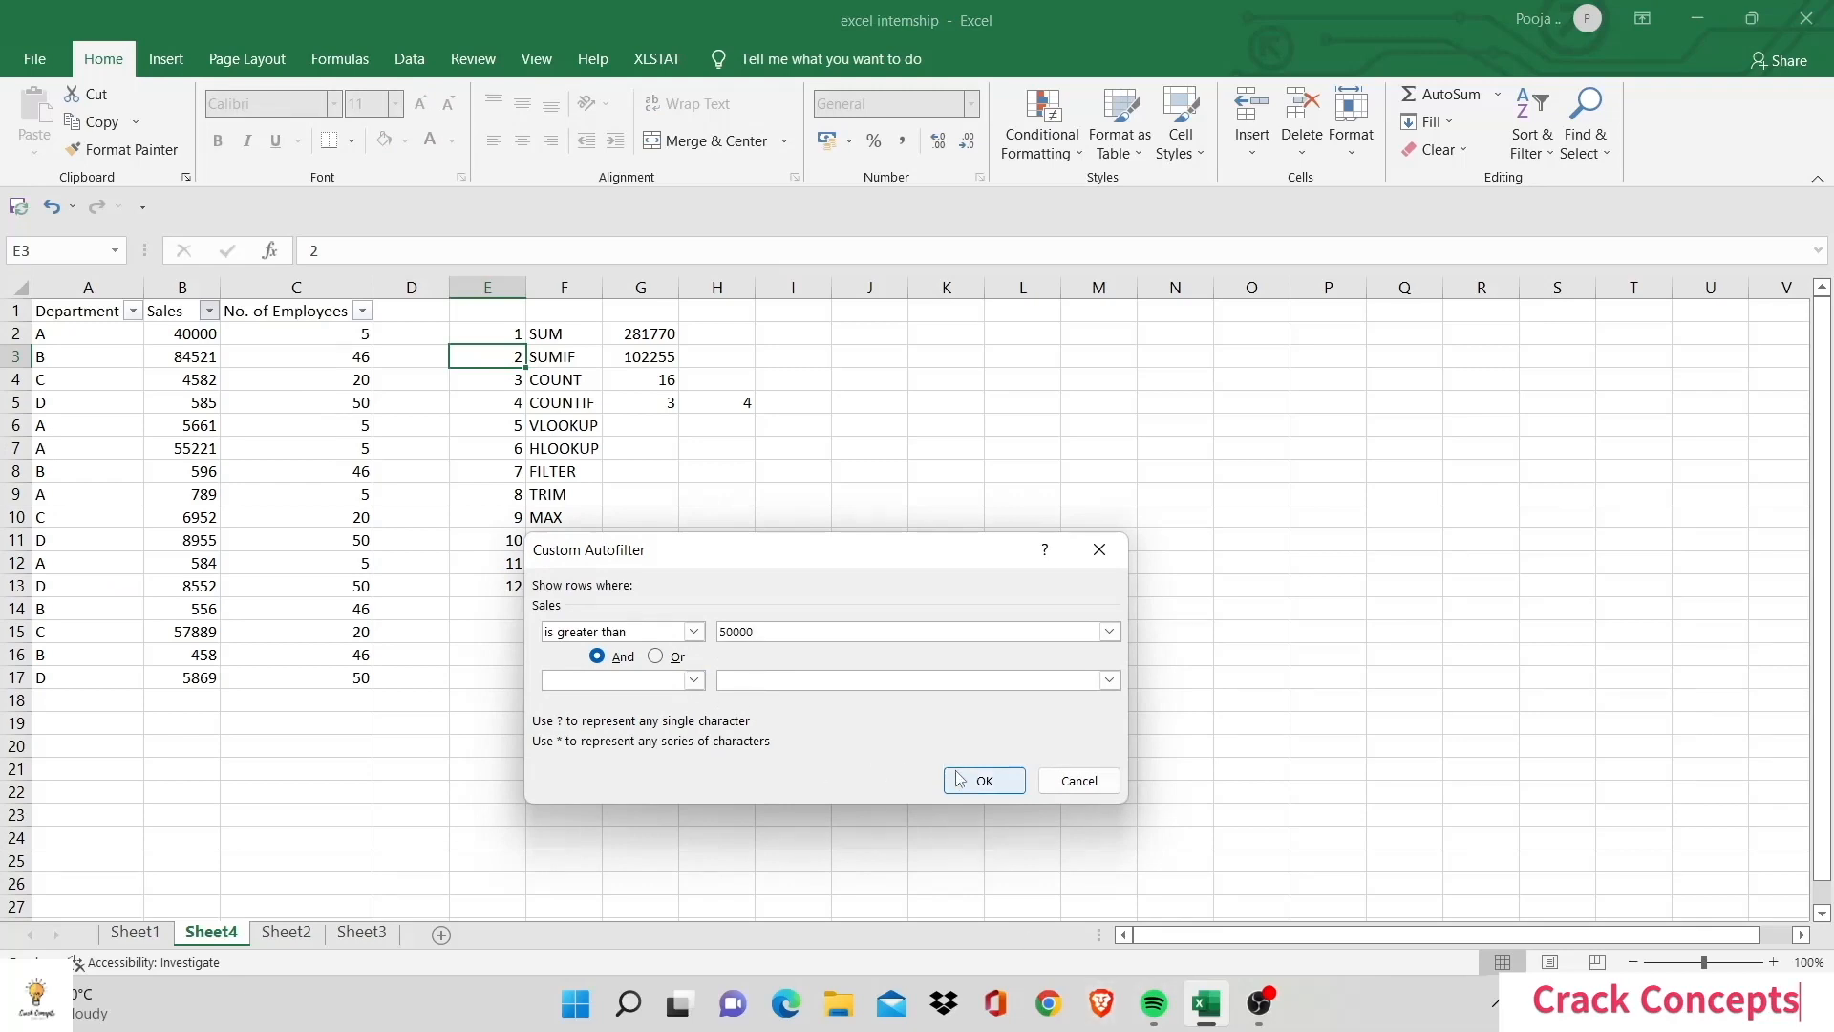
{"action": "left_click", "coordinate": [982, 779]}
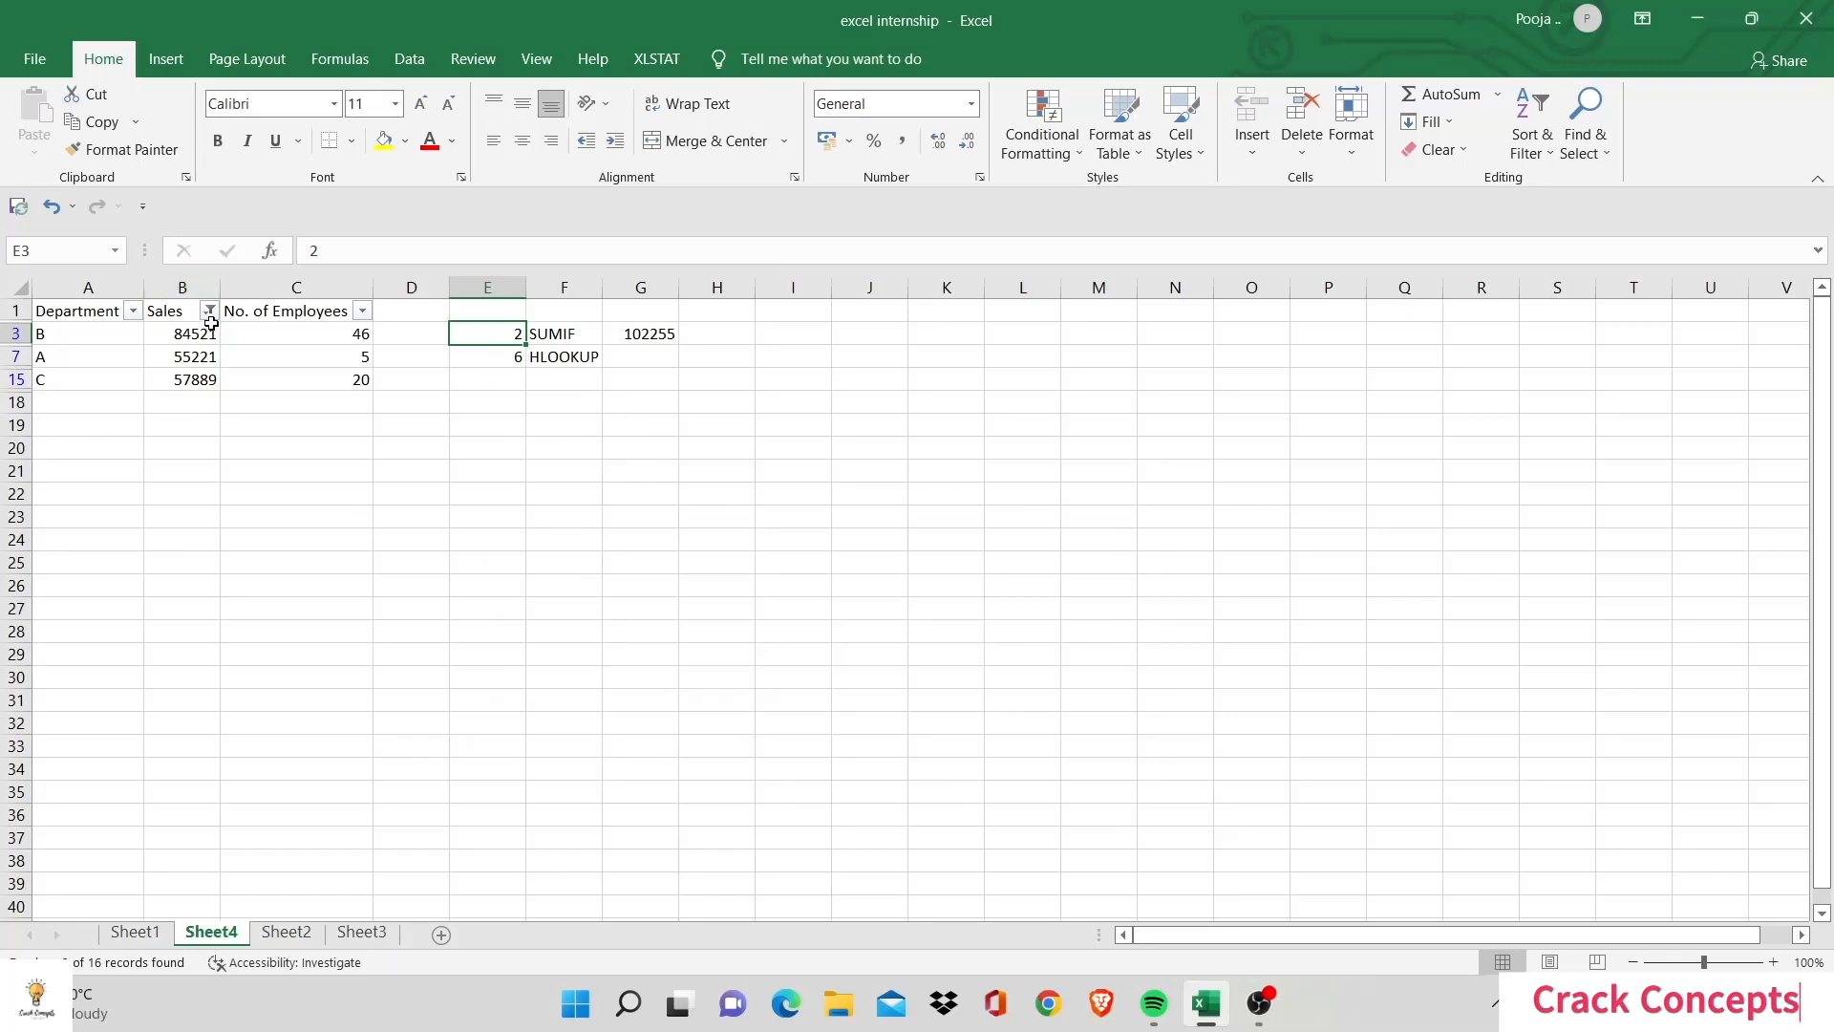
Step: Clear the filter from Sales so every row shows again
{"action": "left_click", "coordinate": [208, 309]}
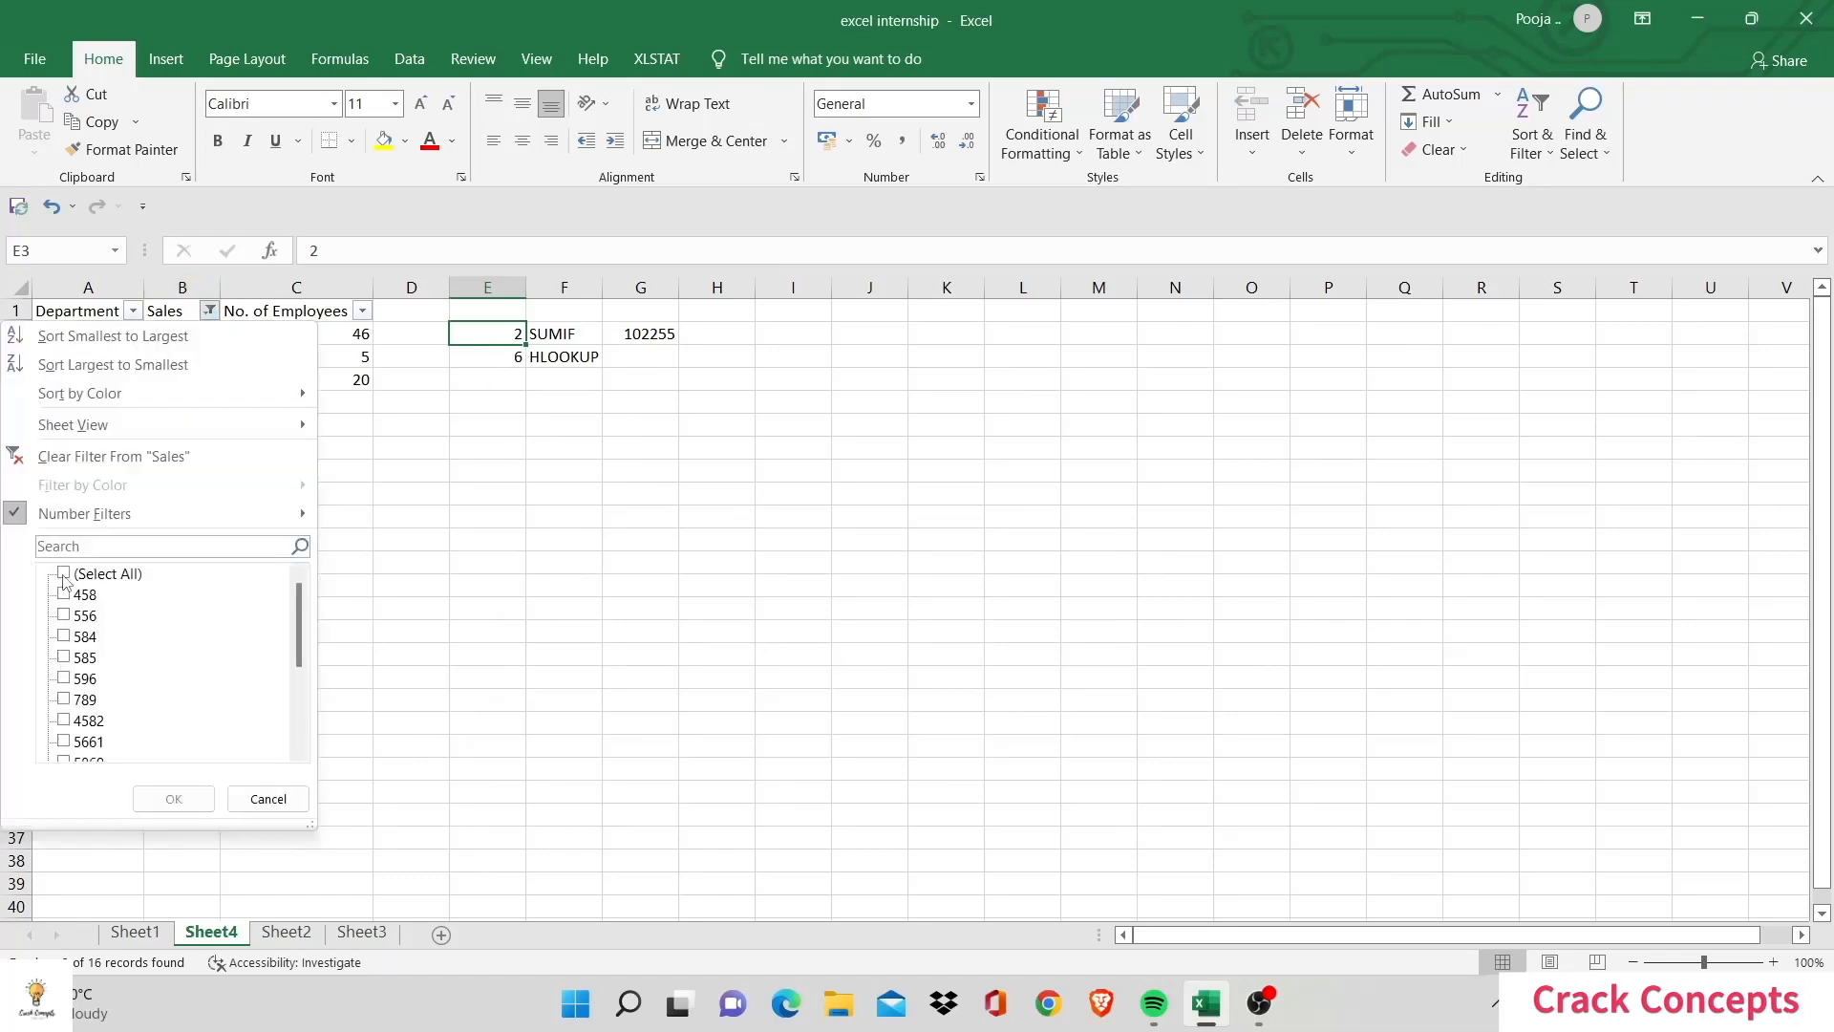
{"action": "left_click", "coordinate": [172, 798]}
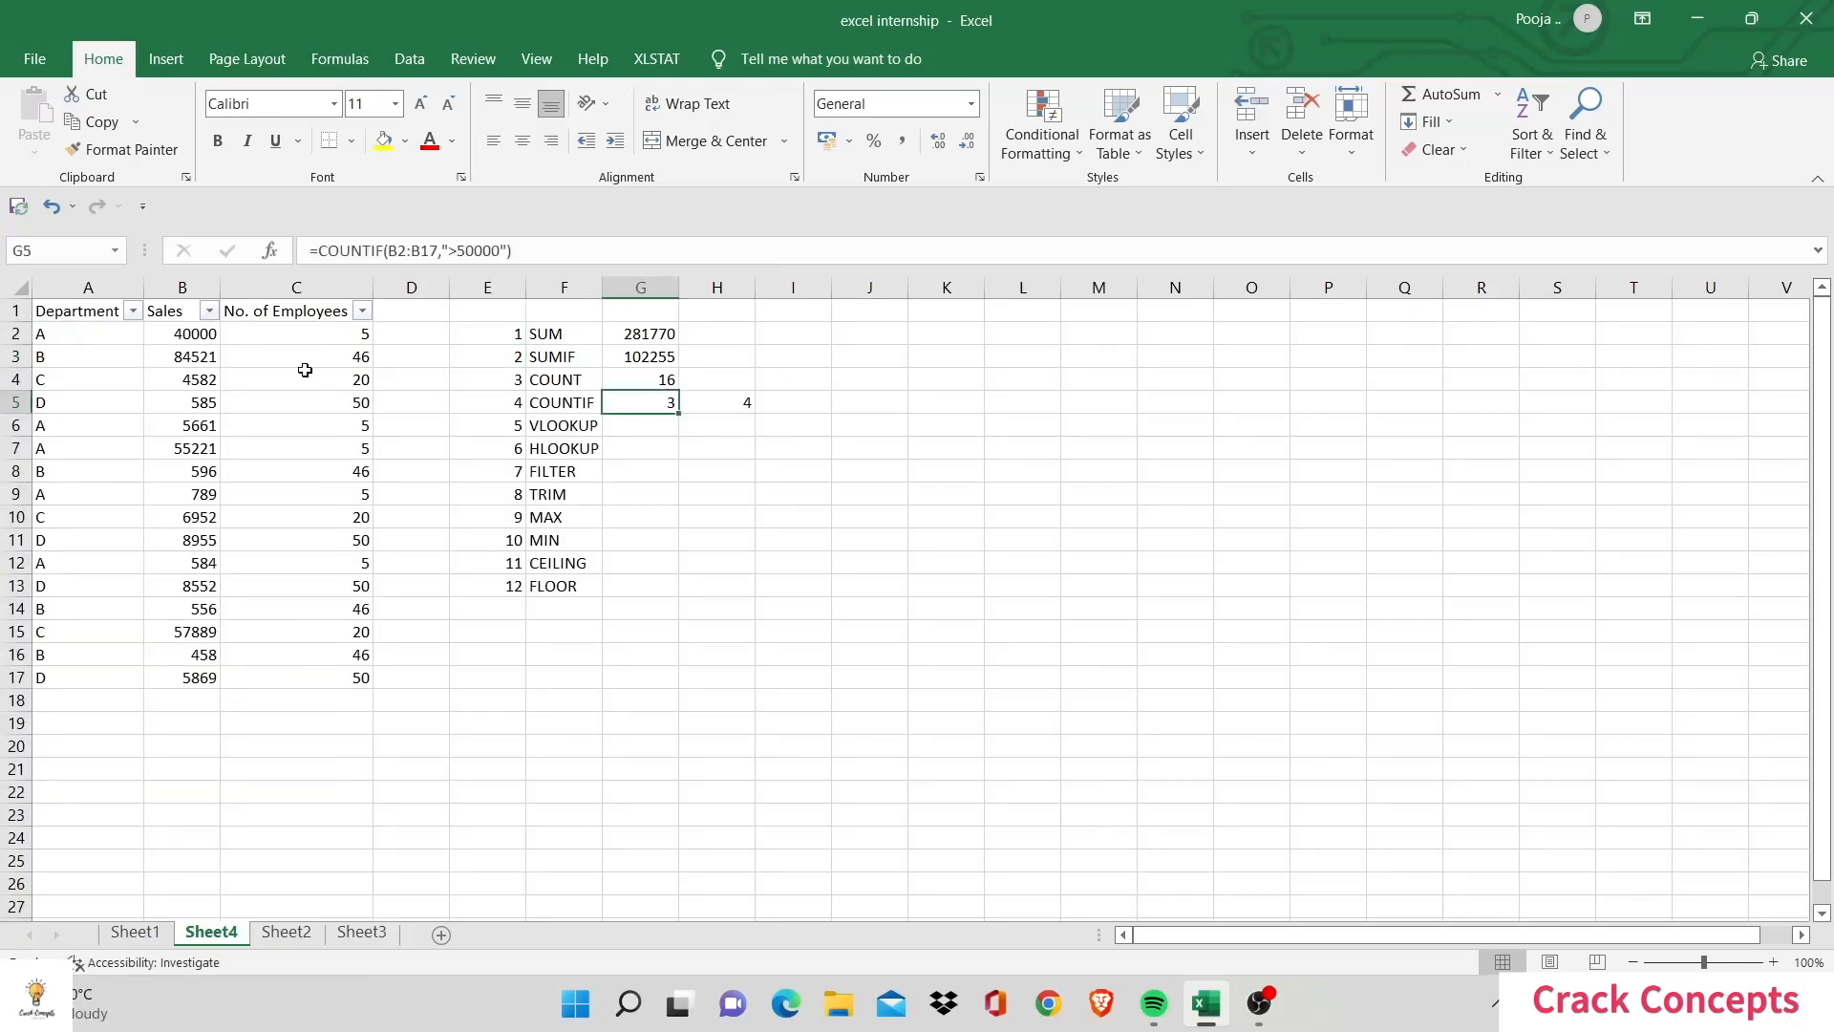
{"action": "mouse_move", "coordinate": [288, 449]}
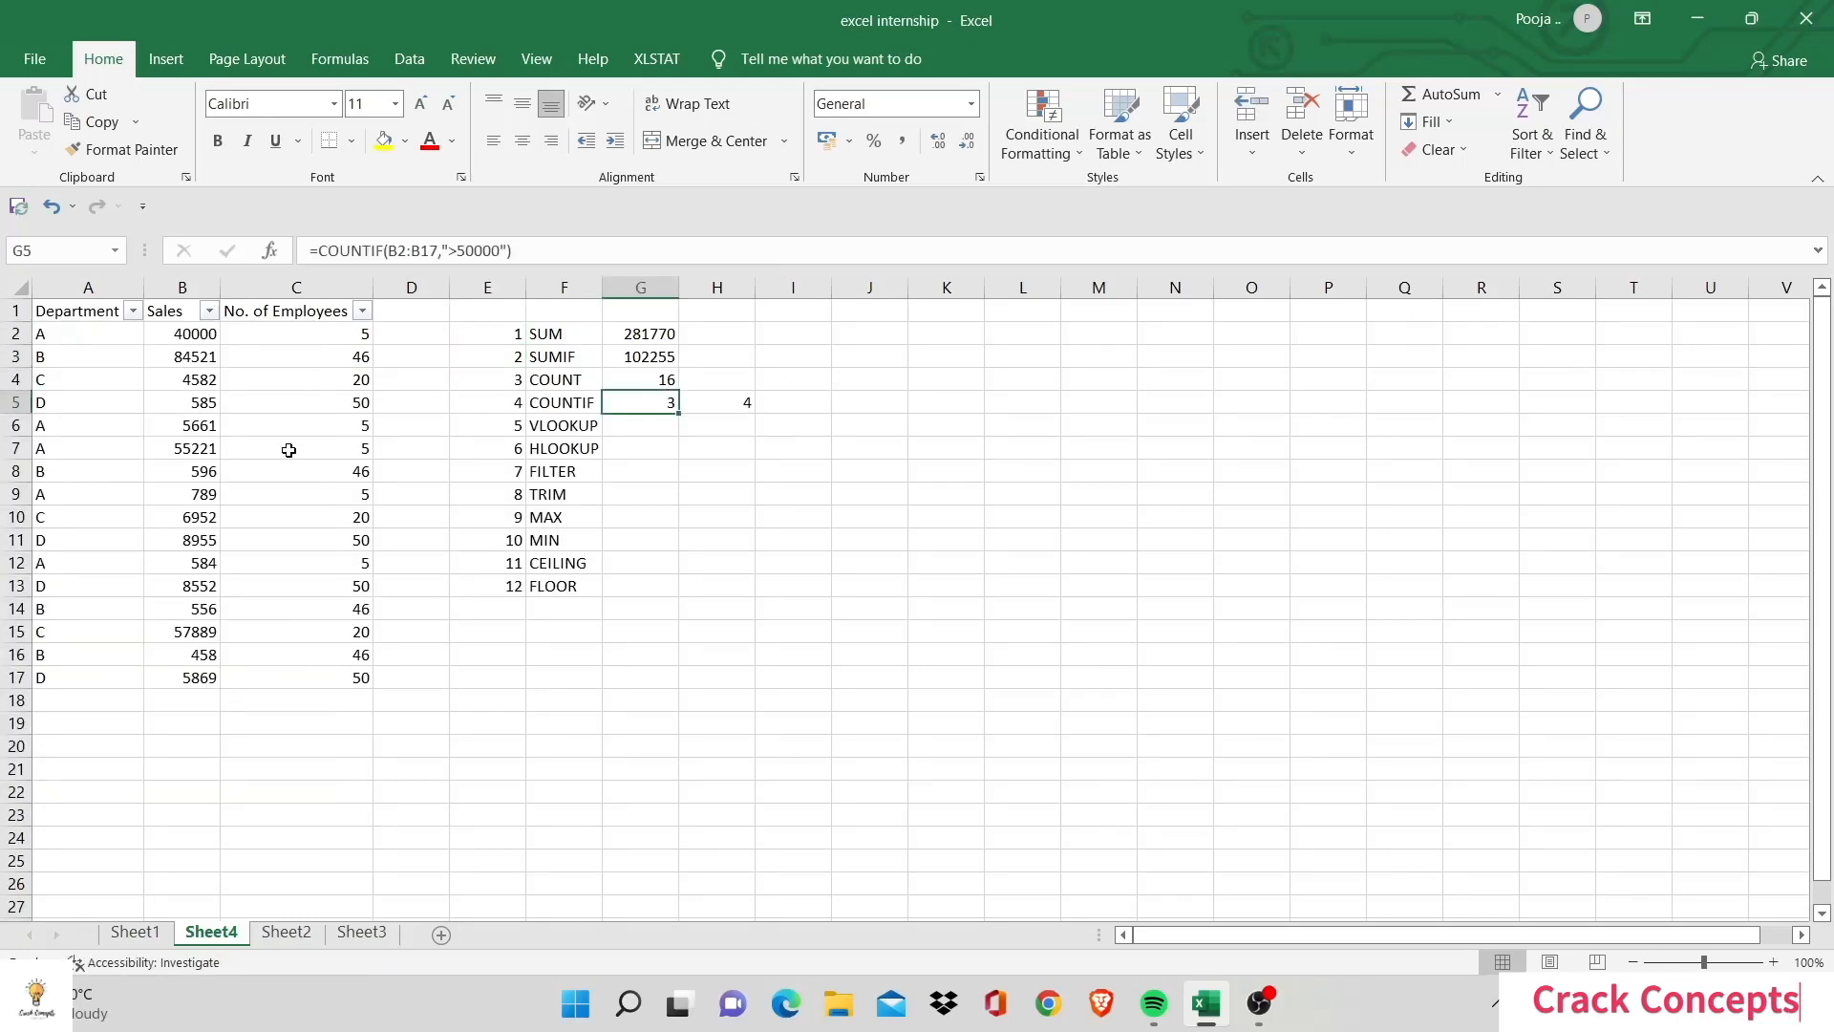
{"action": "left_click", "coordinate": [640, 493]}
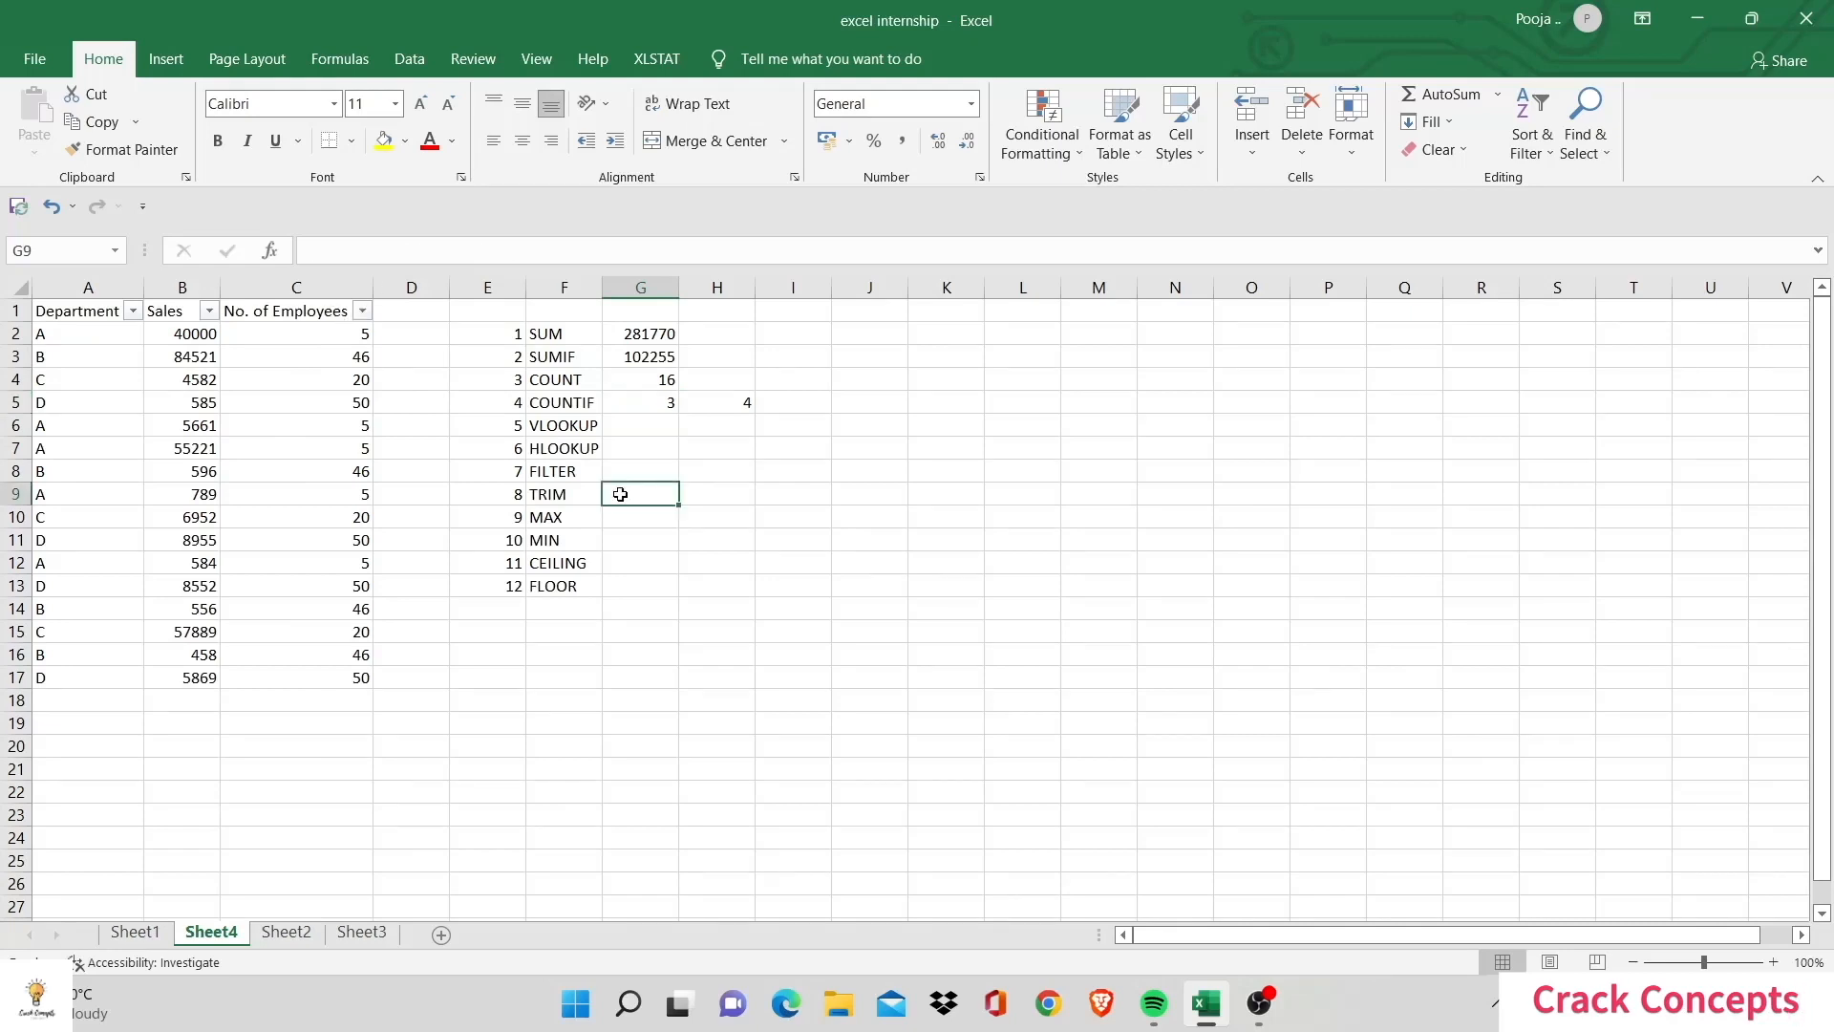
Step: On Sheet3 enter =TRIM(A2) in B2, fill to B4 and autofit the column of trimmed names
{"action": "left_click", "coordinate": [361, 932]}
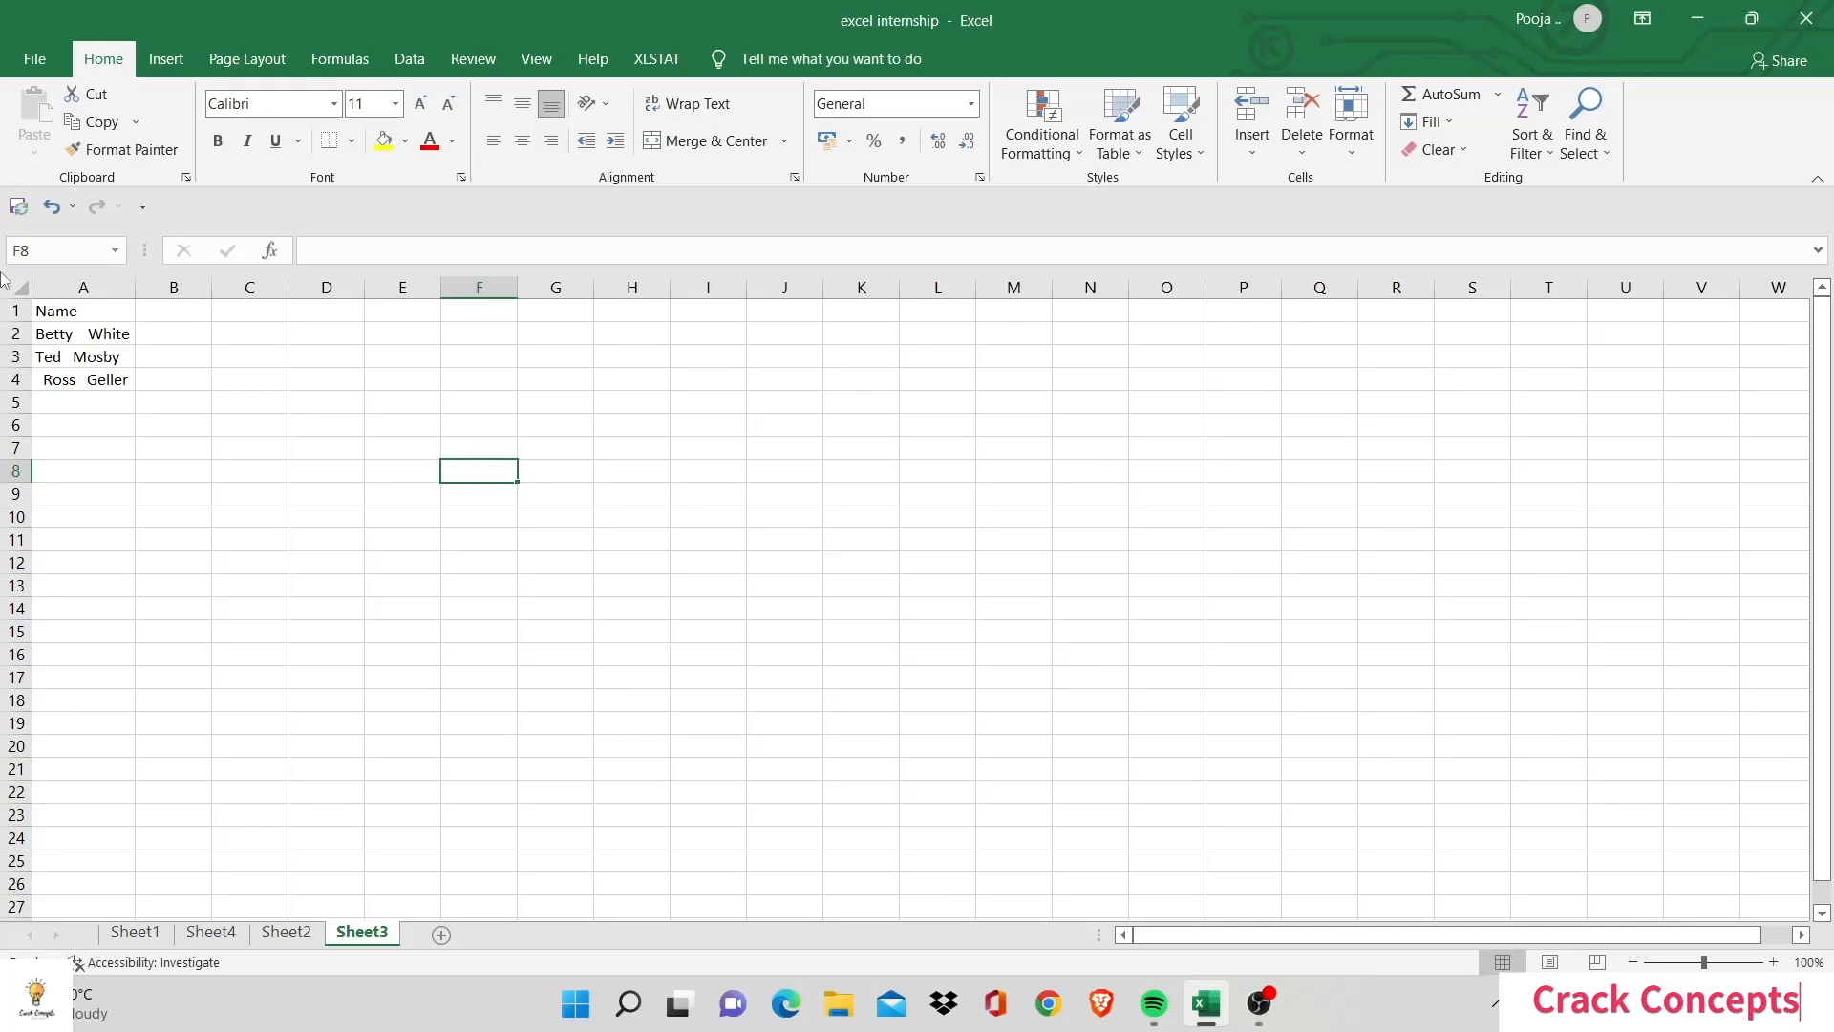
{"action": "left_click", "coordinate": [82, 332]}
{"action": "type", "text": "=T"}
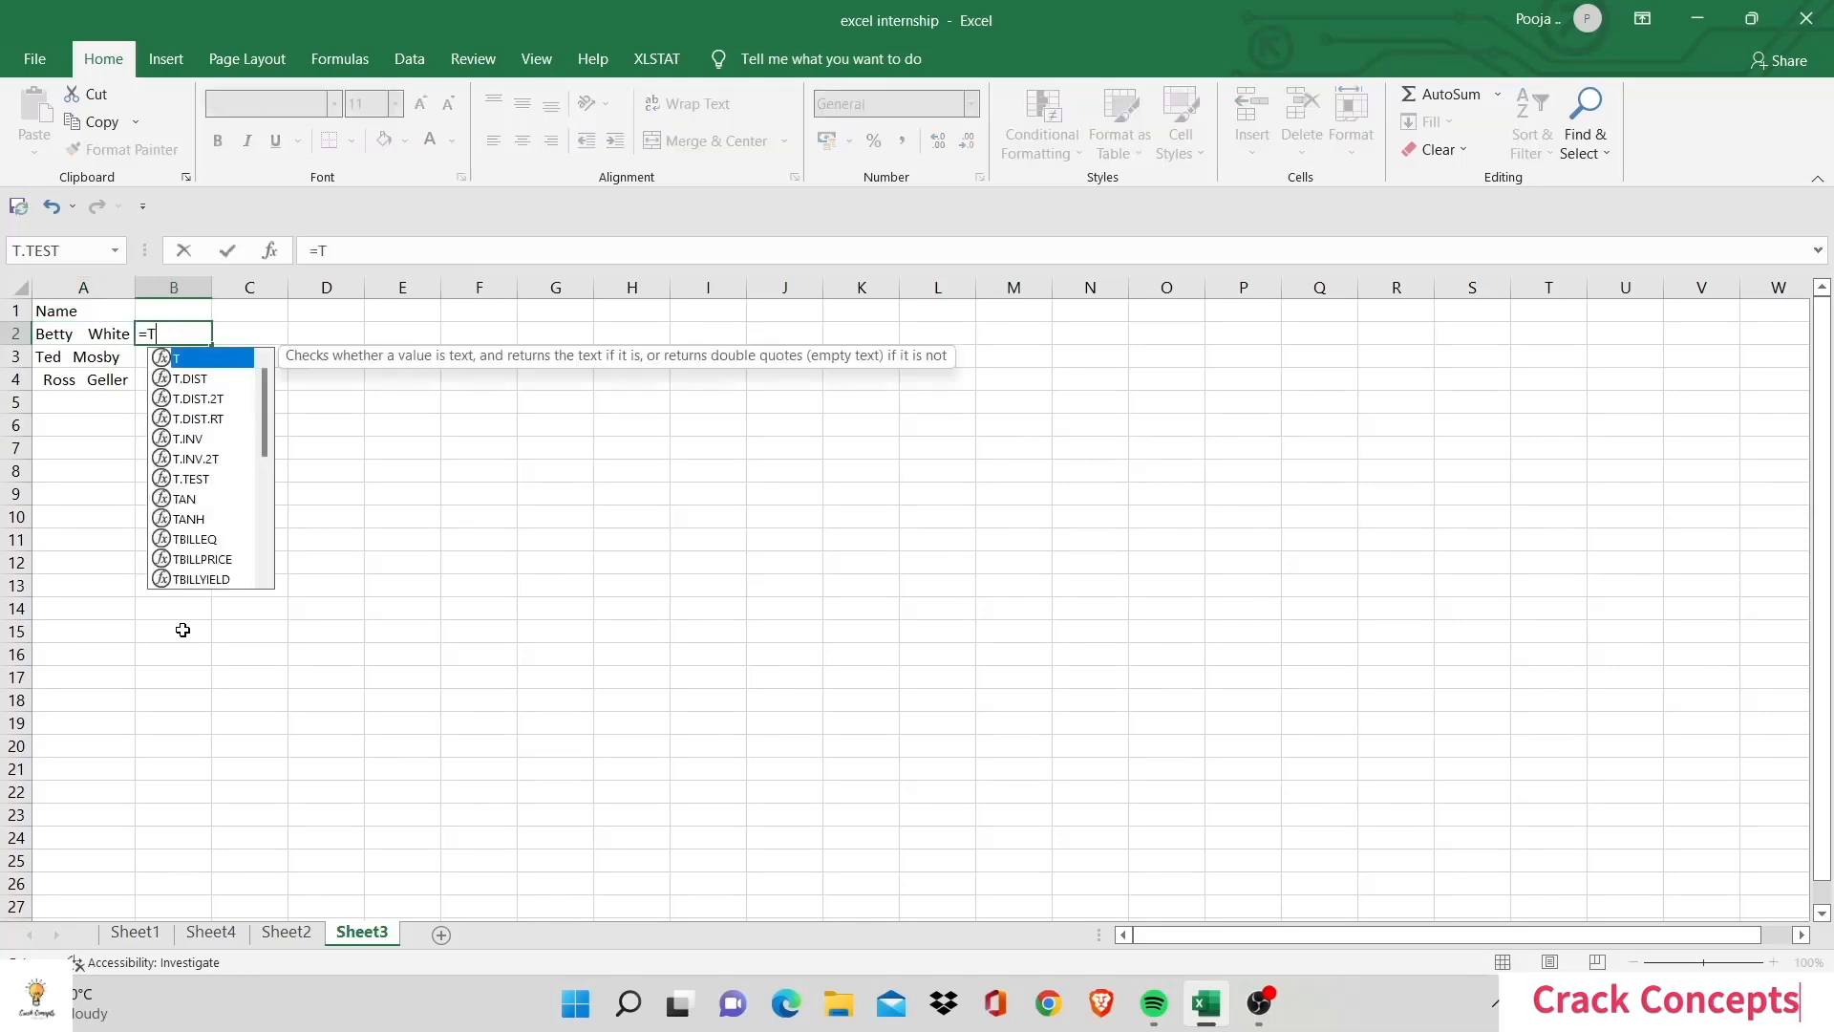
{"action": "type", "text": "RIM"}
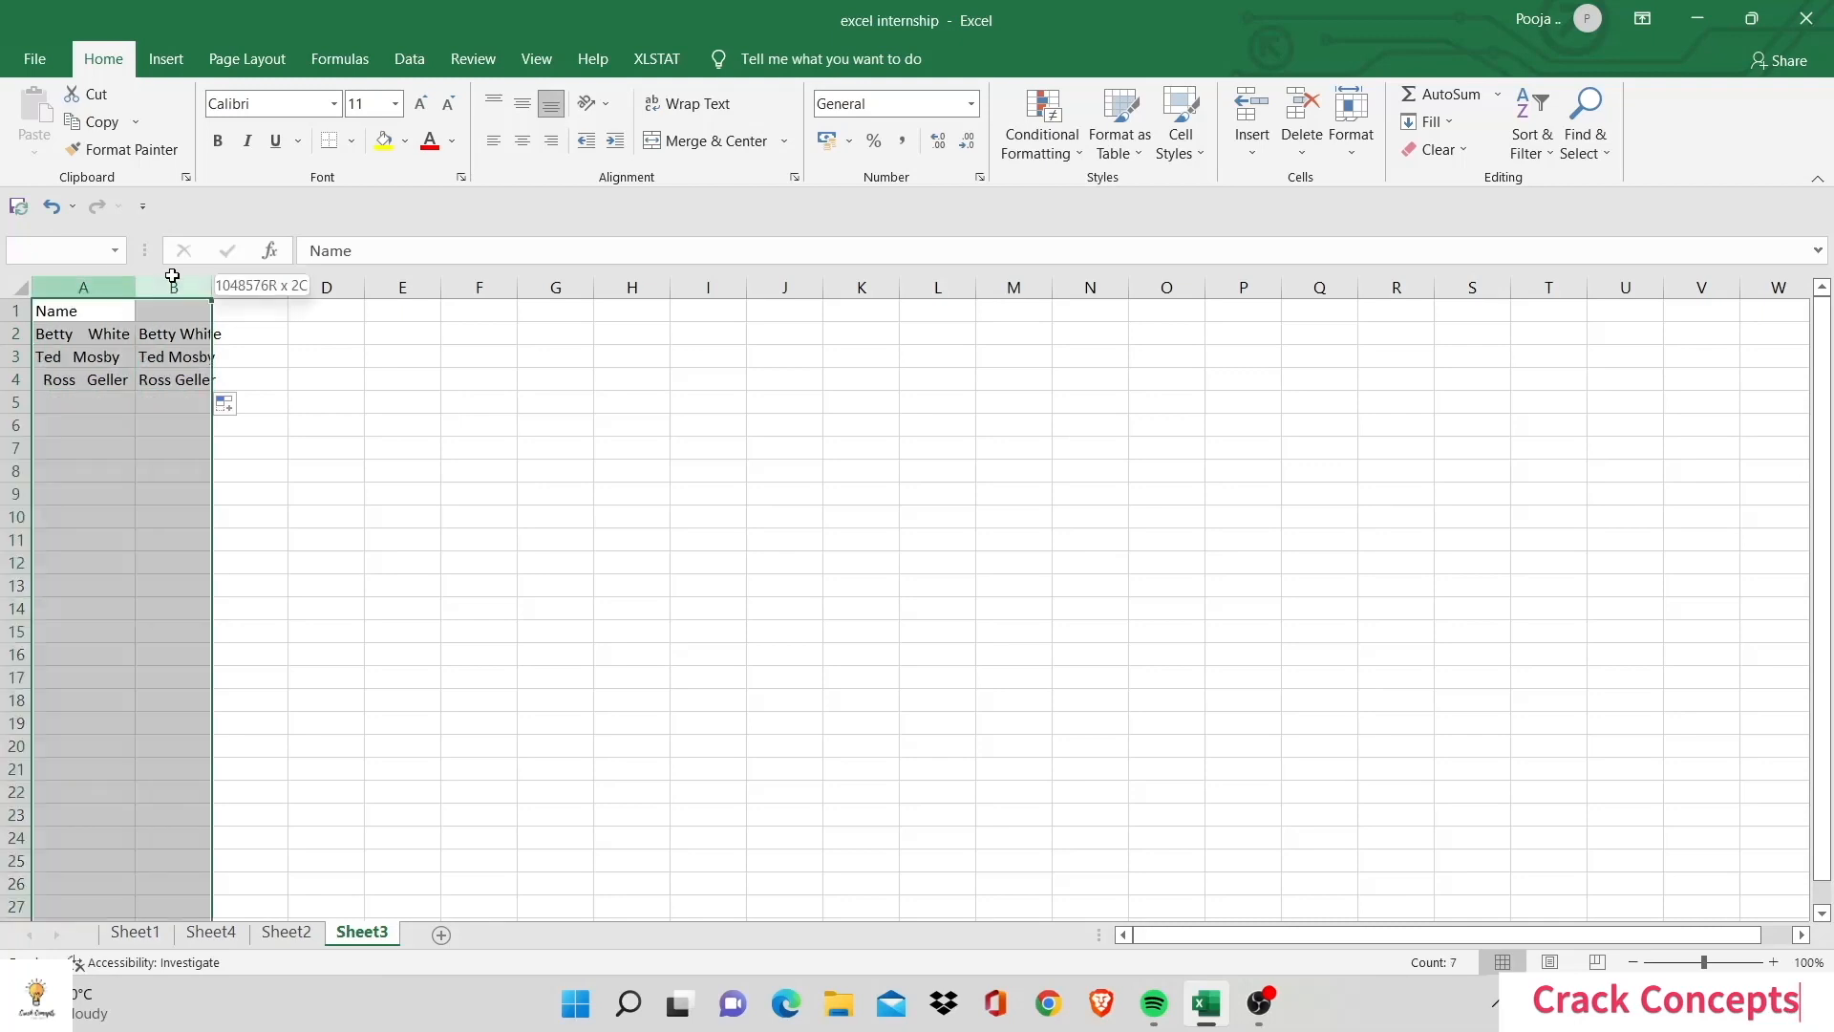
{"action": "left_click", "coordinate": [417, 425]}
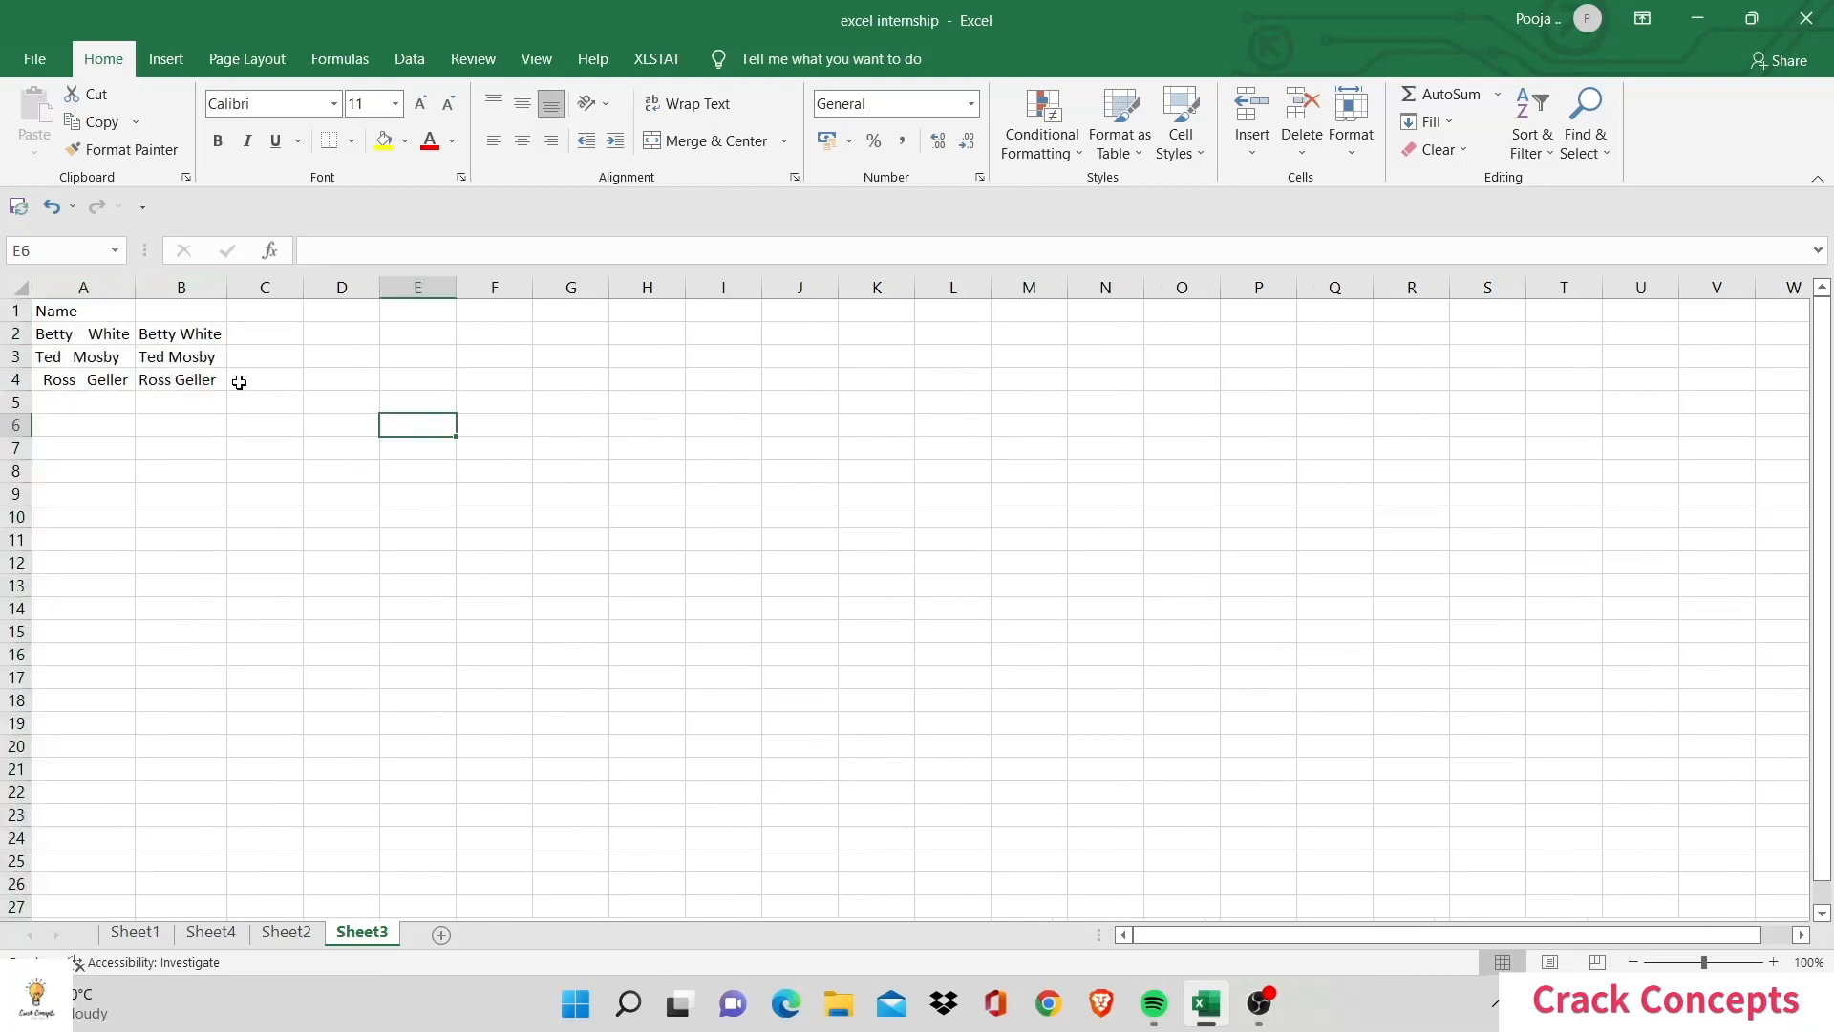
{"action": "mouse_move", "coordinate": [214, 336]}
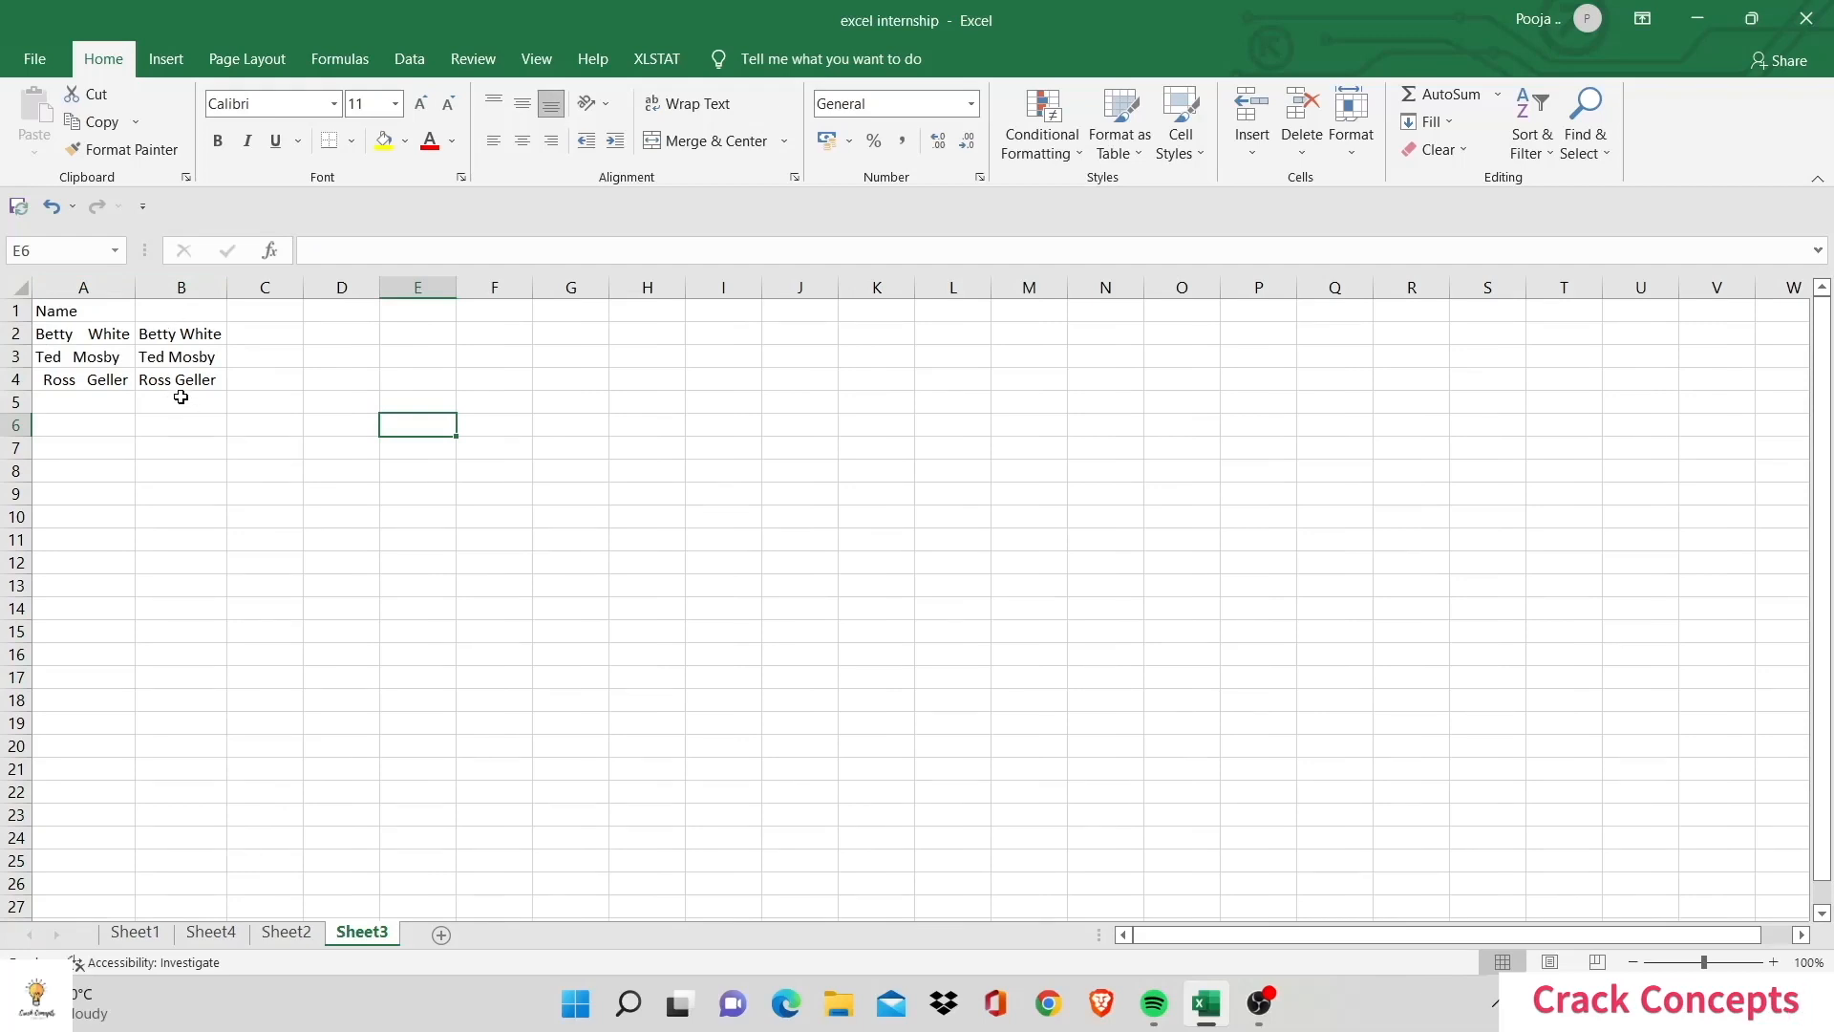
{"action": "mouse_move", "coordinate": [239, 531]}
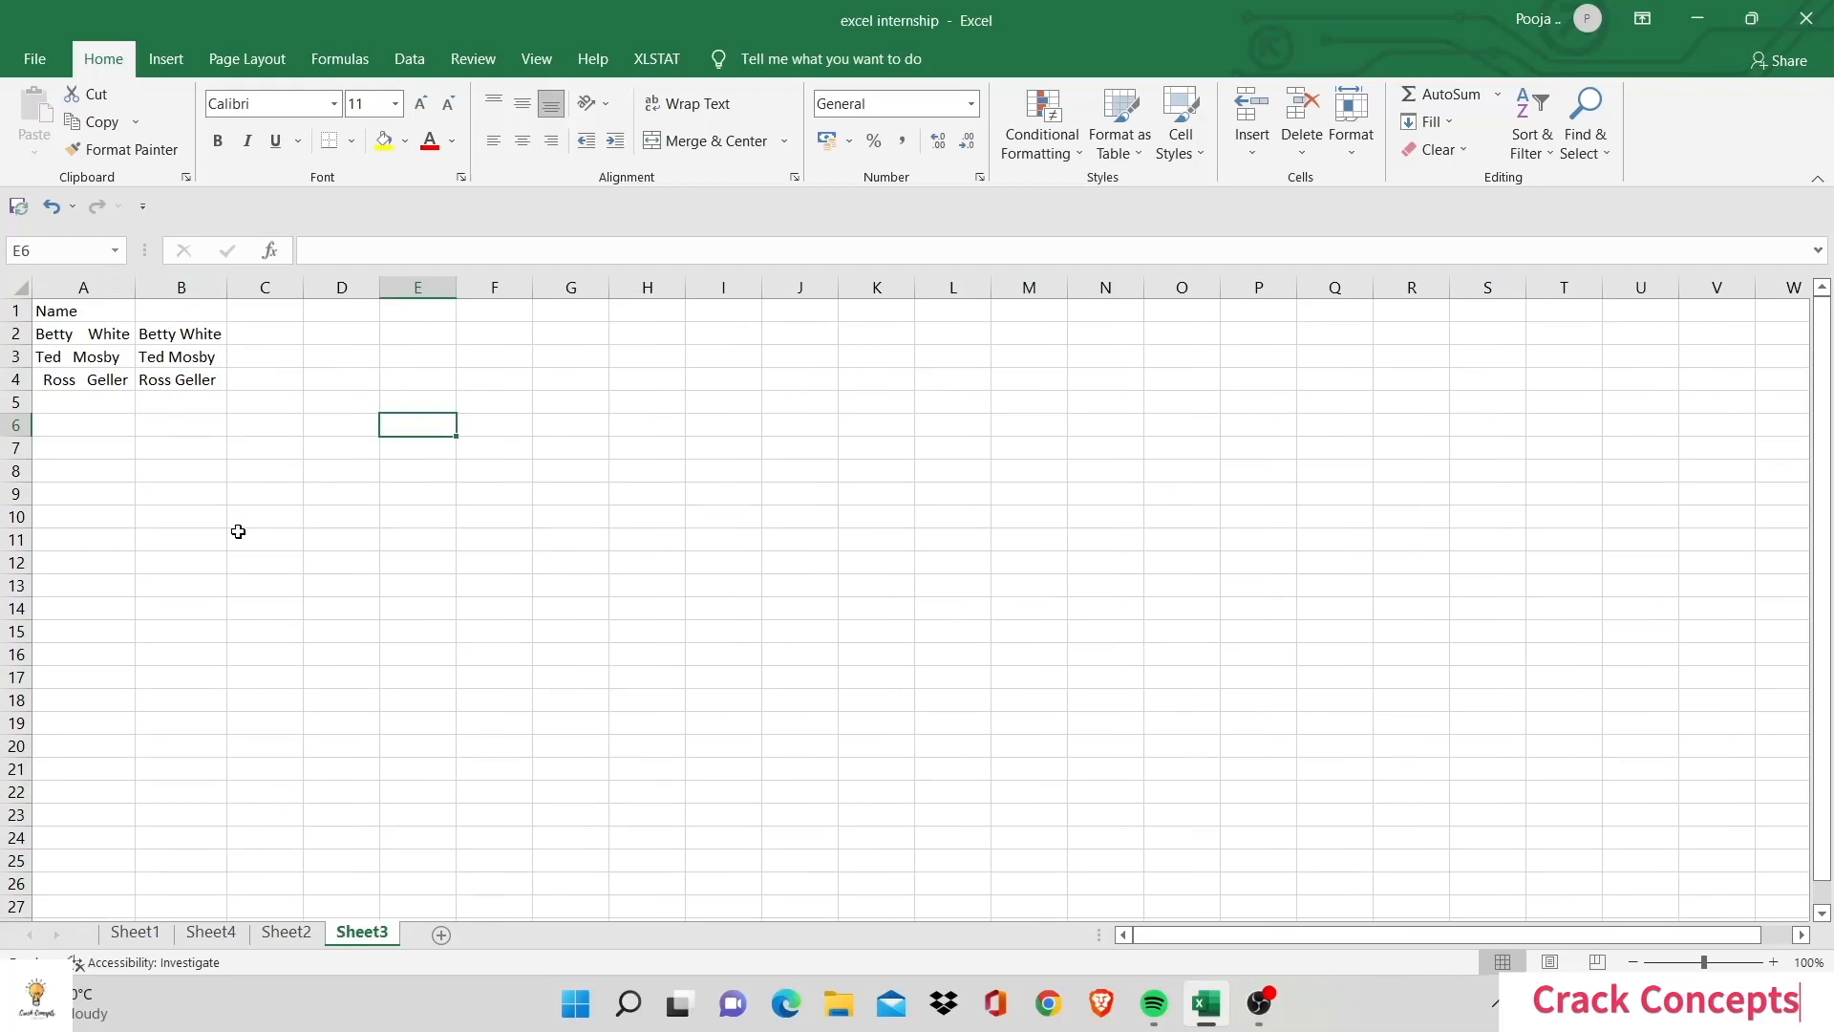
{"action": "mouse_move", "coordinate": [63, 415]}
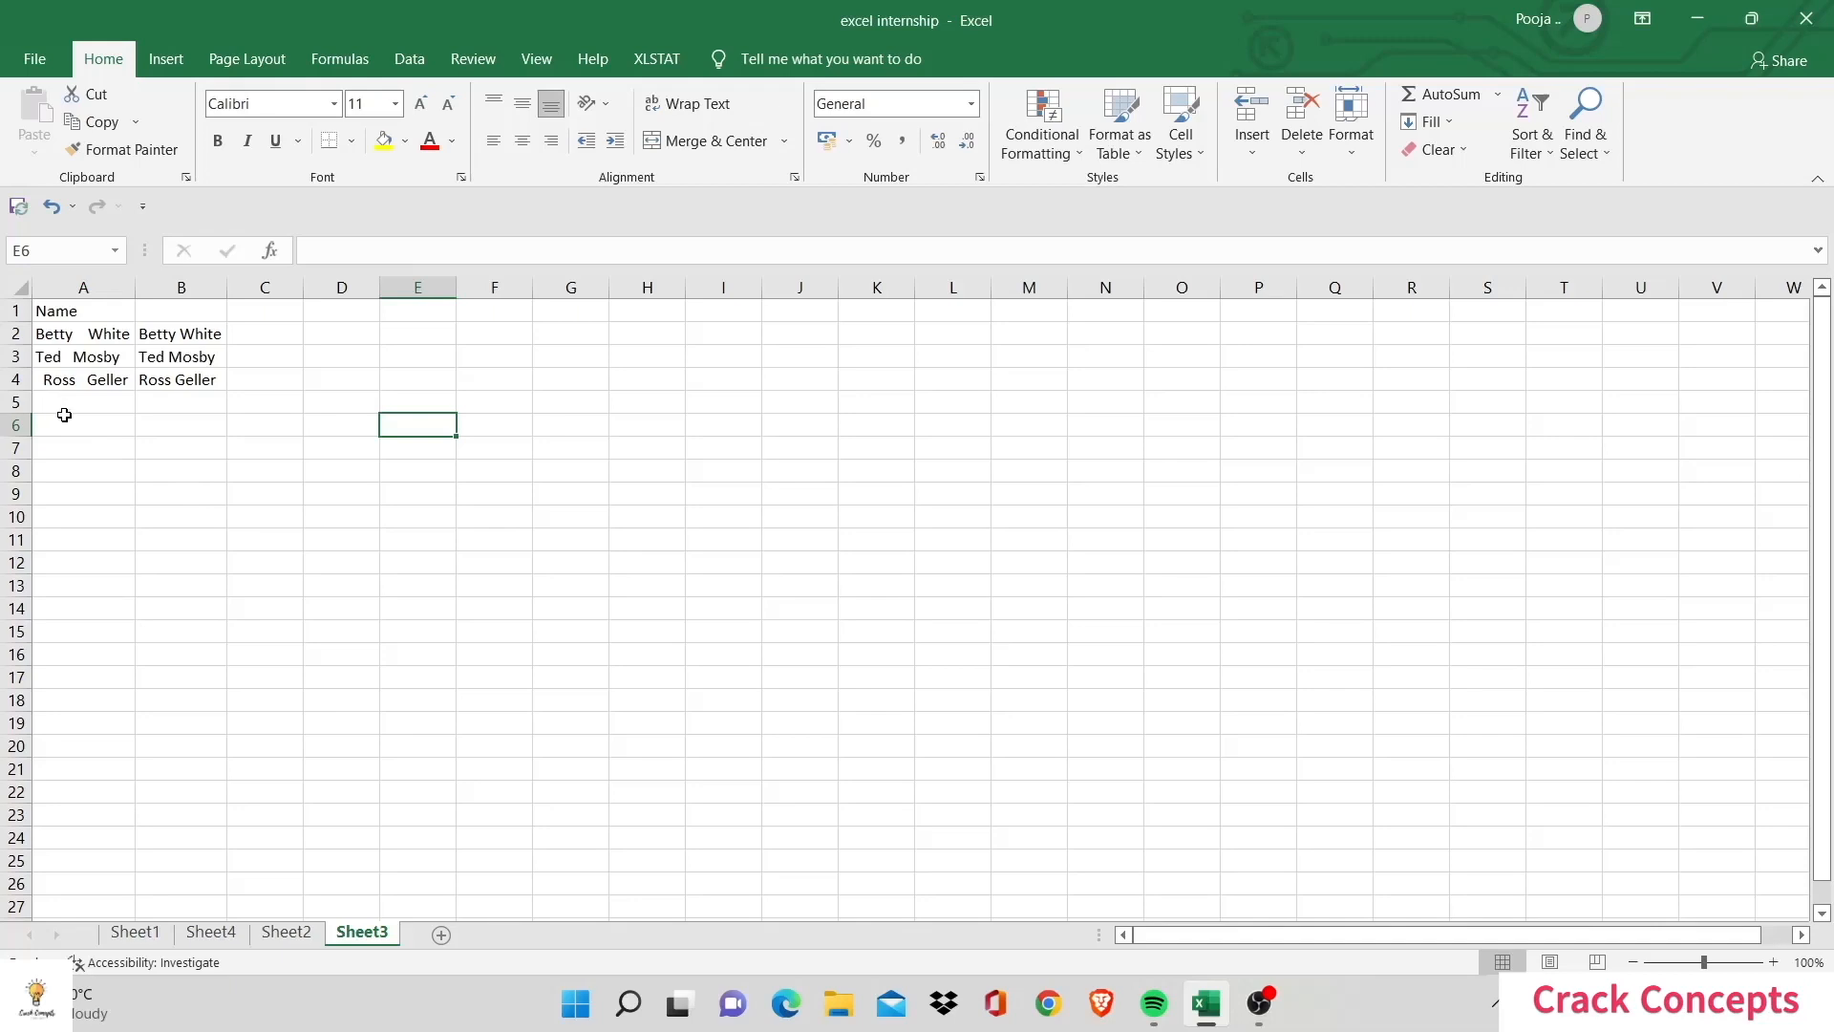
{"action": "left_click", "coordinate": [210, 932]}
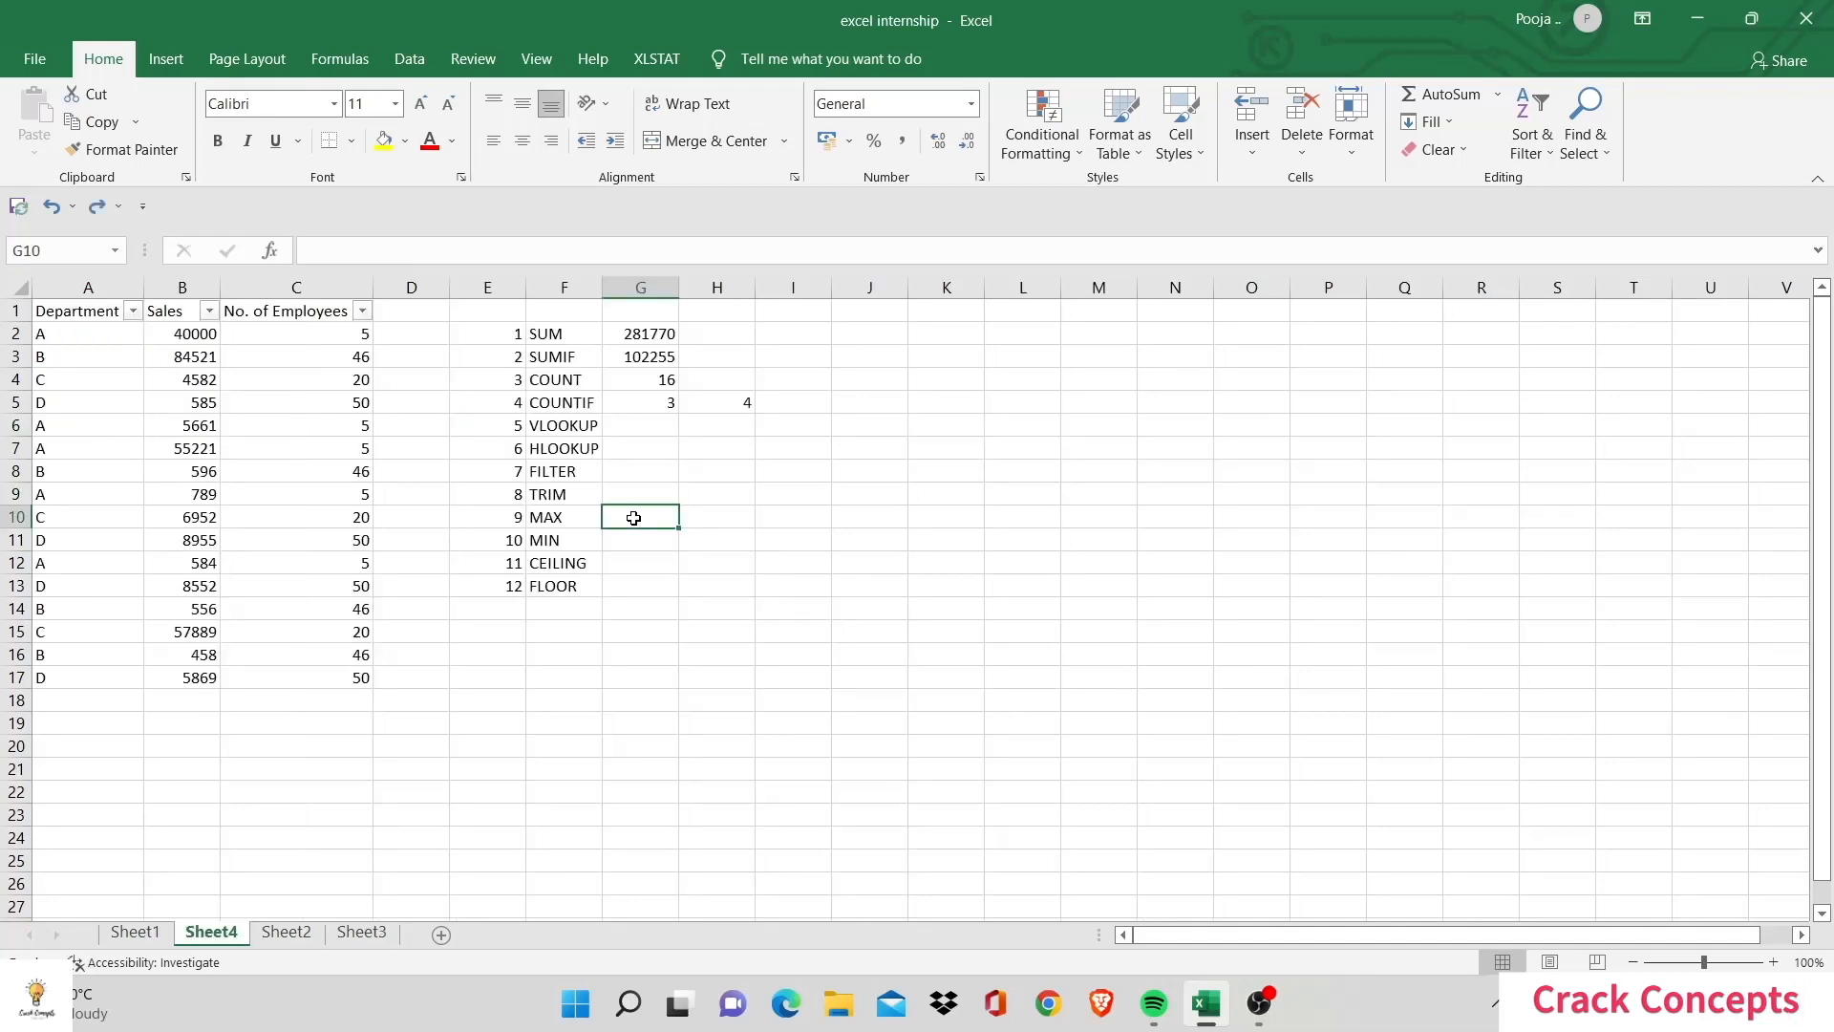
Step: Enter =MAX(B2:B17) and =MAX(C2:C17) beside MAX, giving 84521 and 50
{"action": "type", "text": "=MAX("}
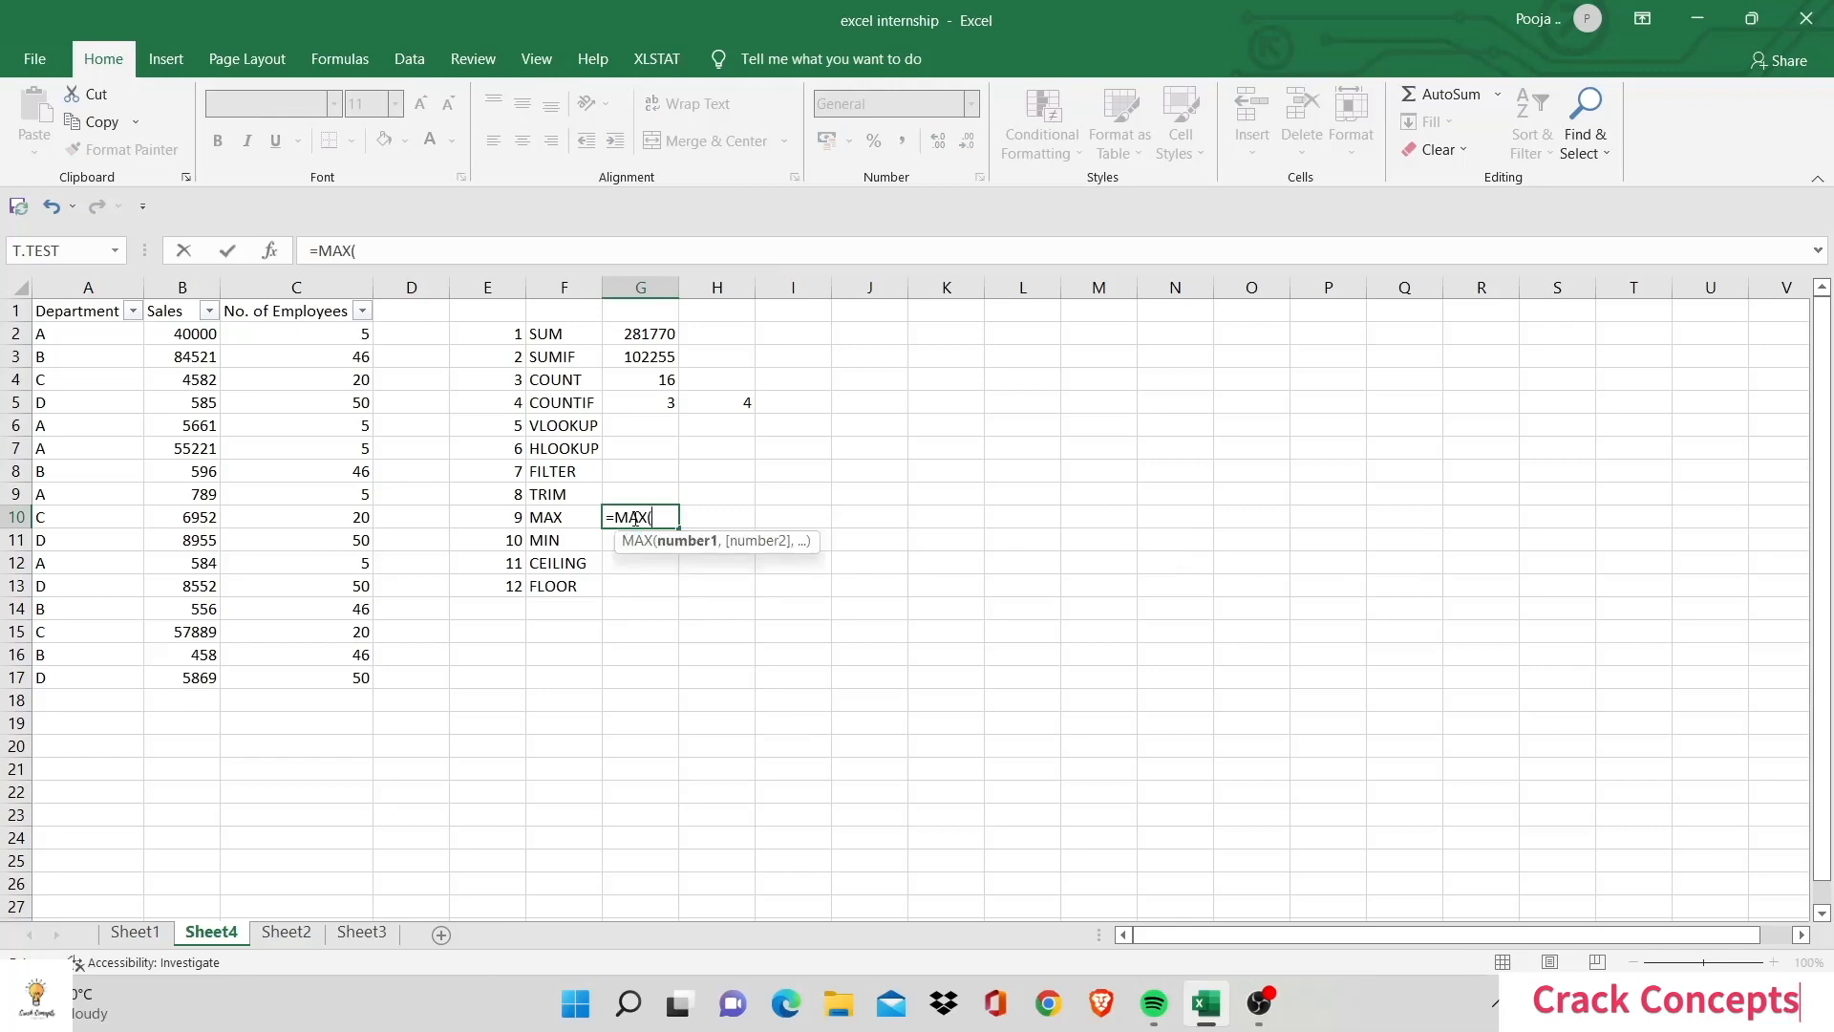
{"action": "left_click", "coordinate": [182, 333]}
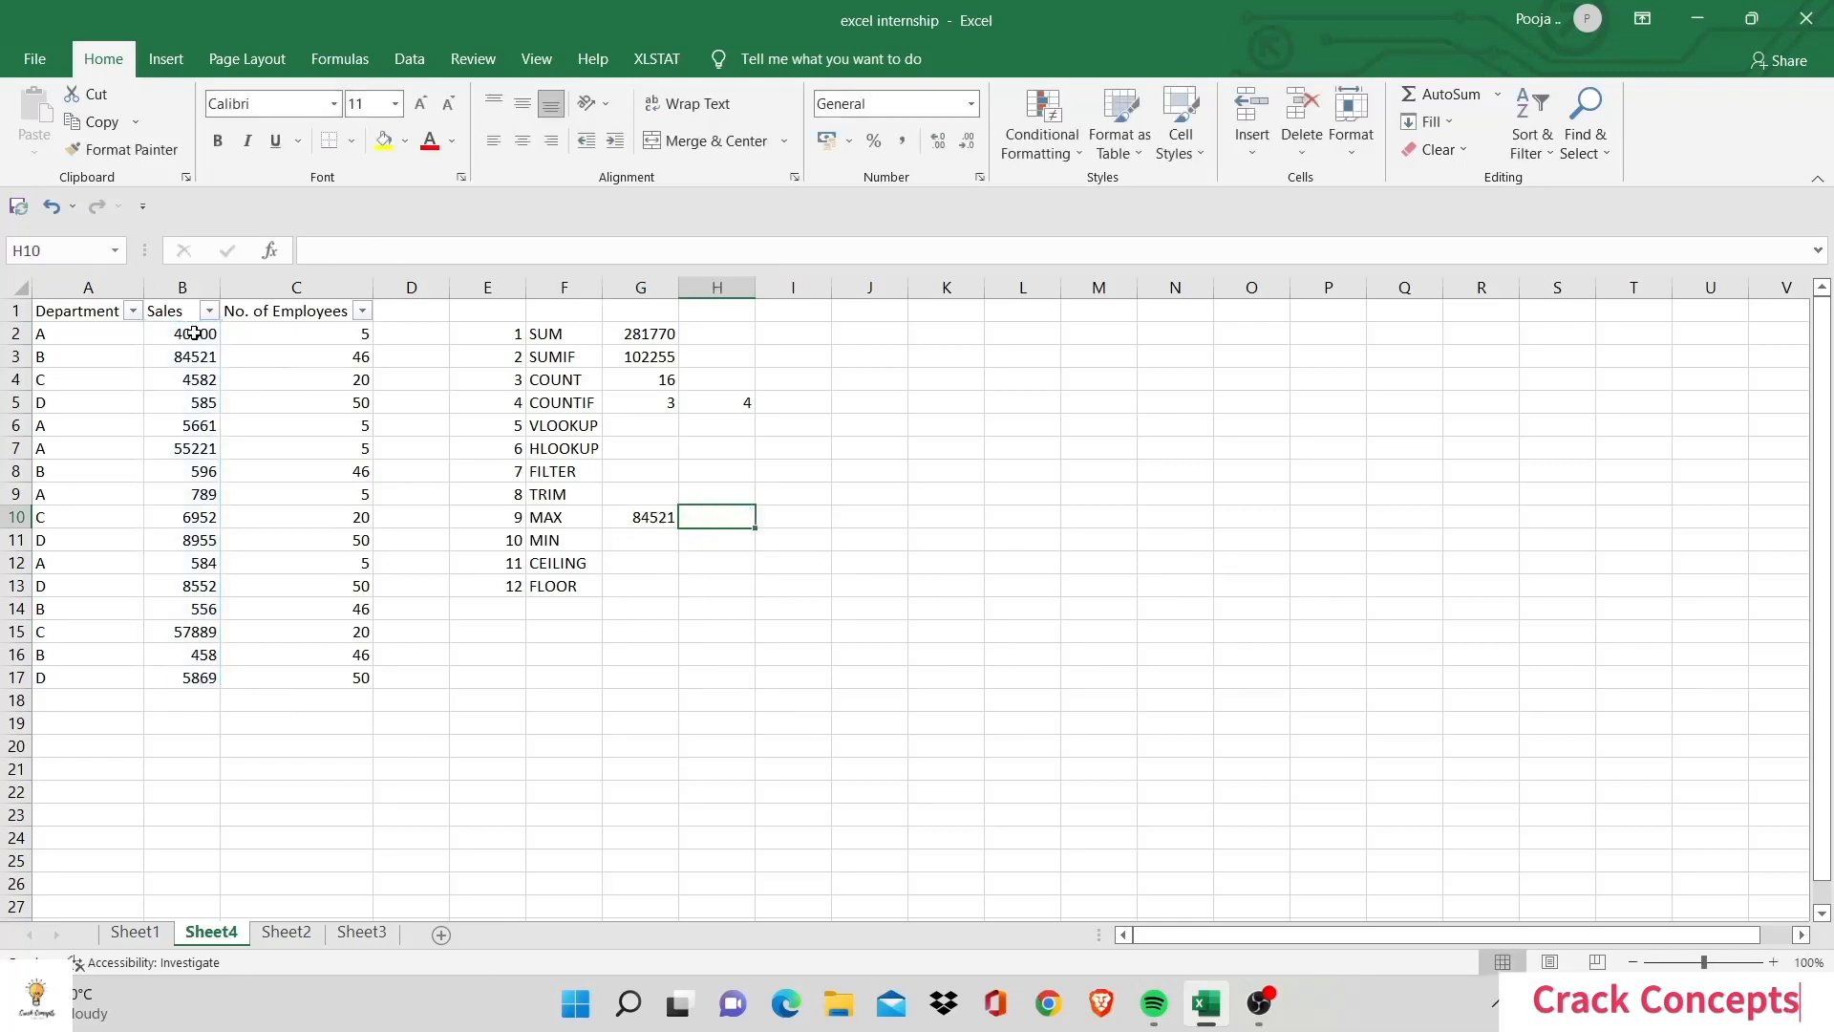
{"action": "left_click", "coordinate": [297, 333]}
{"action": "type", "text": "="}
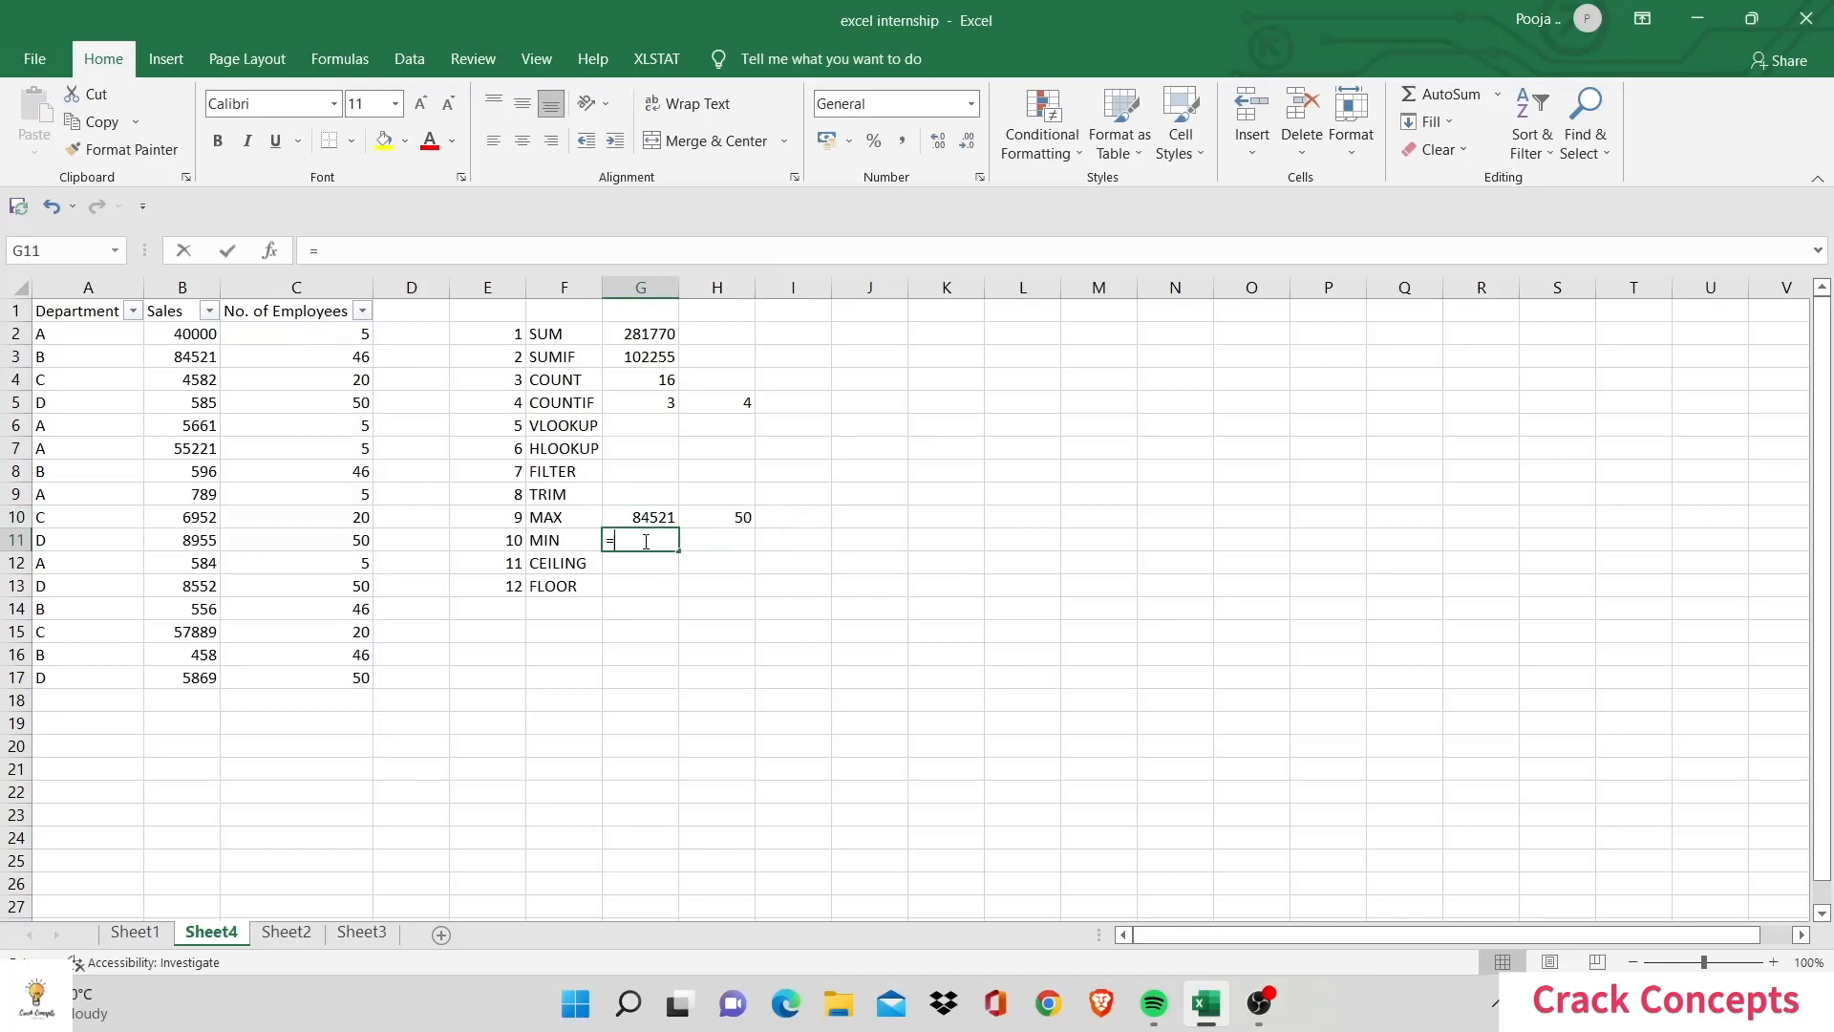
Step: Enter =MIN(B2:B17) and =MIN(C2:C17) beside MIN, giving 458 and 5
{"action": "type", "text": "MIN("}
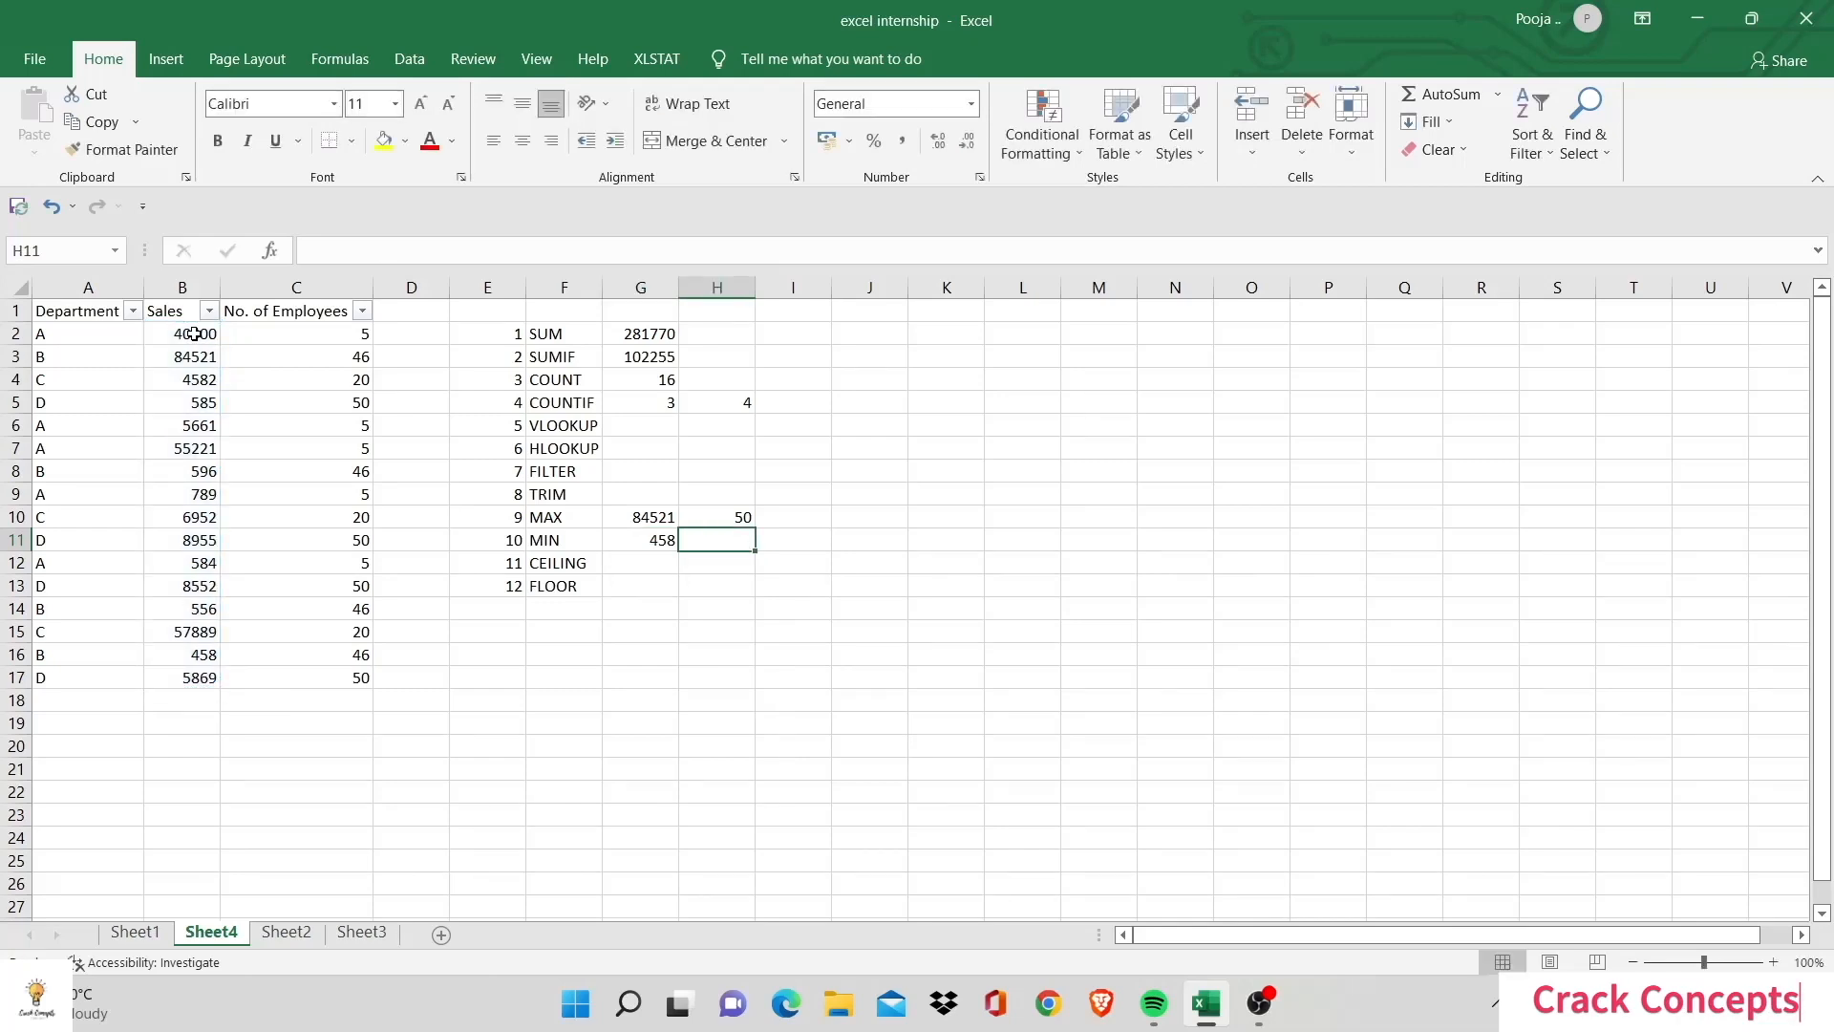
{"action": "type", "text": "=MIN(C2:C17"}
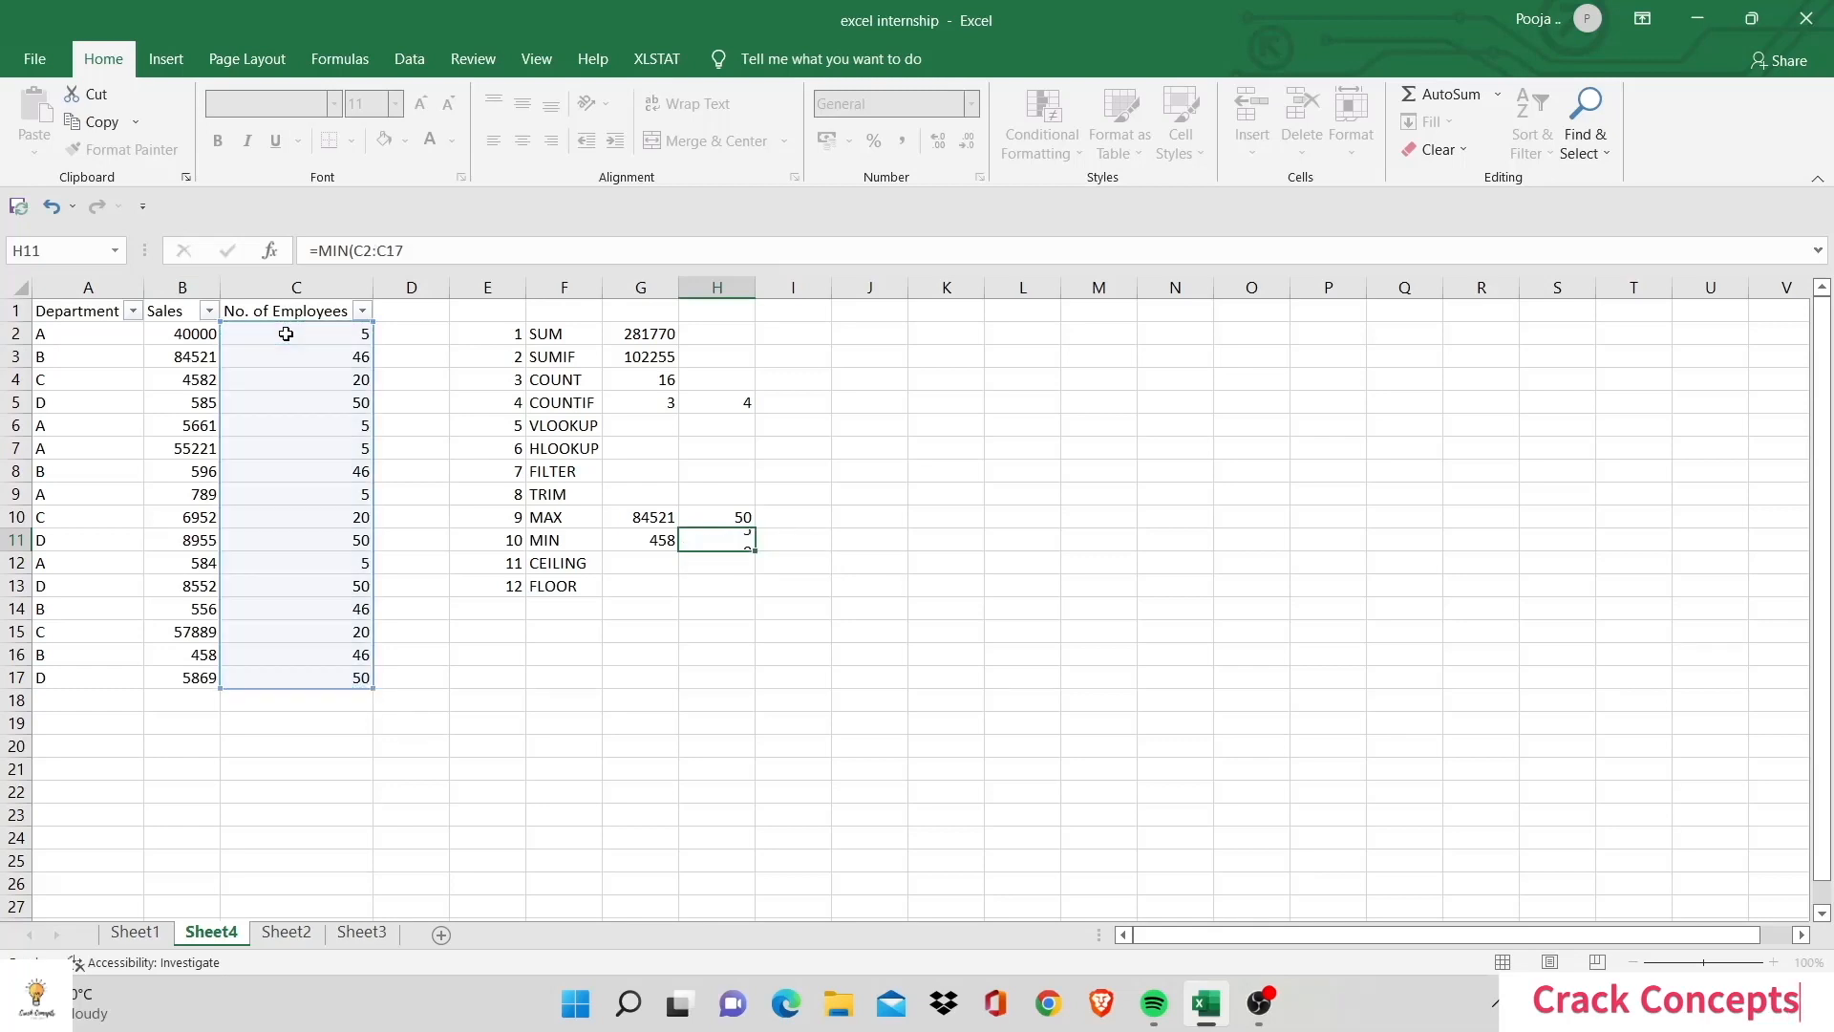
{"action": "left_click", "coordinate": [640, 562]}
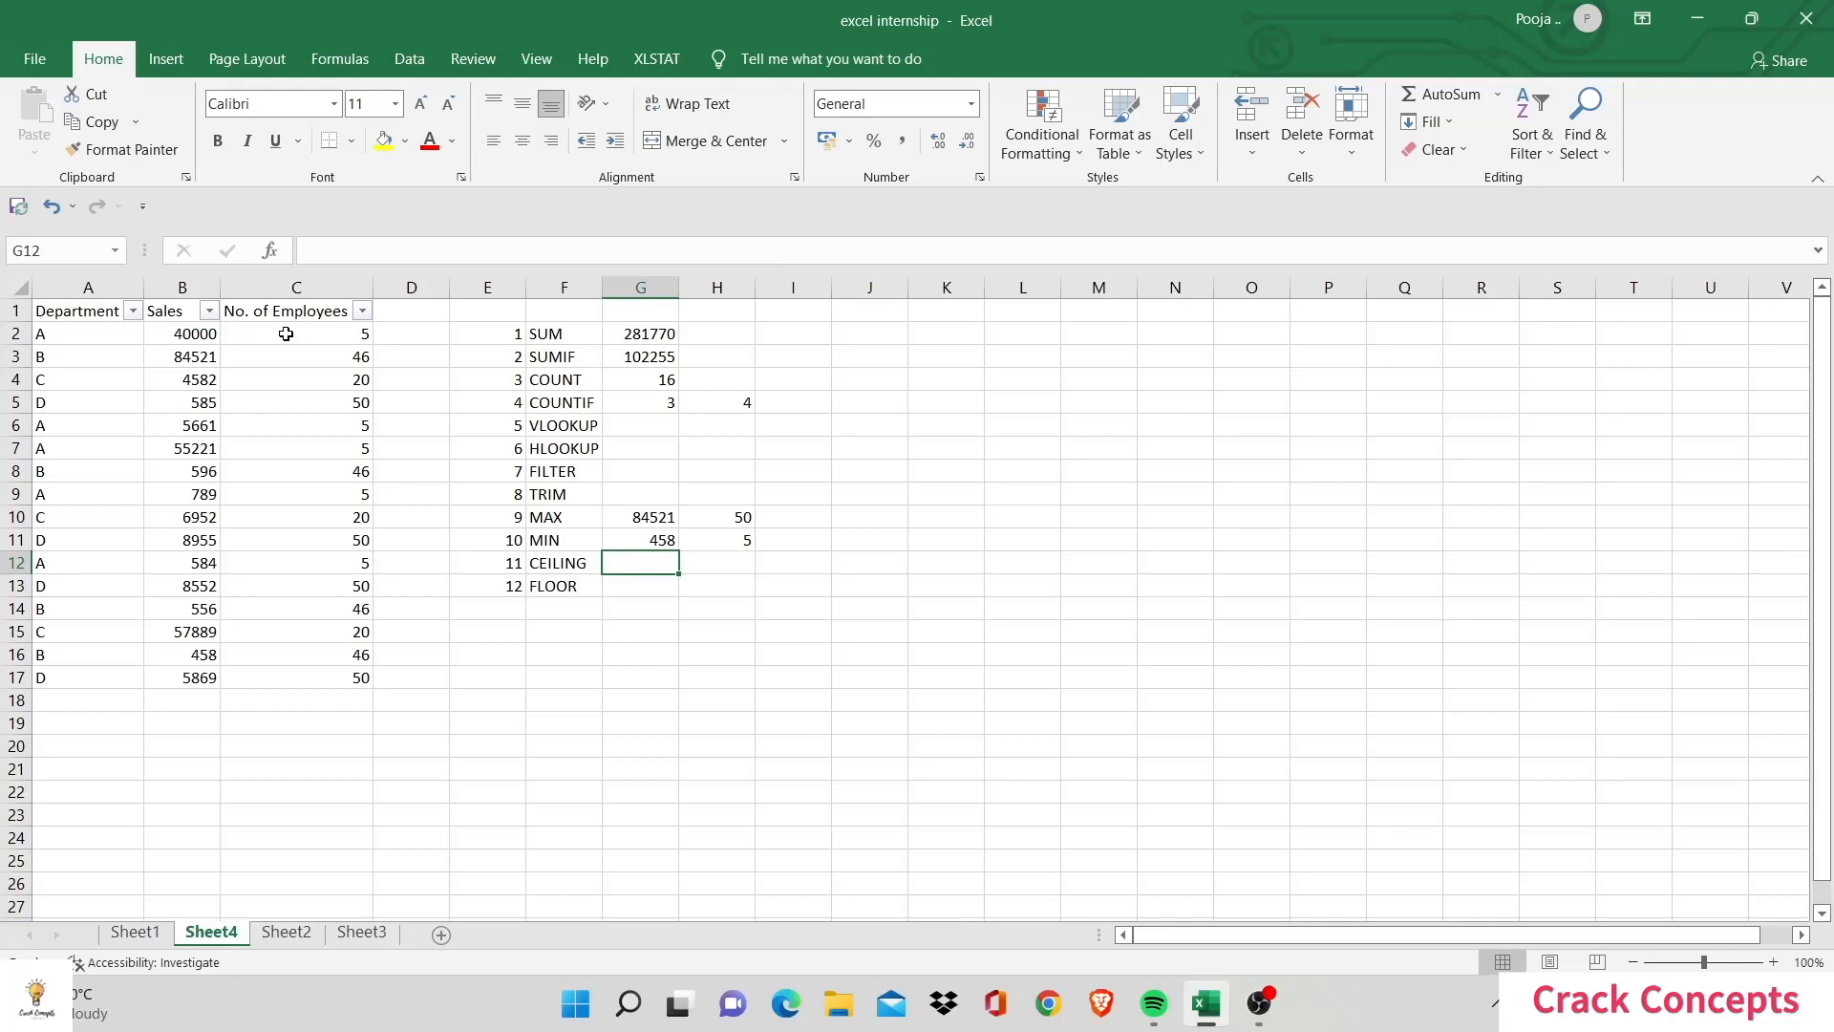
Step: Enter =CEILING.MATH(6.84) in both result cells beside CEILING, rounding up to 7
{"action": "type", "text": "=CEILING.MATH("}
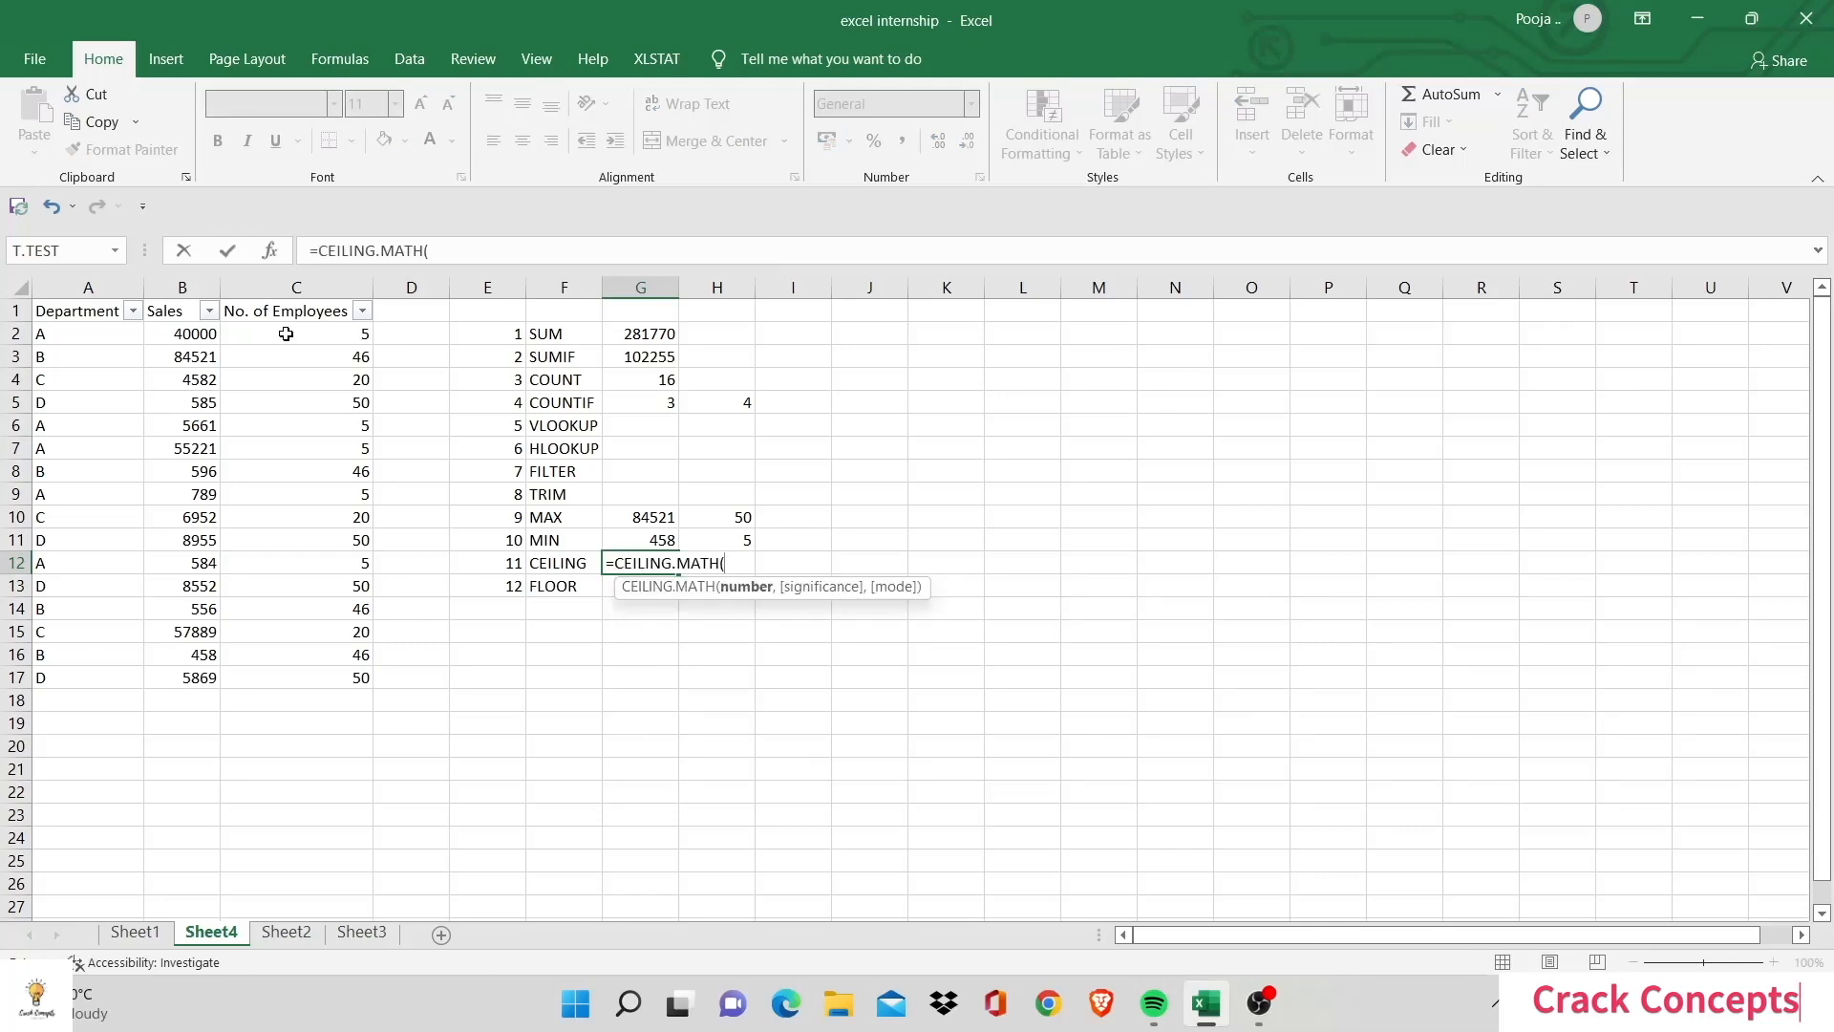
{"action": "type", "text": "6.84"}
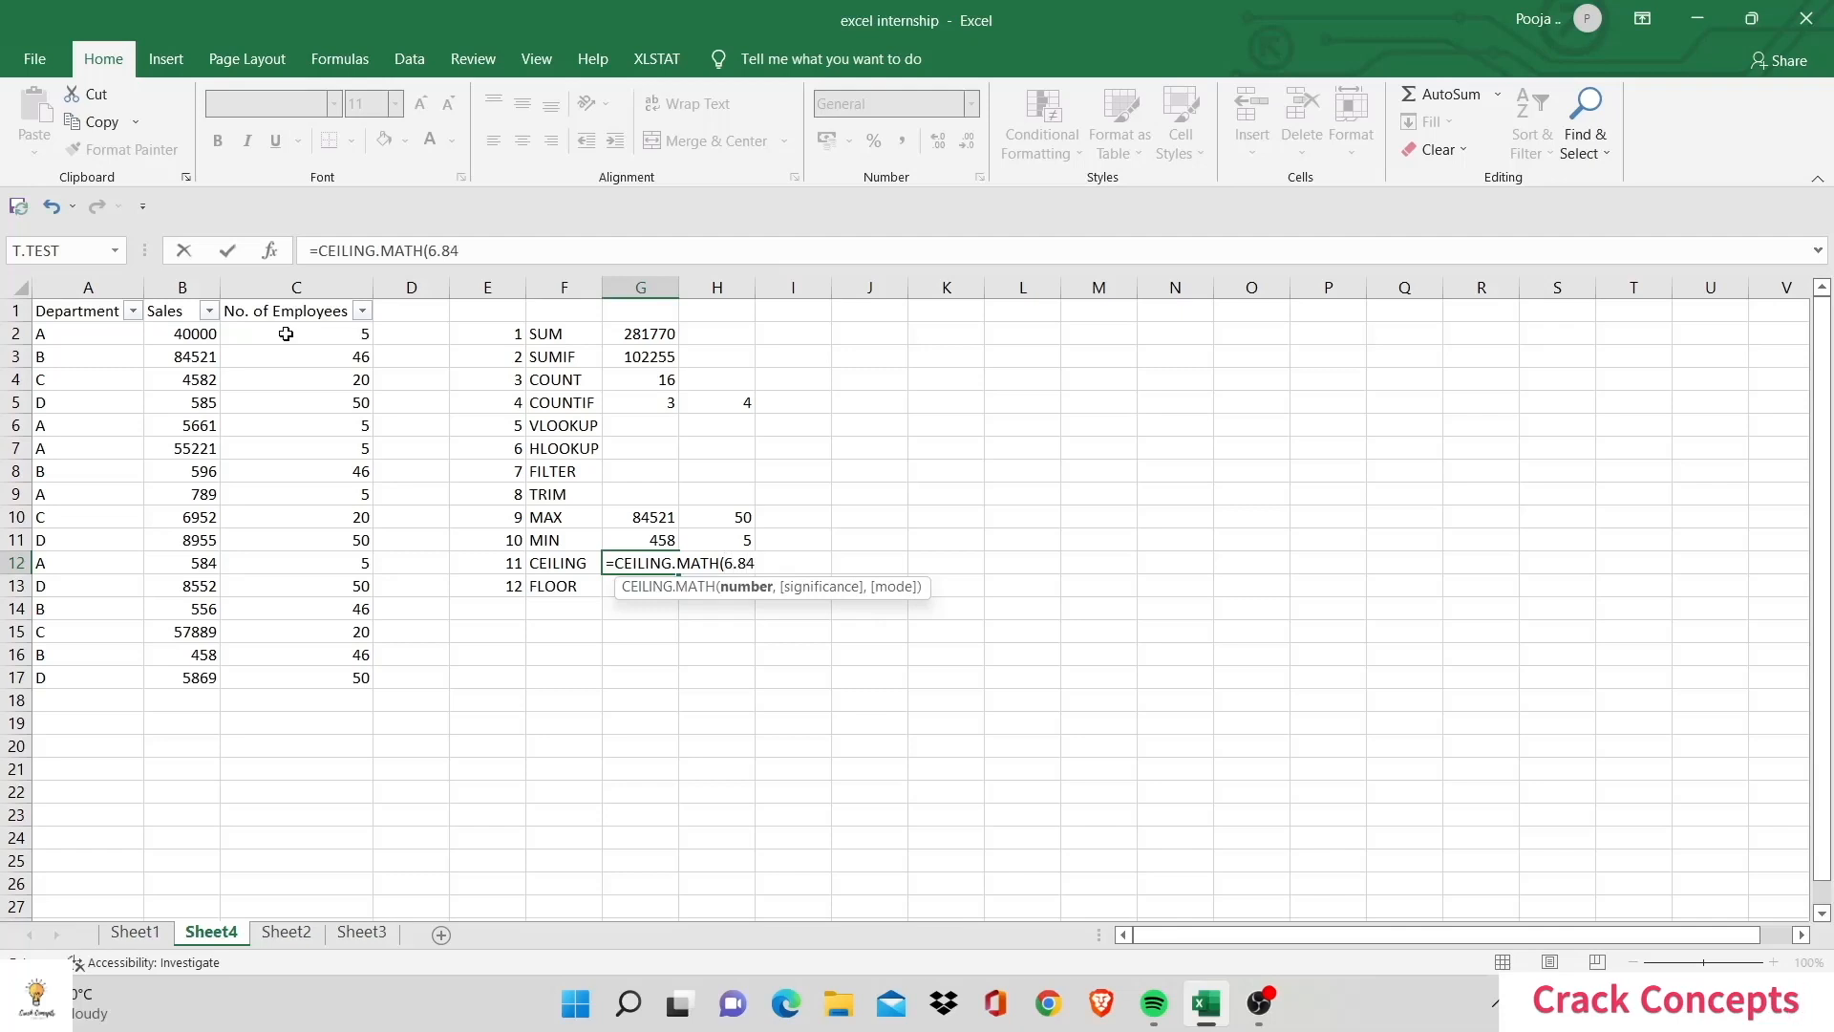
{"action": "key", "text": "Return"}
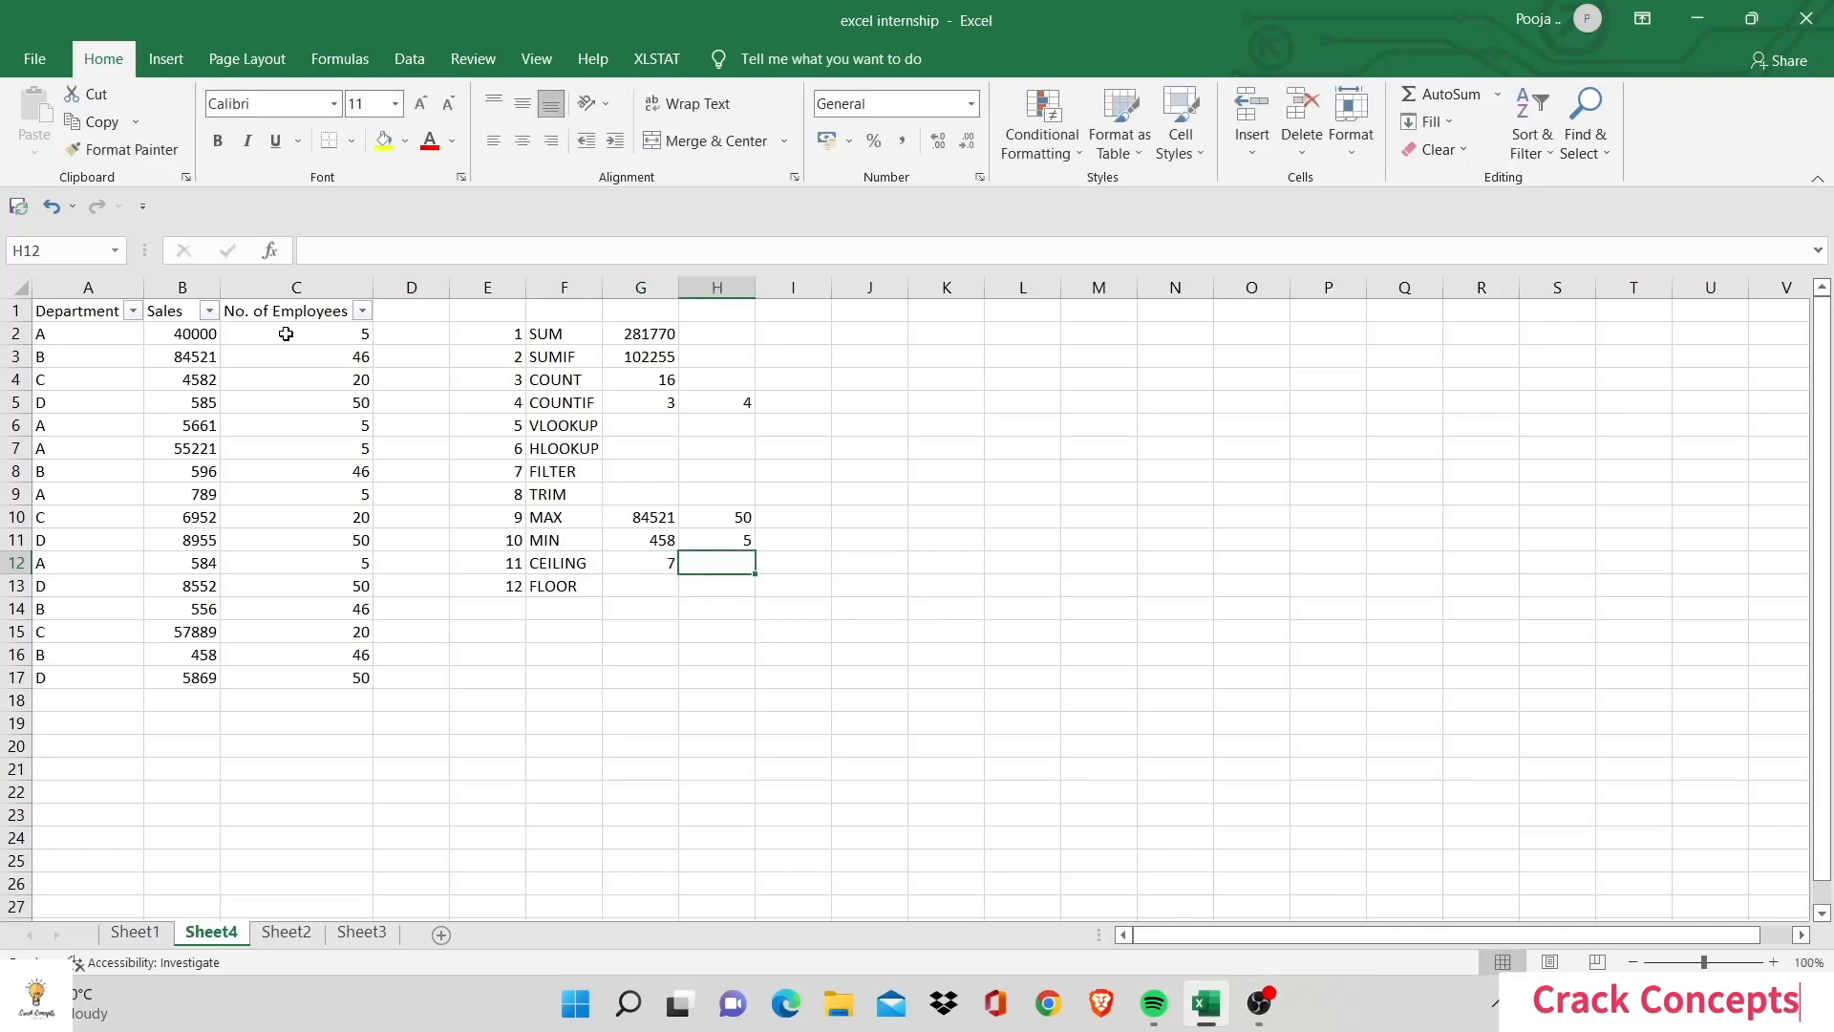
{"action": "type", "text": "=CE"}
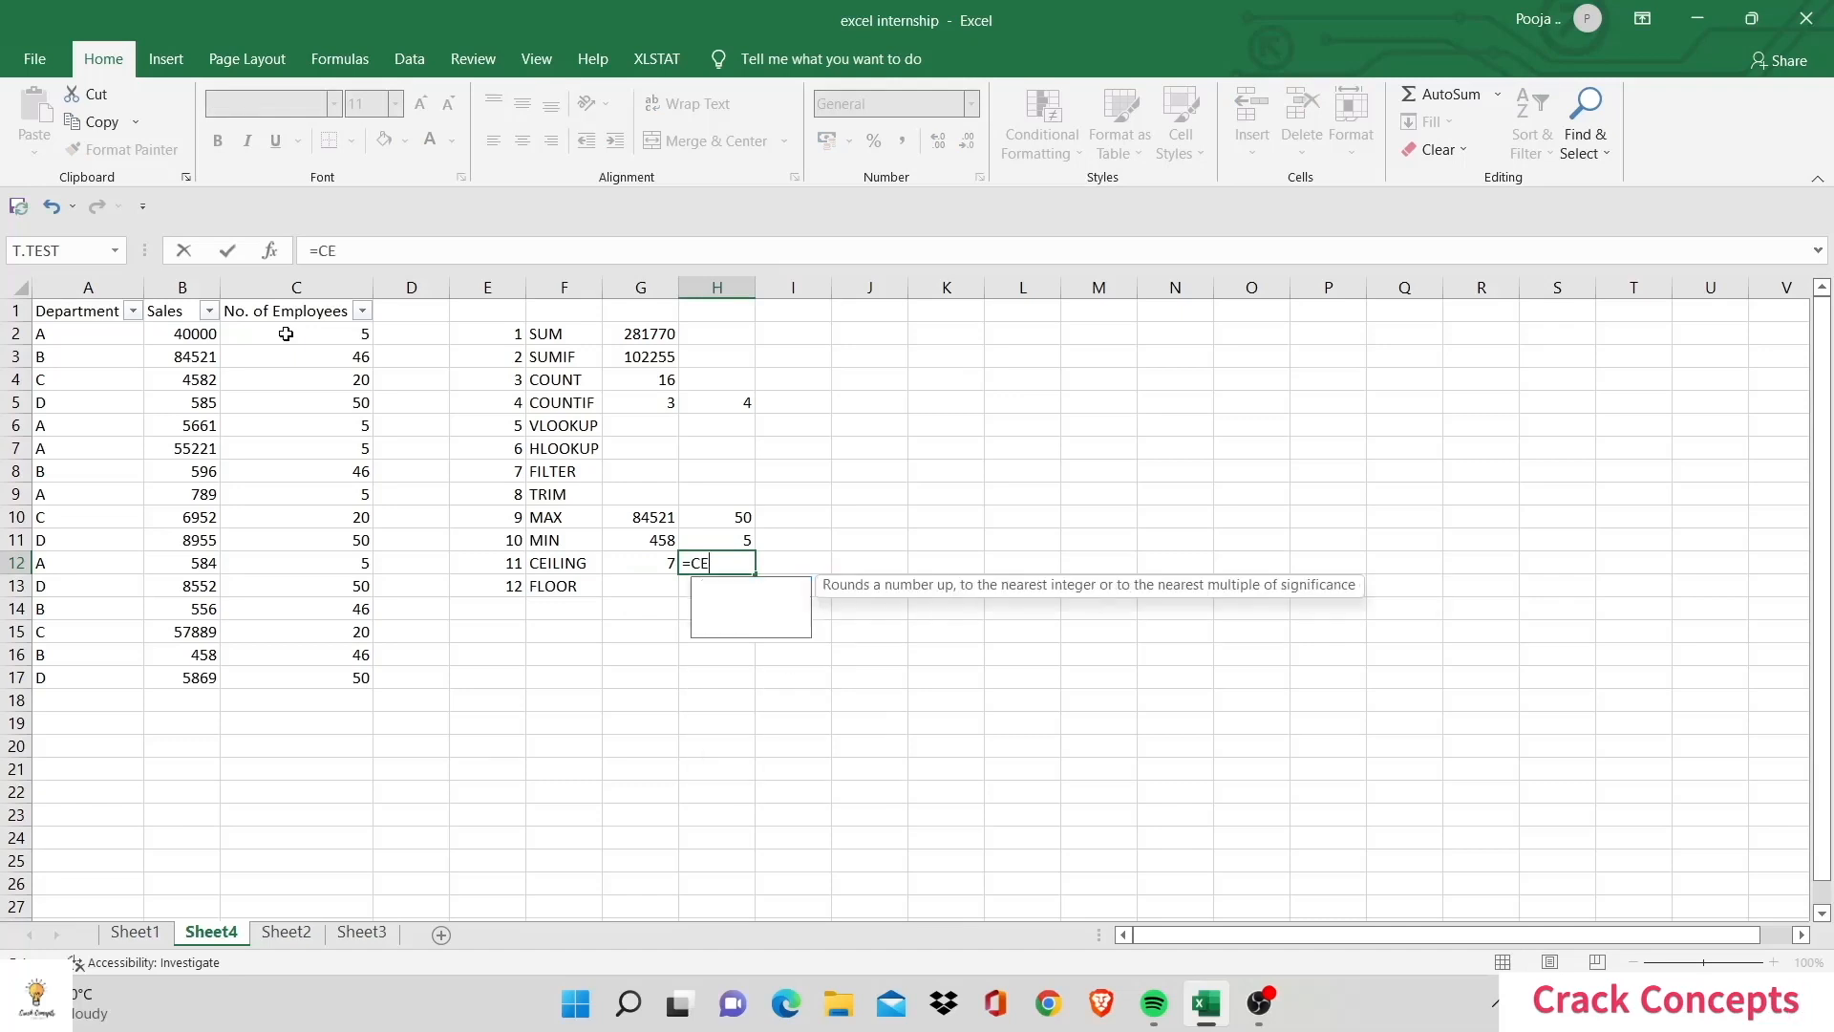
{"action": "type", "text": "ILING.MATH(6."}
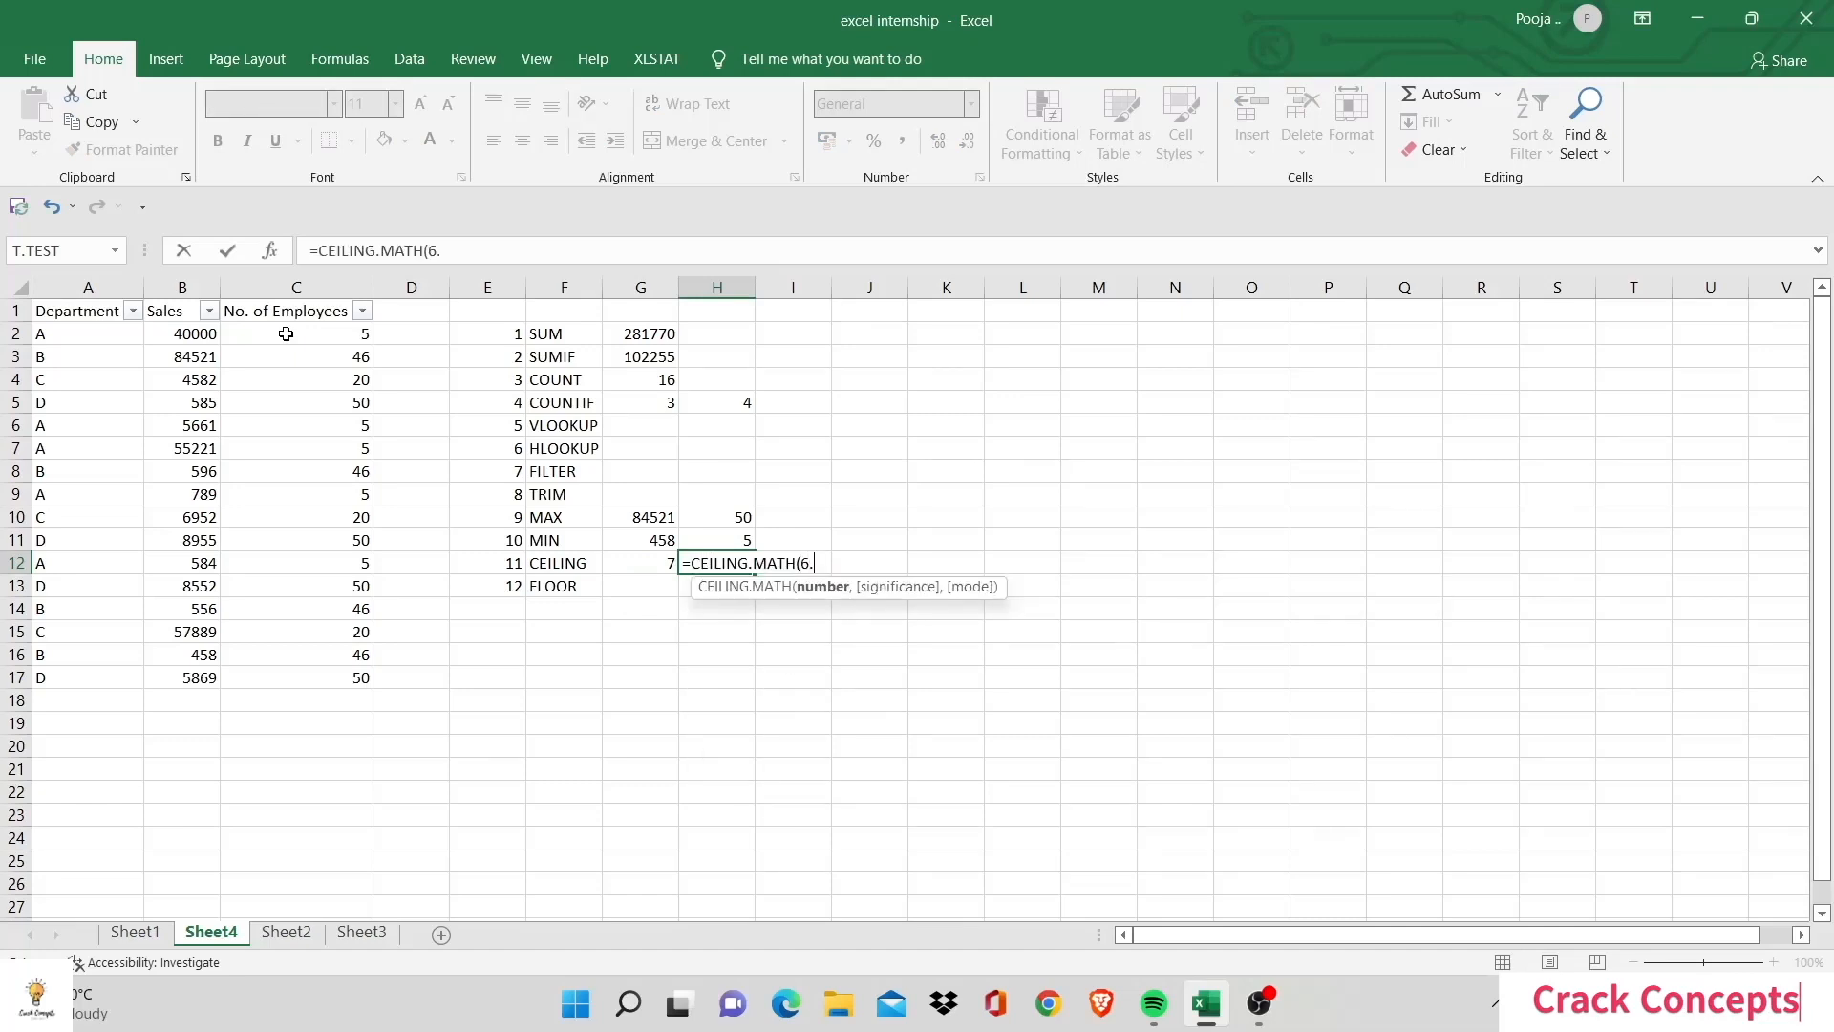
{"action": "key", "text": "Return"}
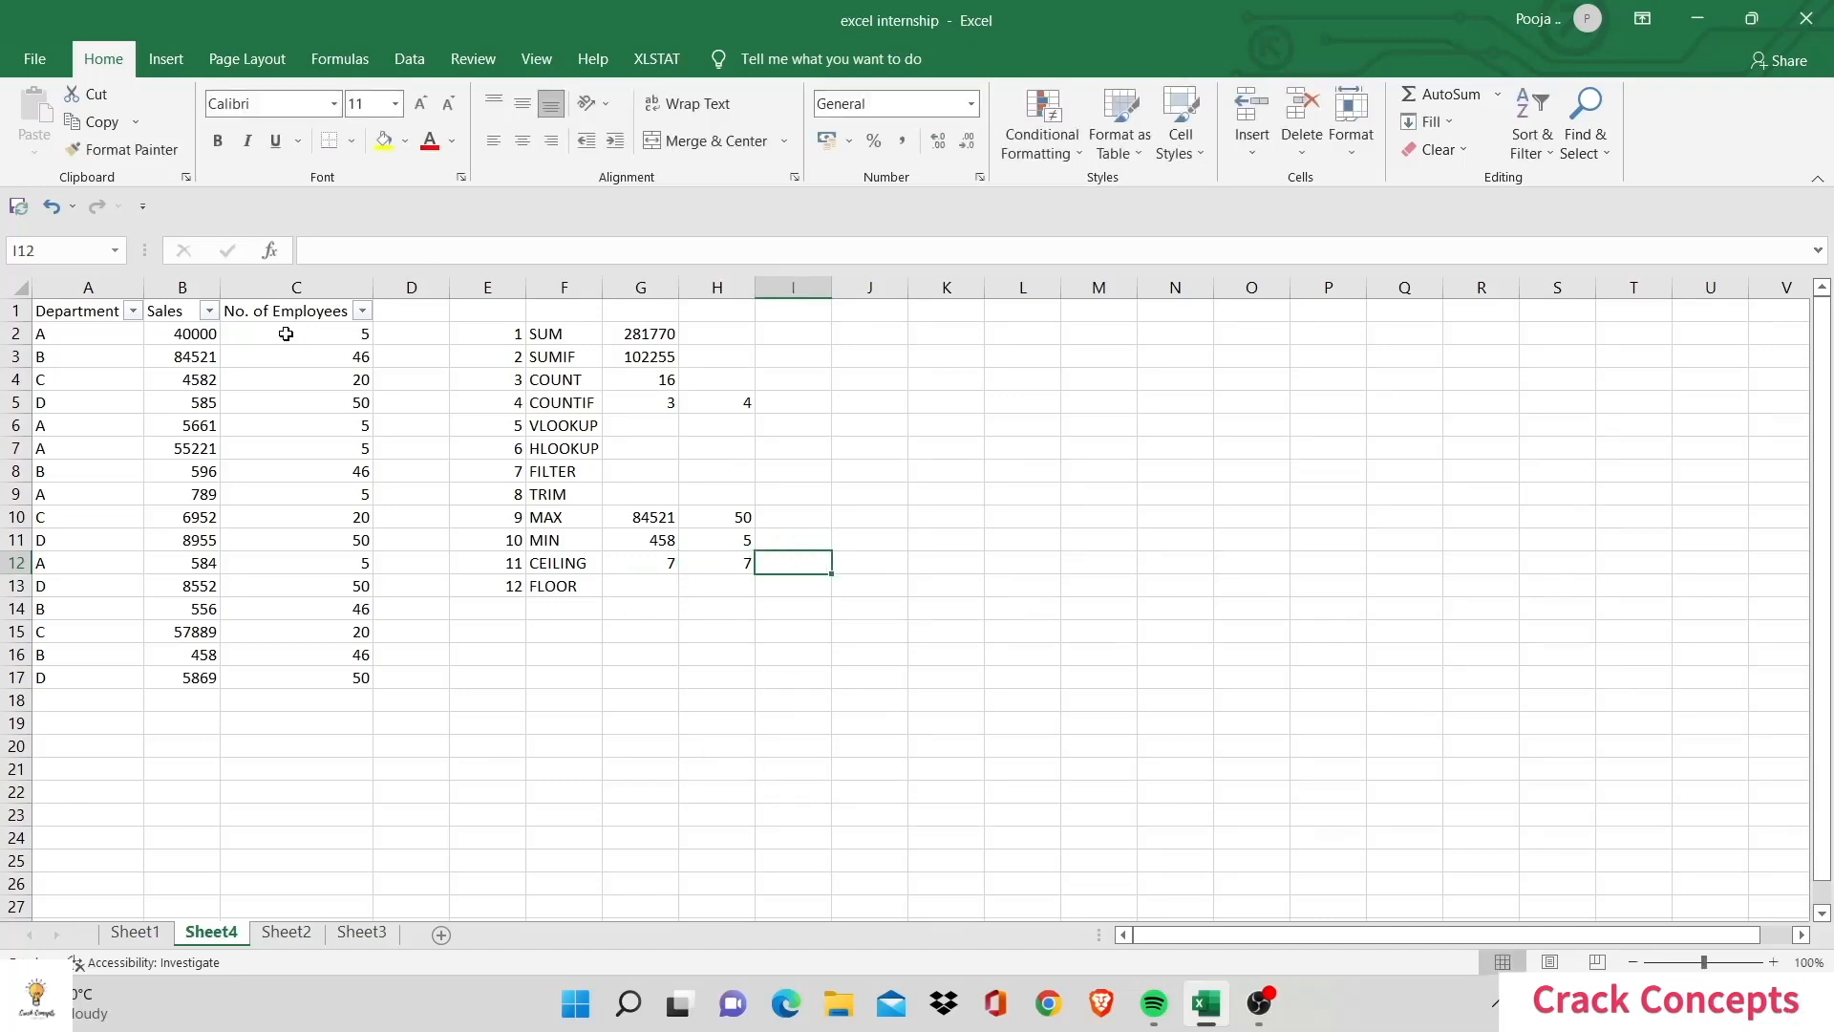
{"action": "left_click", "coordinate": [640, 587]}
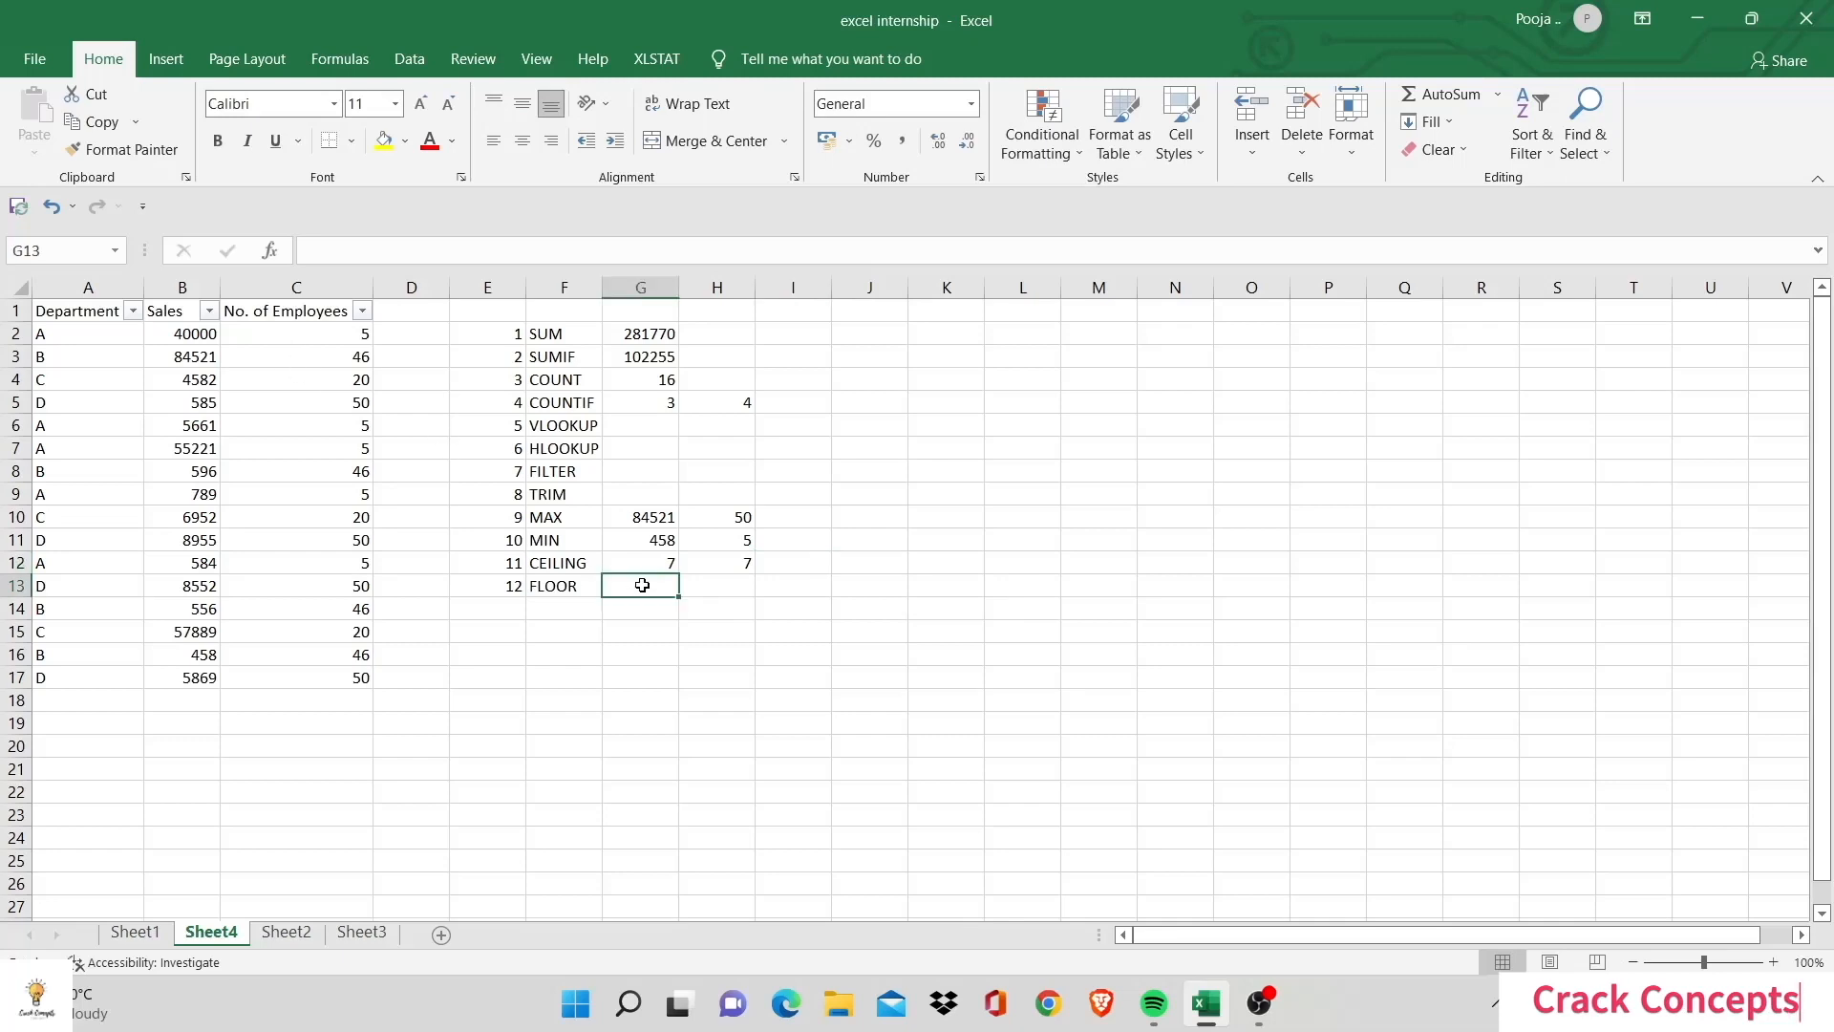
Step: Begin typing =FLOOR.MATH(6.84) in the result cell beside FLOOR
{"action": "type", "text": "=FLOOR.MATH("}
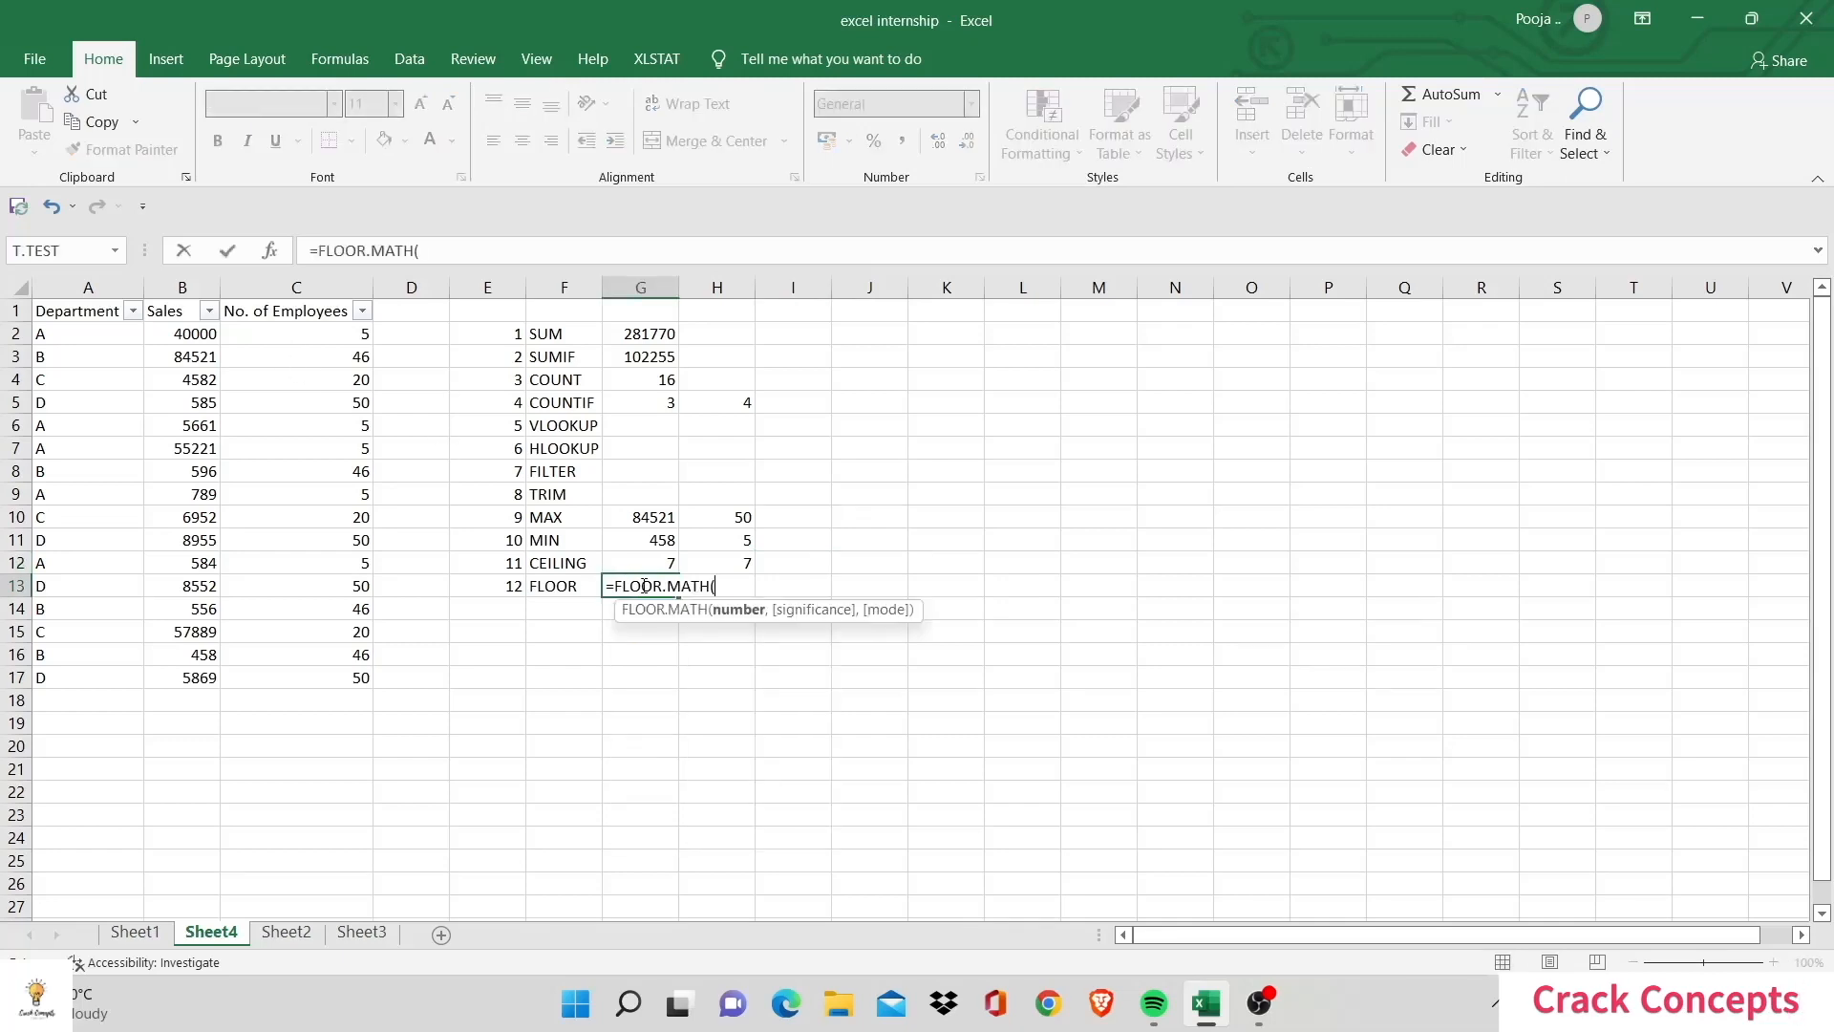
{"action": "type", "text": "6."}
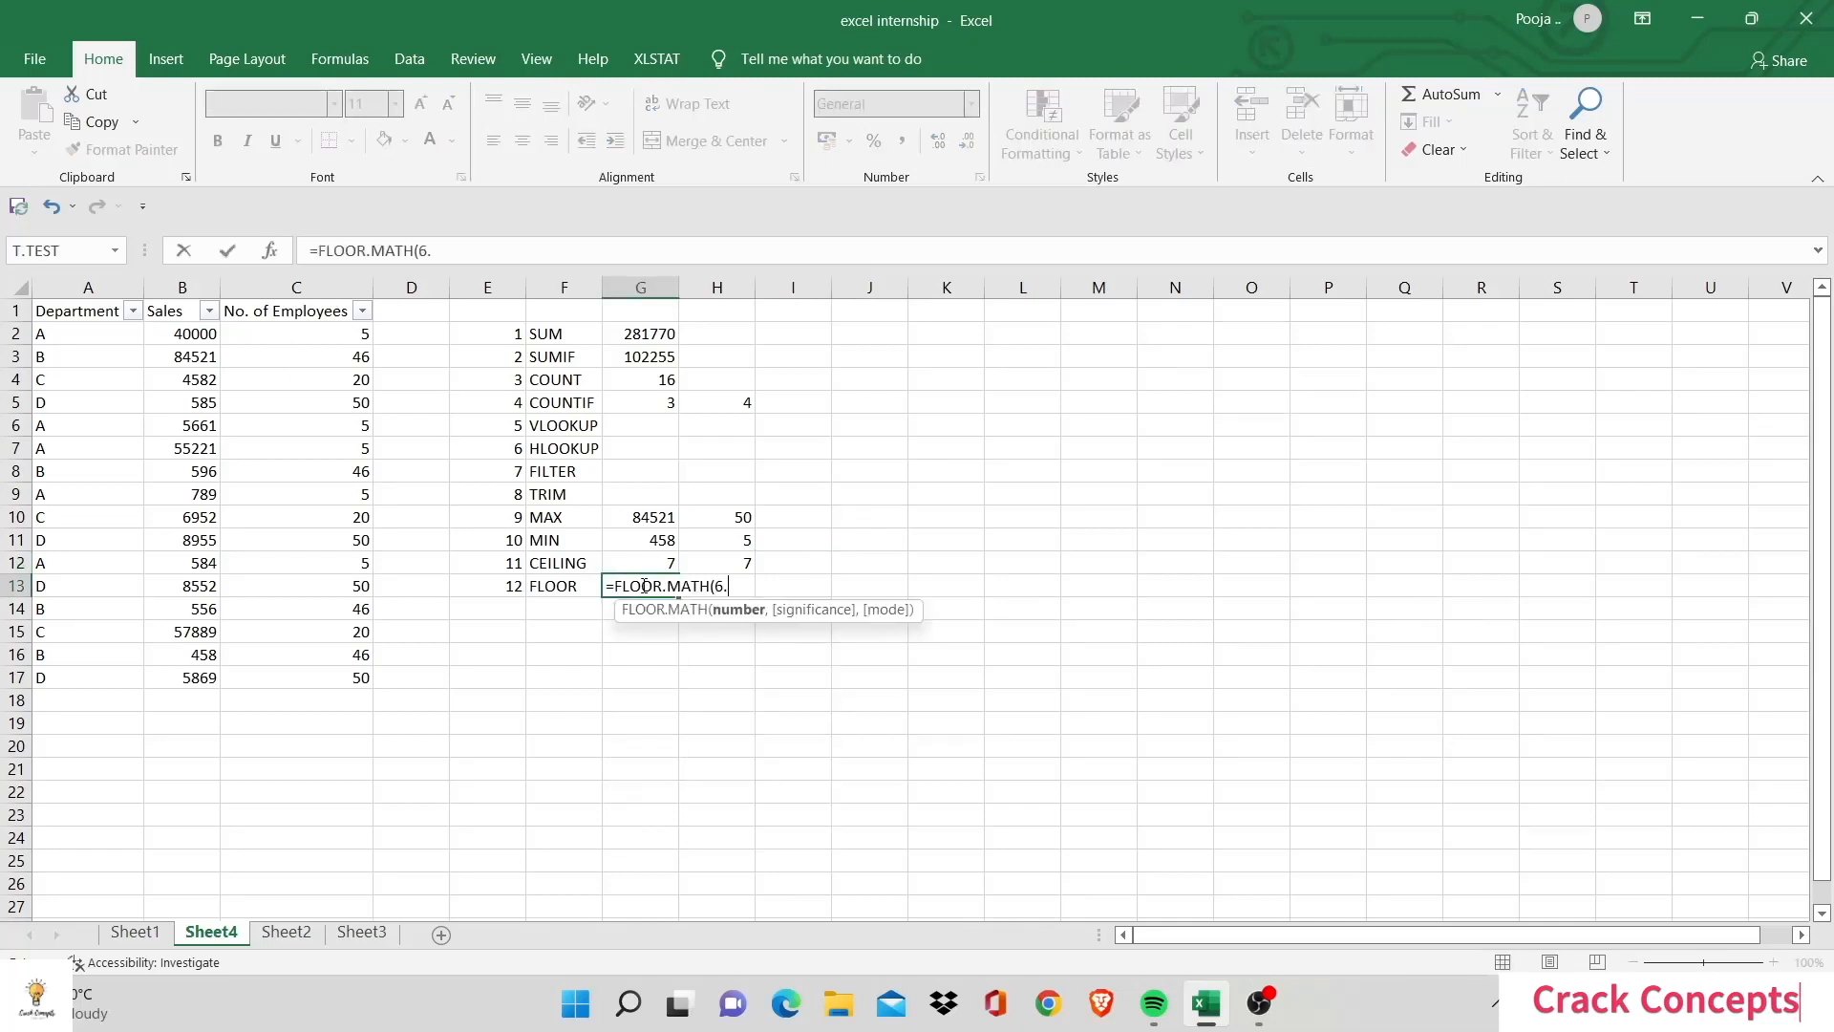